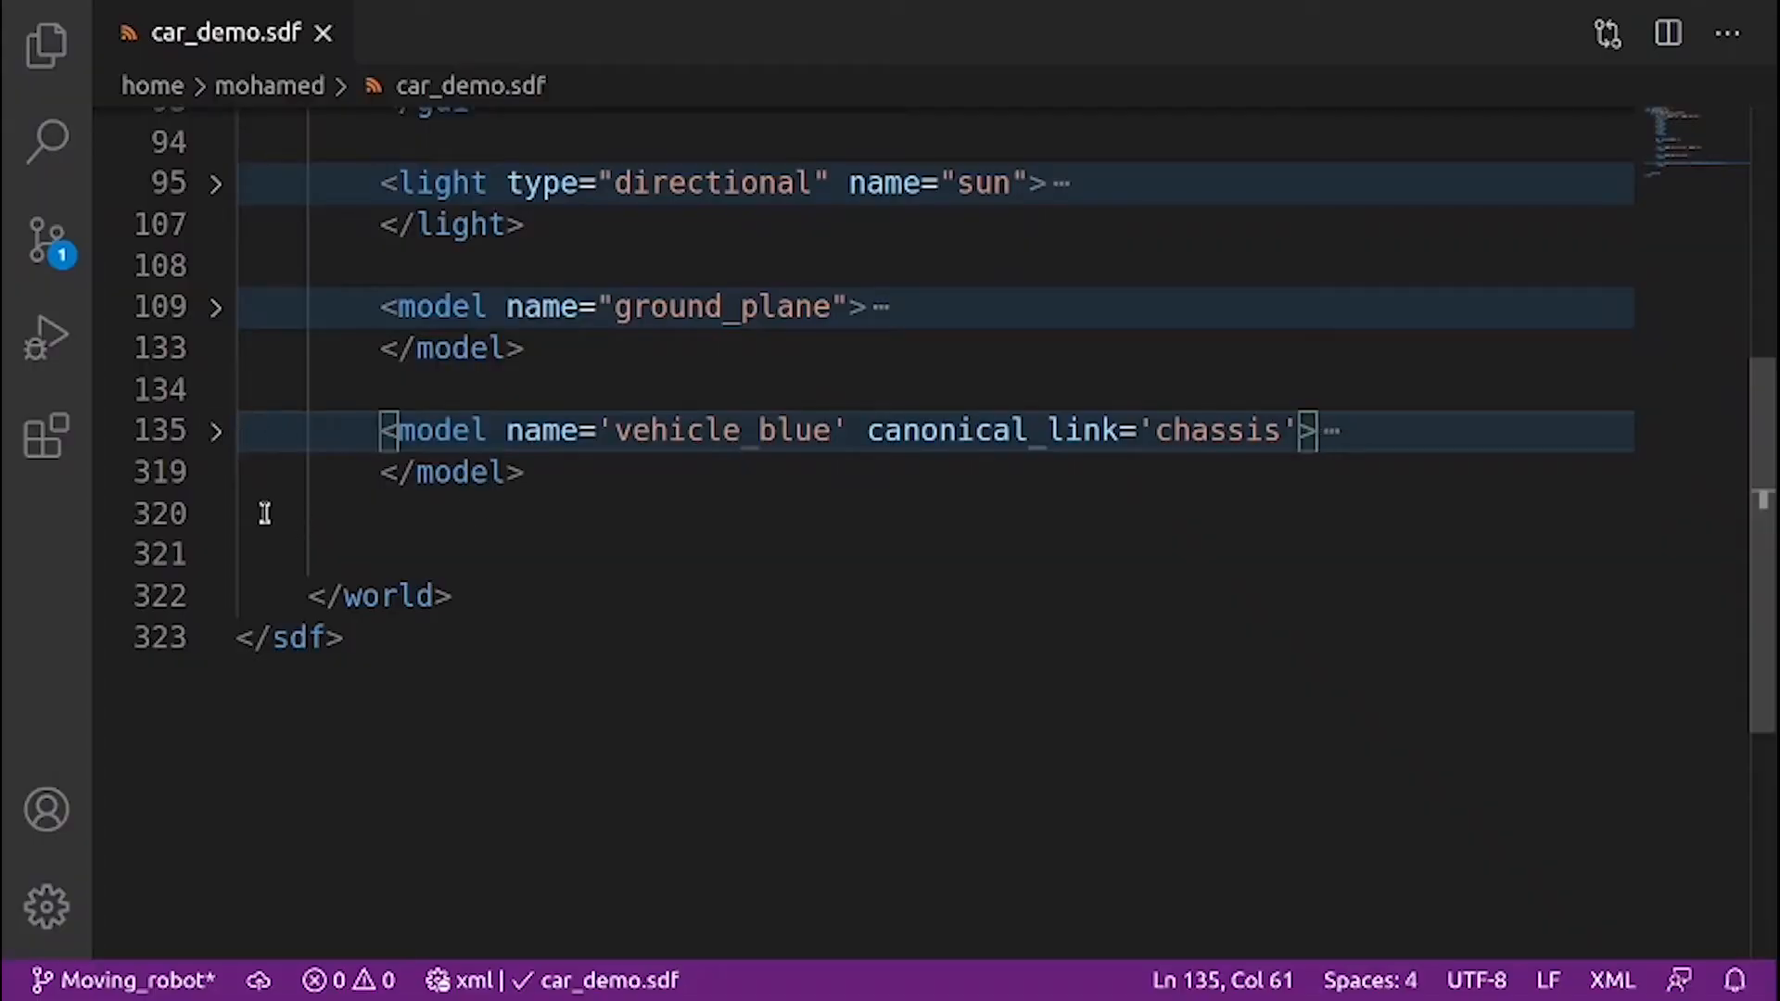
Expand the folded vehicle_blue model and scroll down to its caster_wheel joint
click(215, 430)
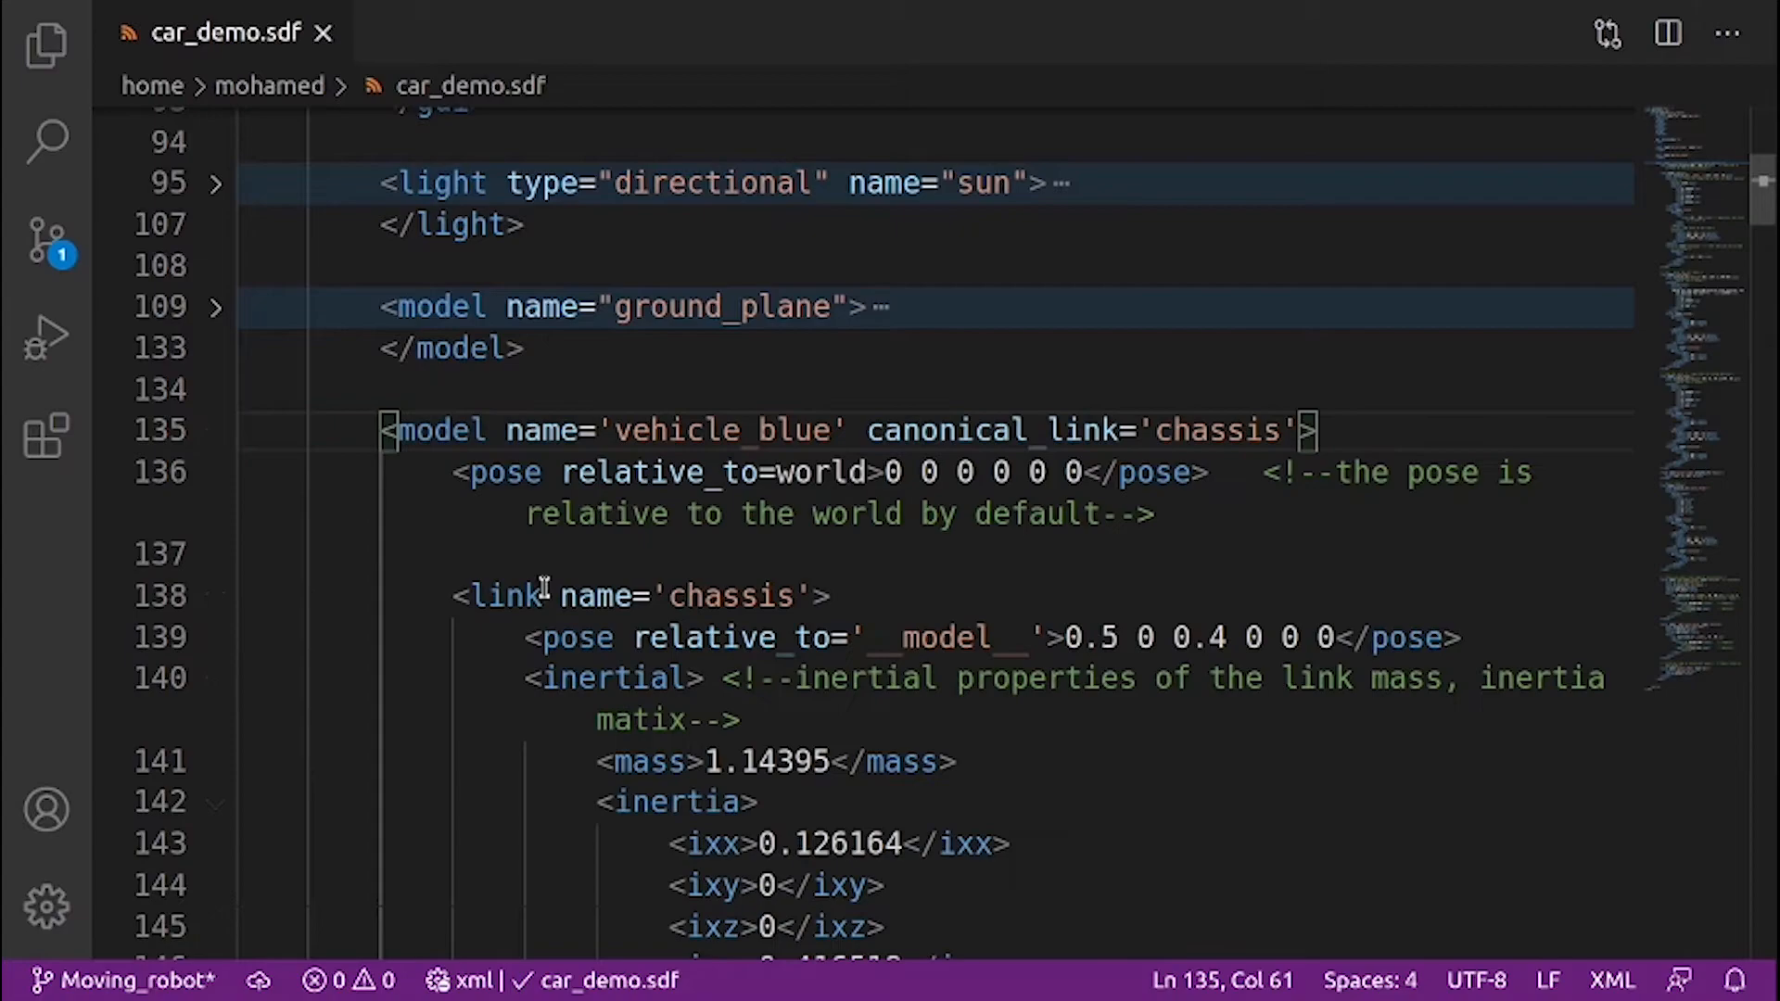
scroll(down, 3)
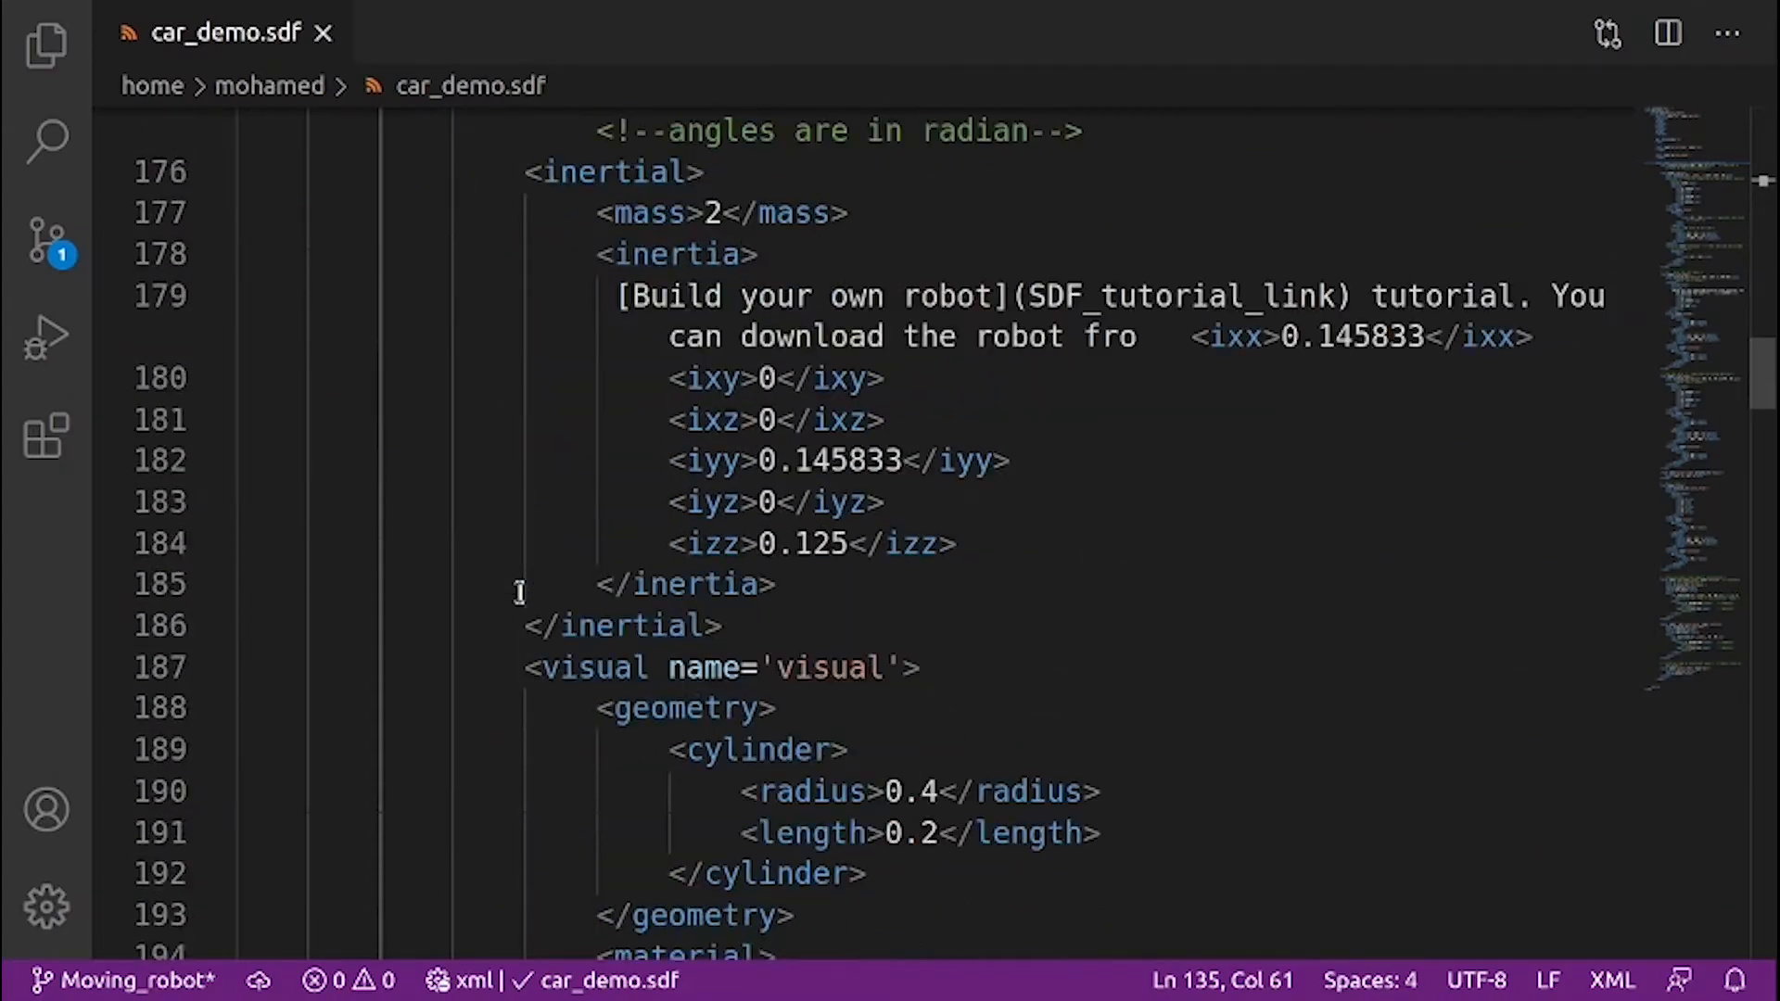
scroll(down, 3)
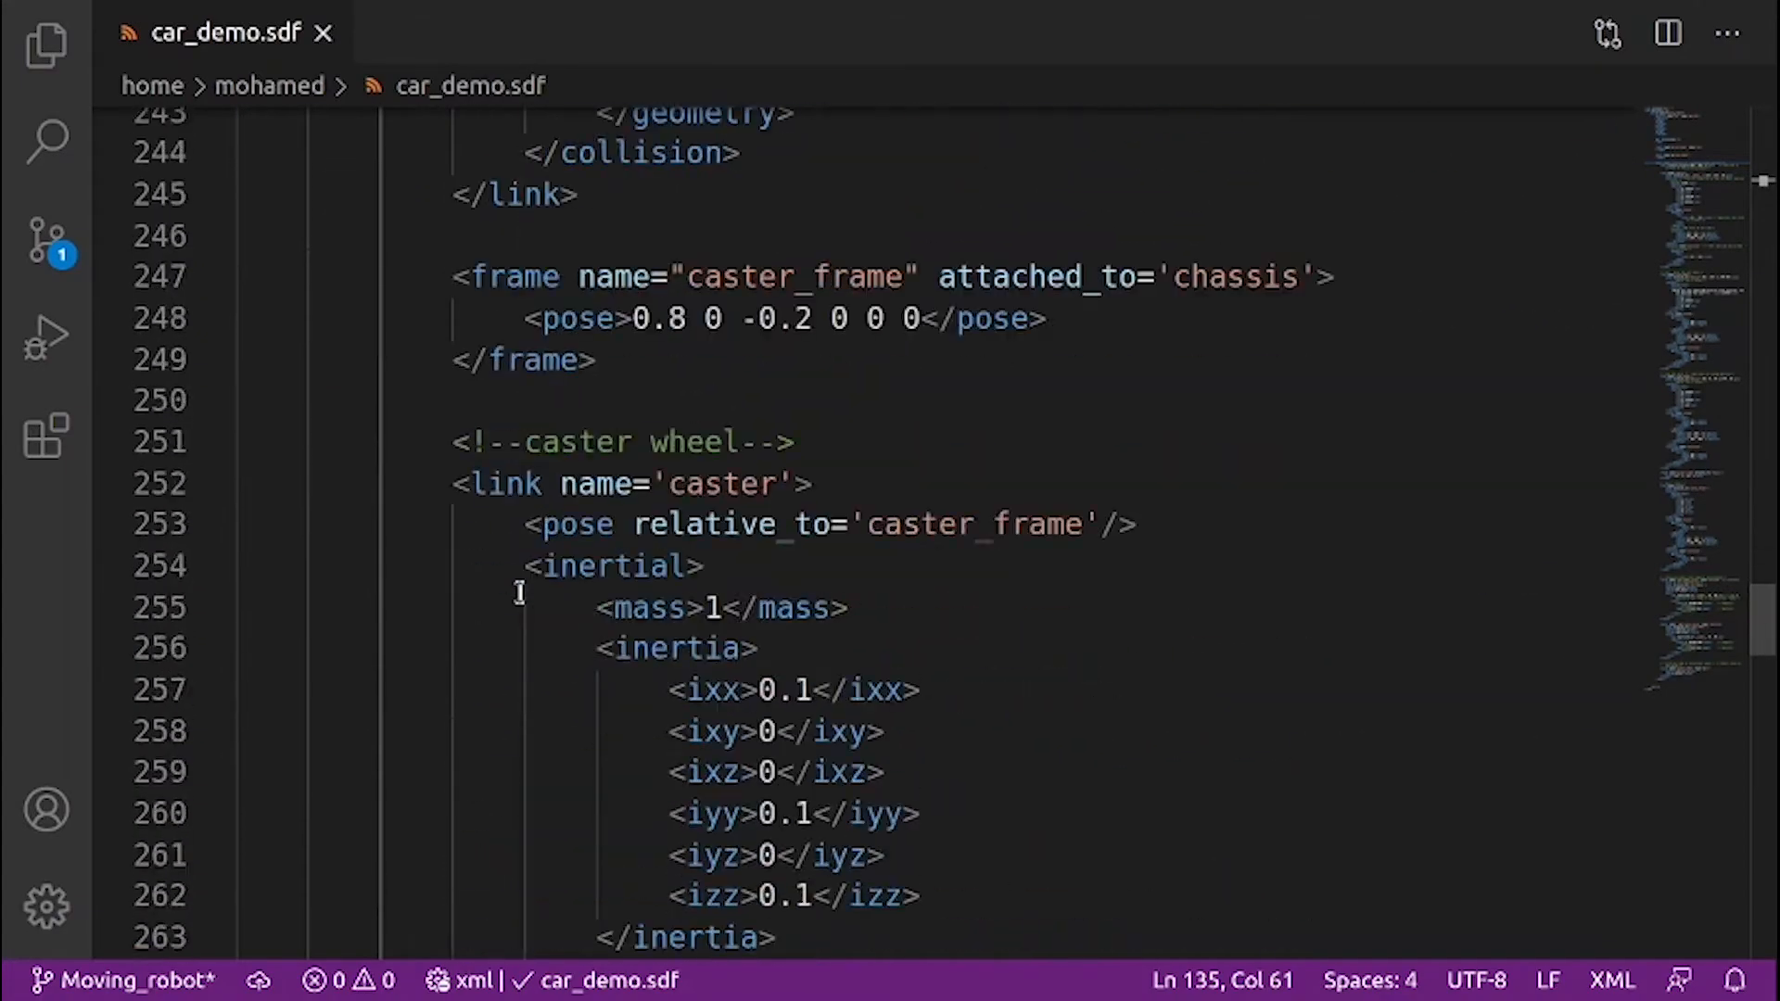
scroll(down, 3)
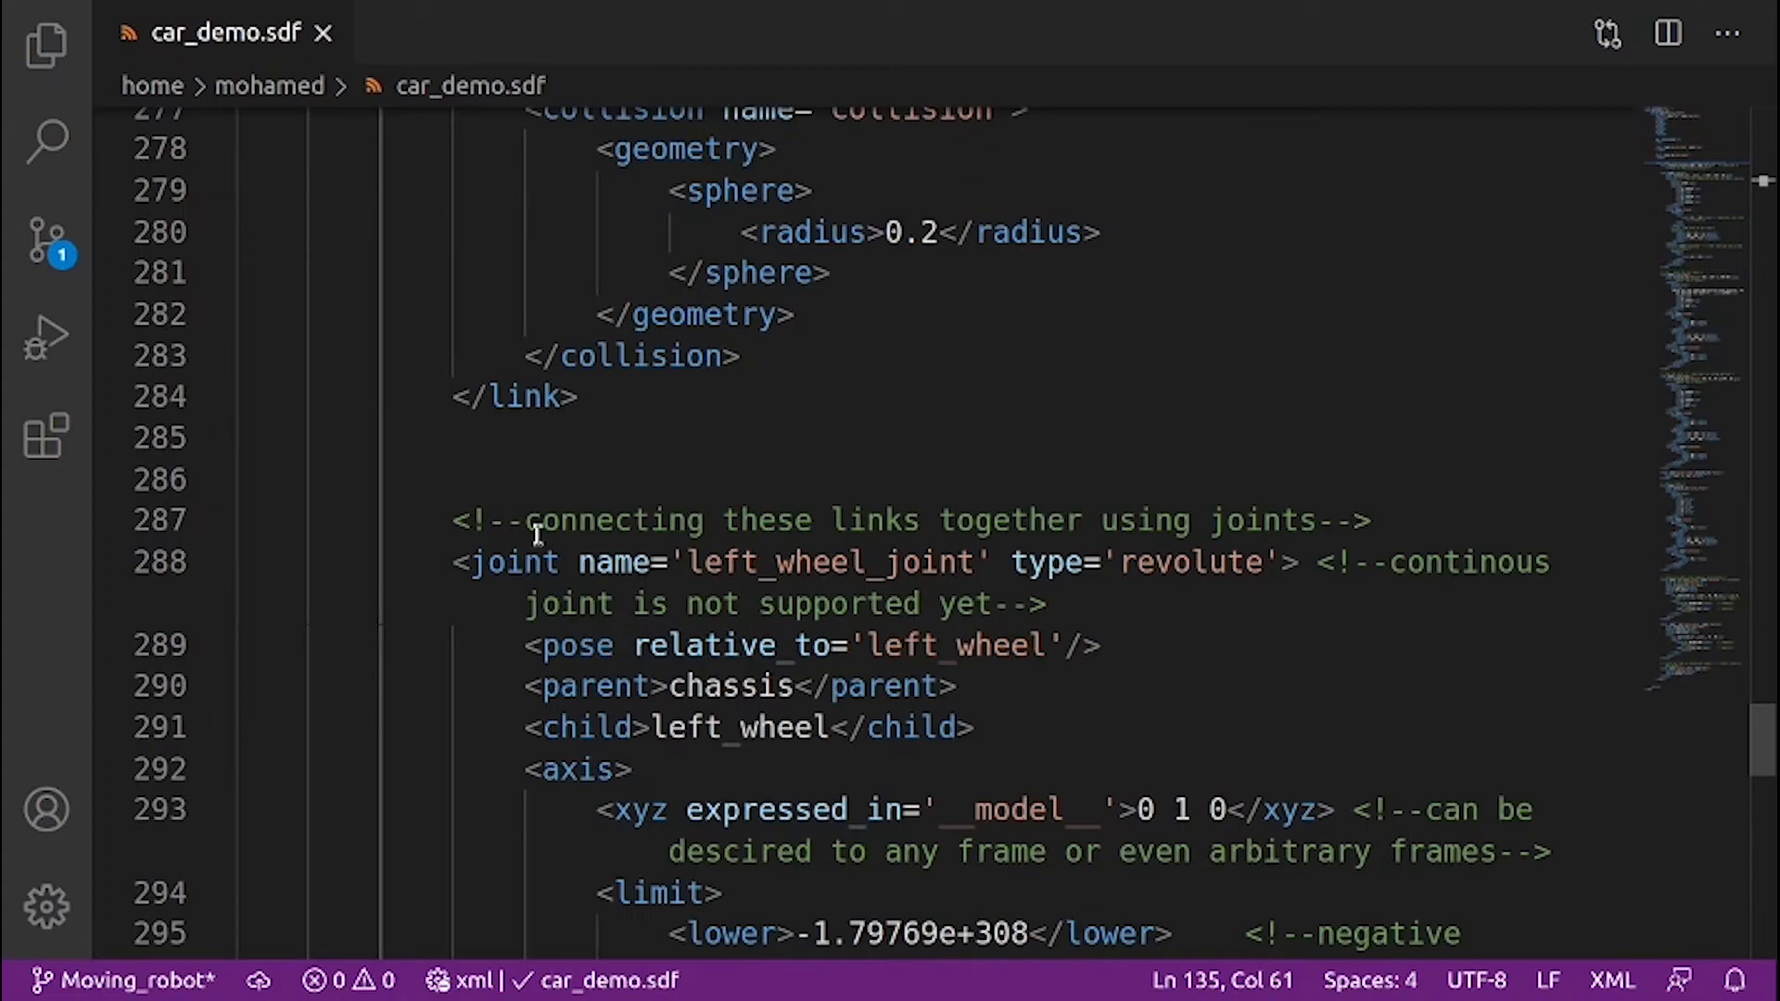
scroll(down, 3)
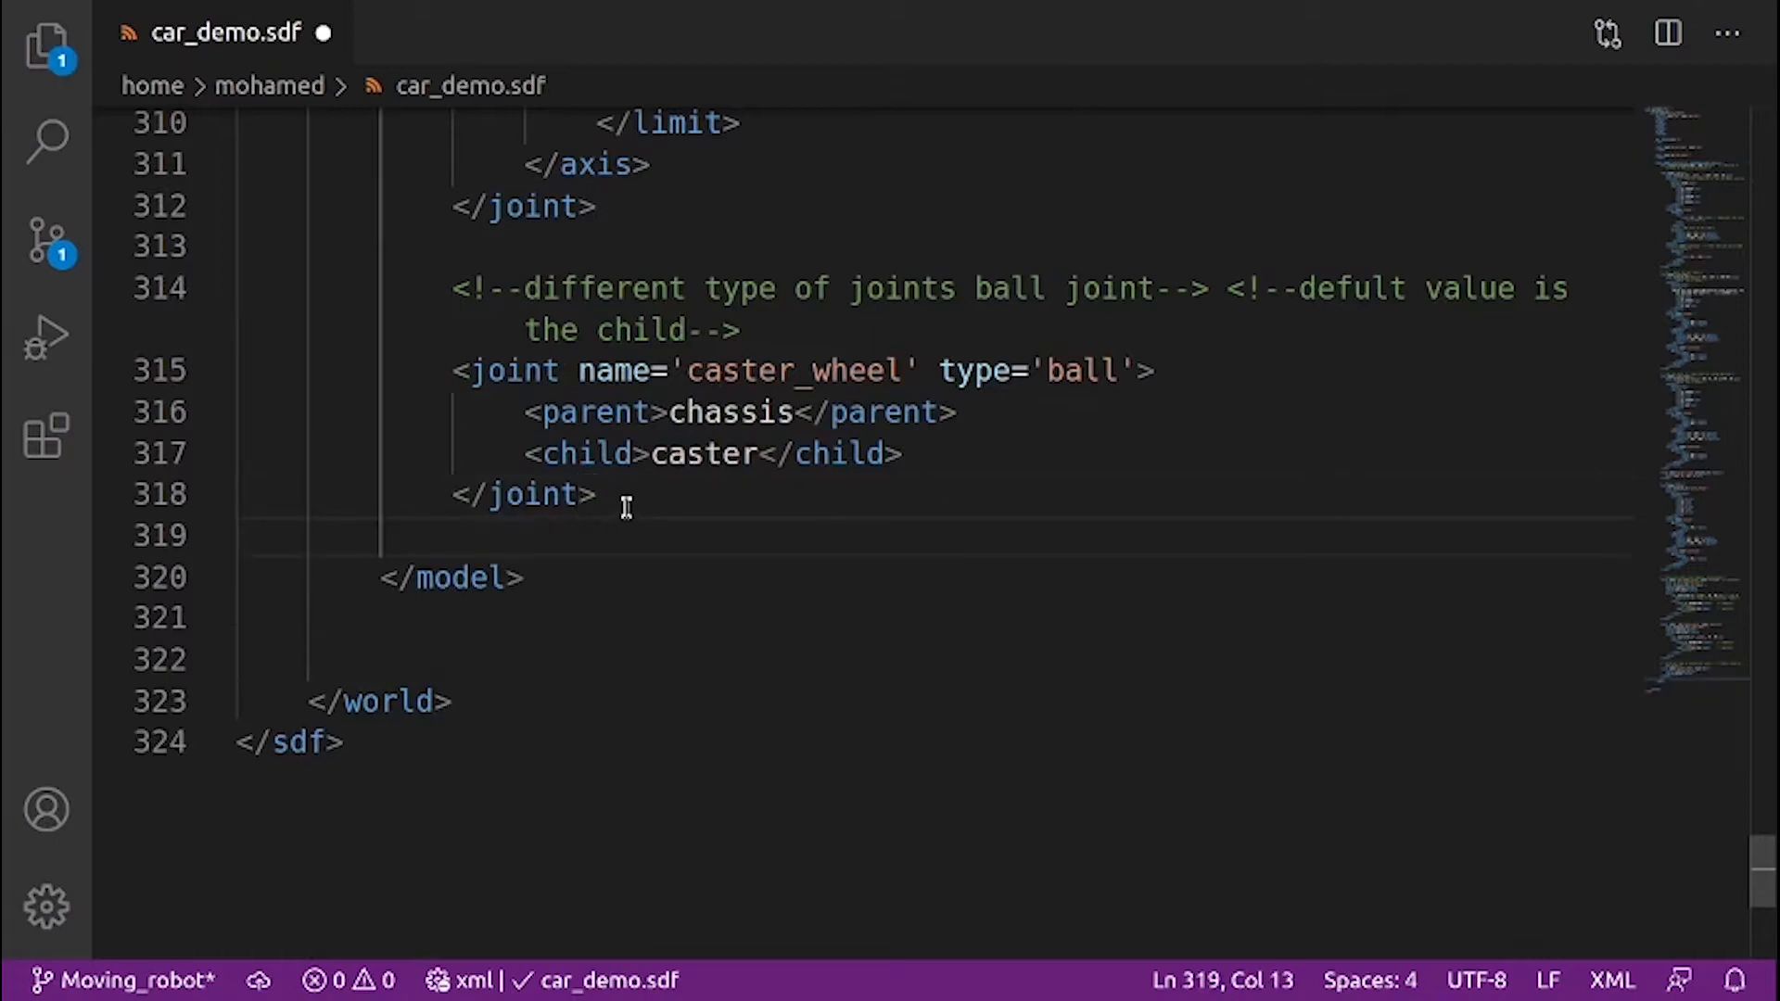
Write the <plugin> block for libignition-gazebo-diff-drive-system.so inside vehicle_blue
text(<)
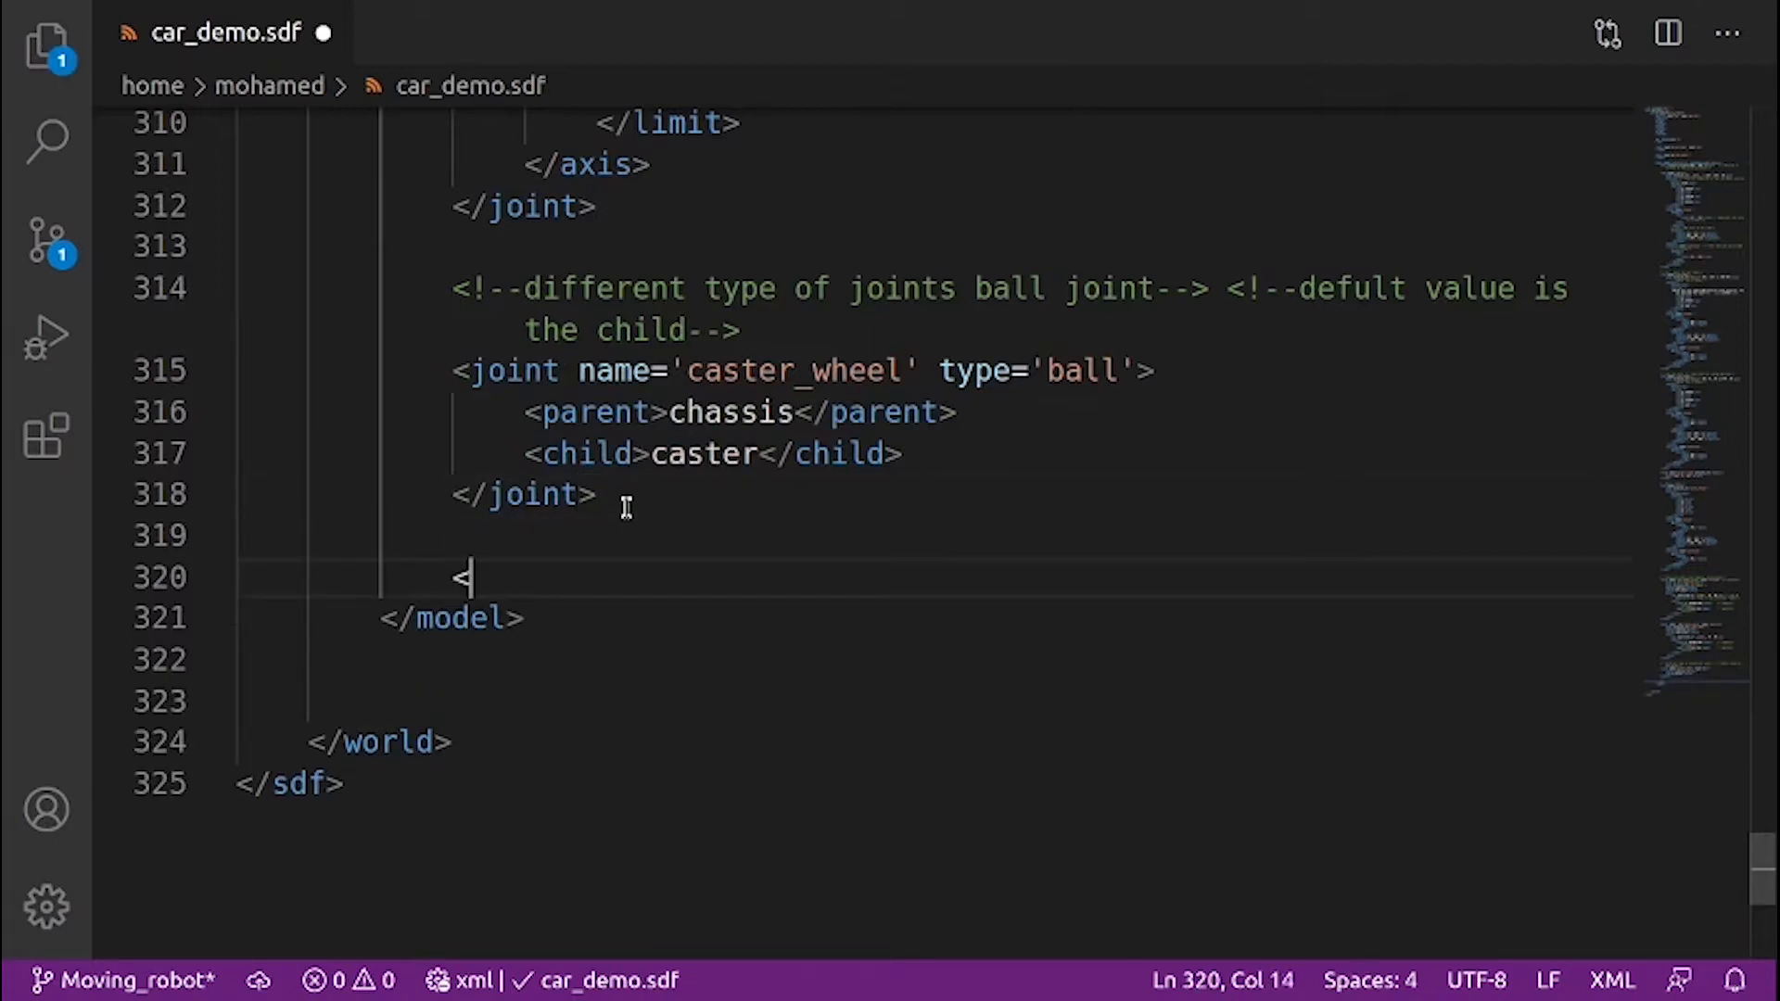
text(plugin fi)
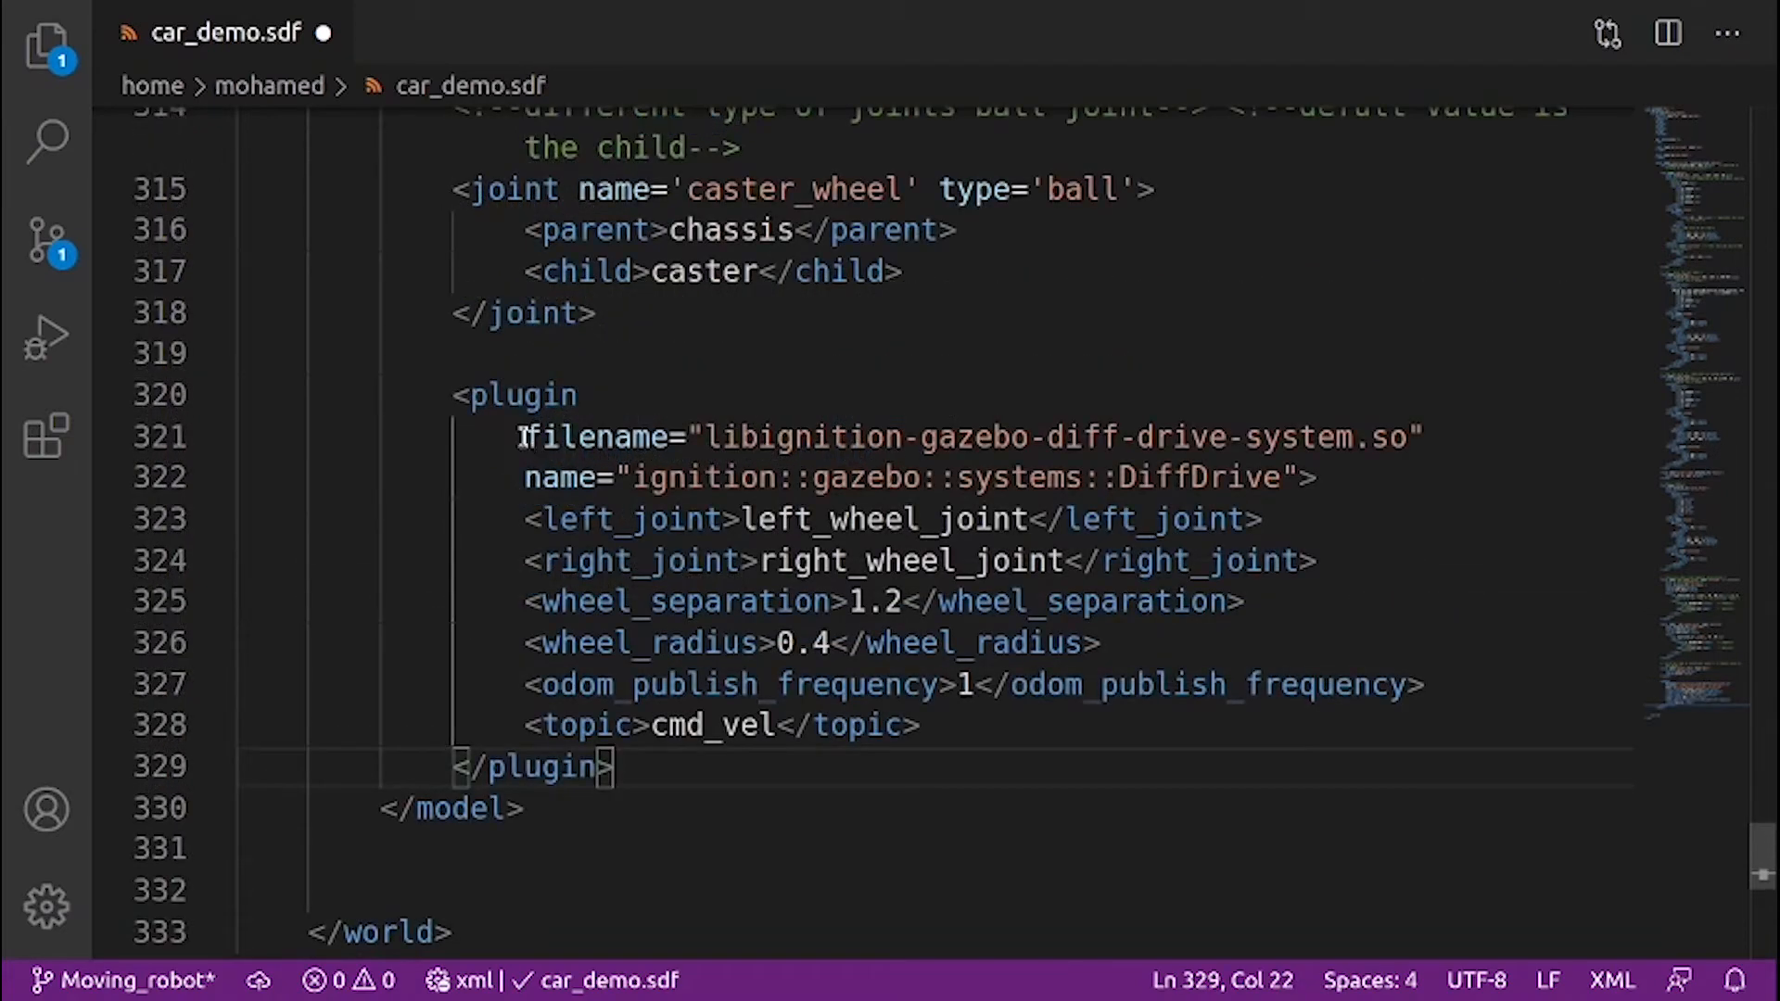
mouse_move(701, 456)
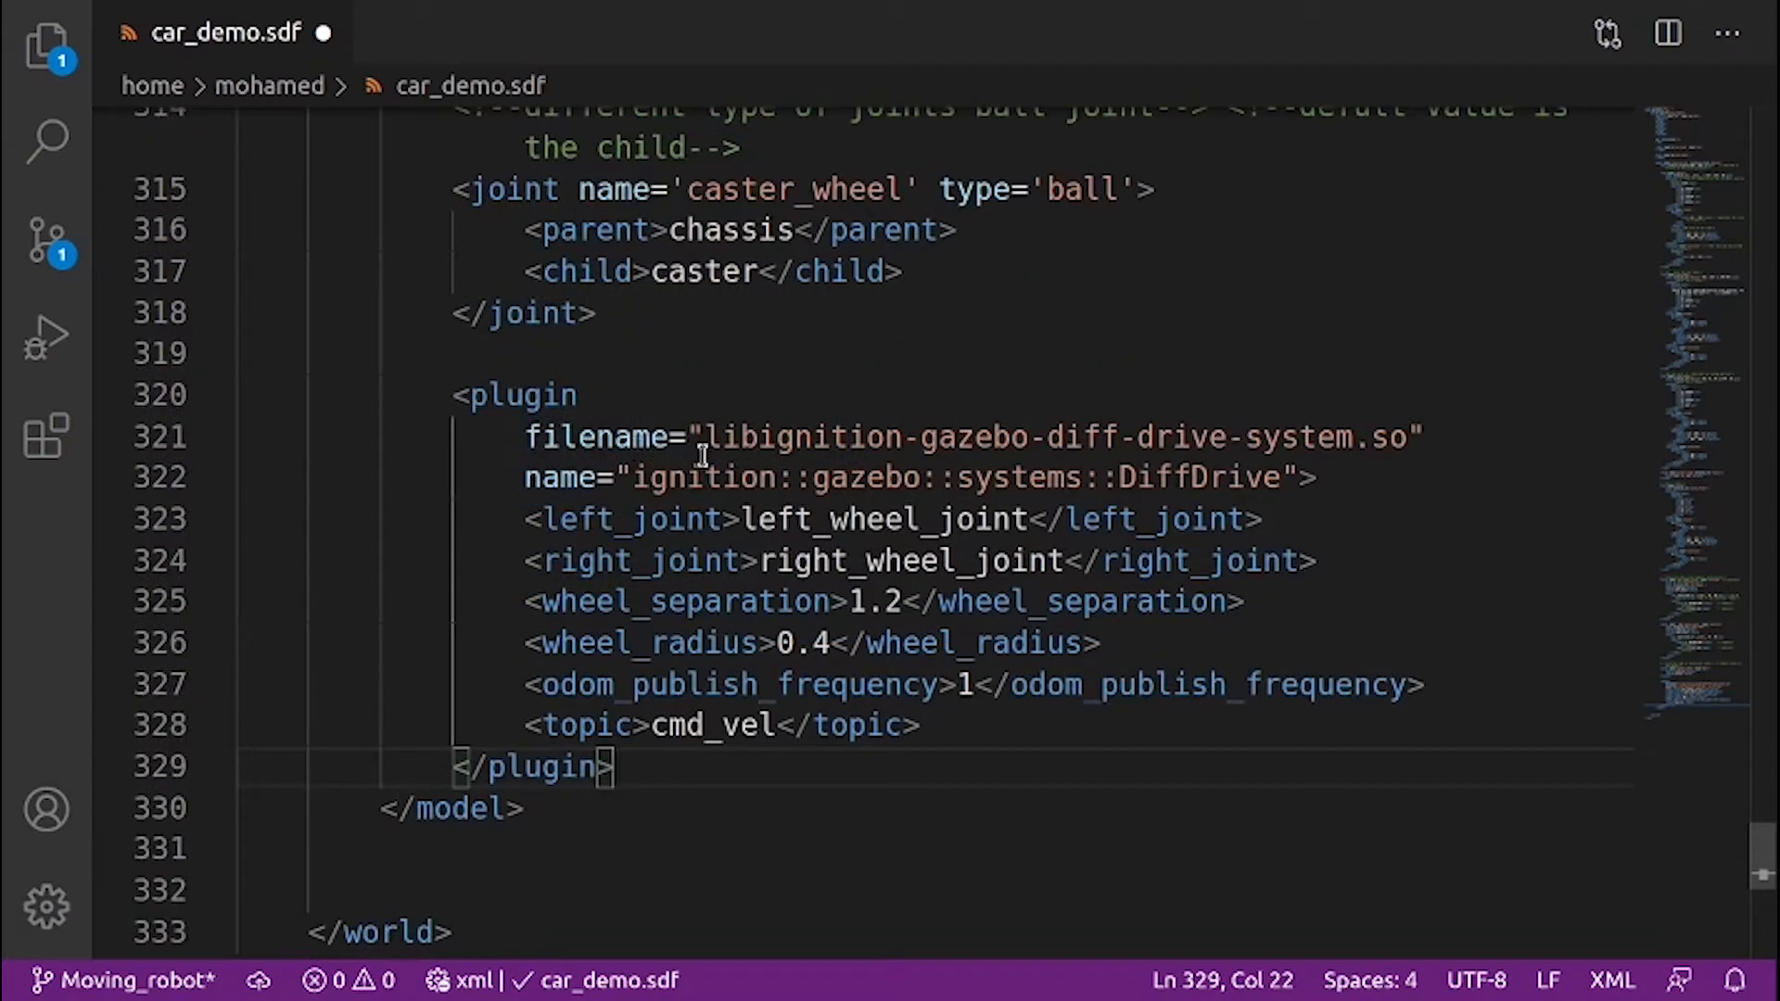
mouse_move(1450, 415)
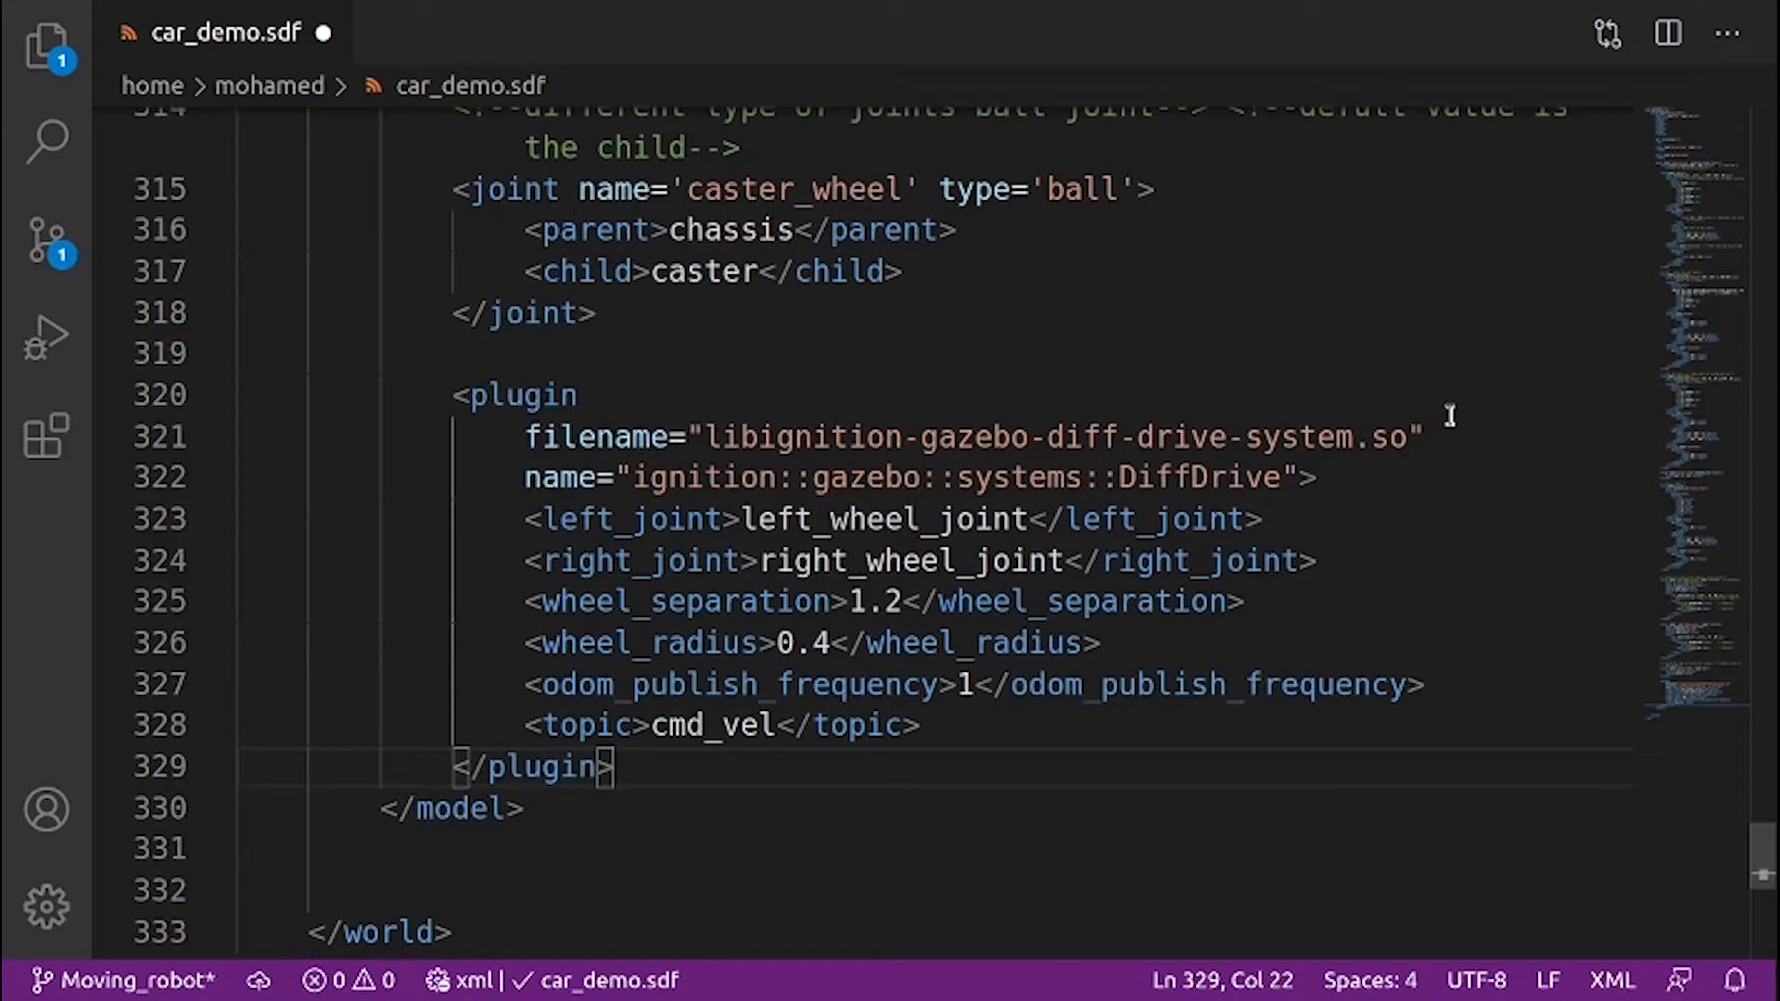
mouse_move(517, 476)
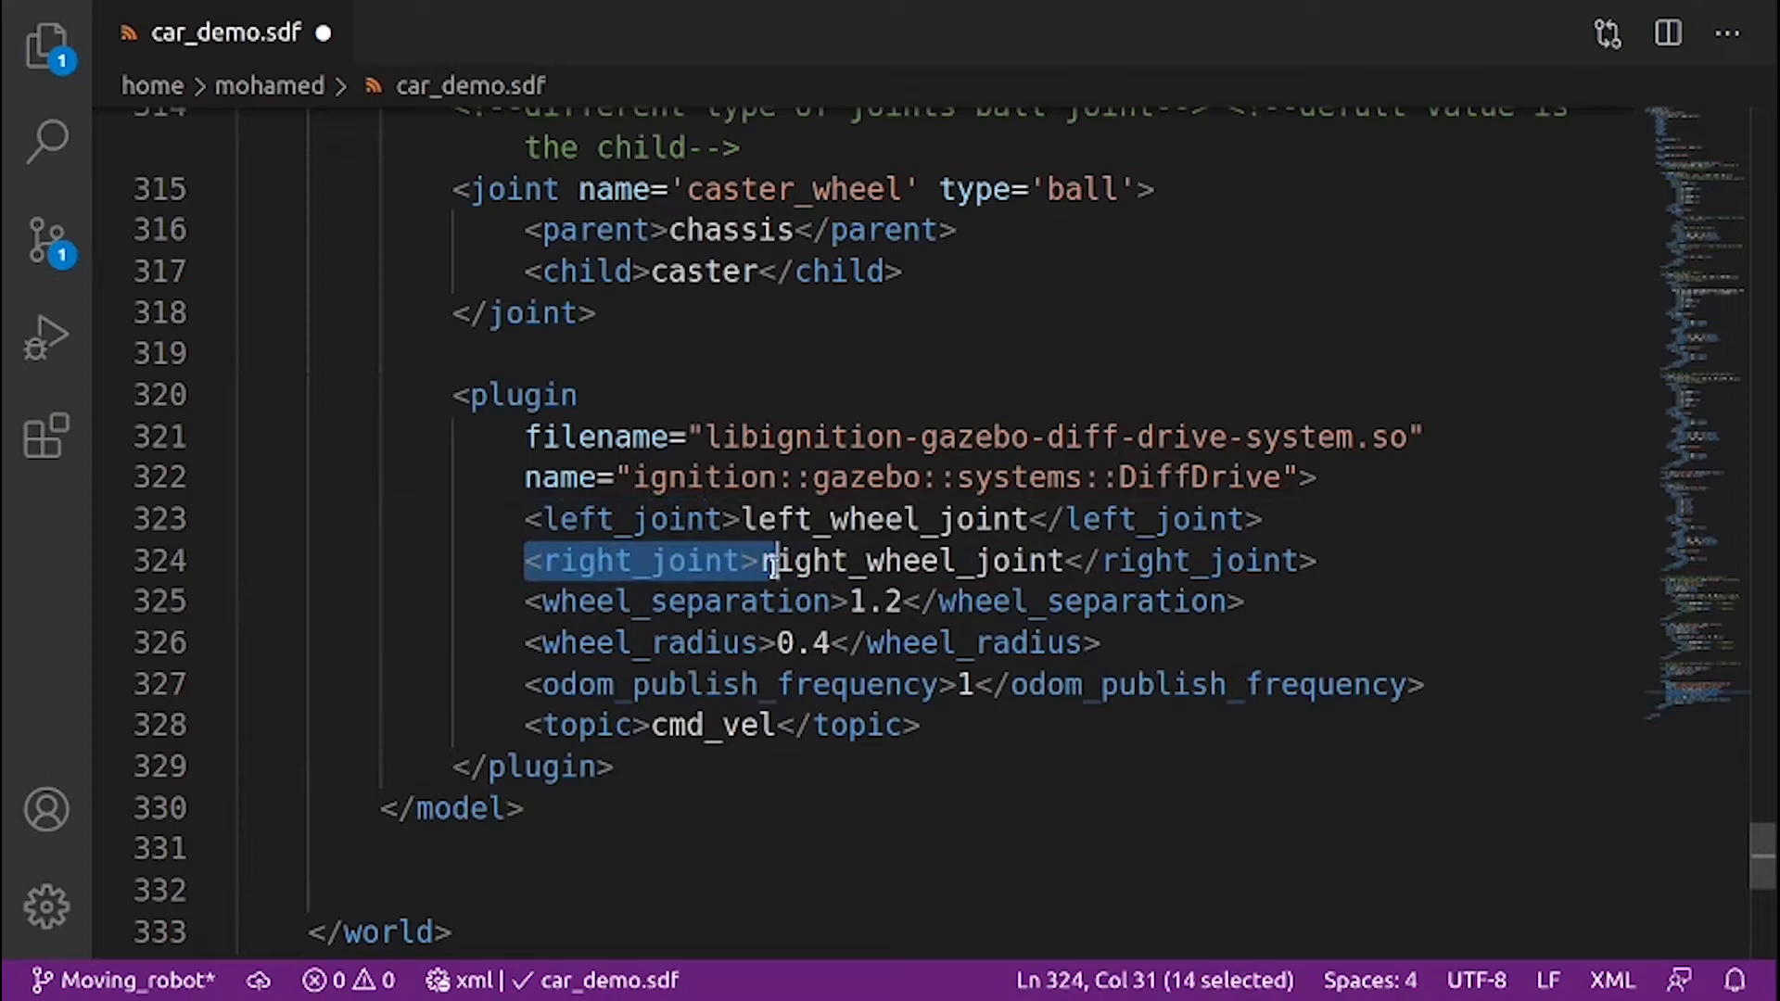
click(1272, 519)
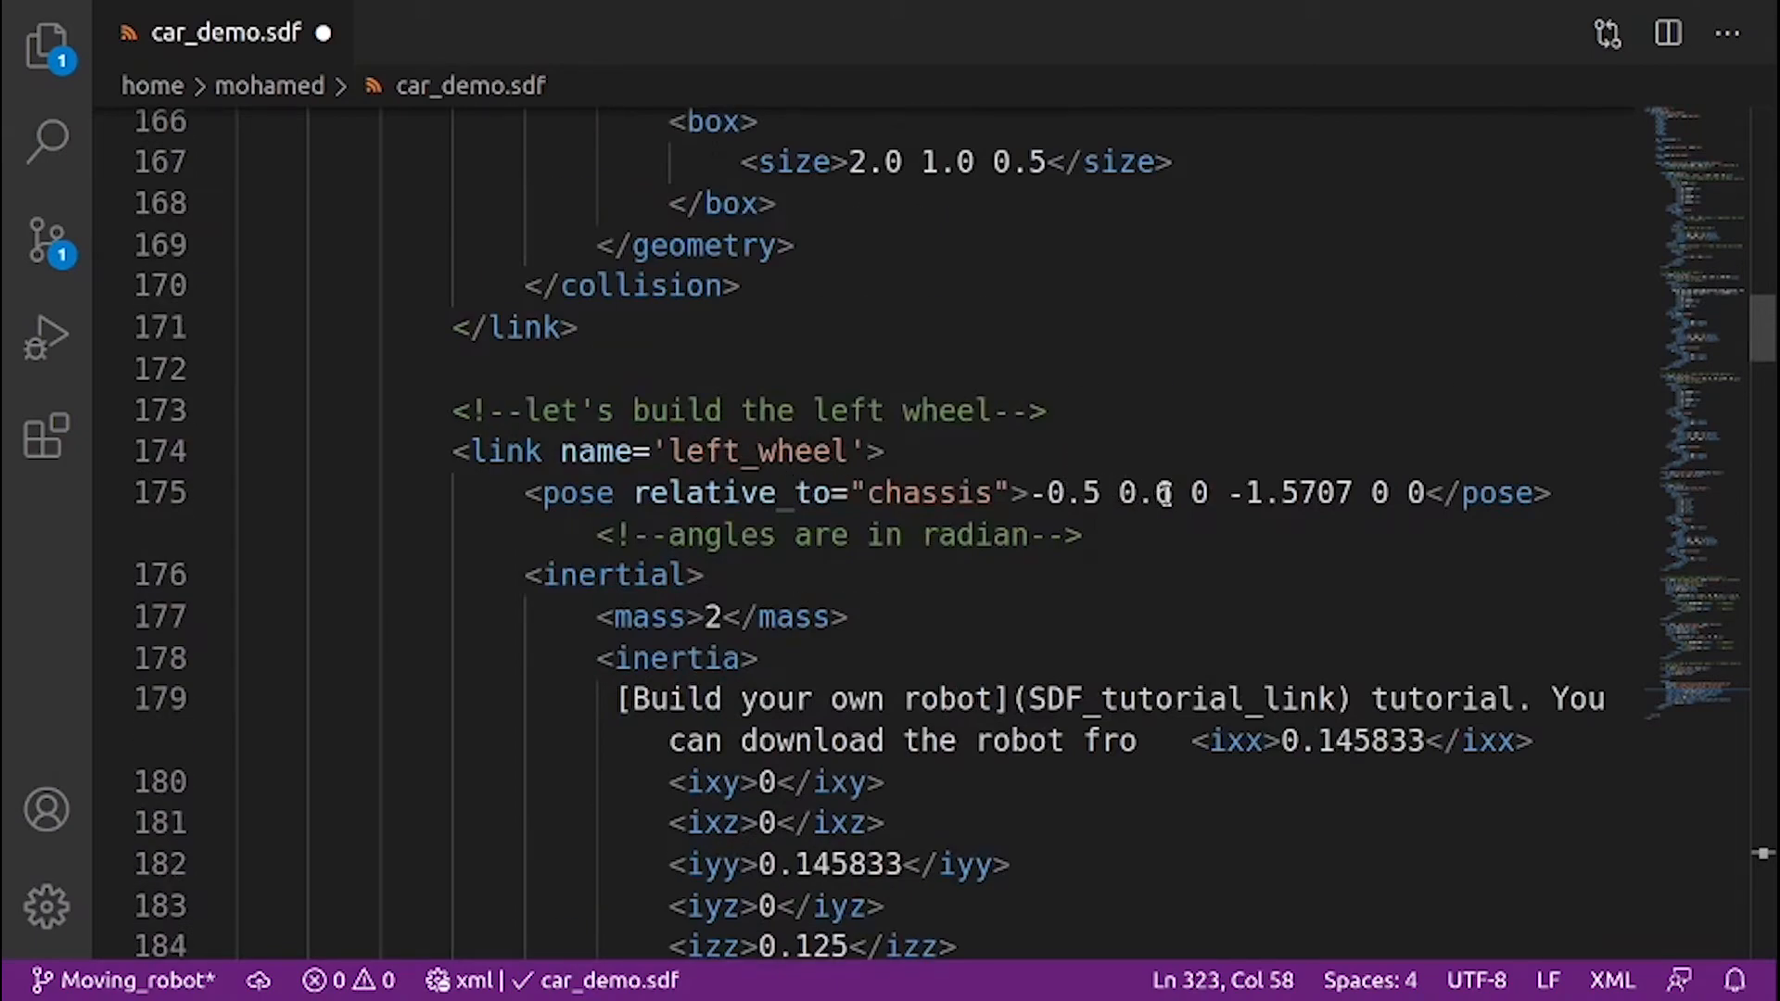
scroll(down, 3)
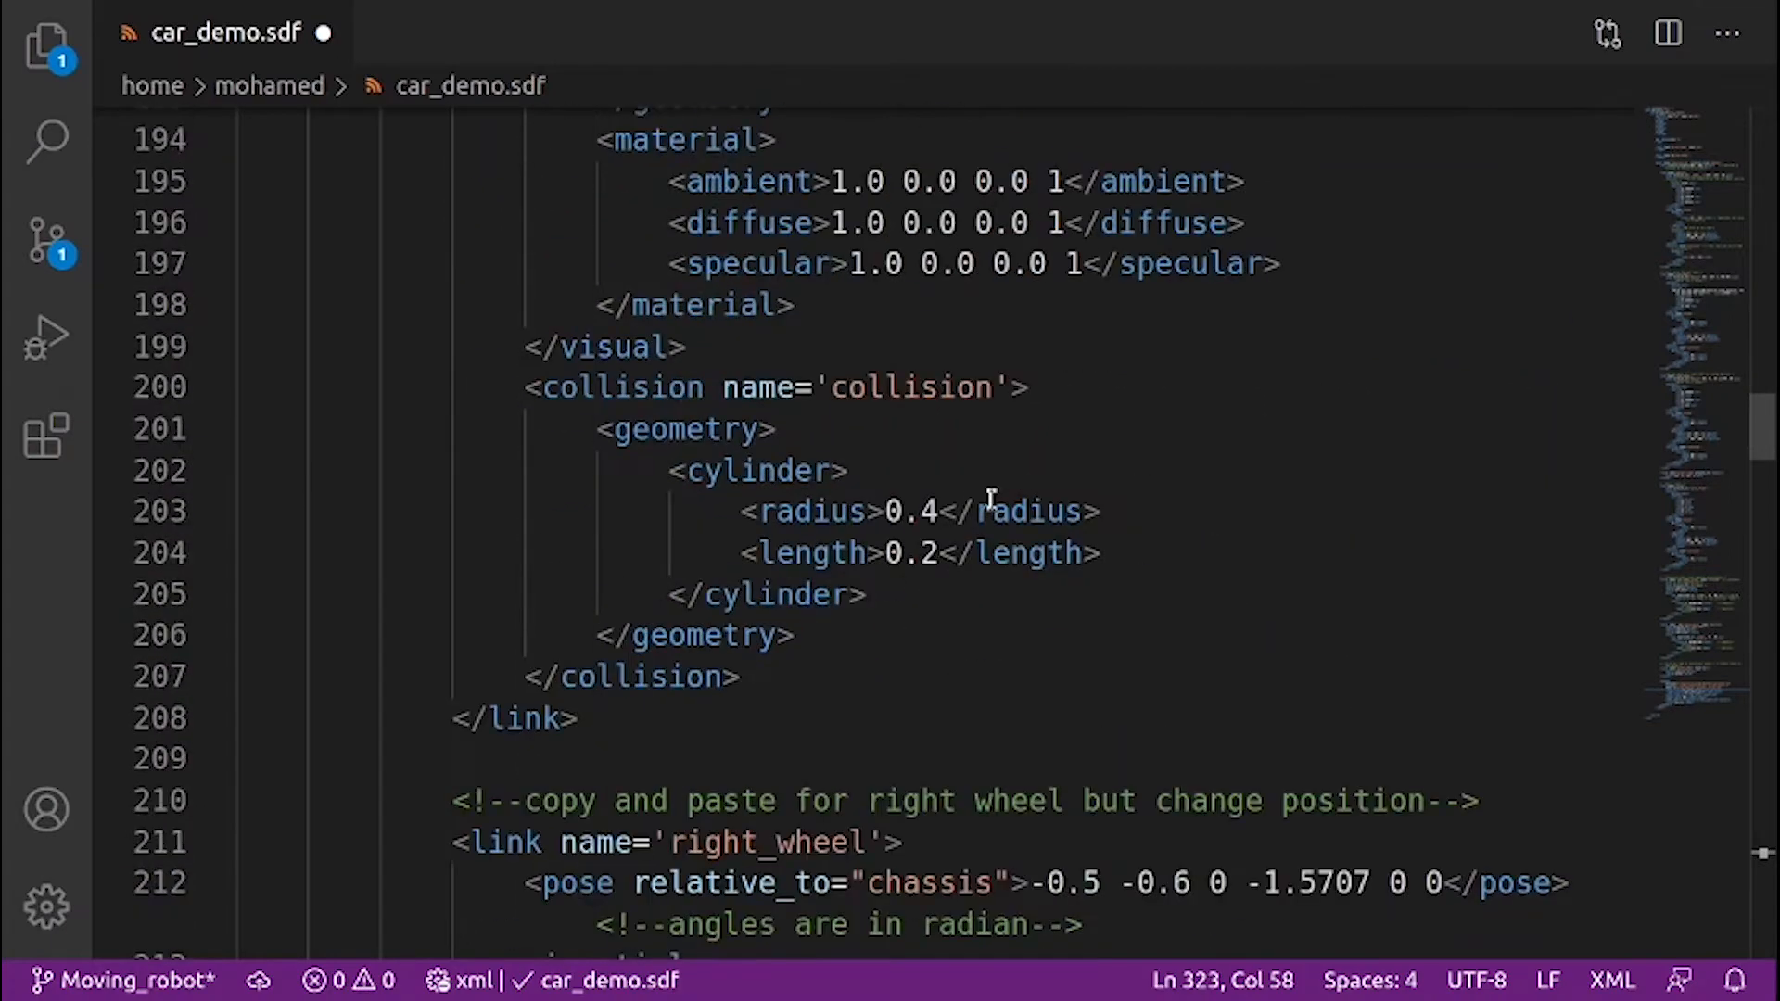
scroll(down, 3)
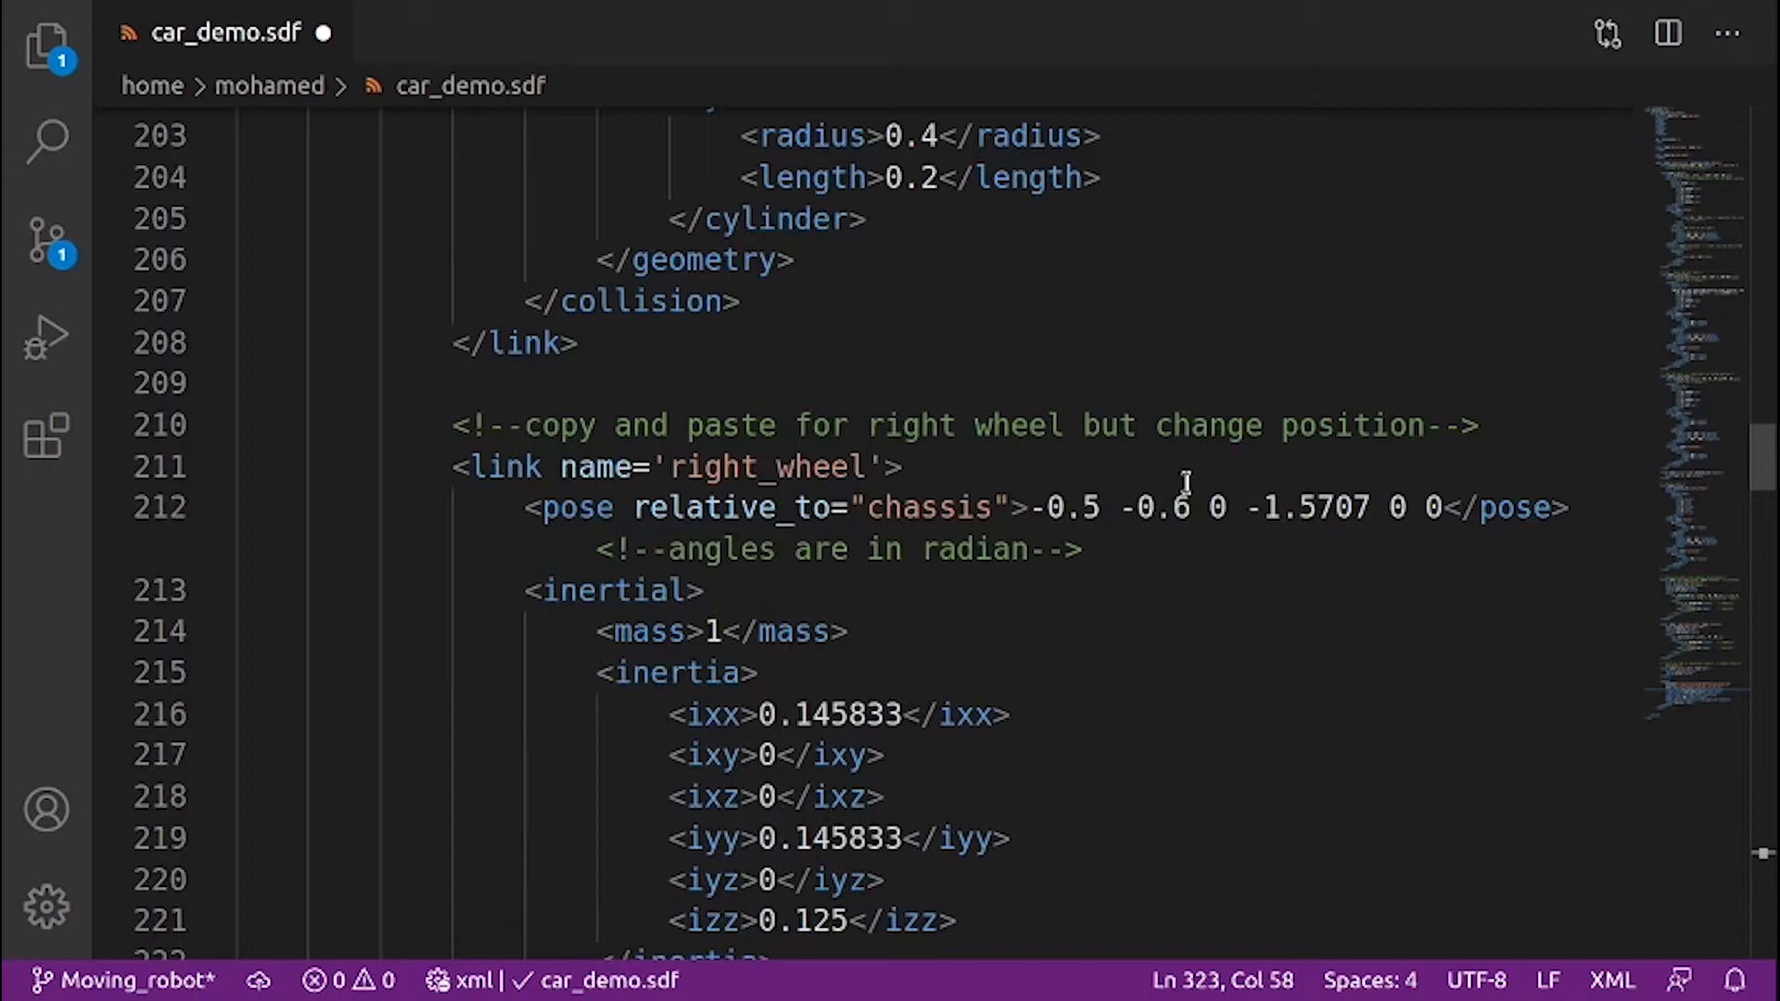
scroll(down, 3)
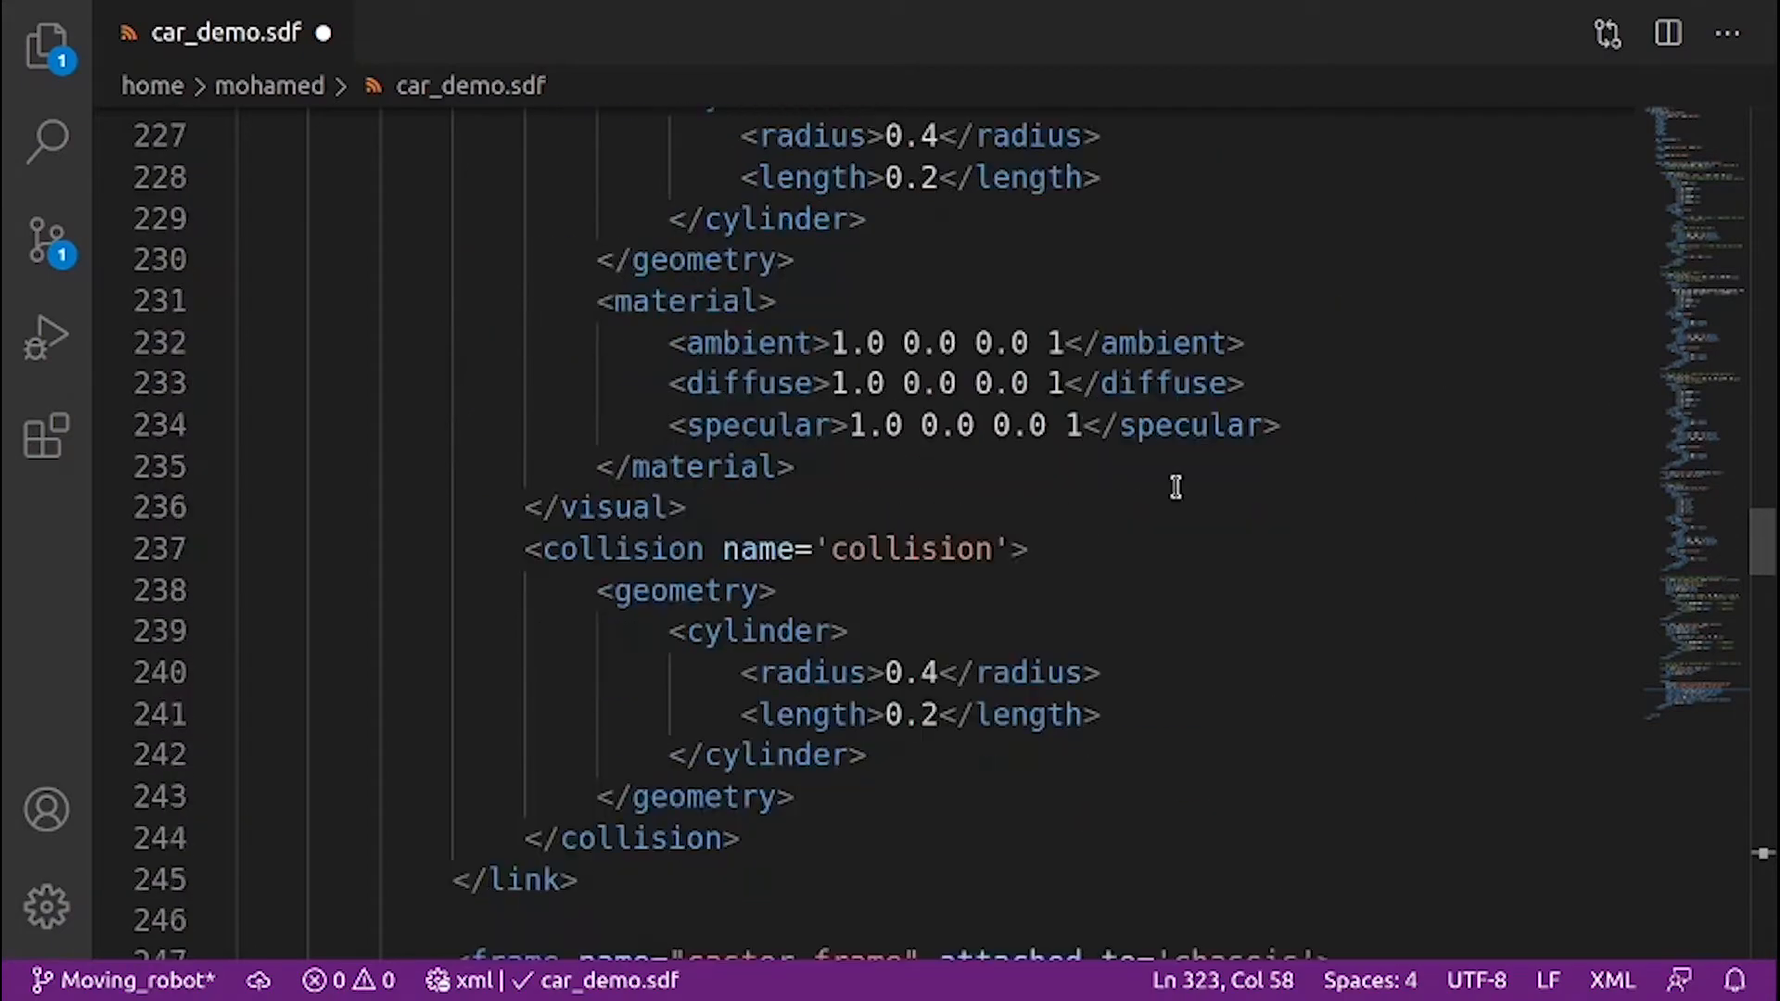
scroll(down, 3)
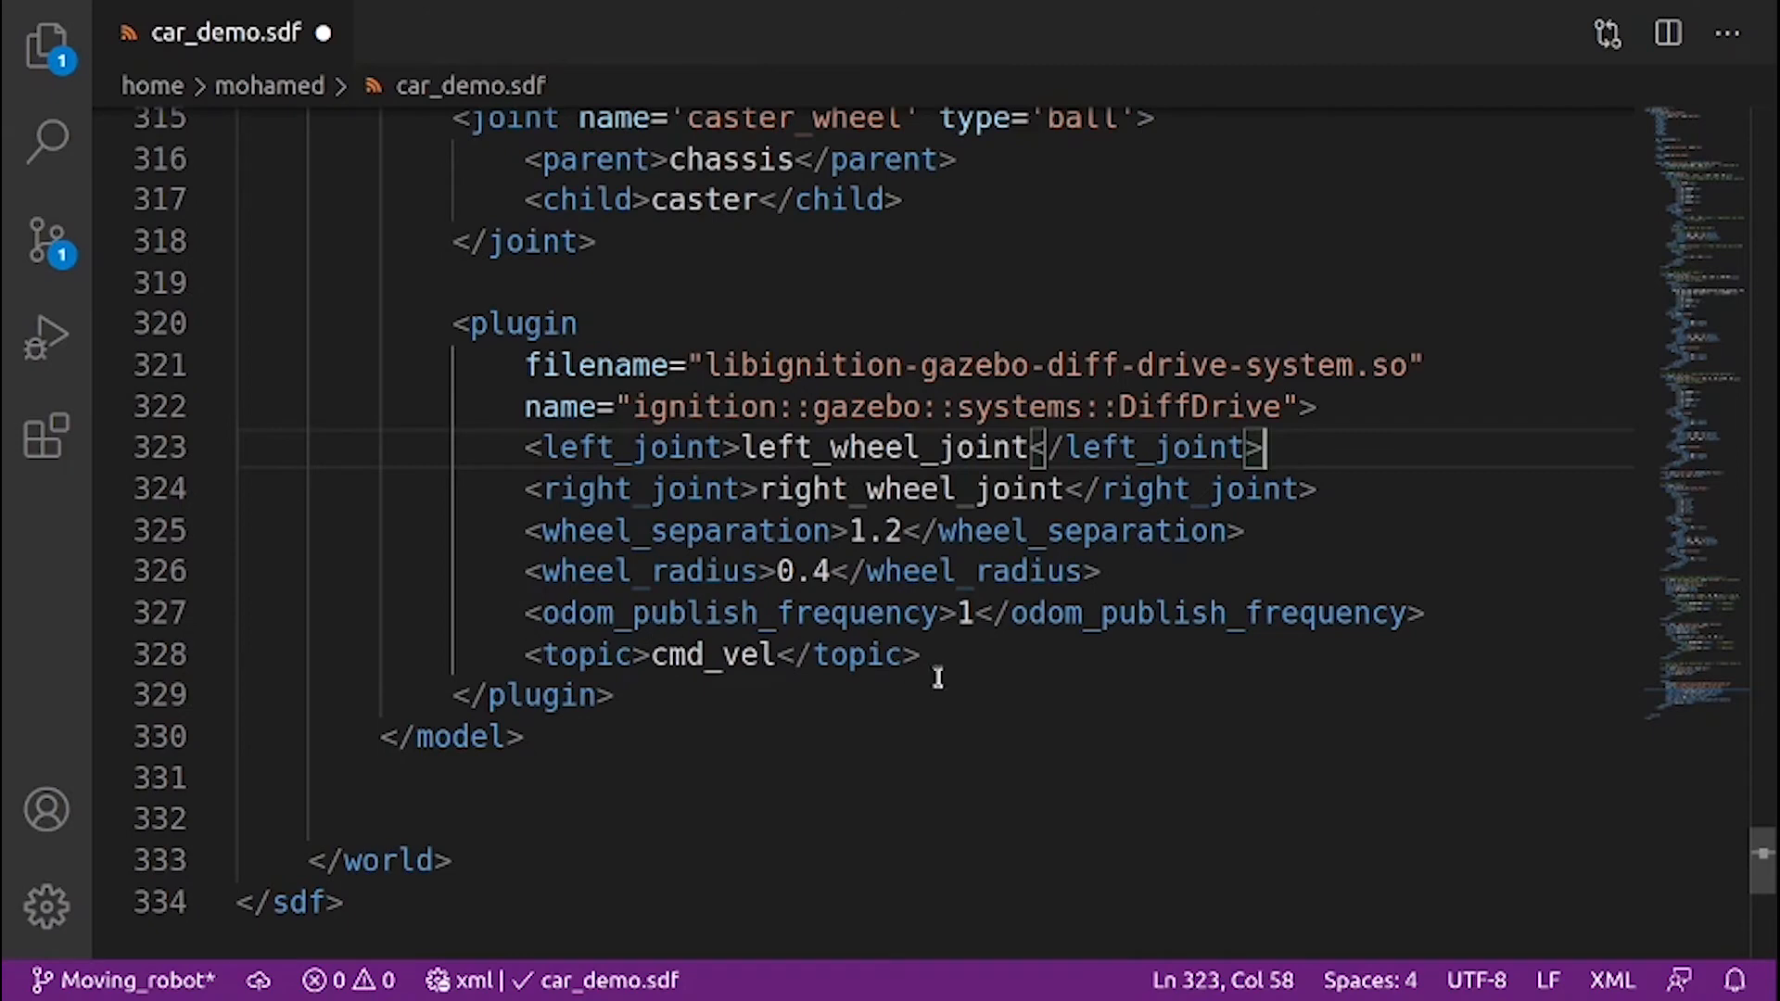
mouse_move(1008, 657)
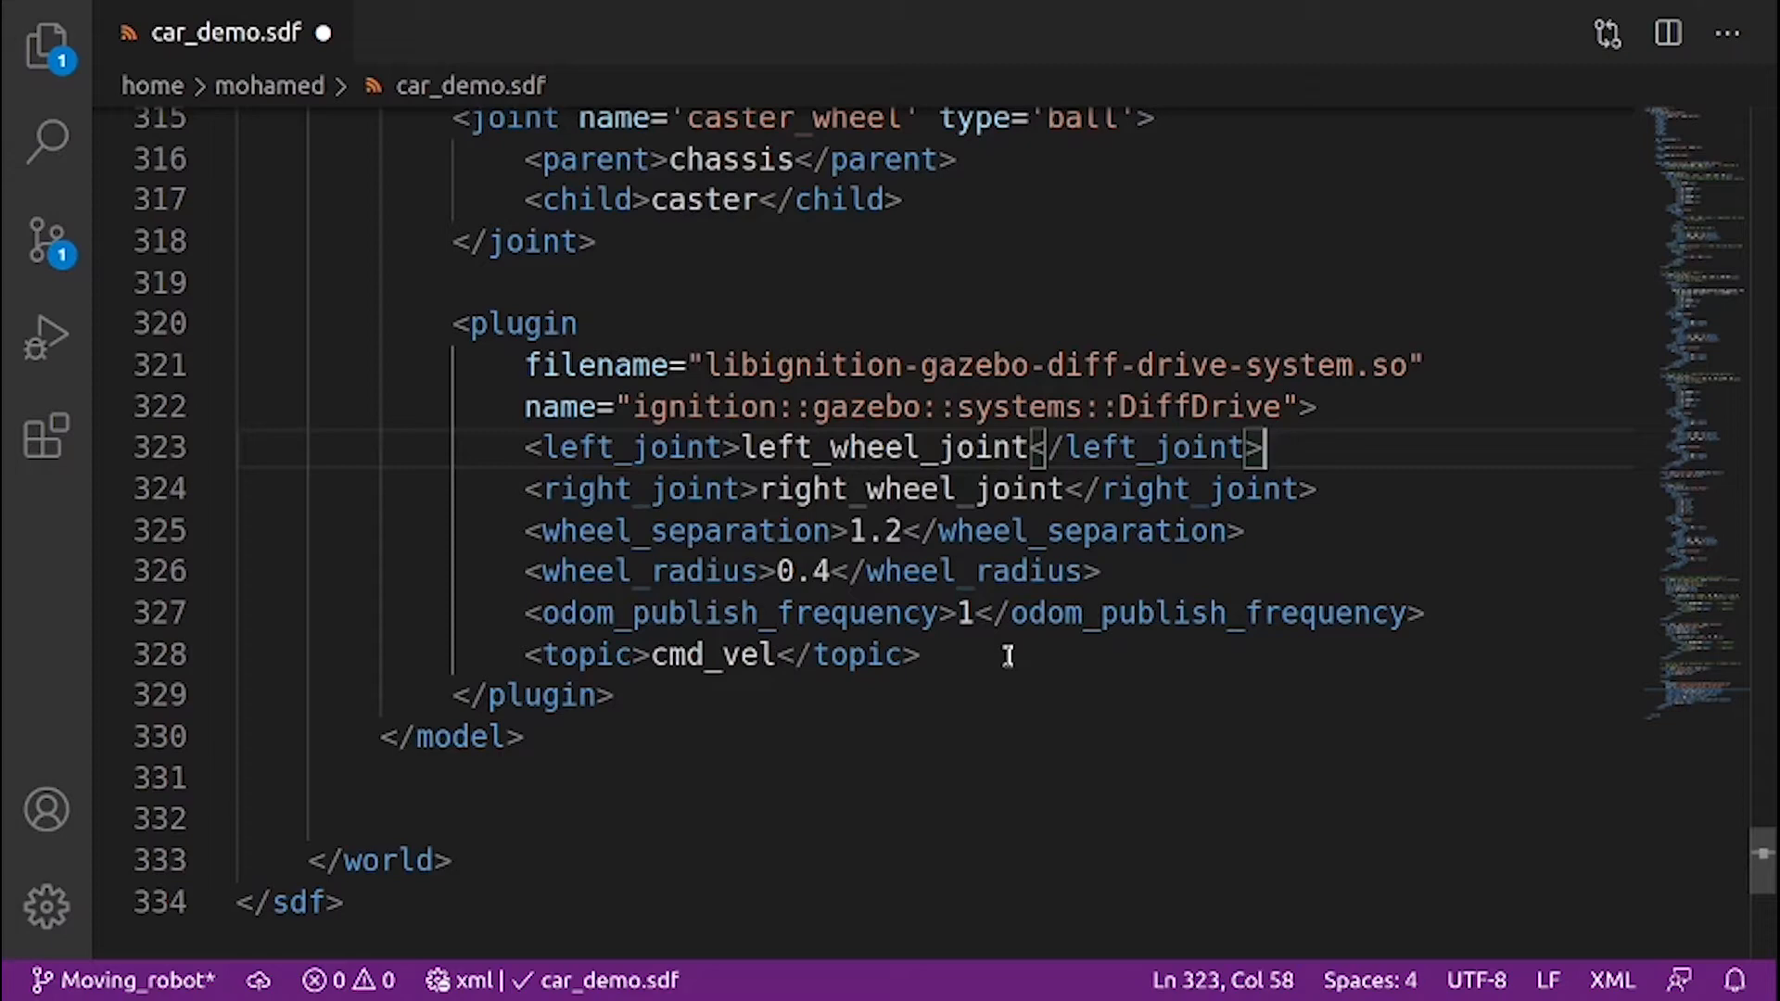
mouse_move(578, 691)
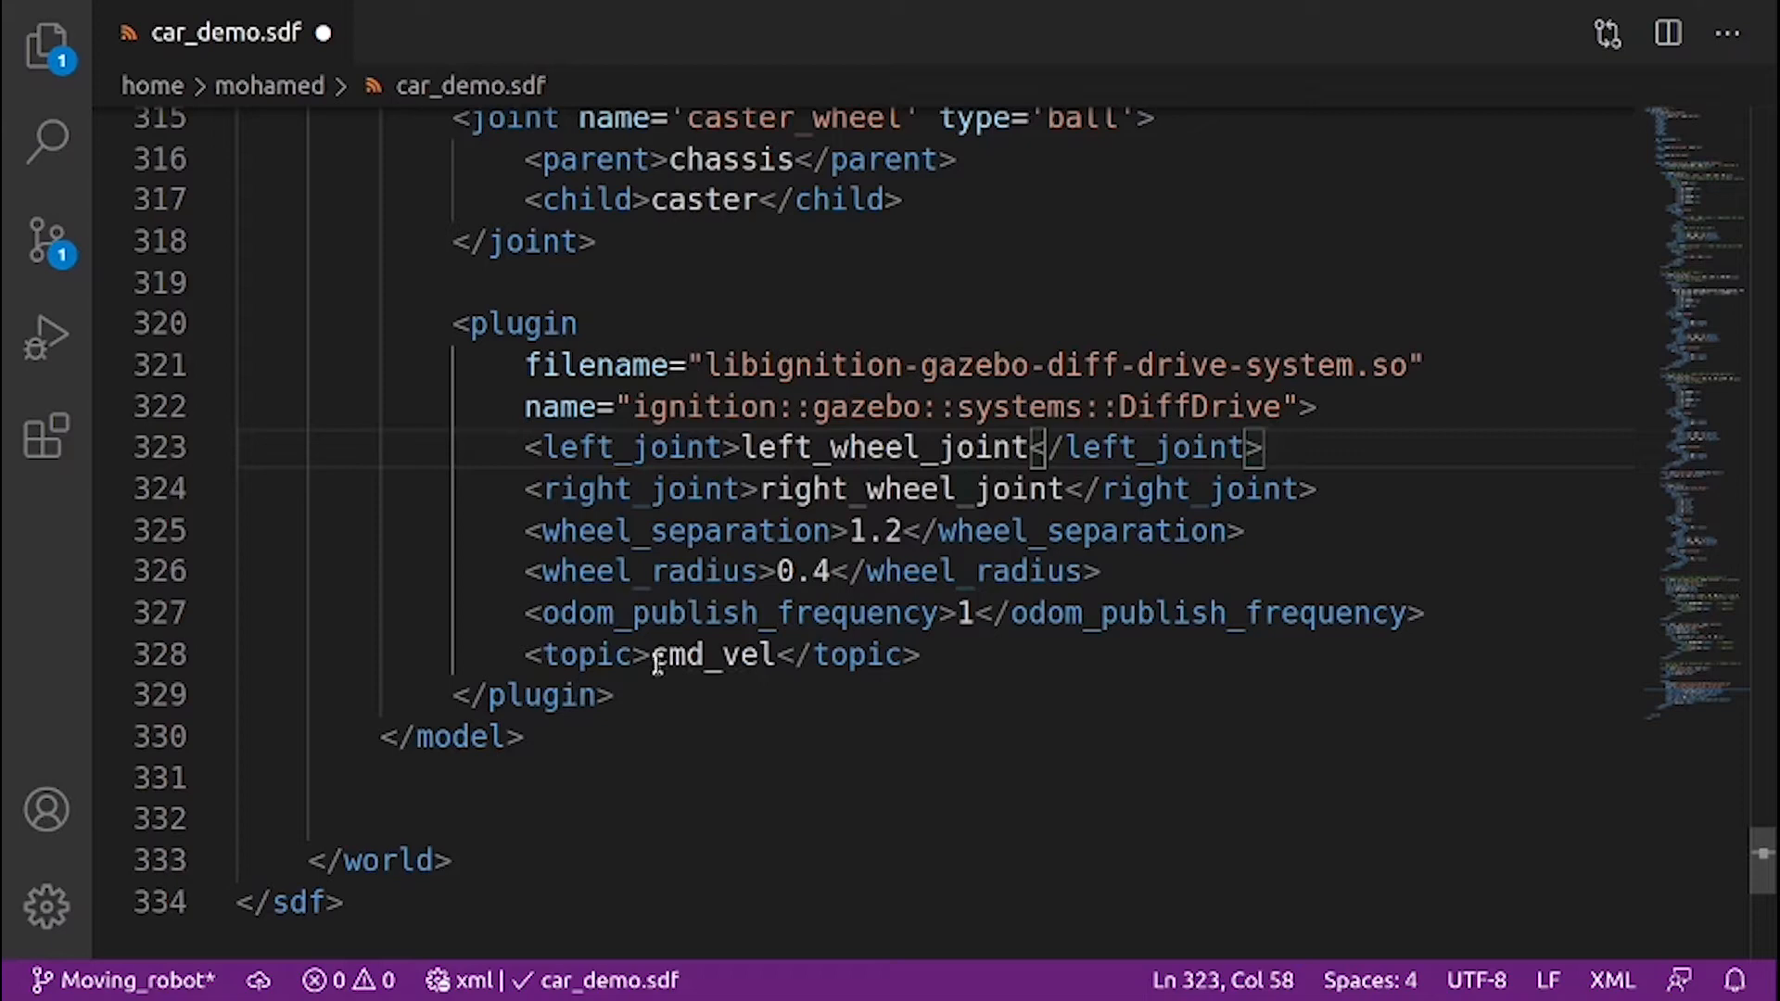
double_click(710, 654)
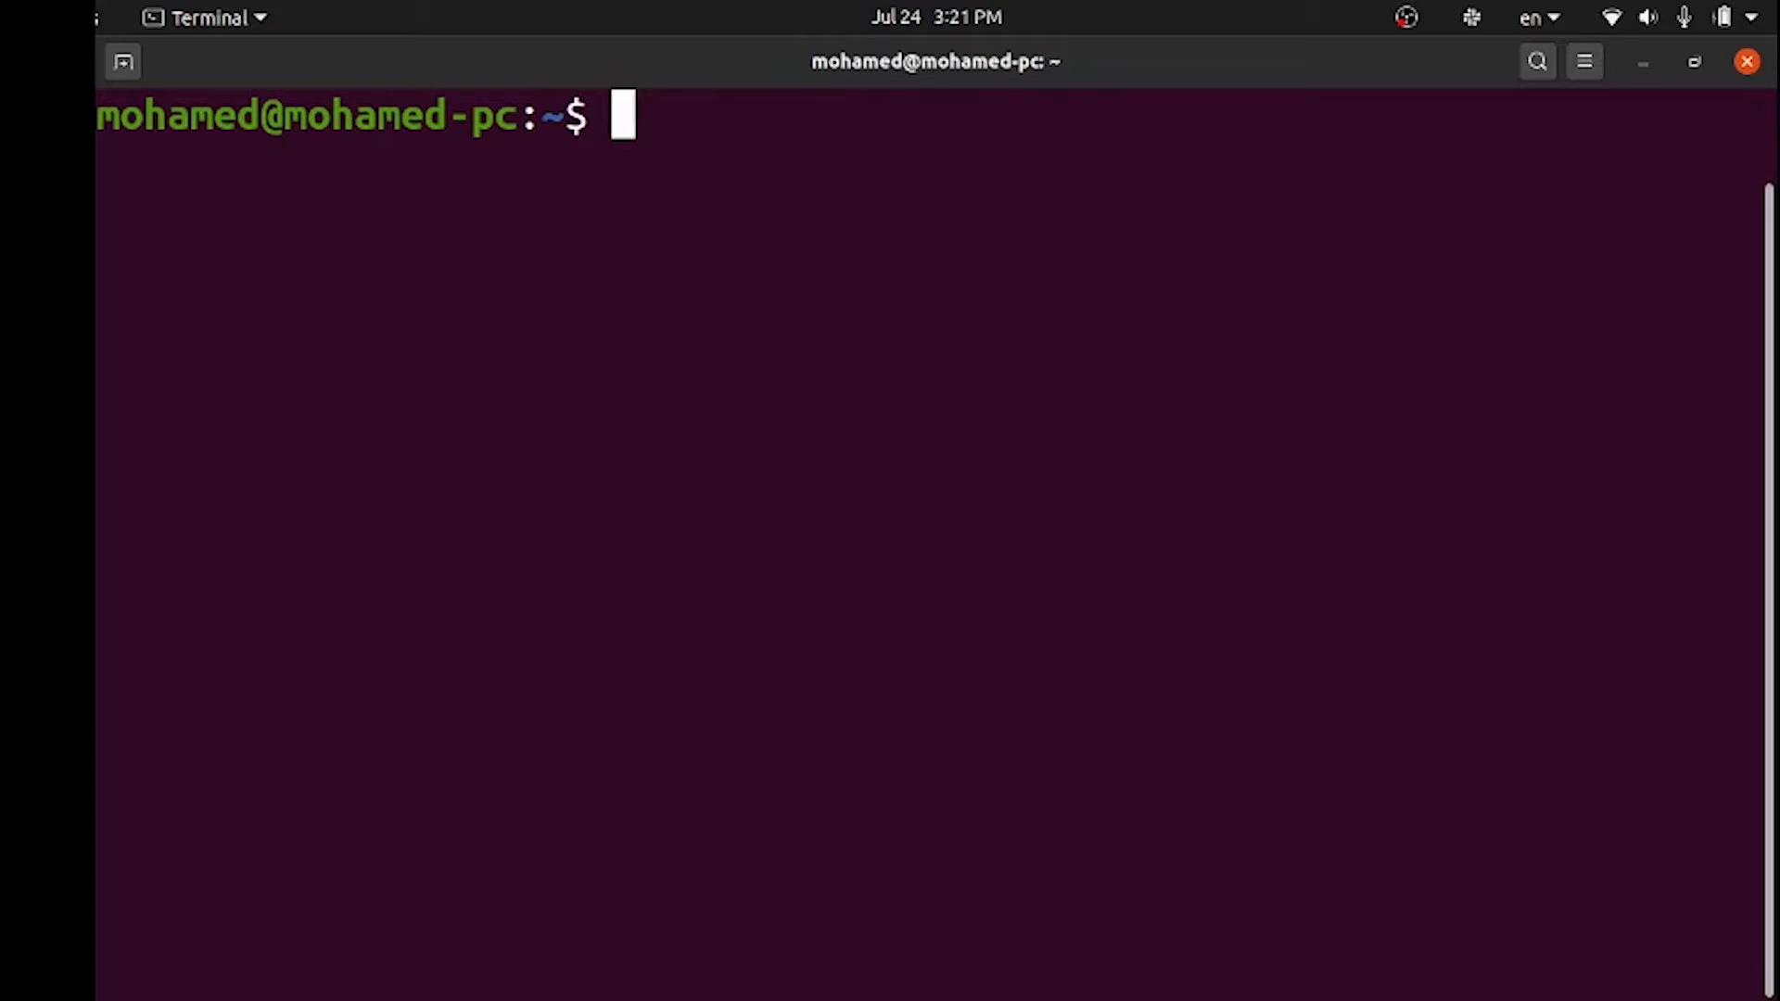
Enter the command ign gazebo car_demo.sdf to launch the world
text(ign gazebo)
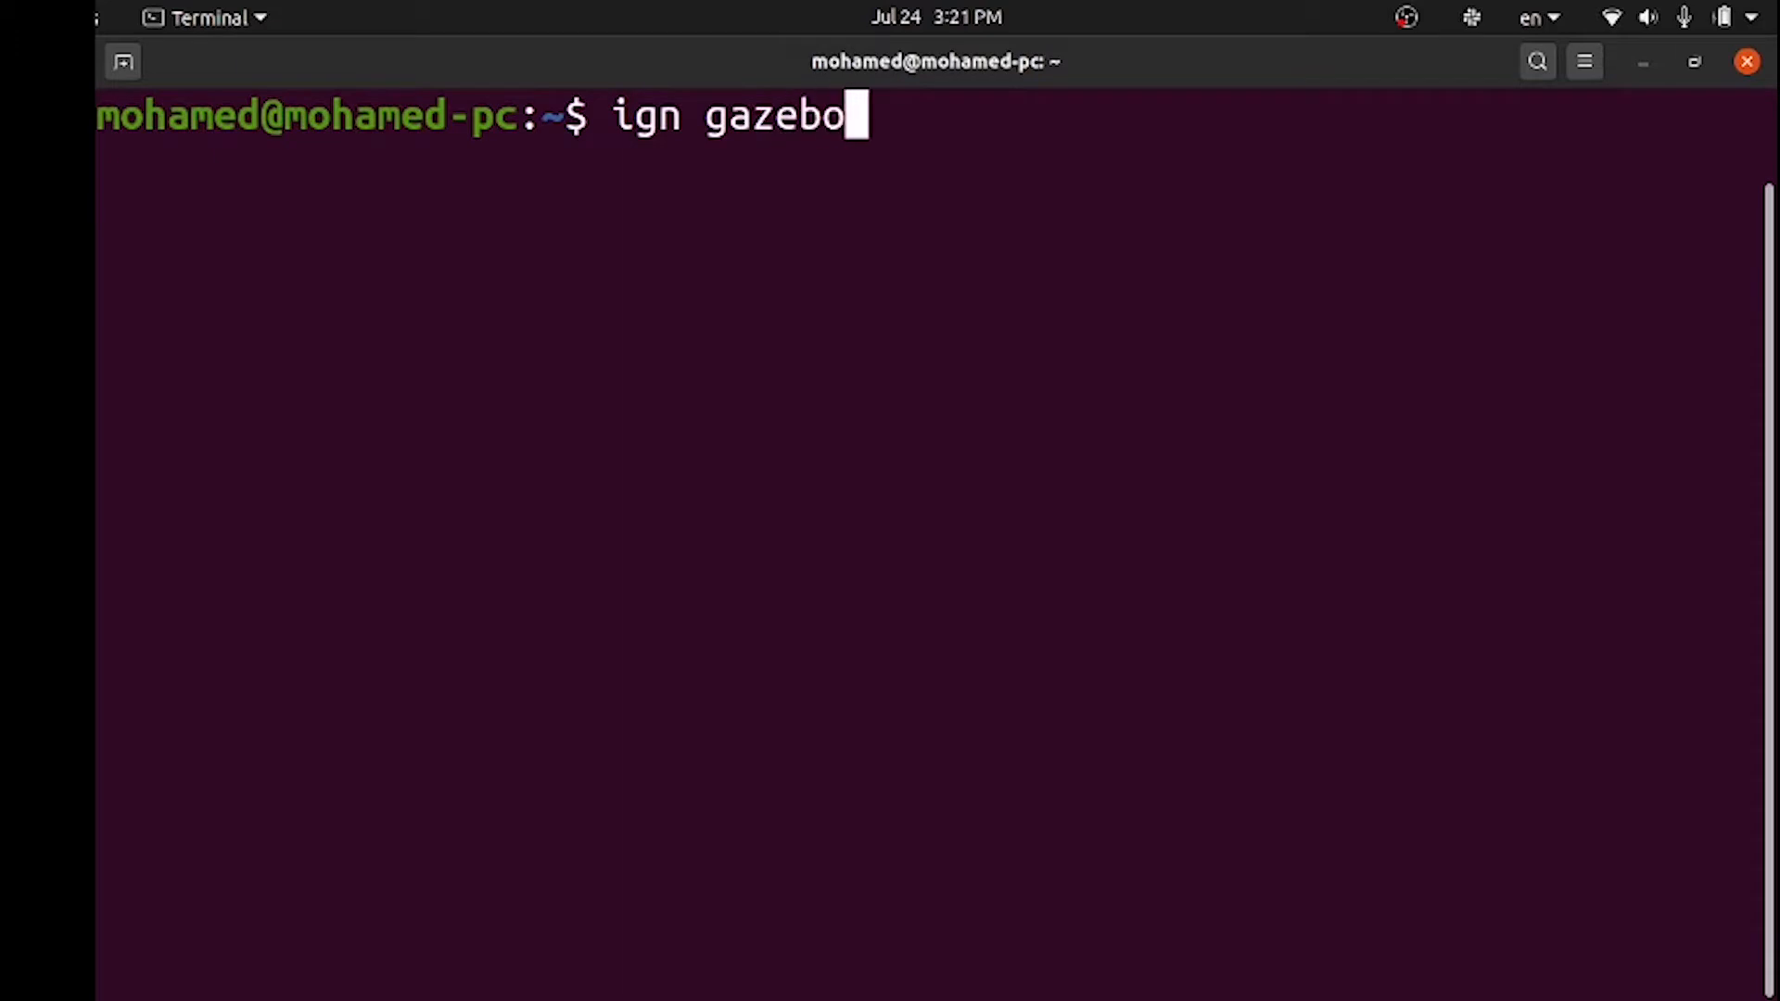
text(car_demo.sdf)
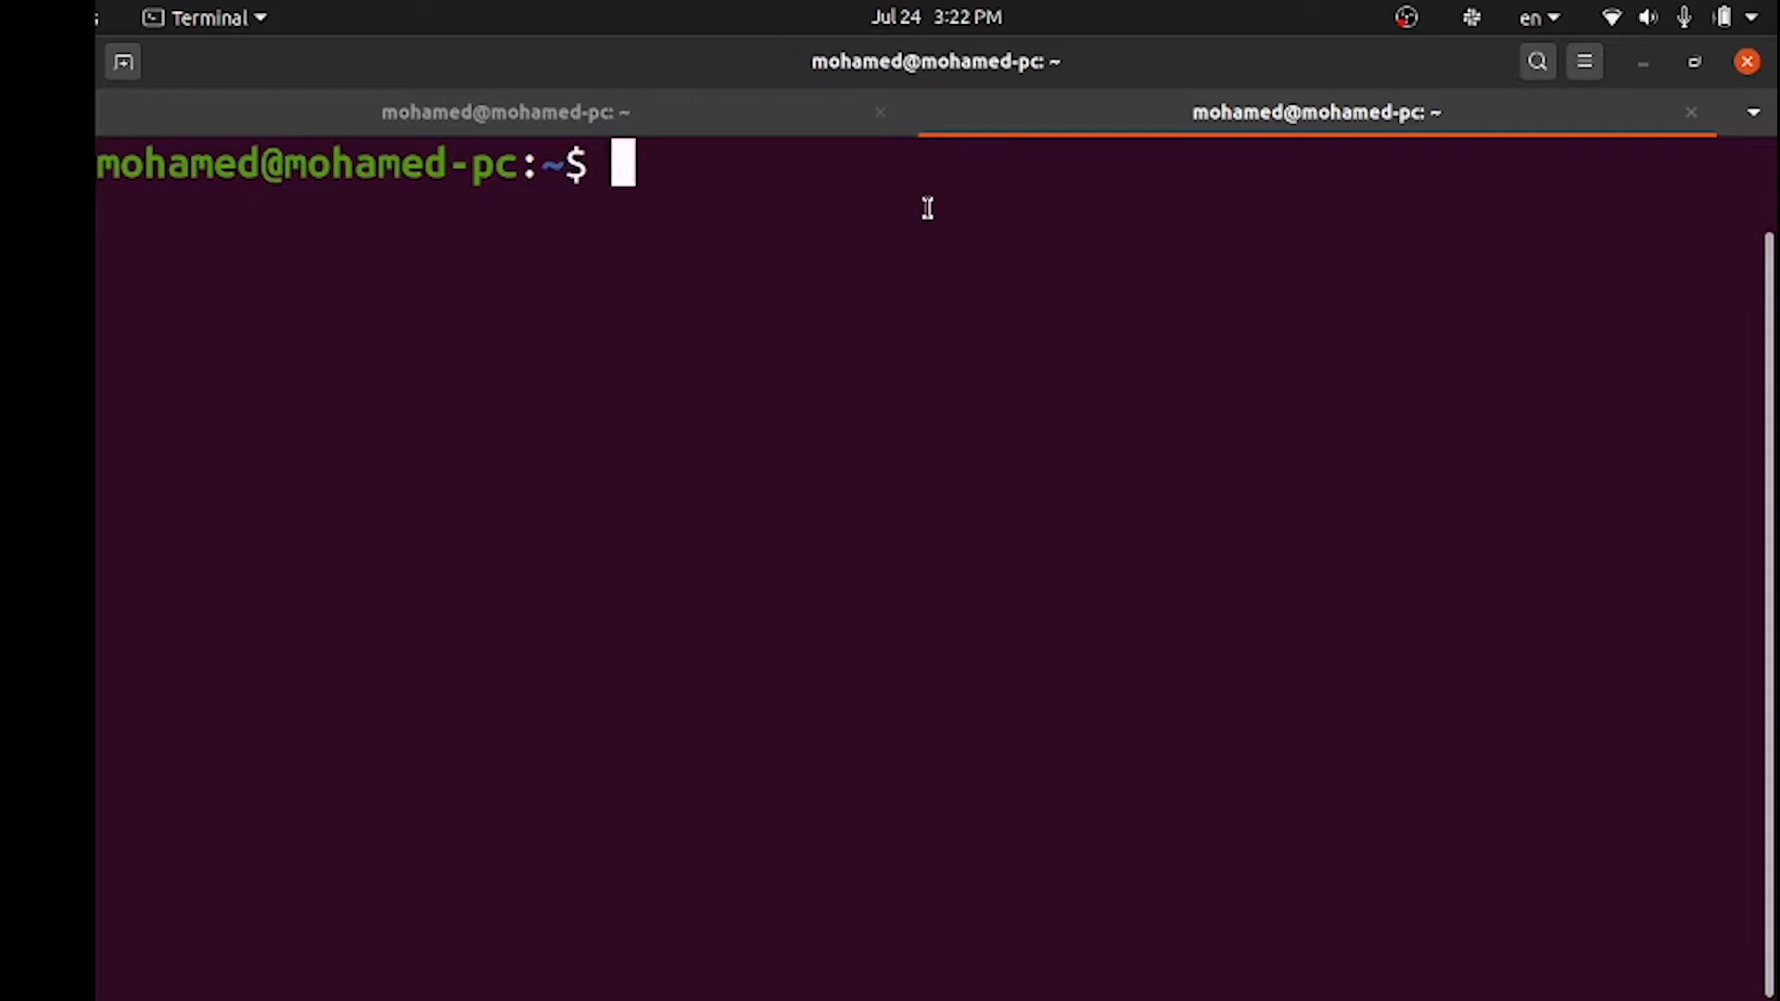
Compose ign topic -t "/cmd_vel" -m ignition.msgs.Twist, correcting a typo in the message type
text(ign topic -t)
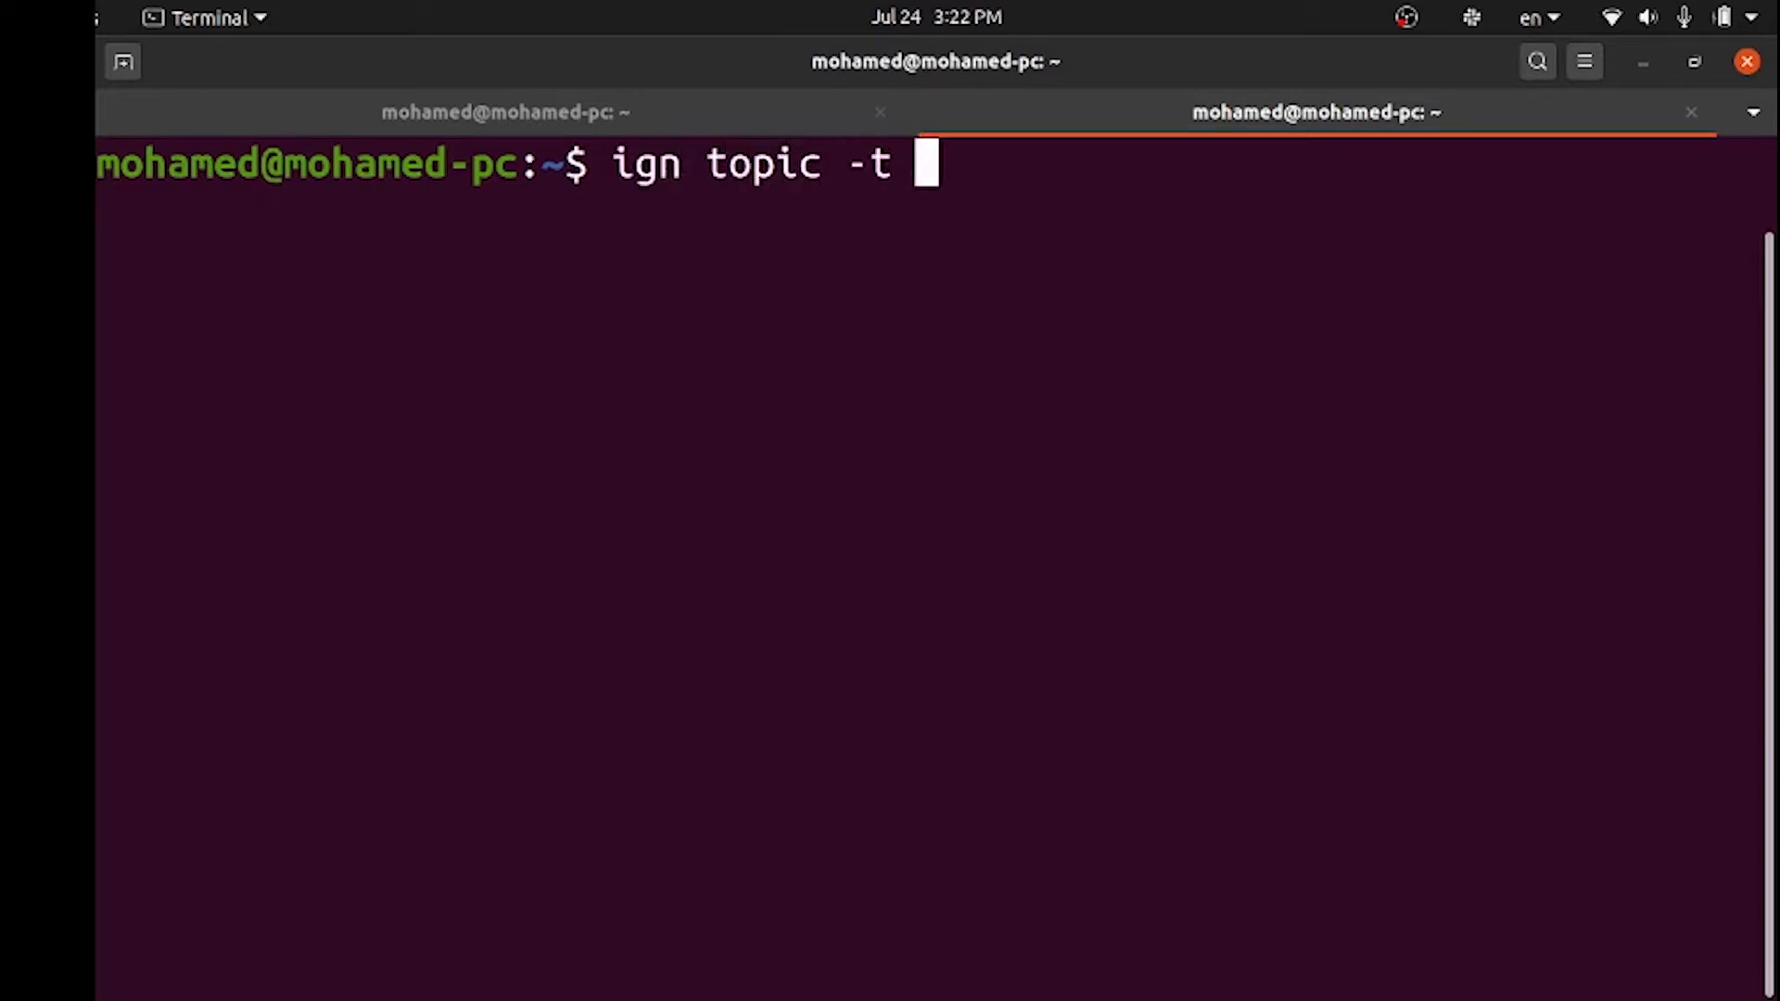
text("/)
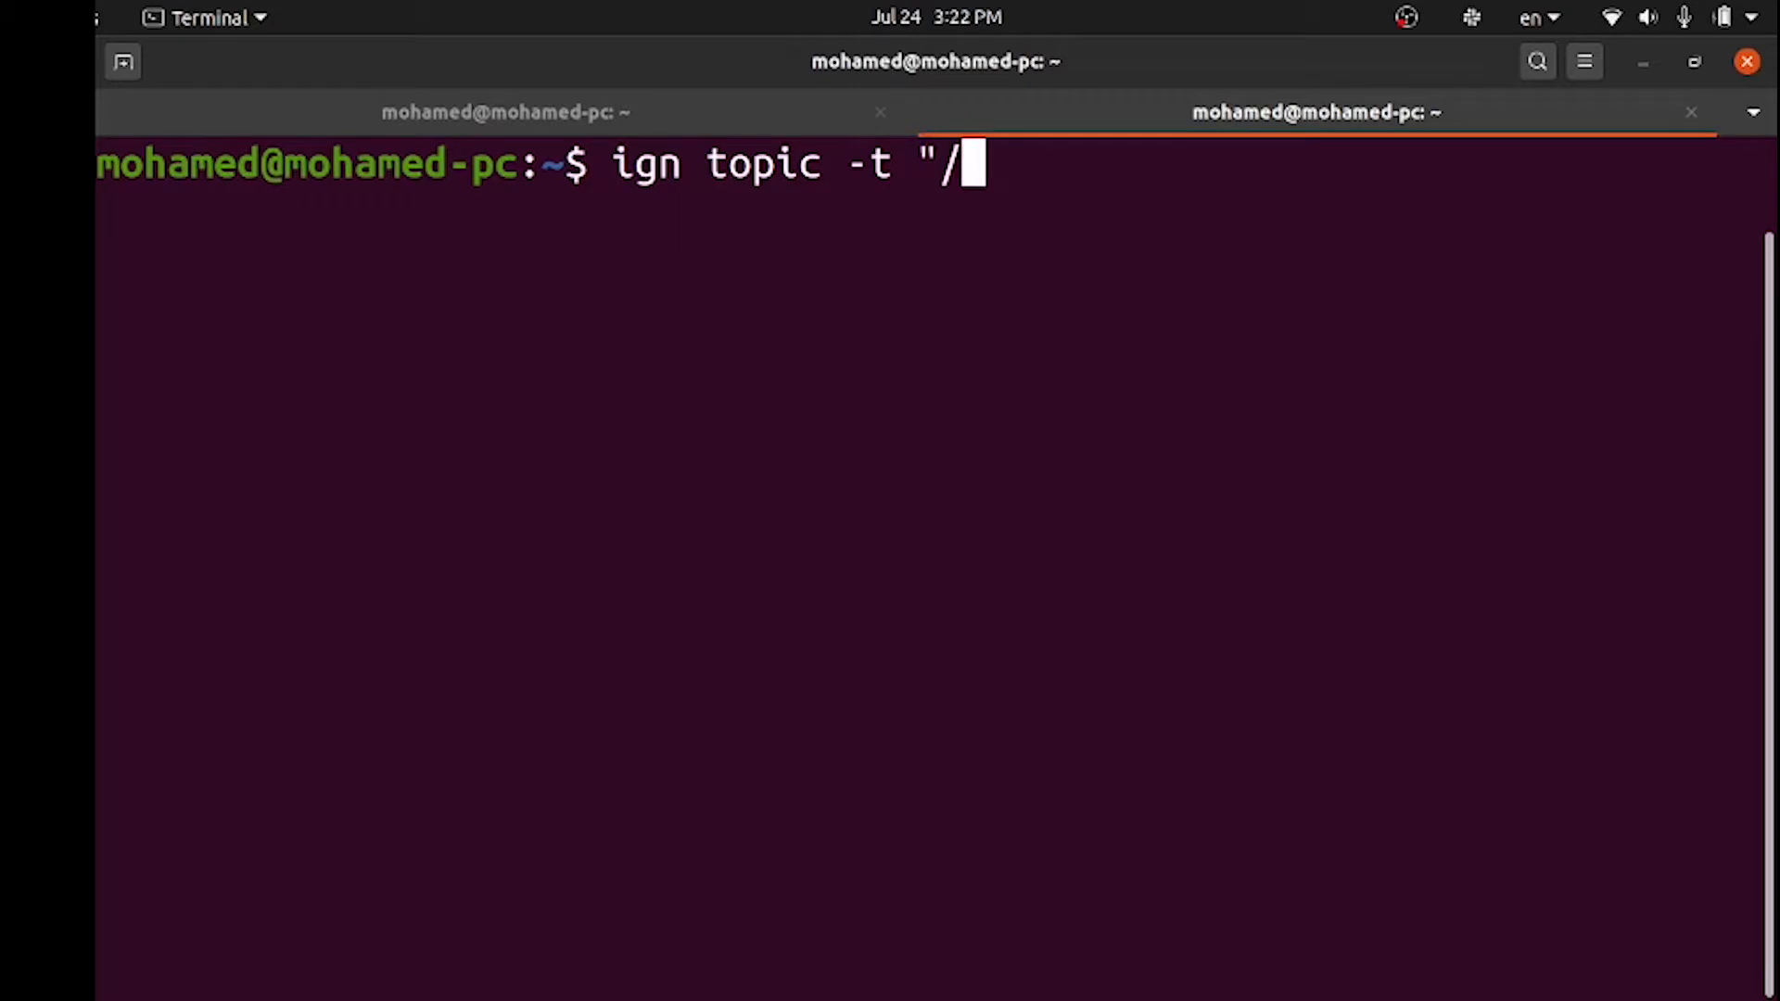
text(cmd_)
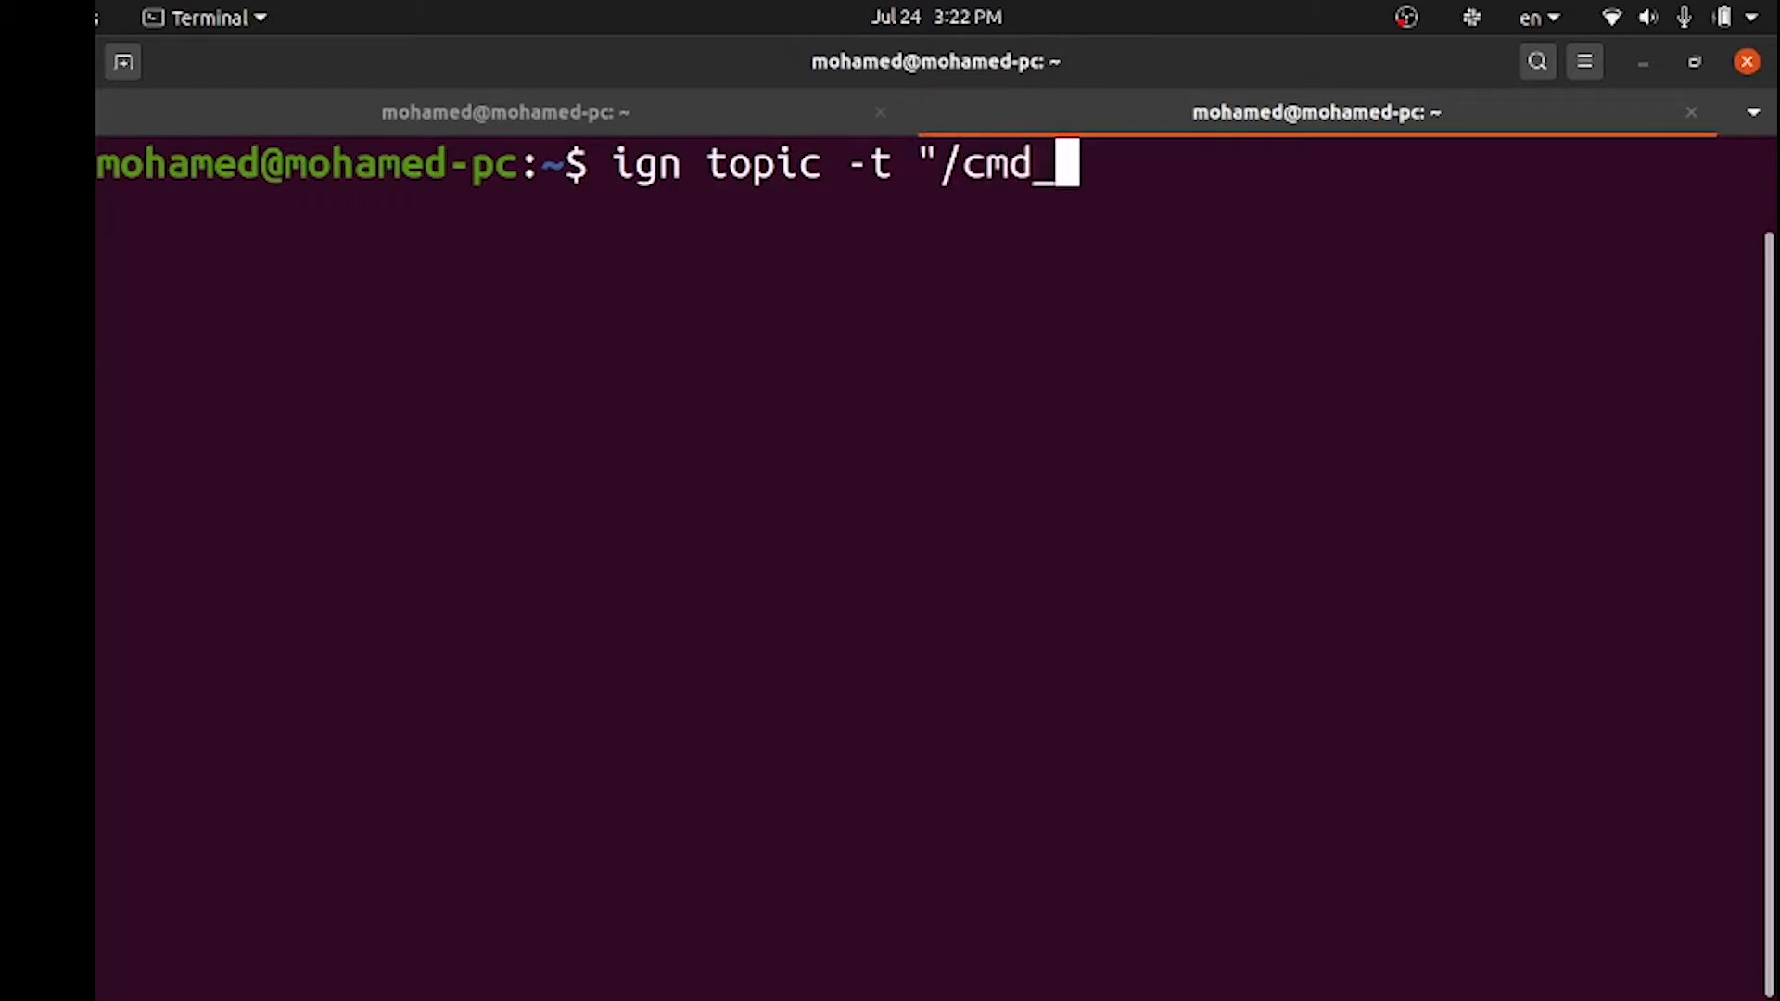
text(vel)
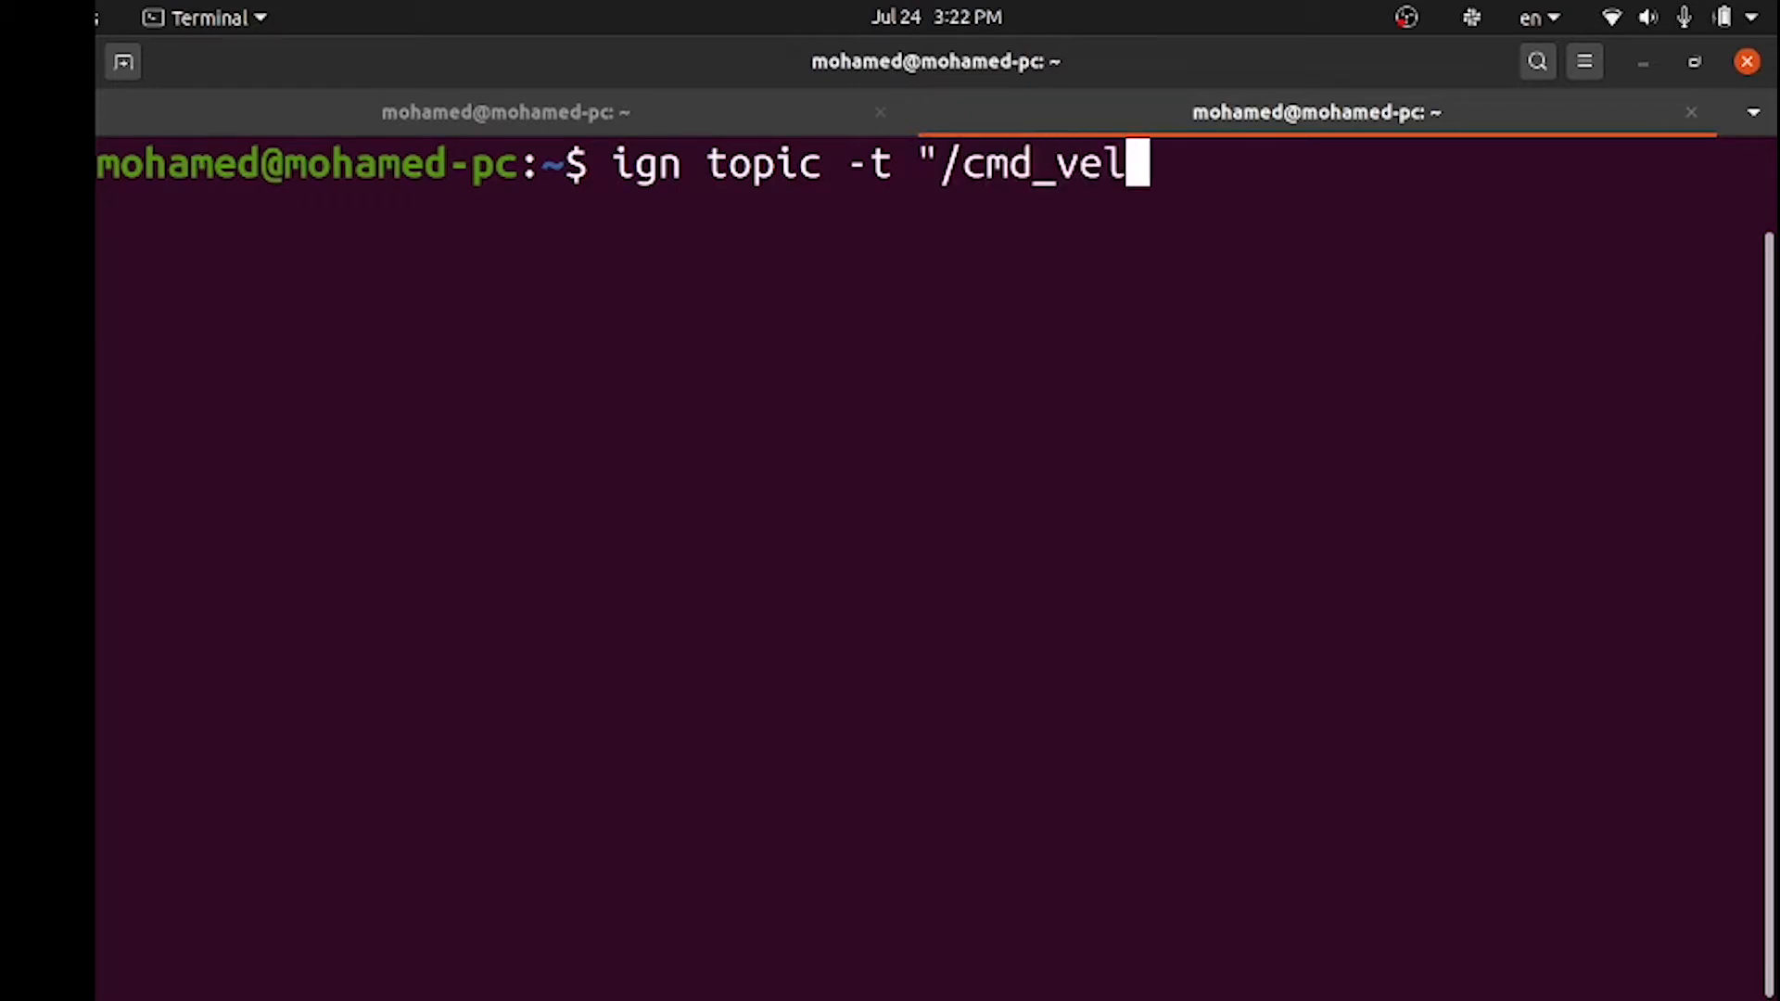
text(" -m)
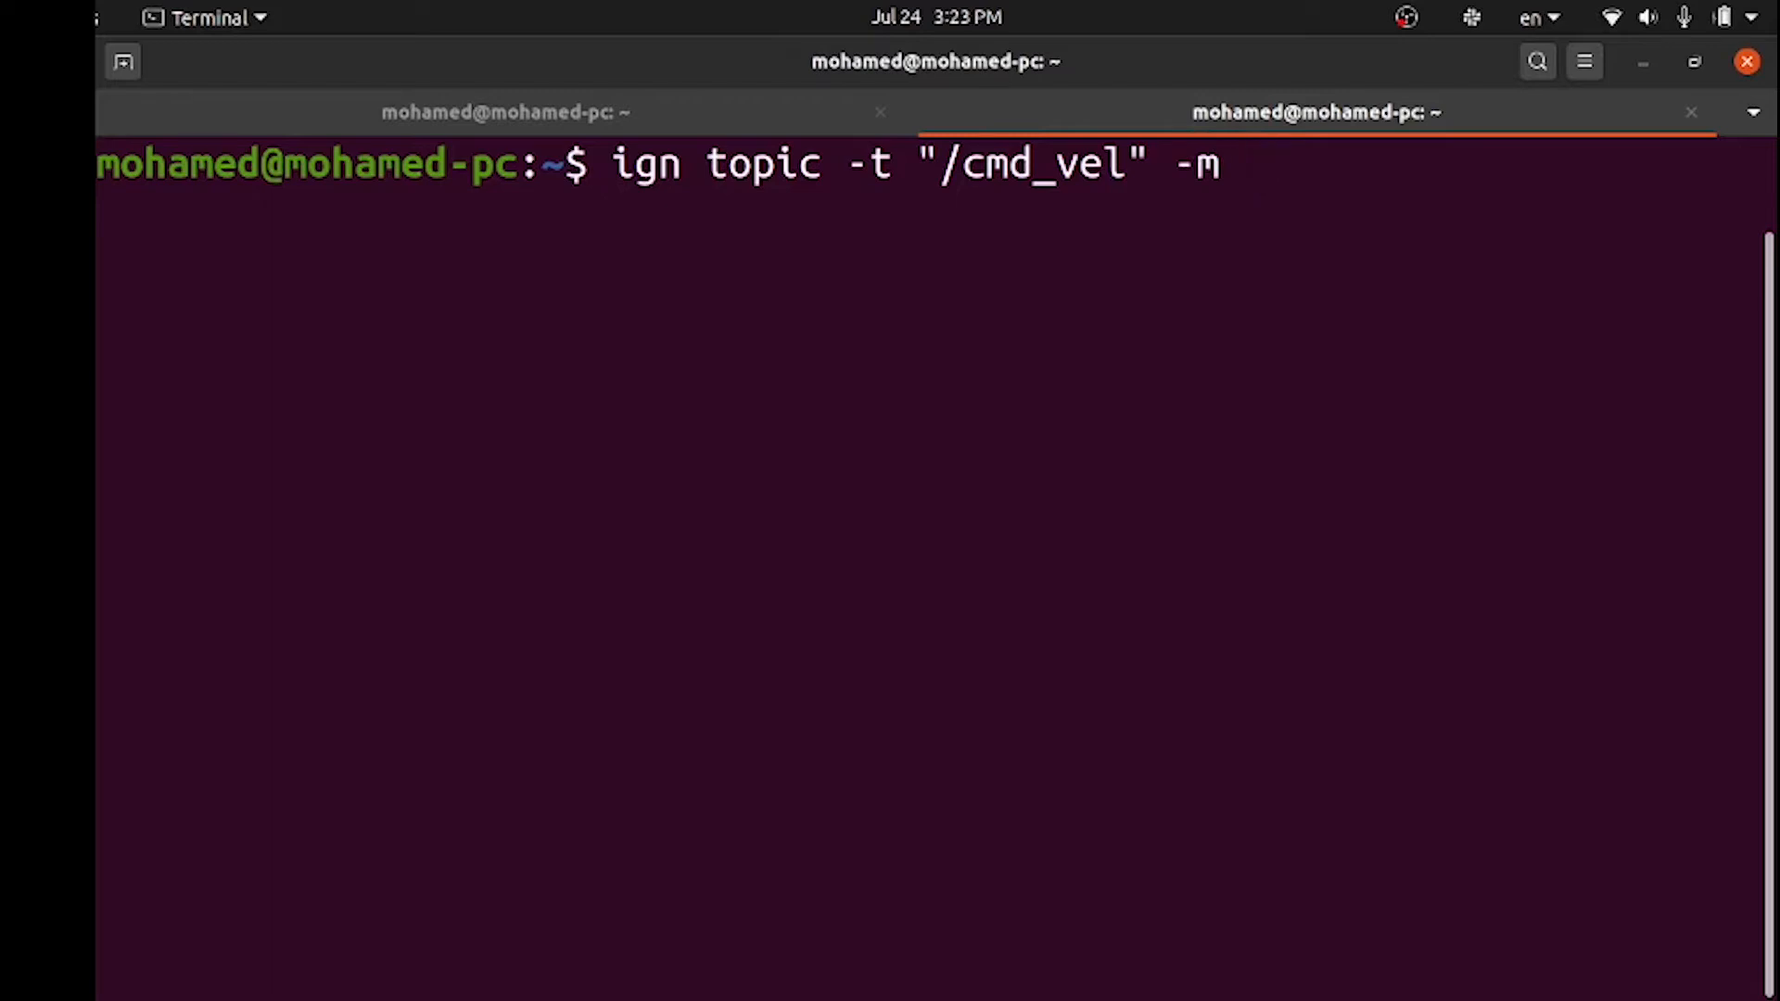
text(")
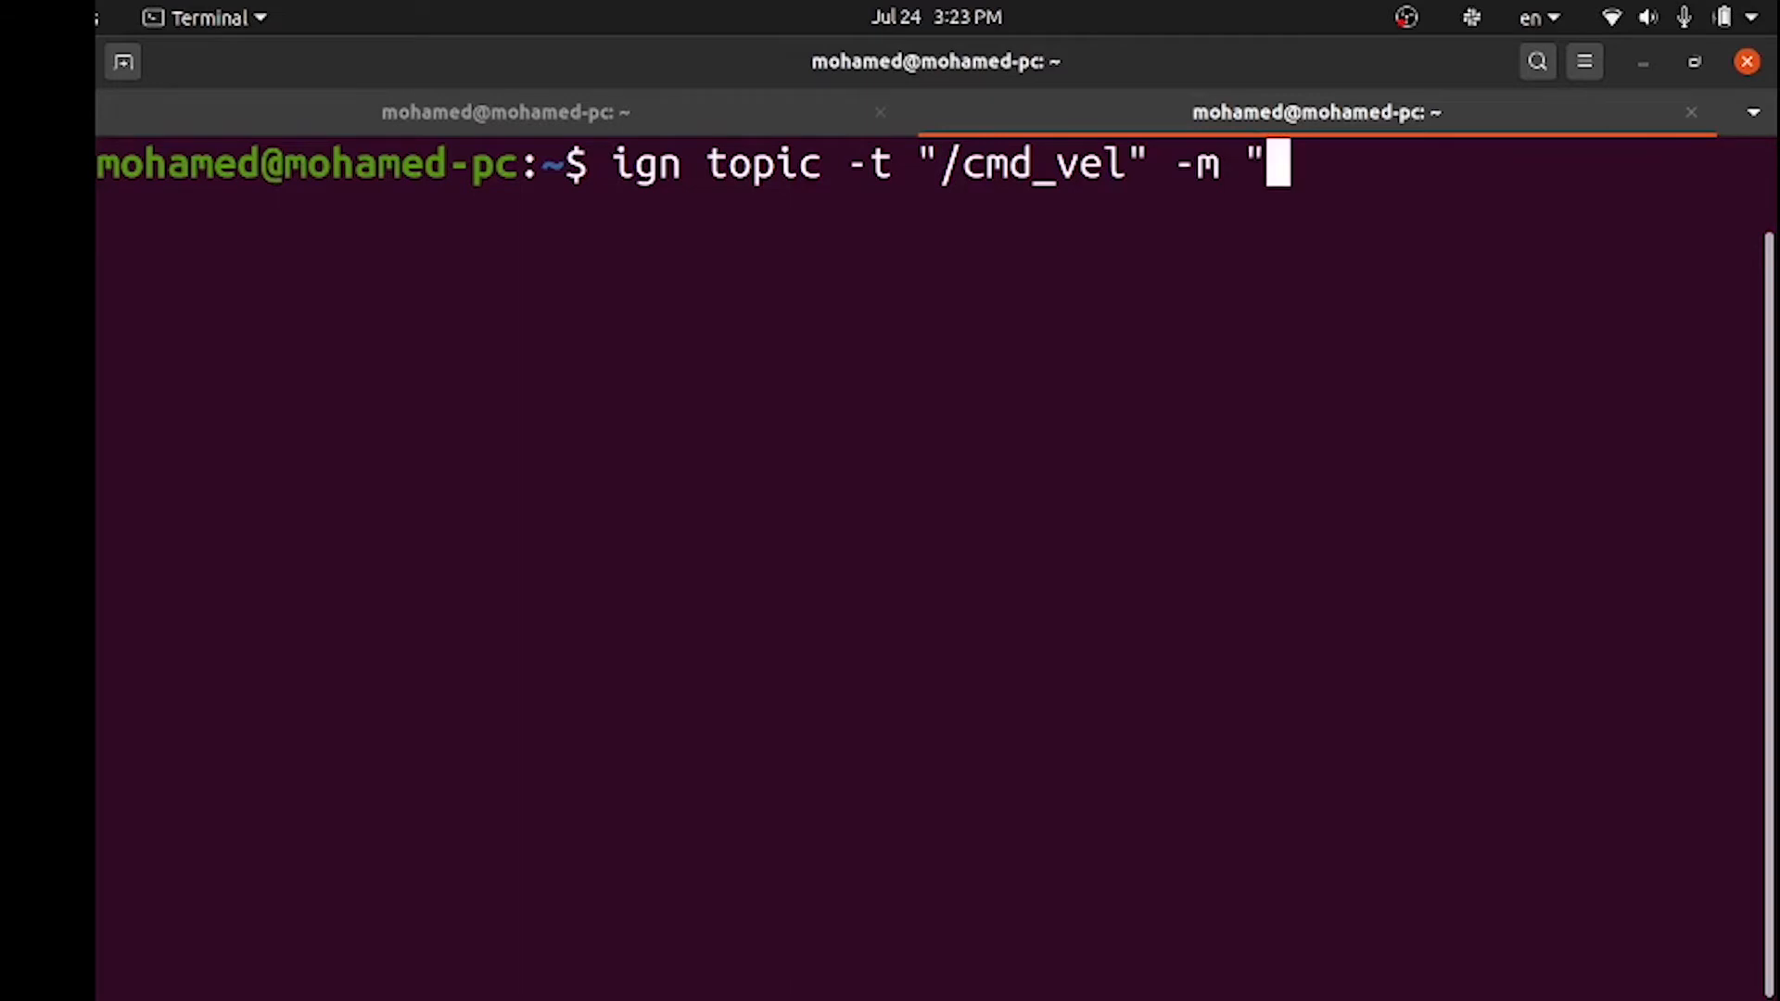
text(ign)
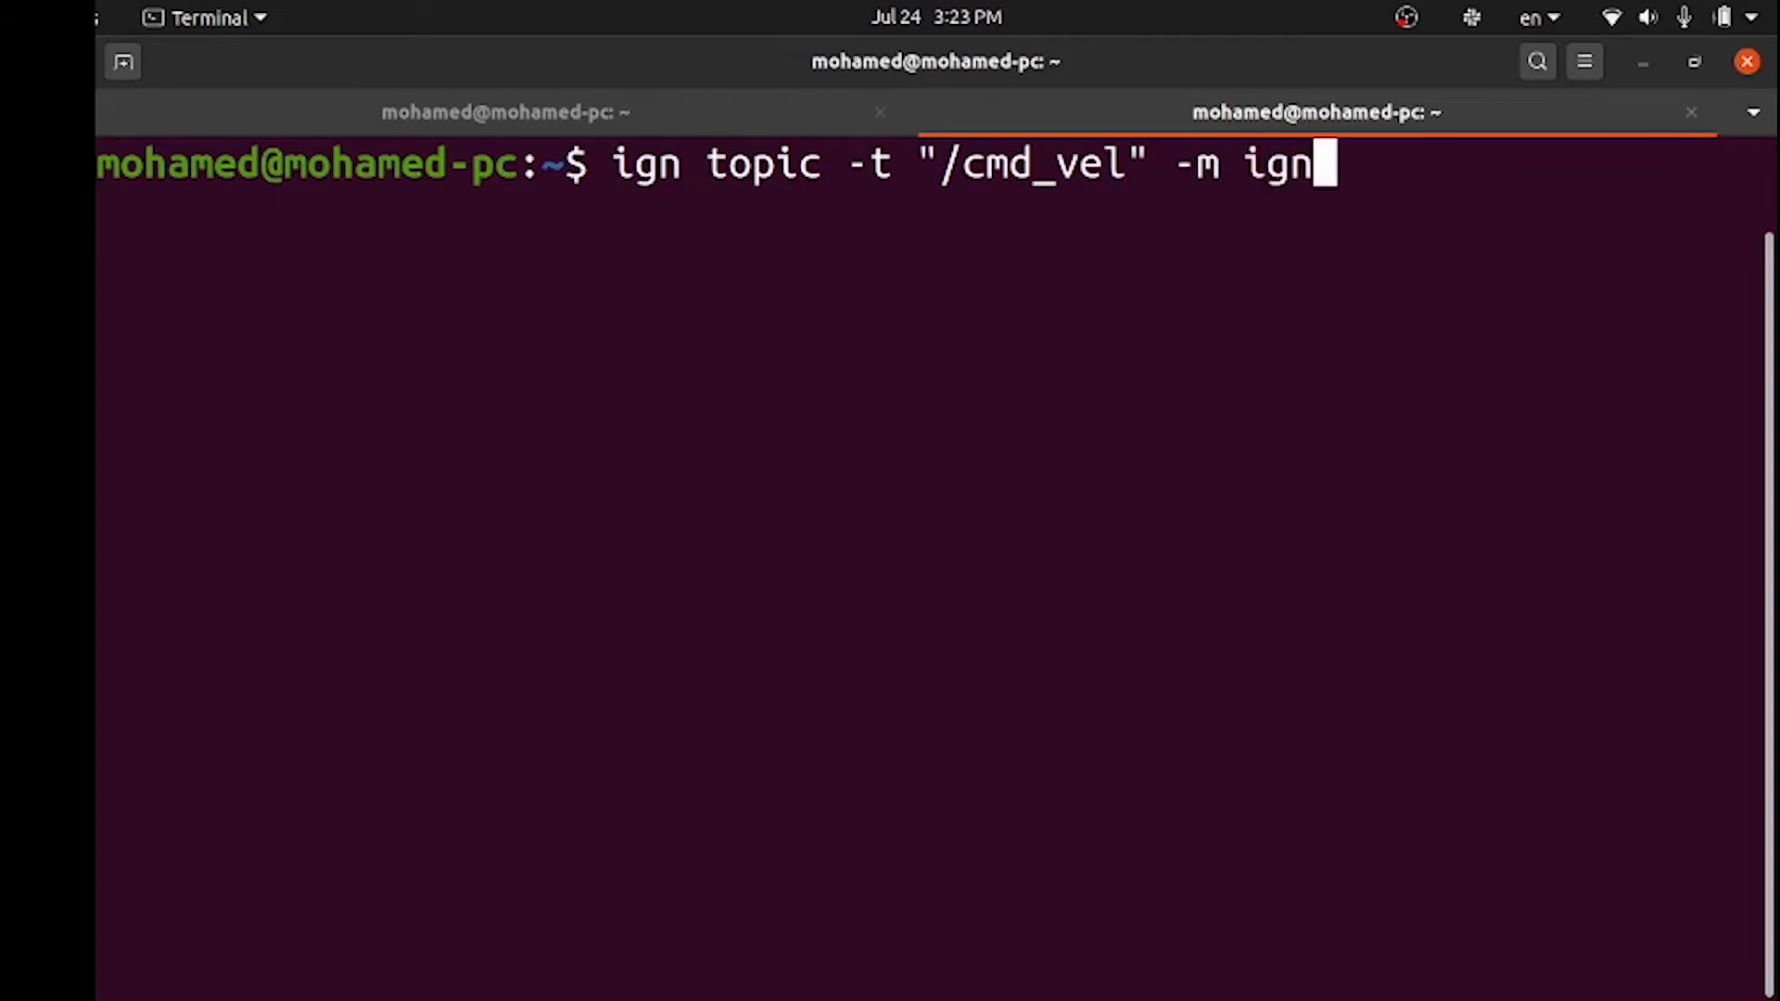
text(iont)
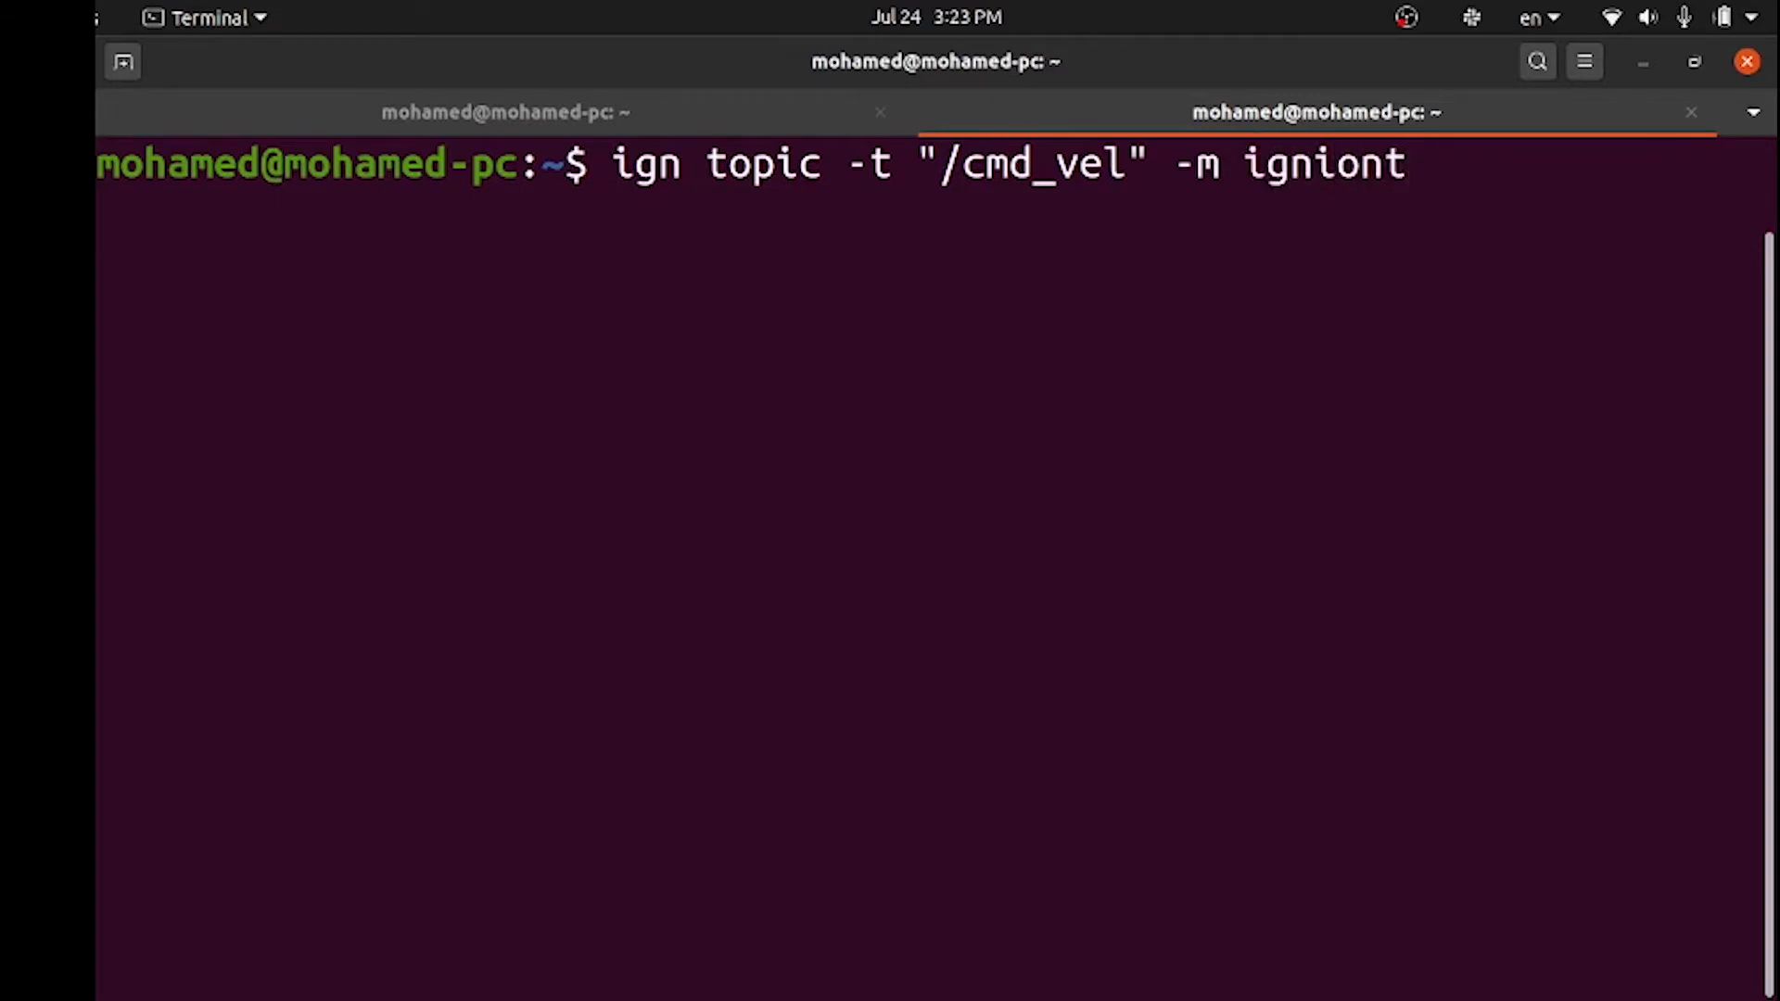
key(BackSpace)
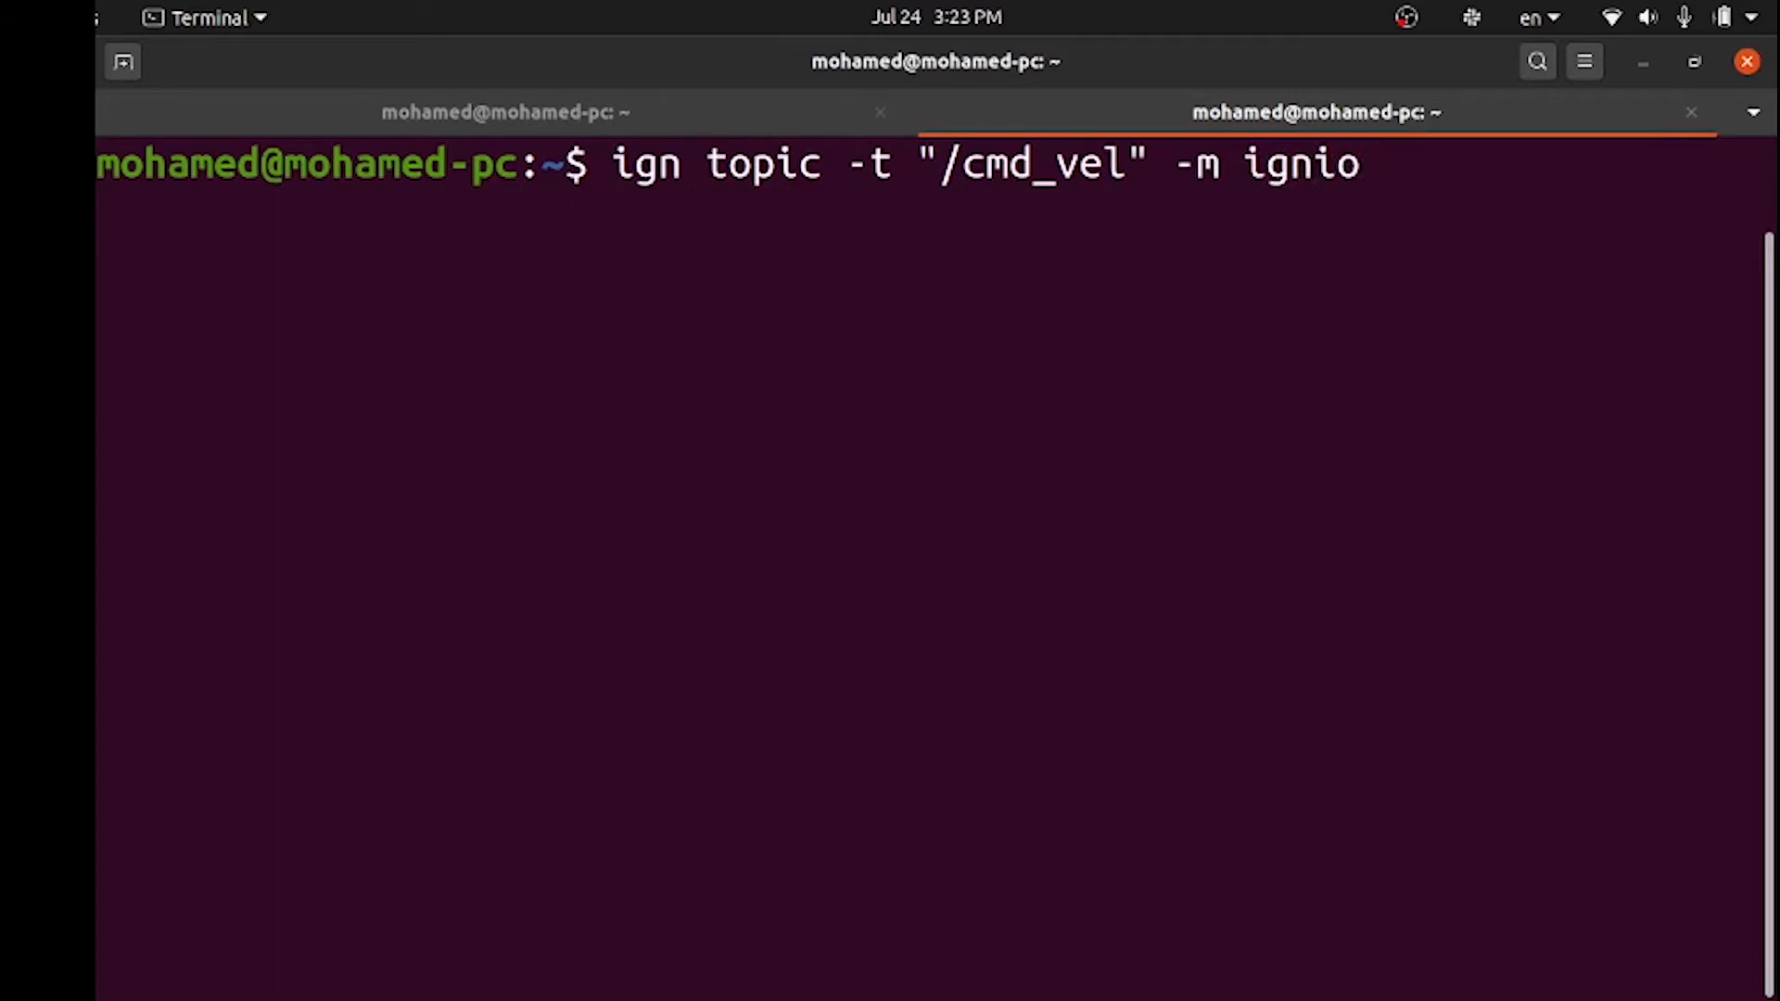
text(tion)
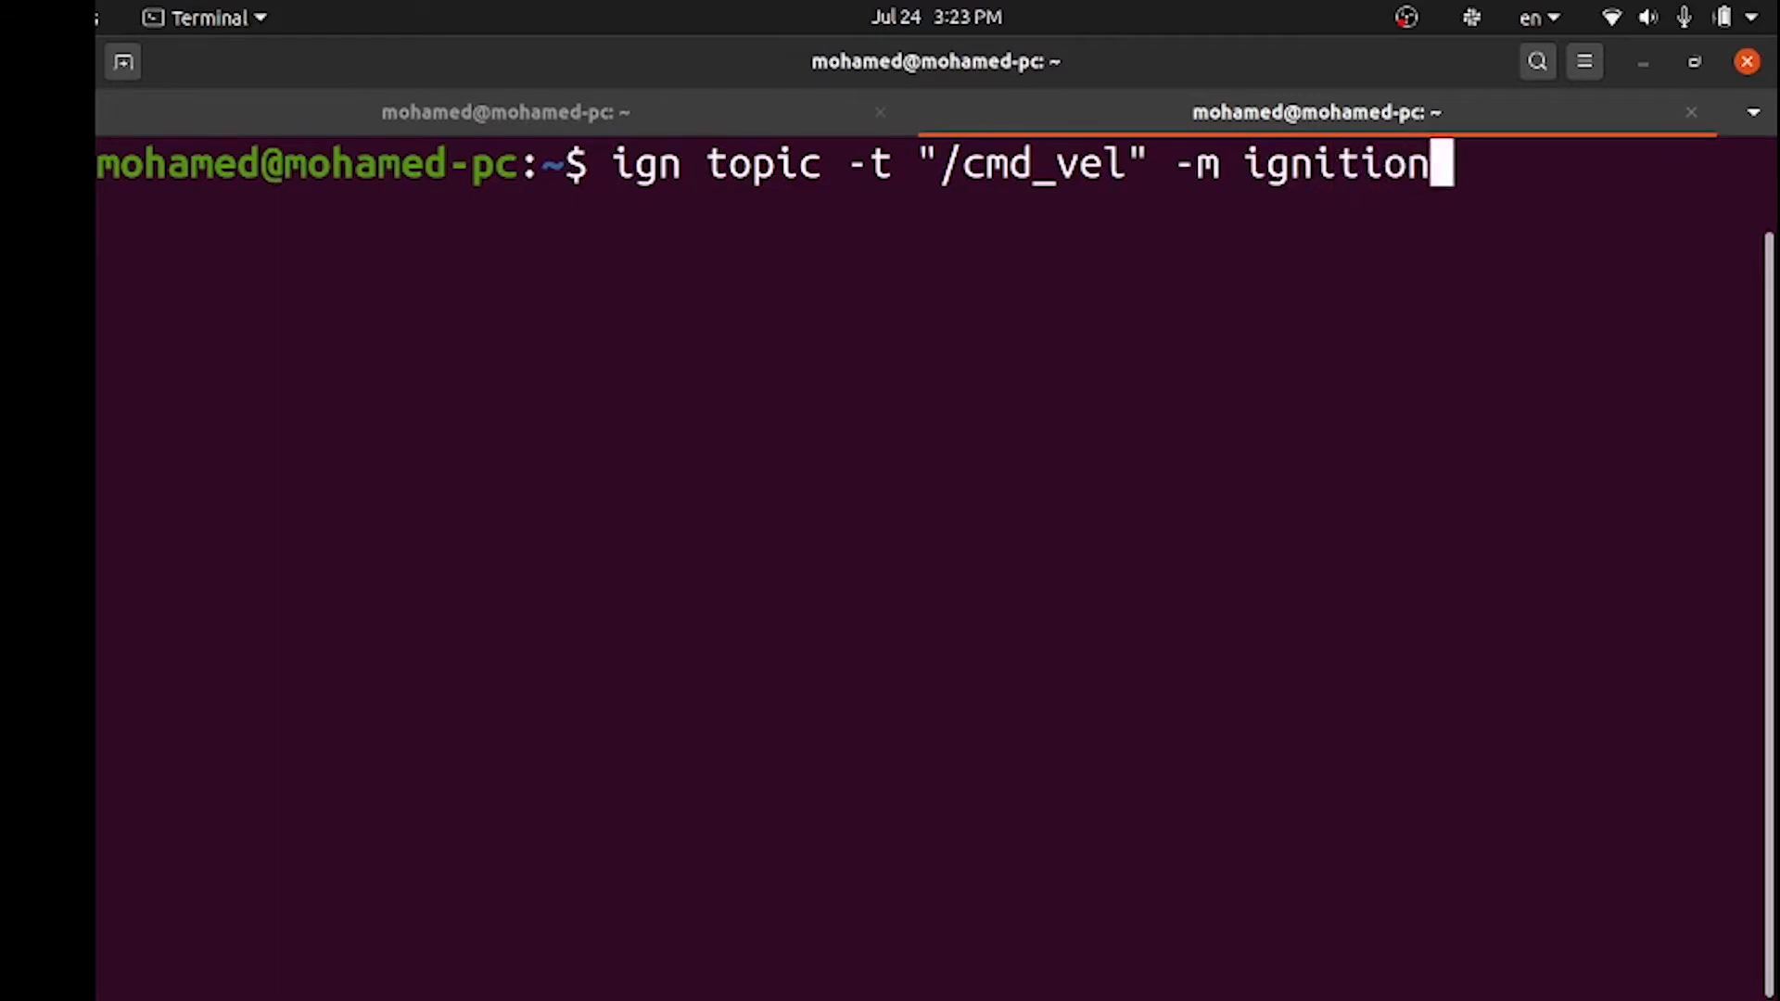
text(.ms)
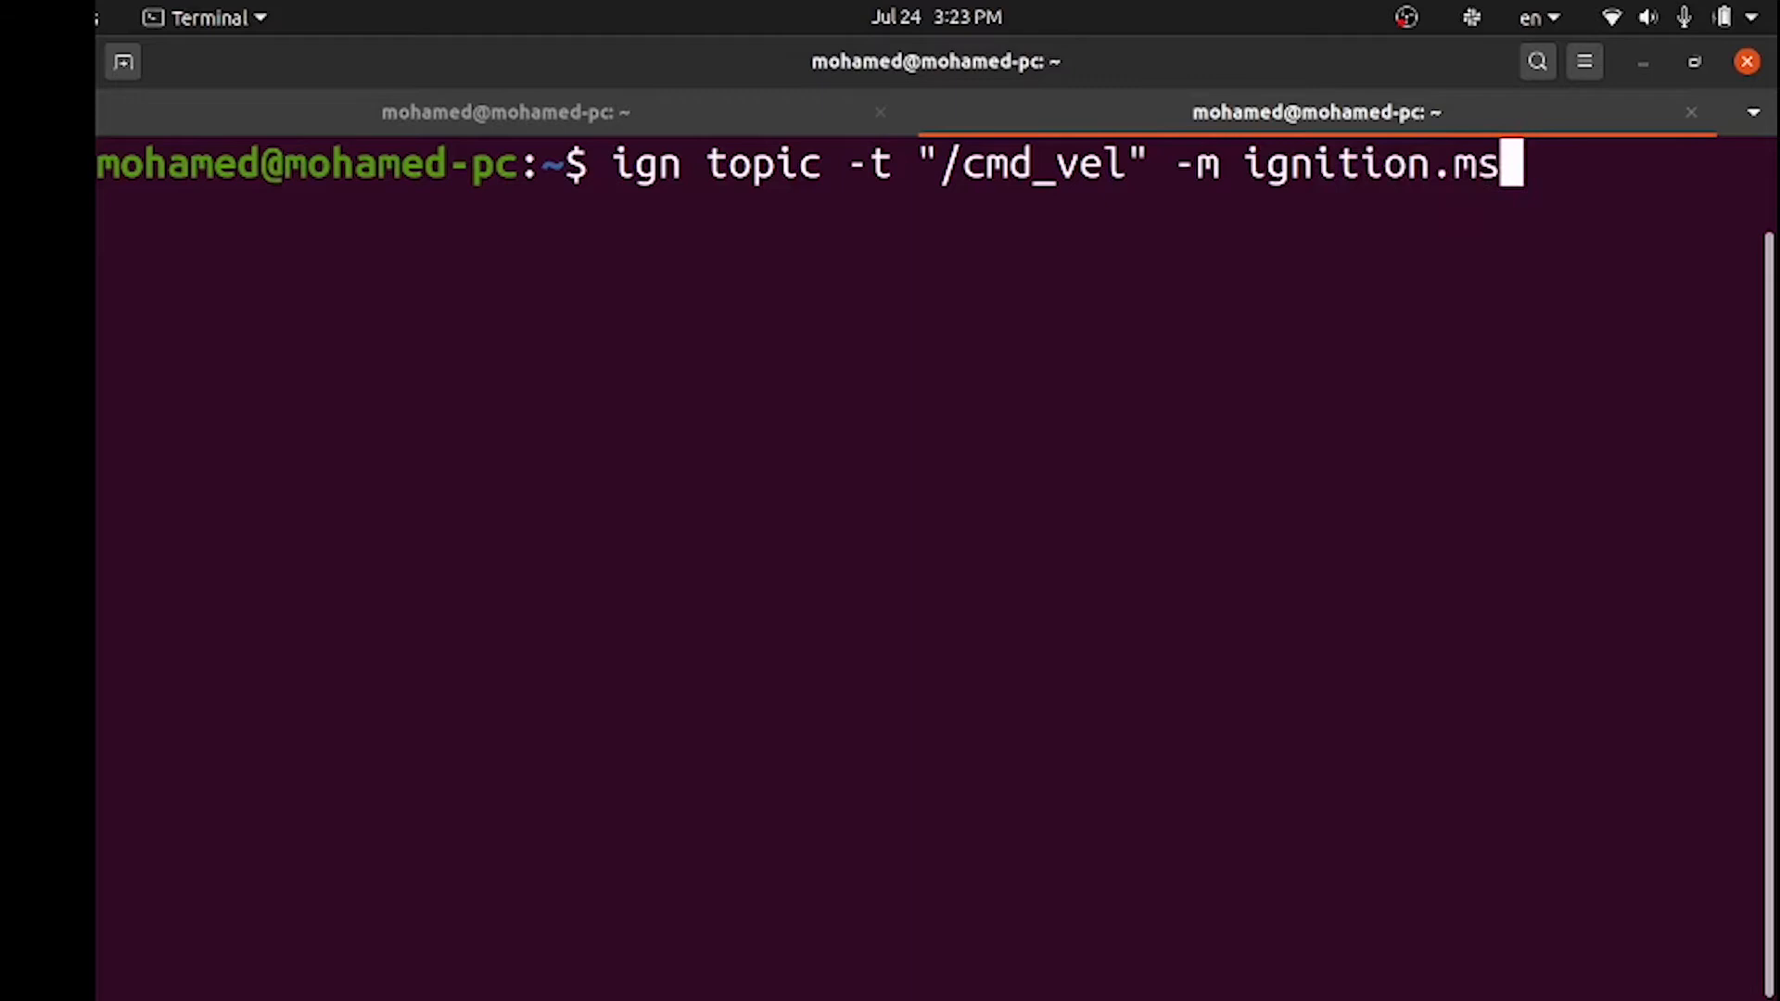
text(gs.Twi)
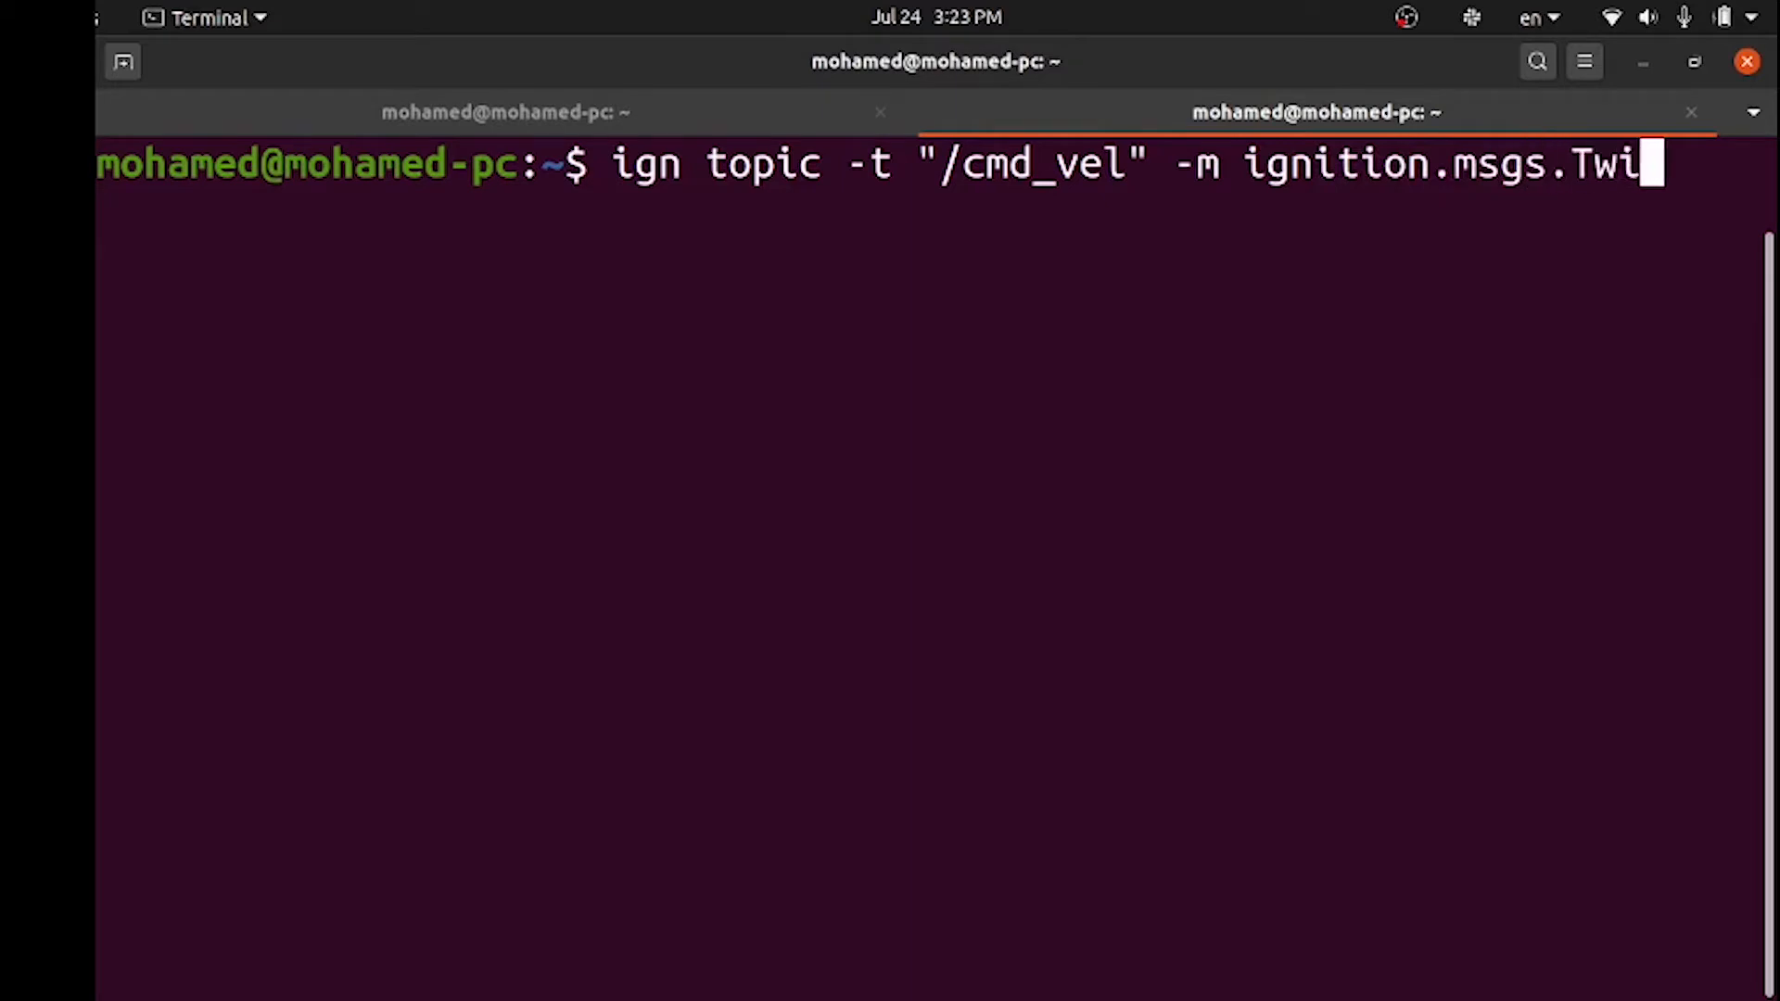
text(st -p)
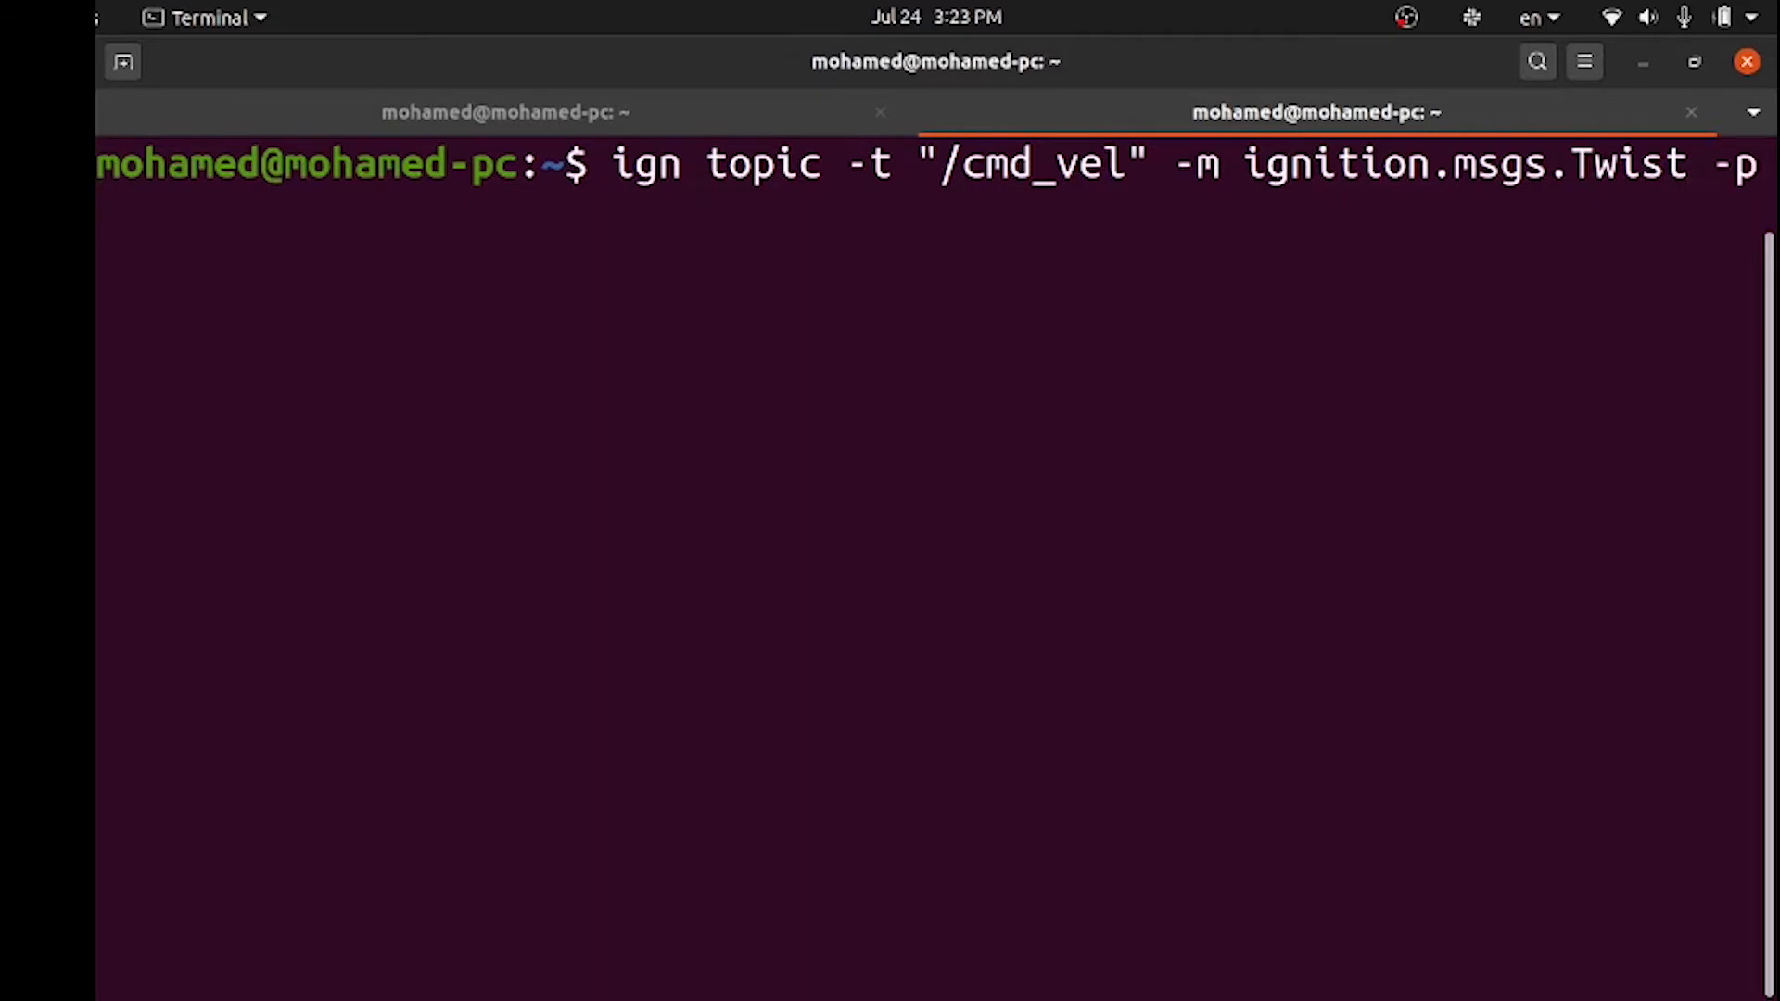
key(Return)
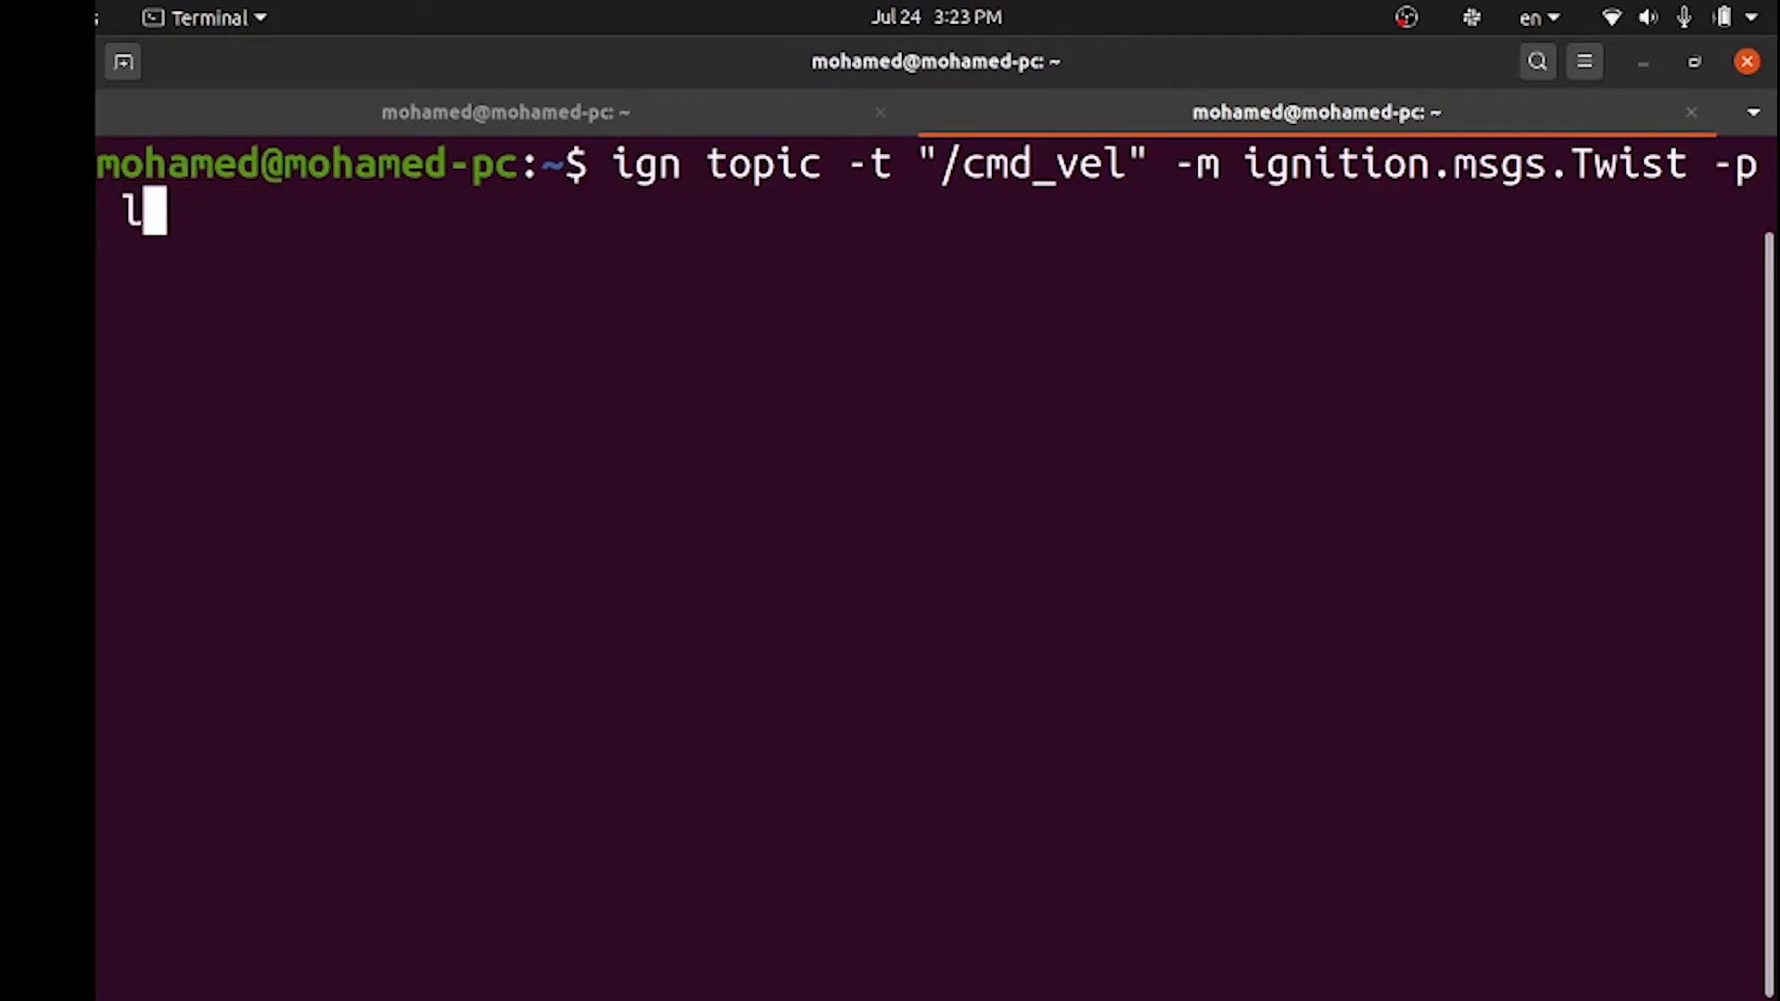
Add the payload -p "linear: {x: 0.5}, angular: {z: 0.05}" to the publish command
text("li)
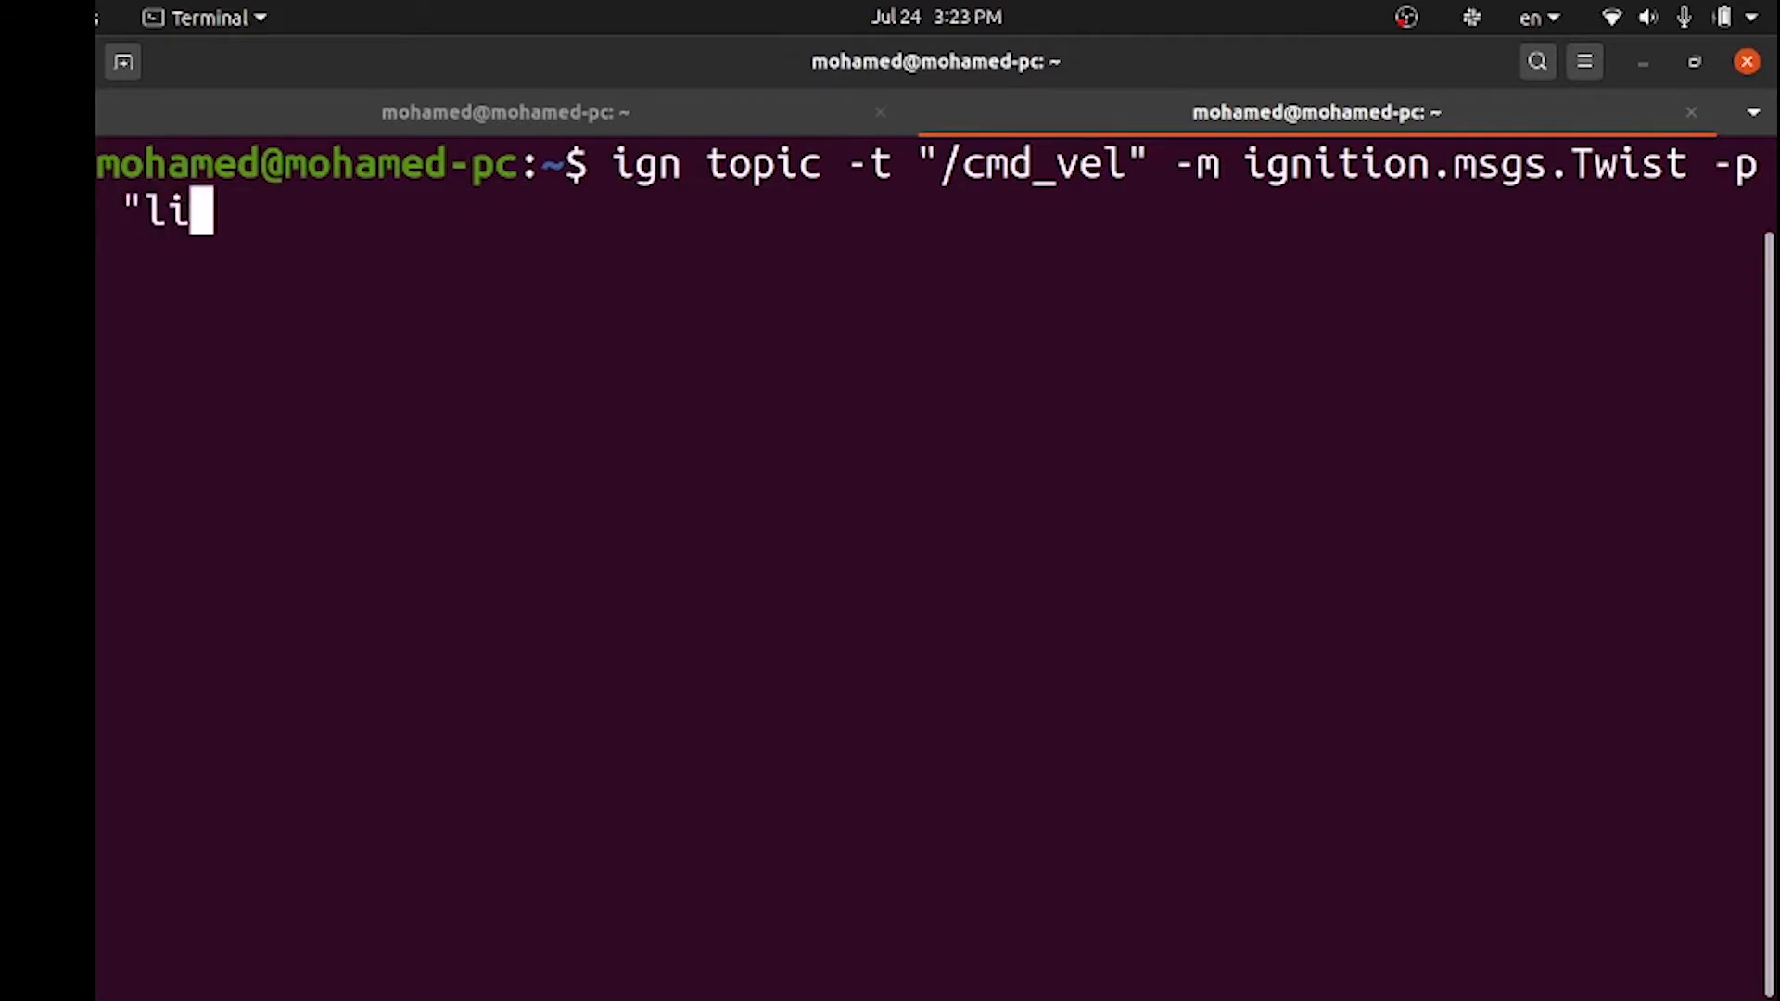
text(near)
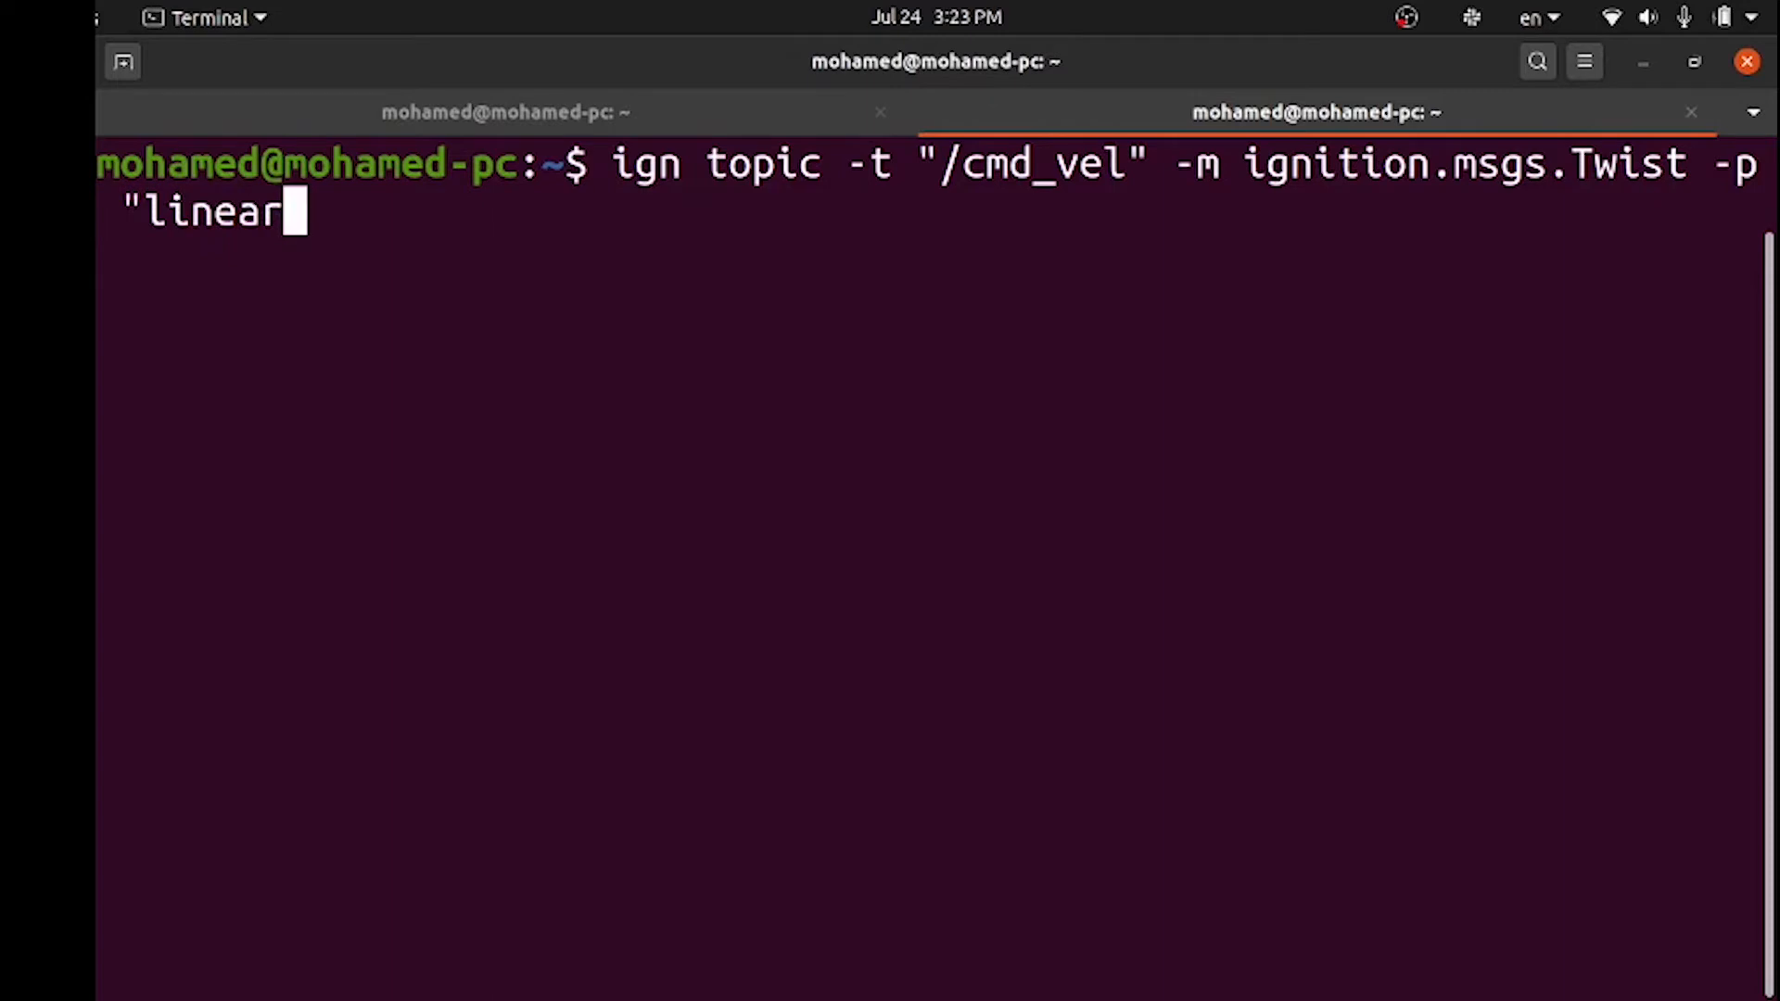
text(: {)
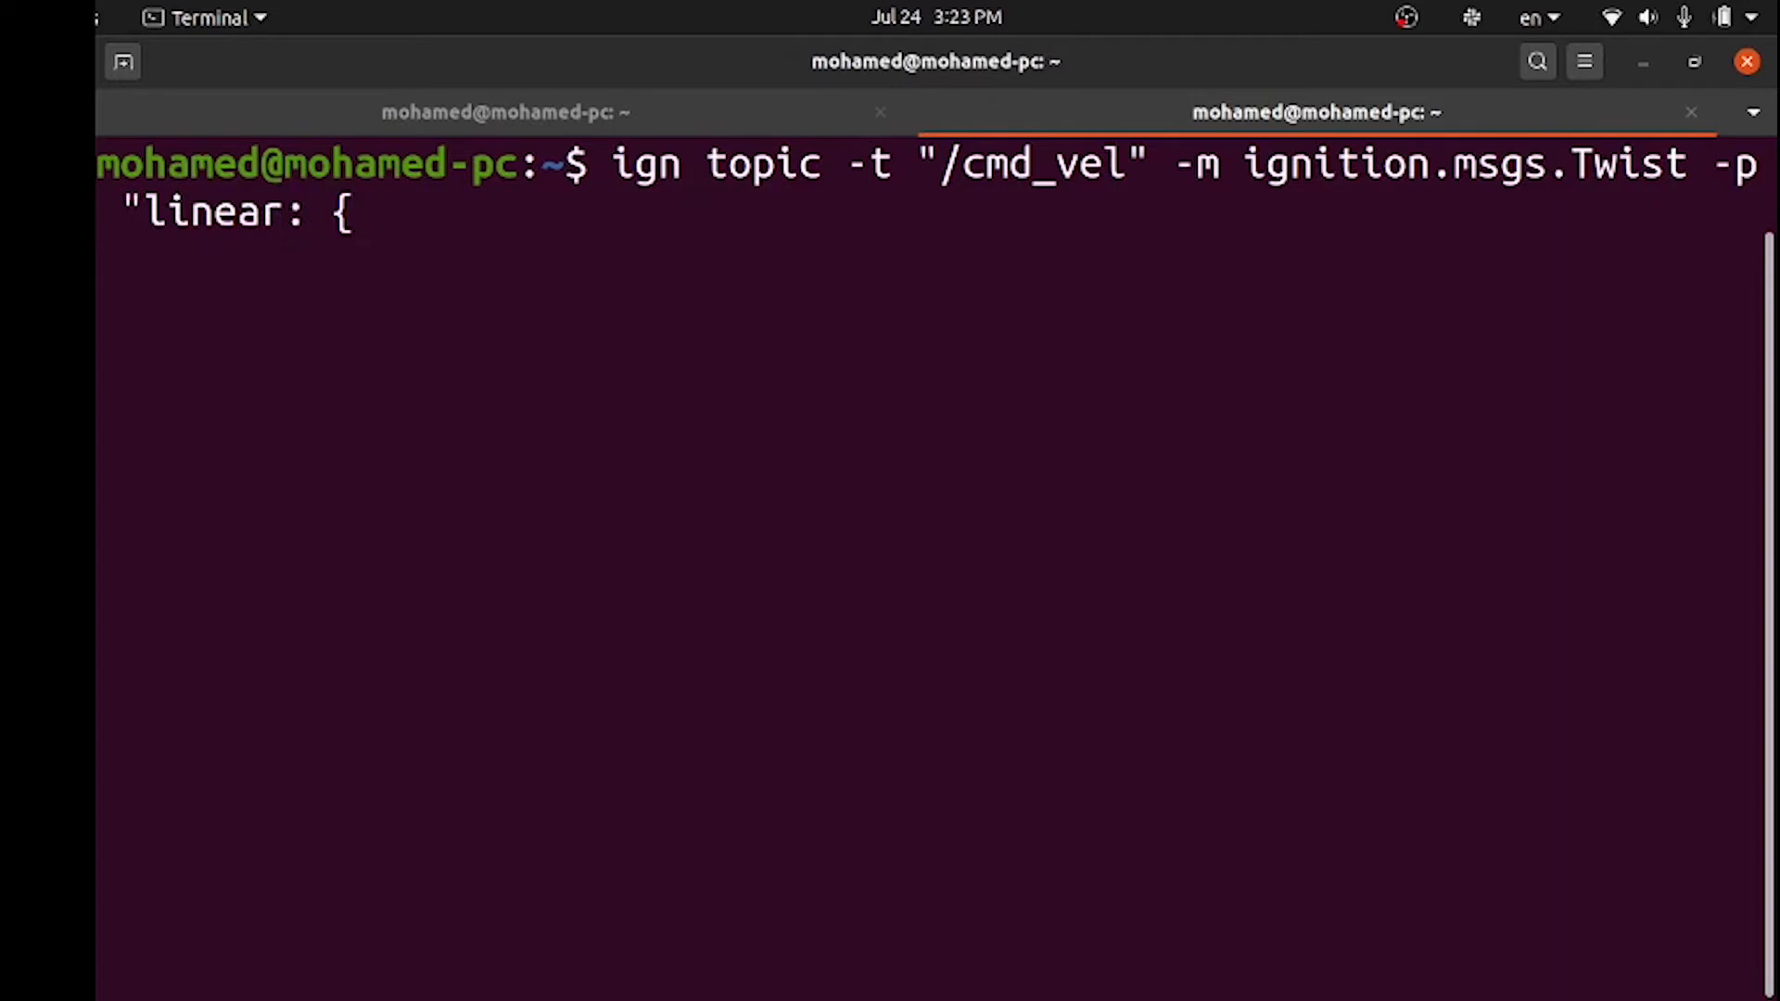
text(x: 0.)
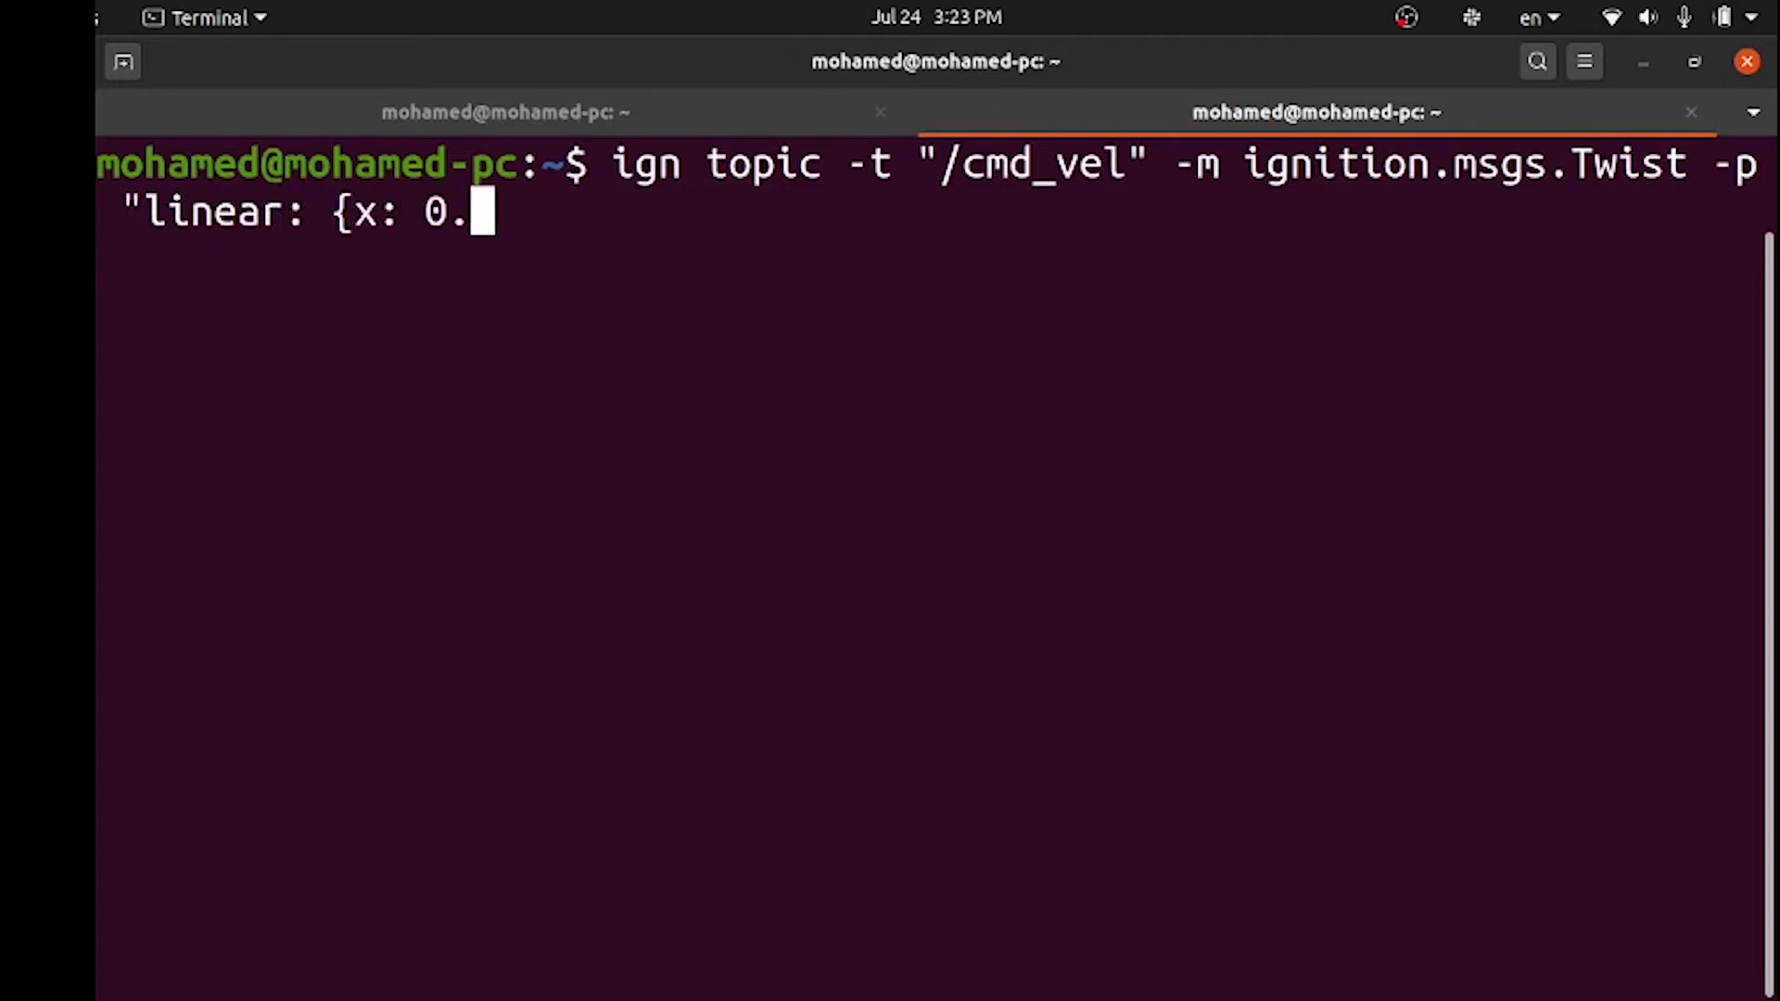
text(5}, angular:)
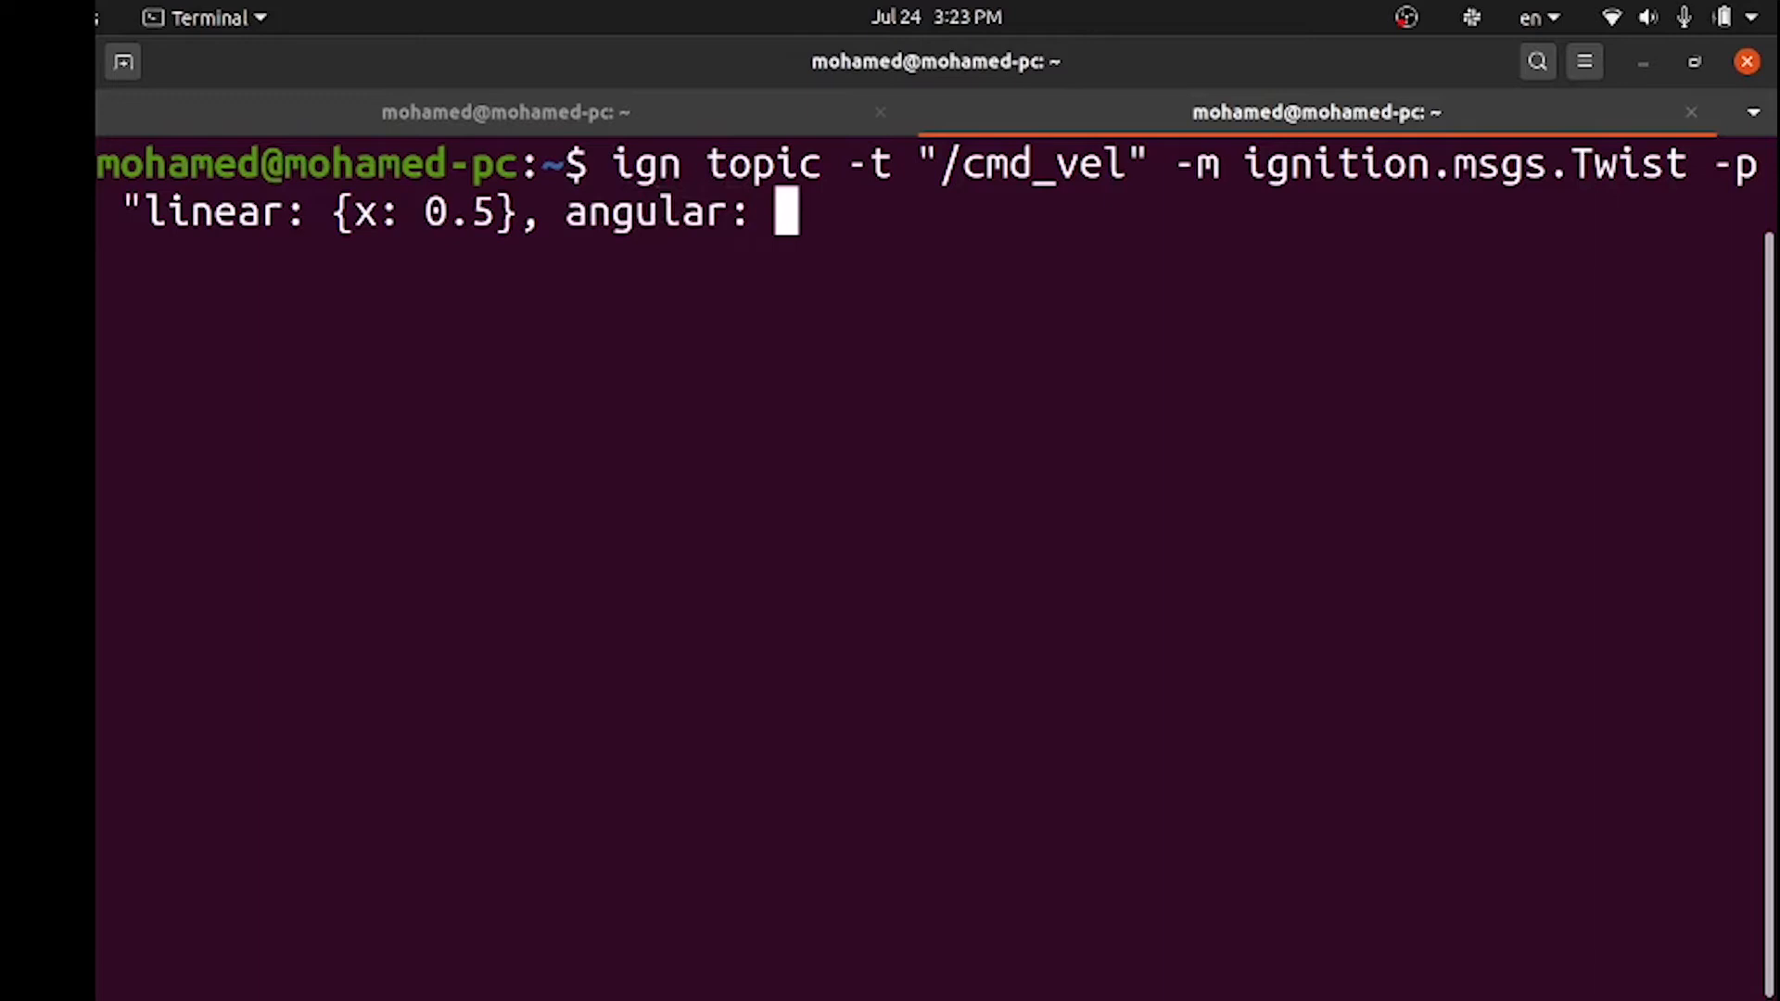
text({z:)
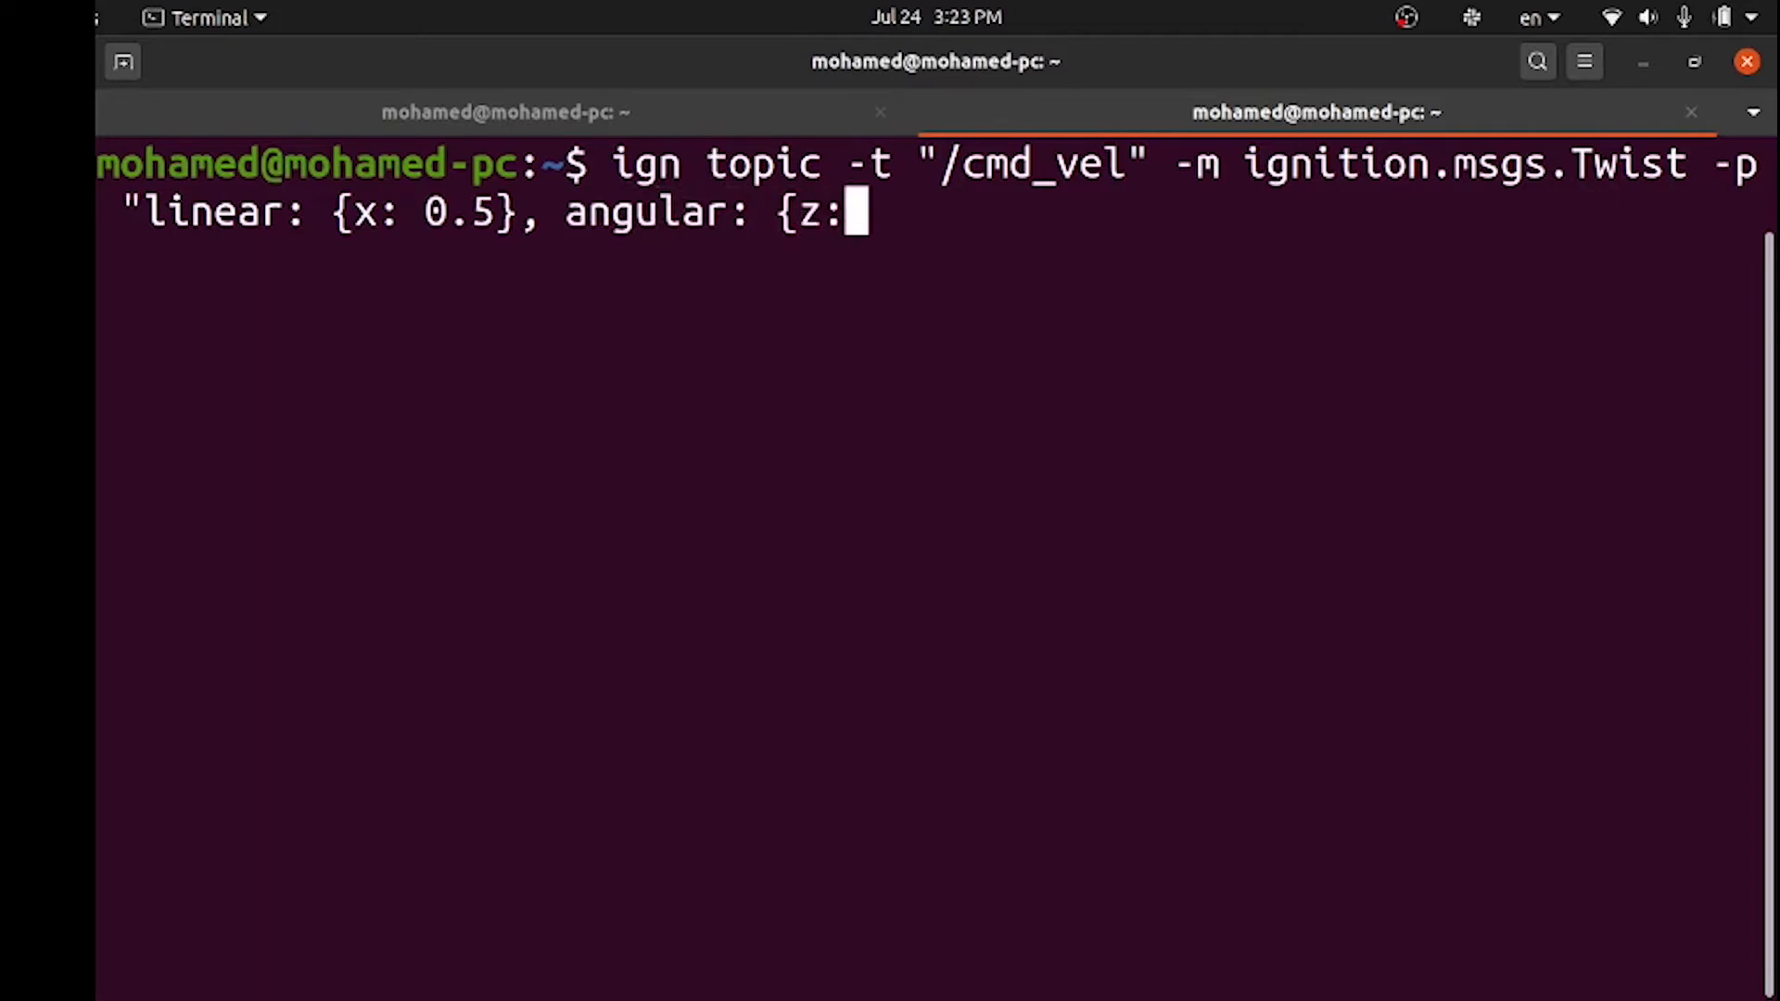
text(0.0)
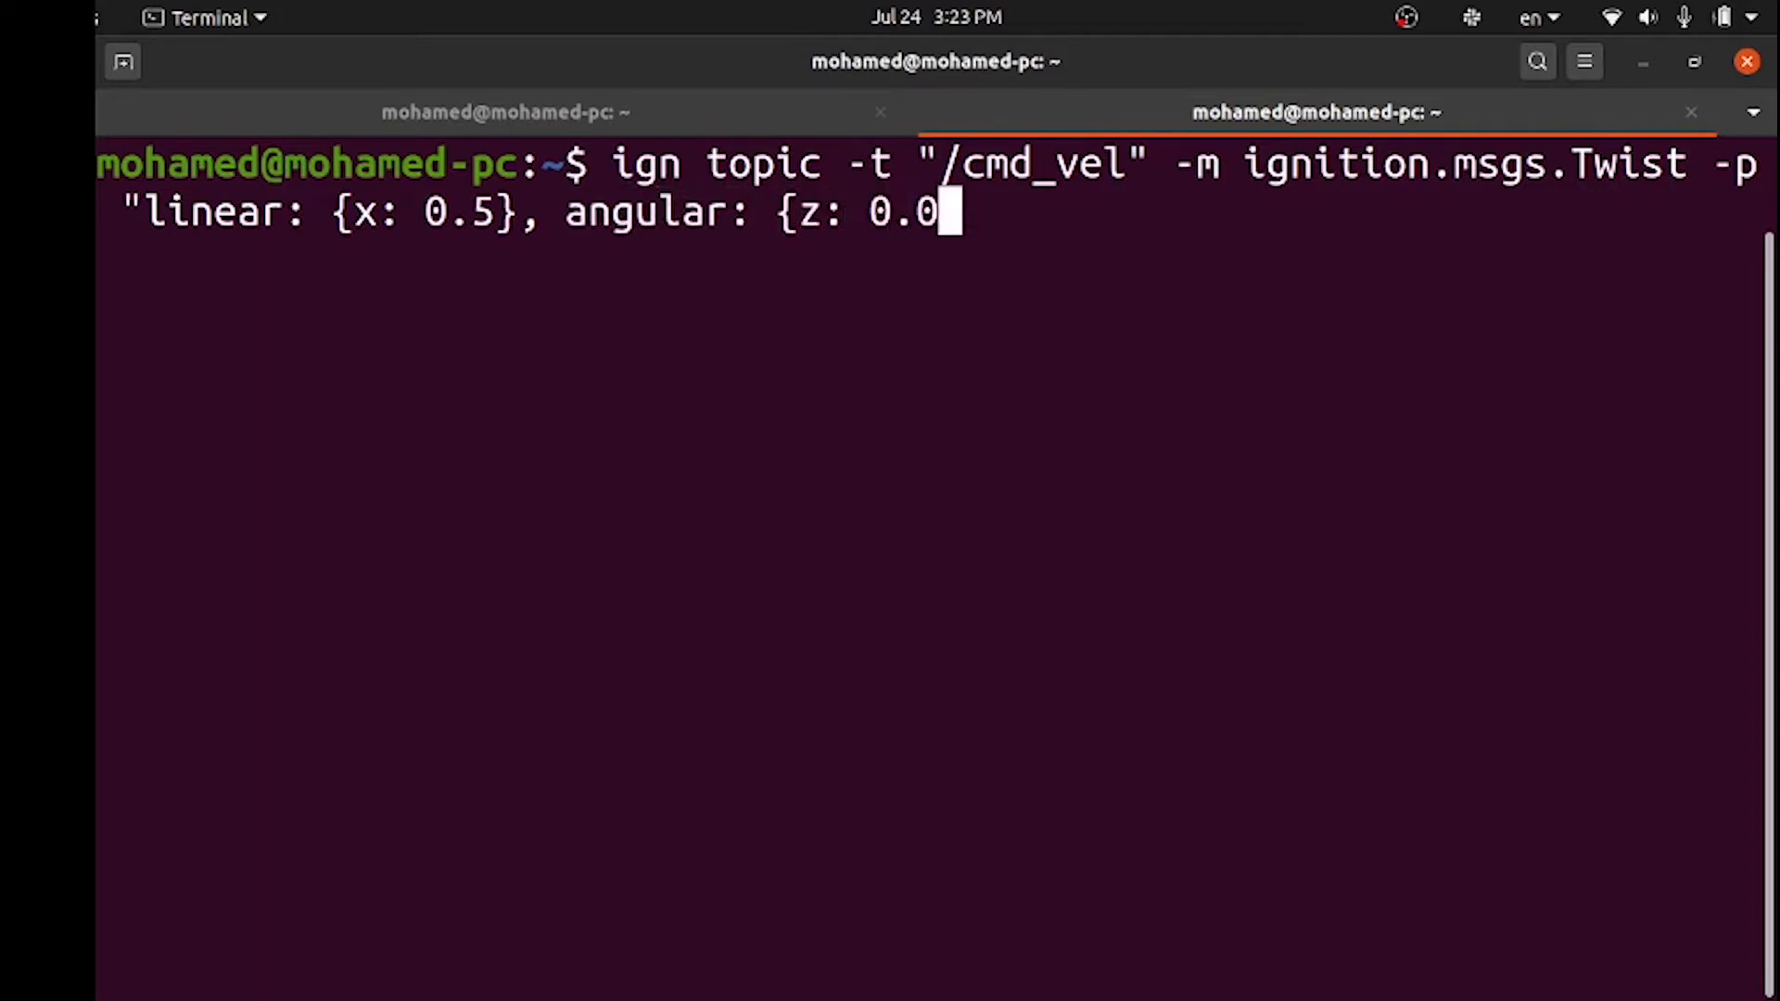
text(5)
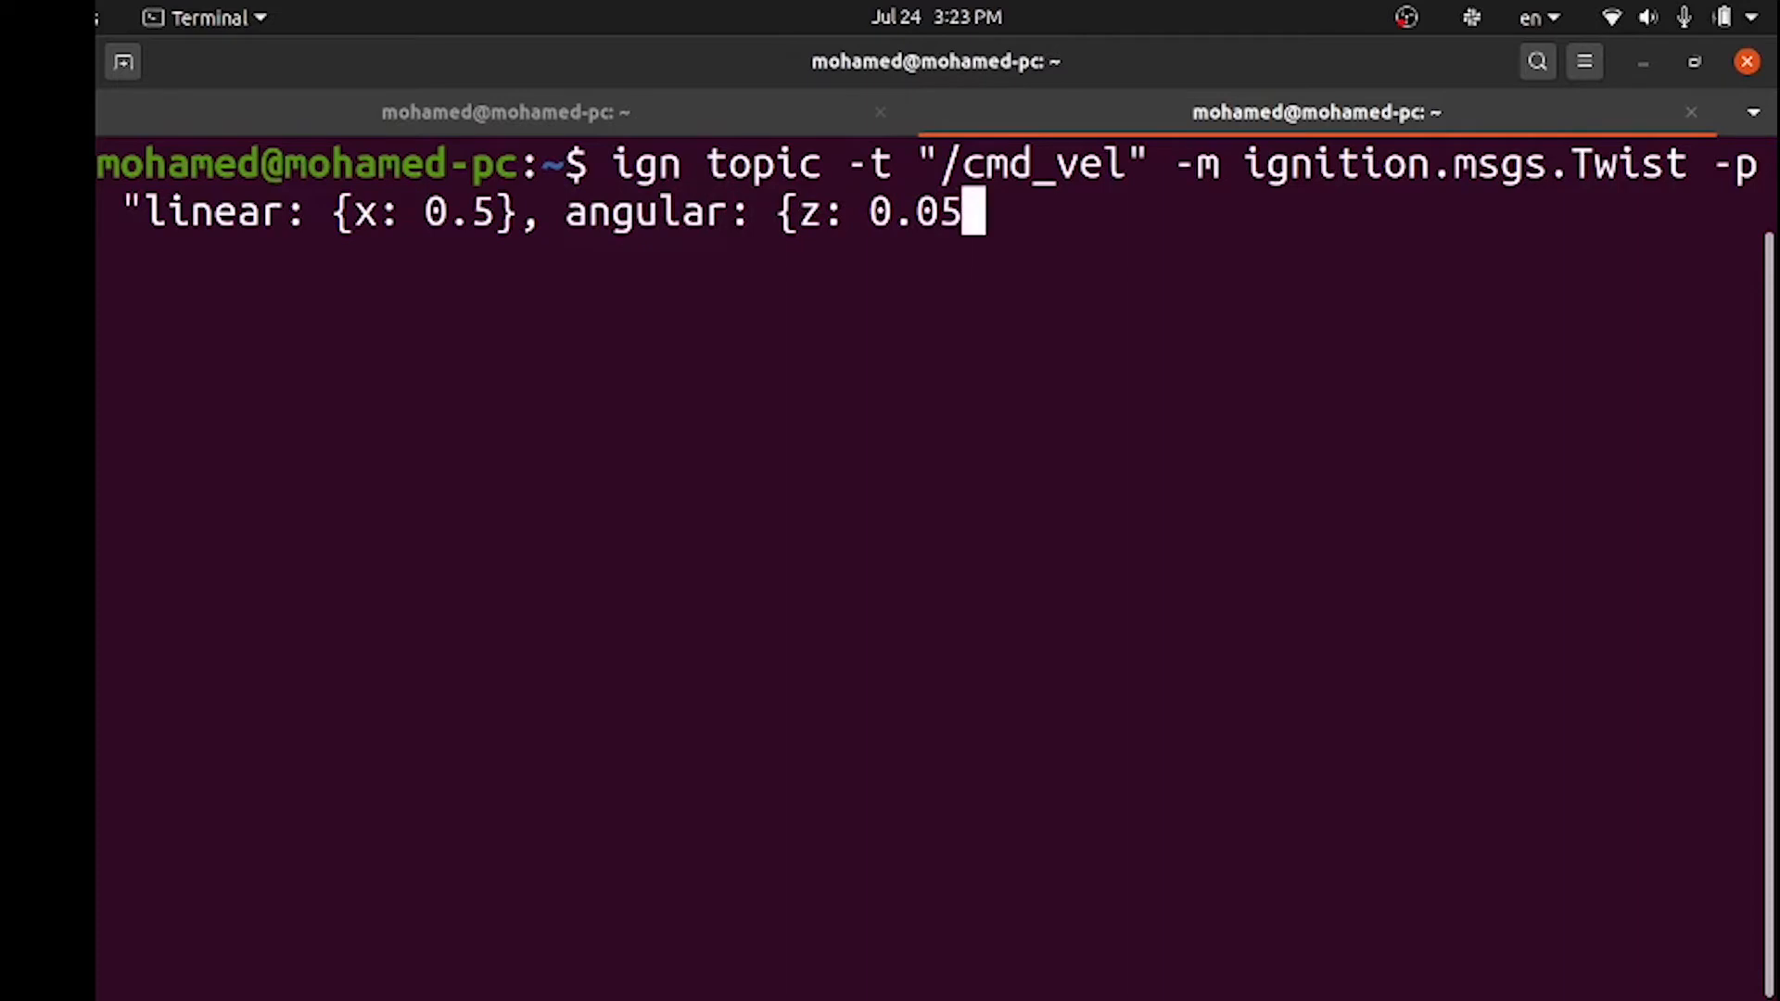
text(})
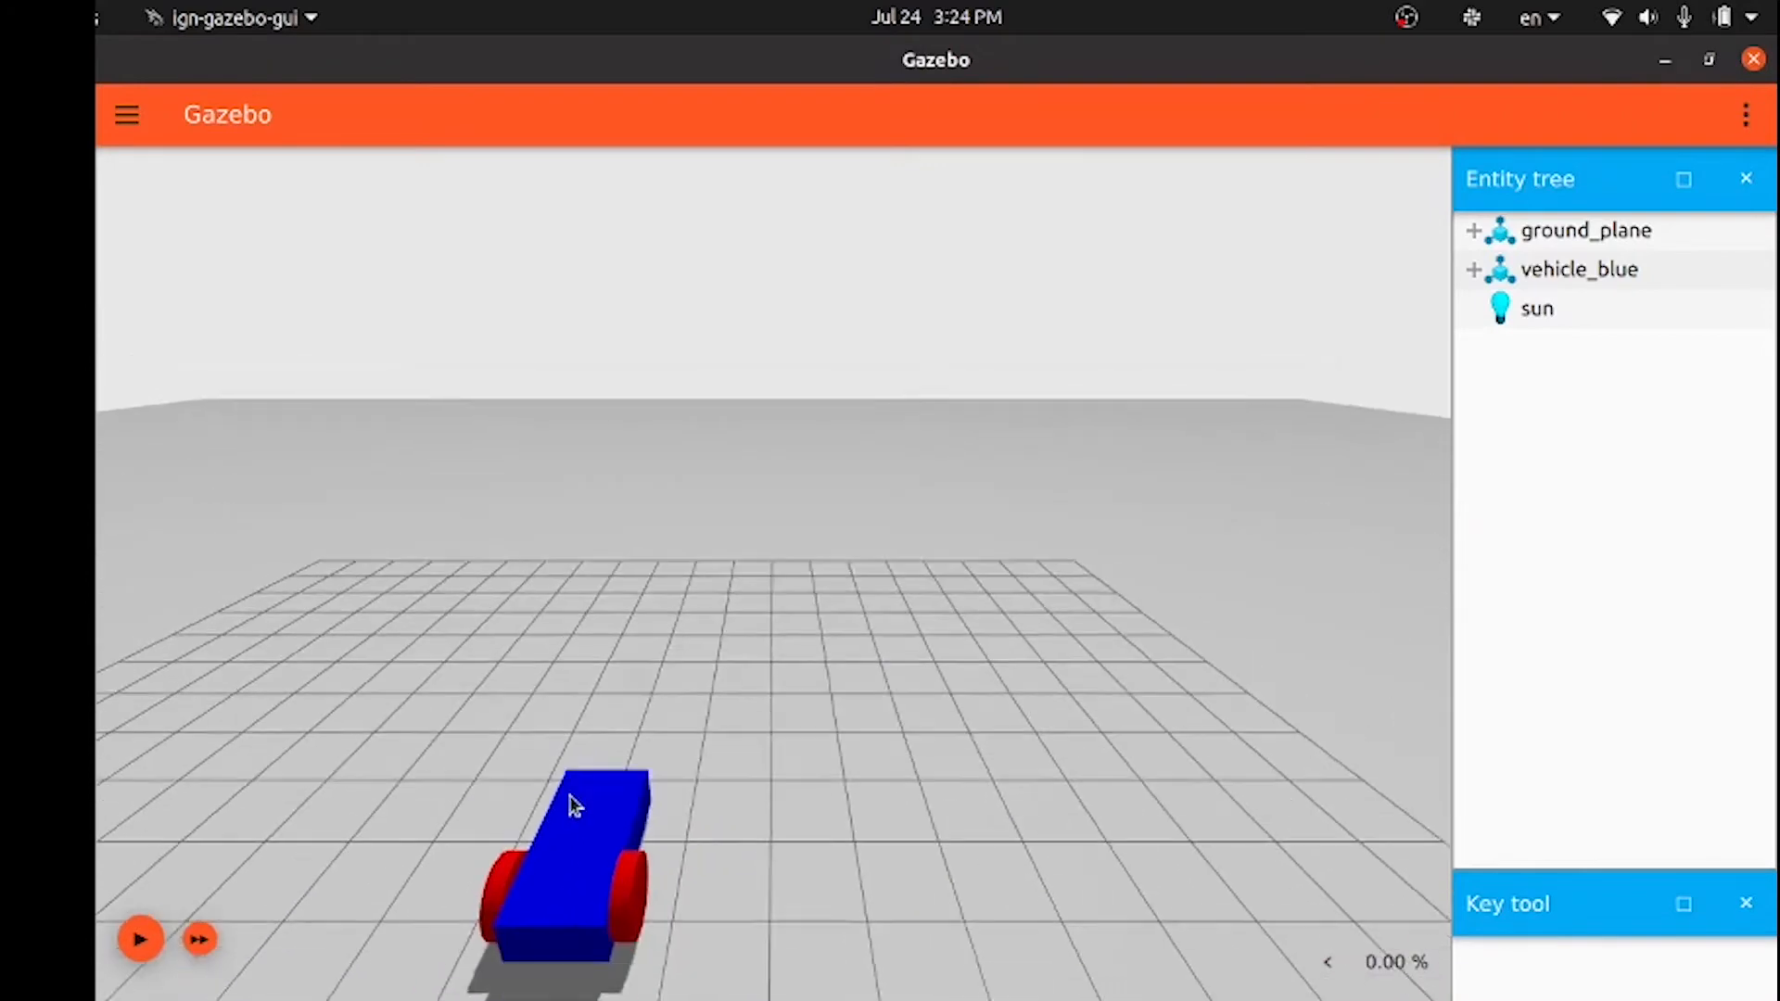
Start the simulation with the Play button so vehicle_blue drives forward
click(139, 938)
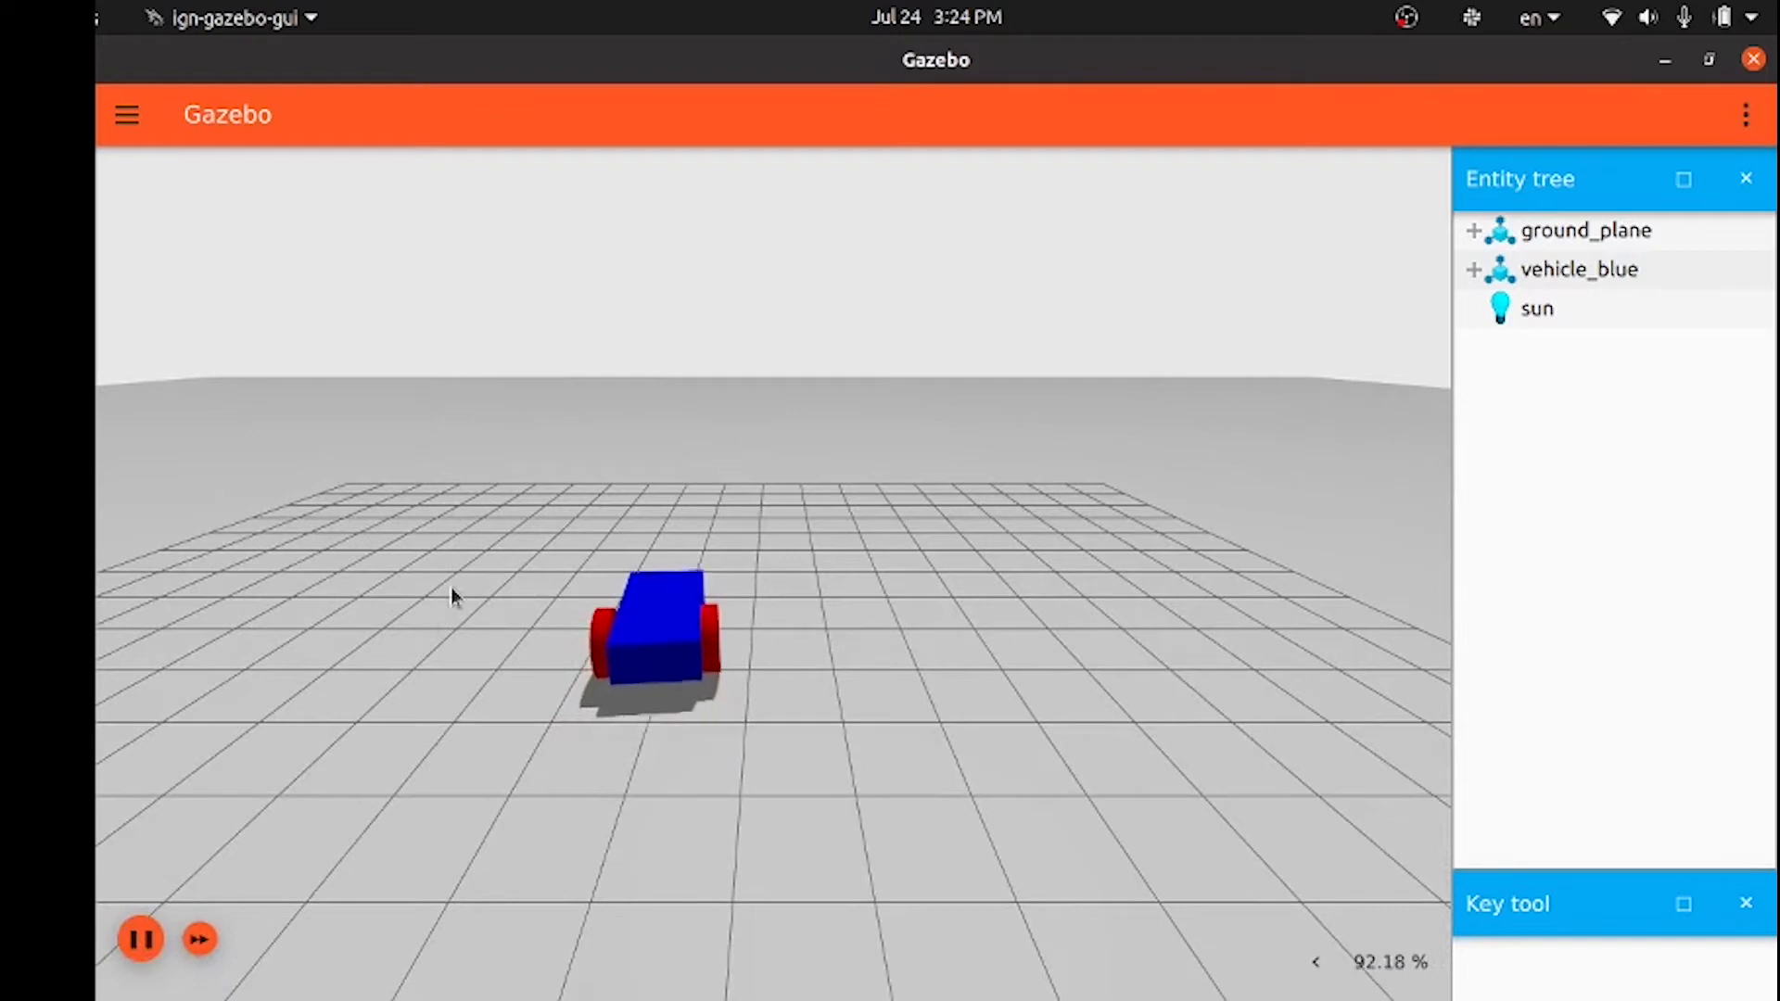
scroll(up, 3)
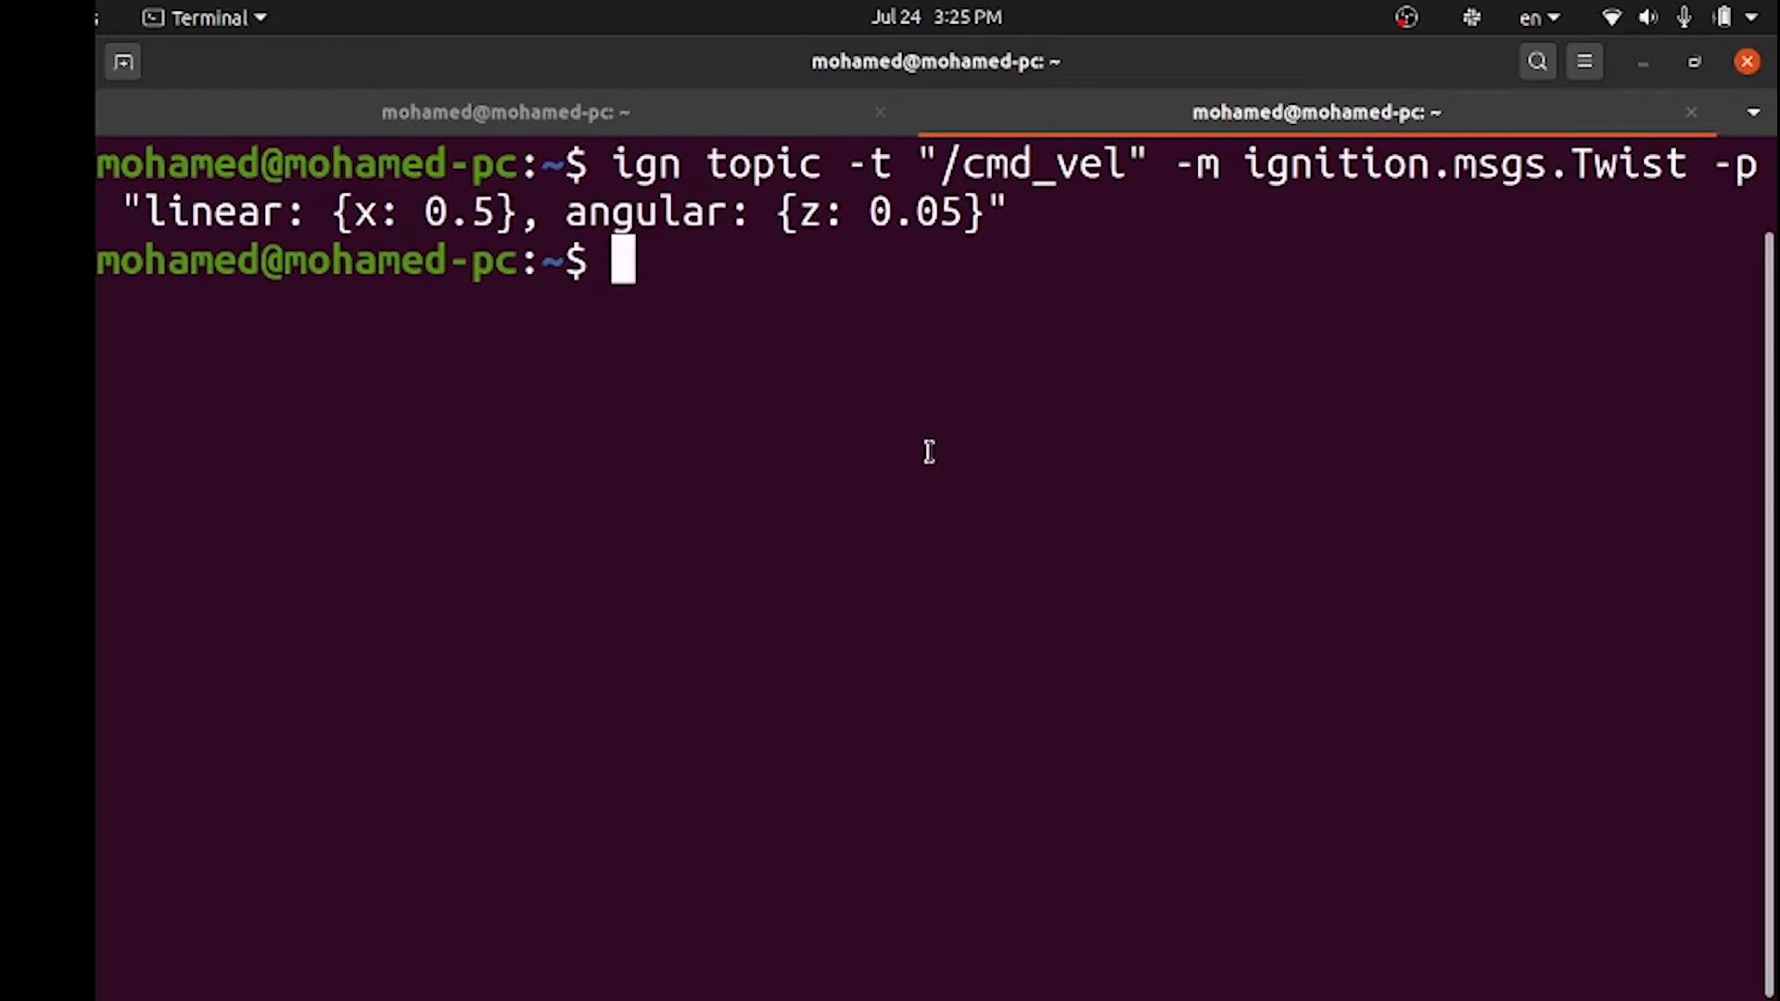
Run ign topic -h and scroll through its help output
text(ign topic -h)
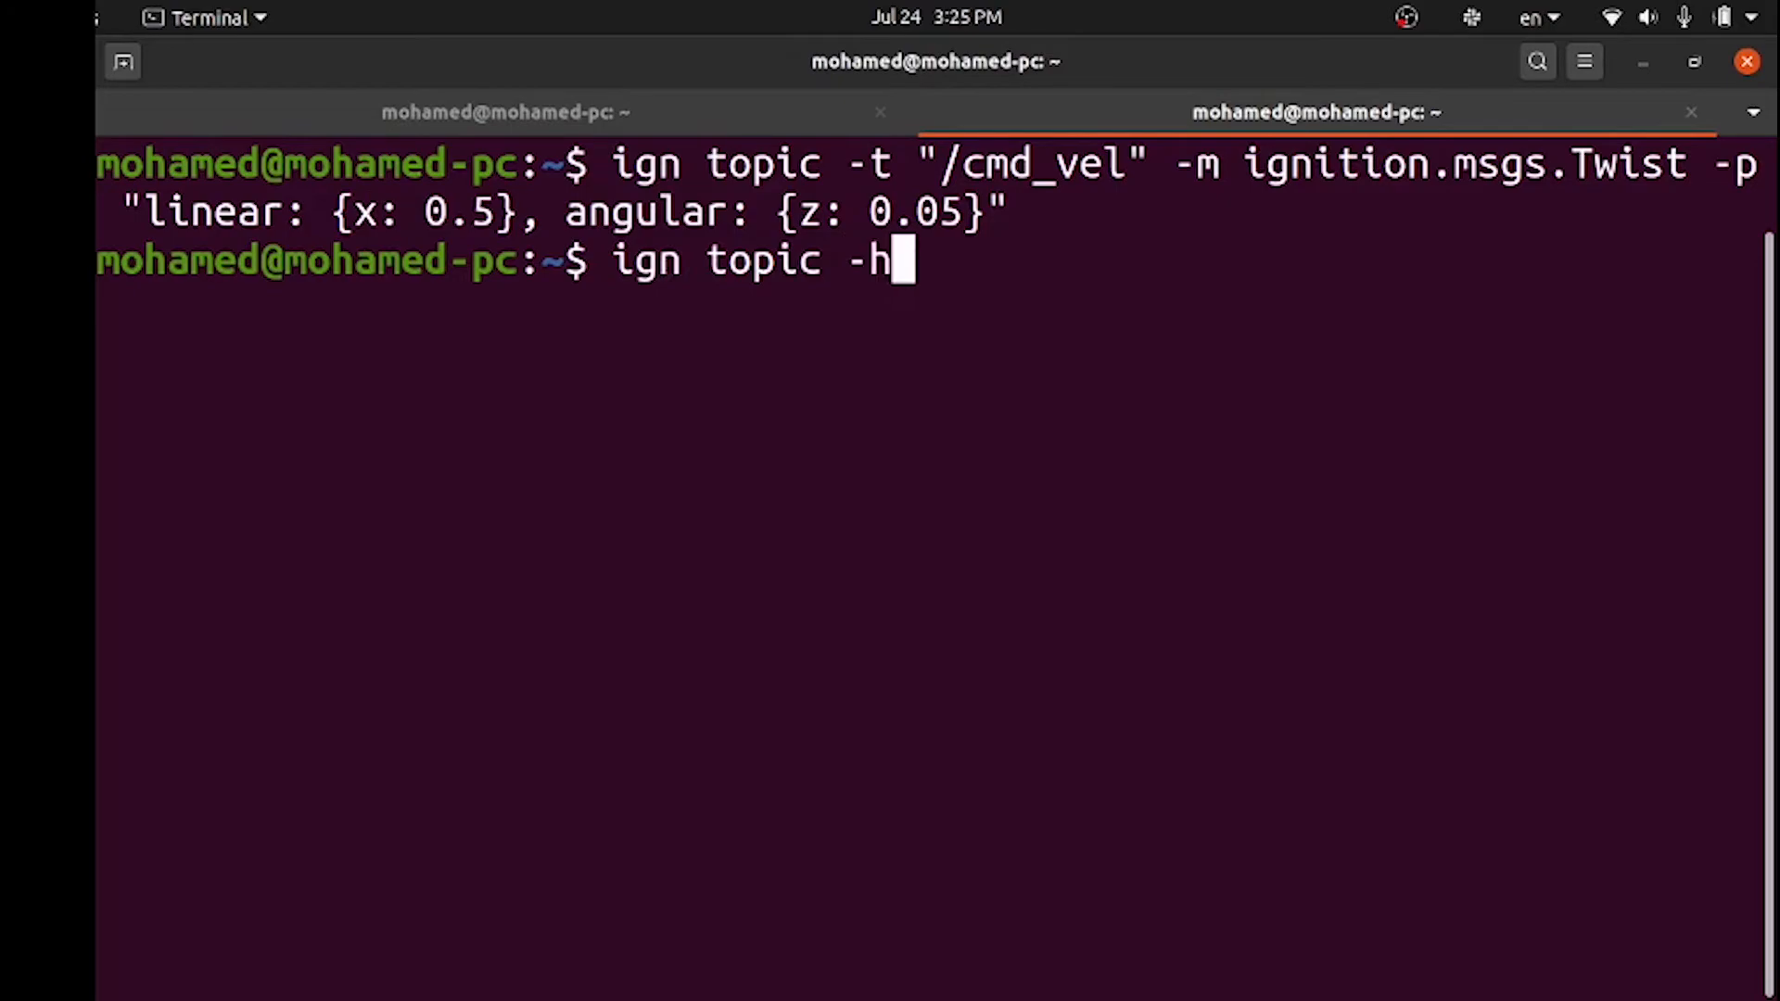
key(Return)
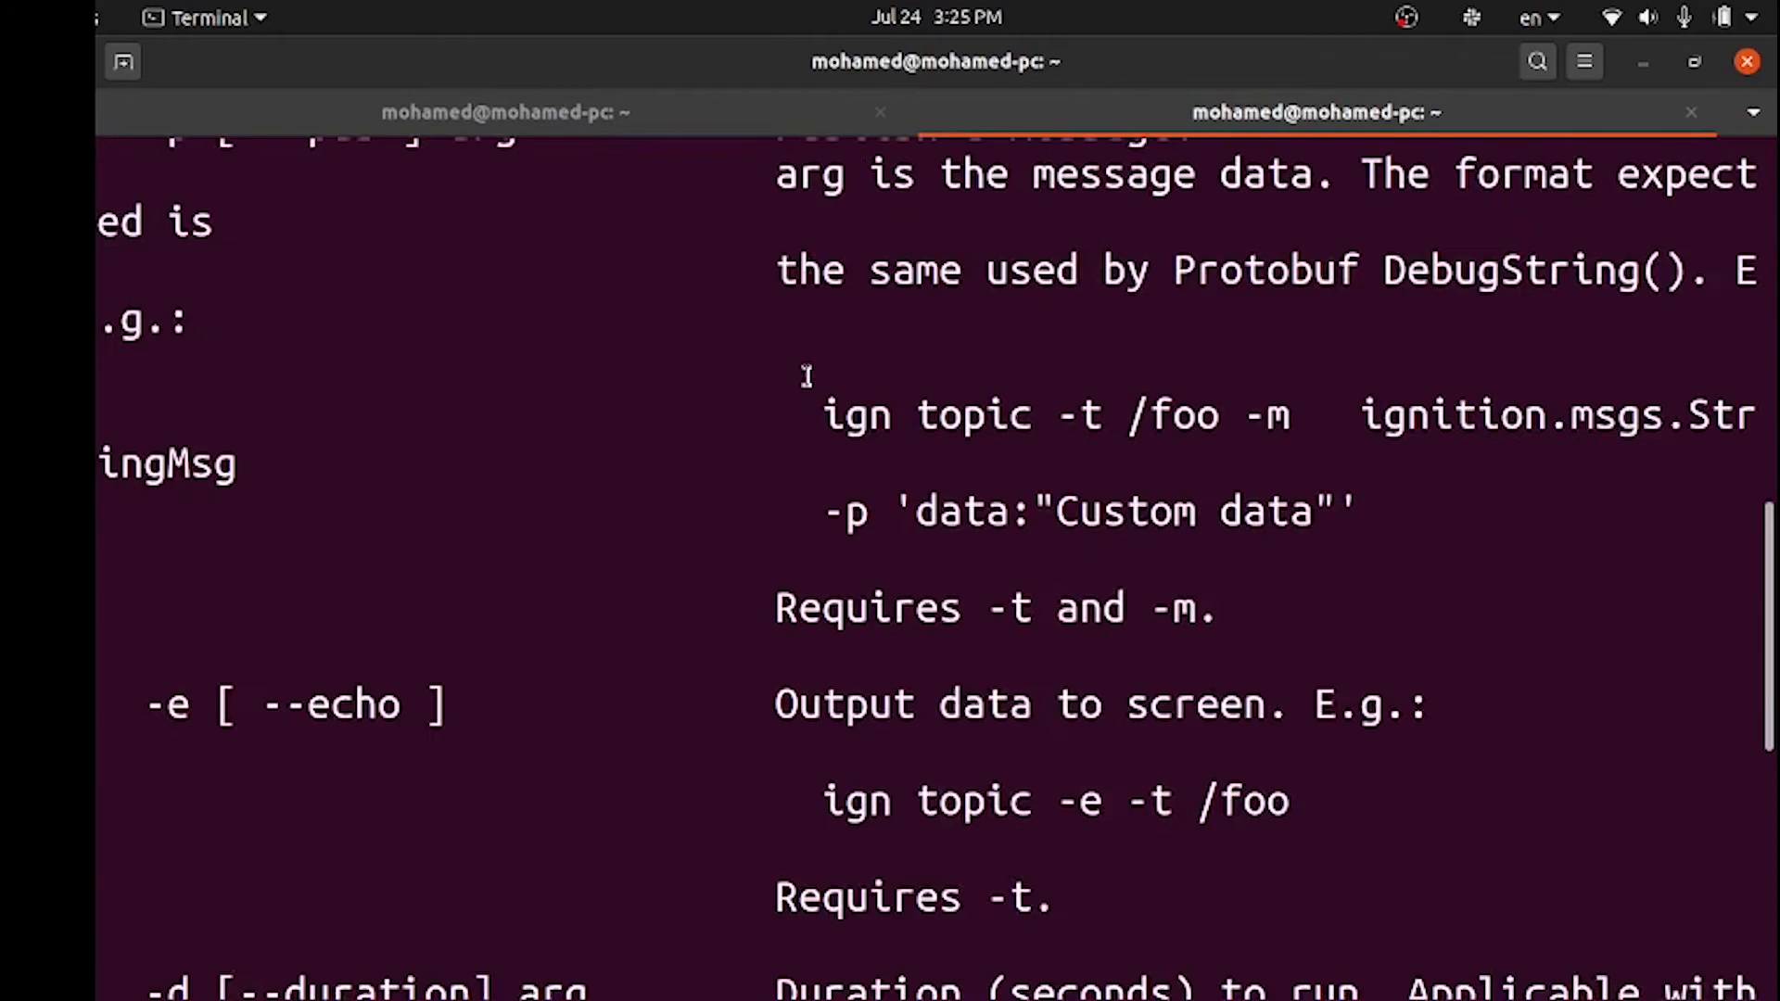
scroll(down, 3)
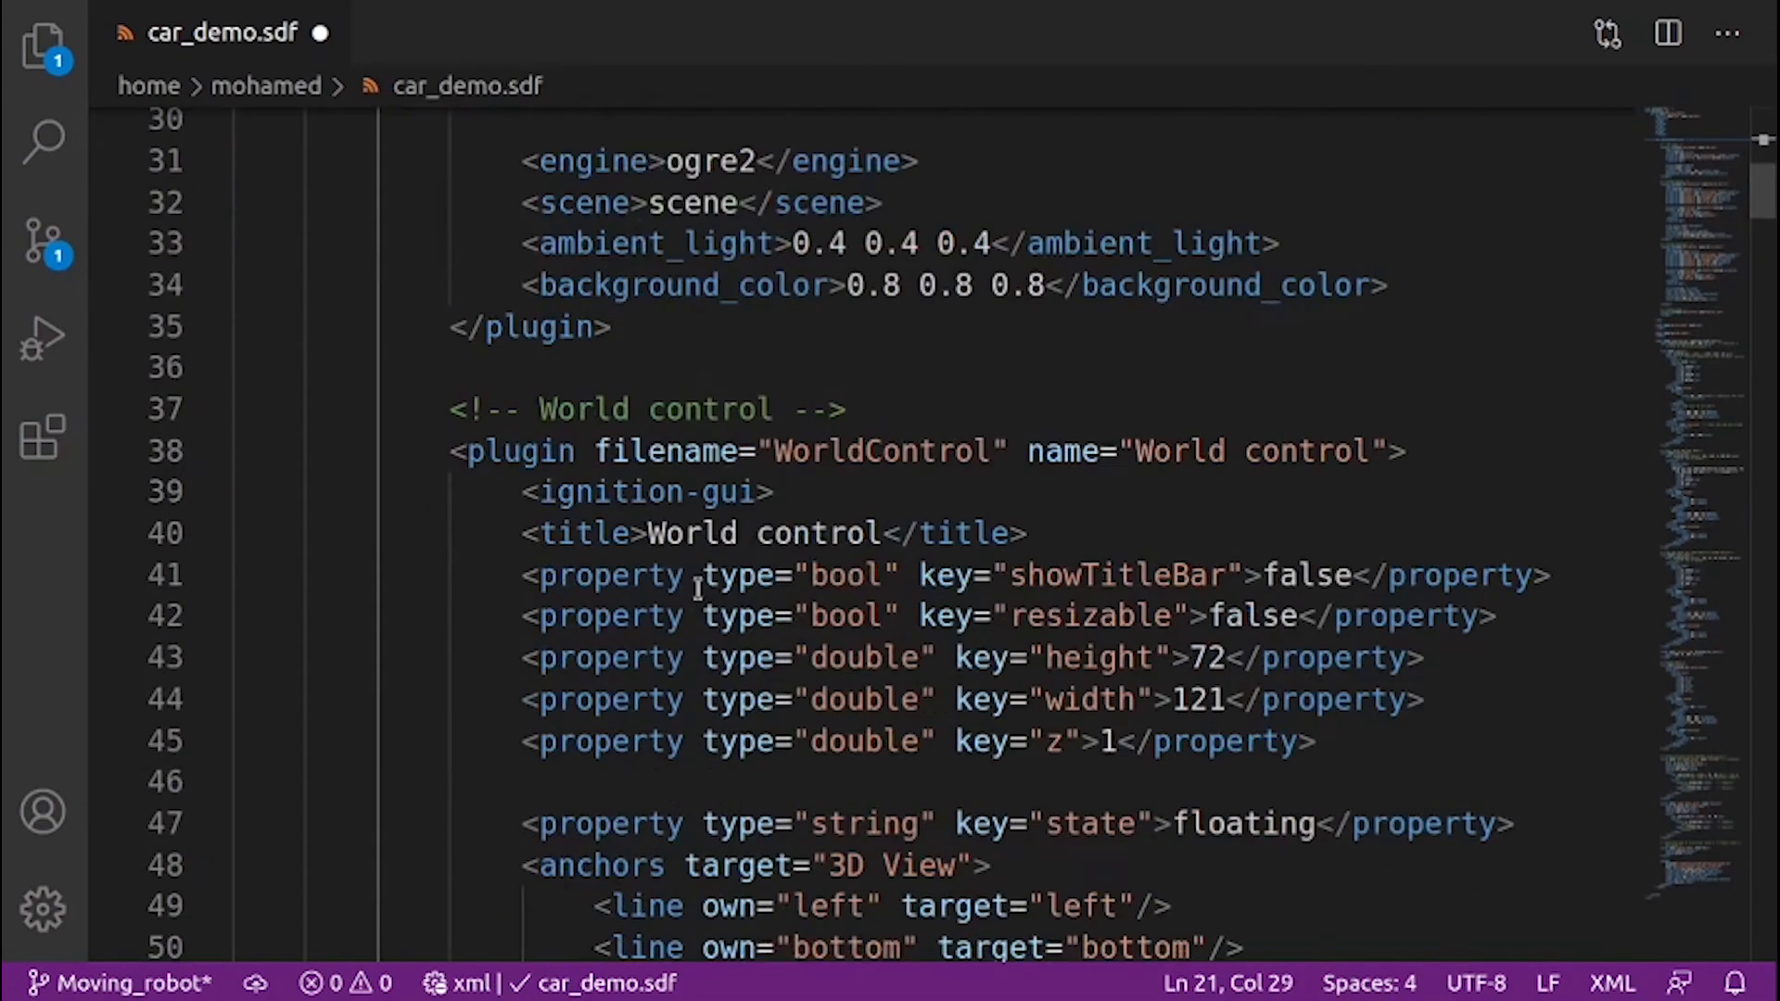
Insert a blank line after the Entity tree plugin in <gui> and begin typing <plugin
scroll(down, 3)
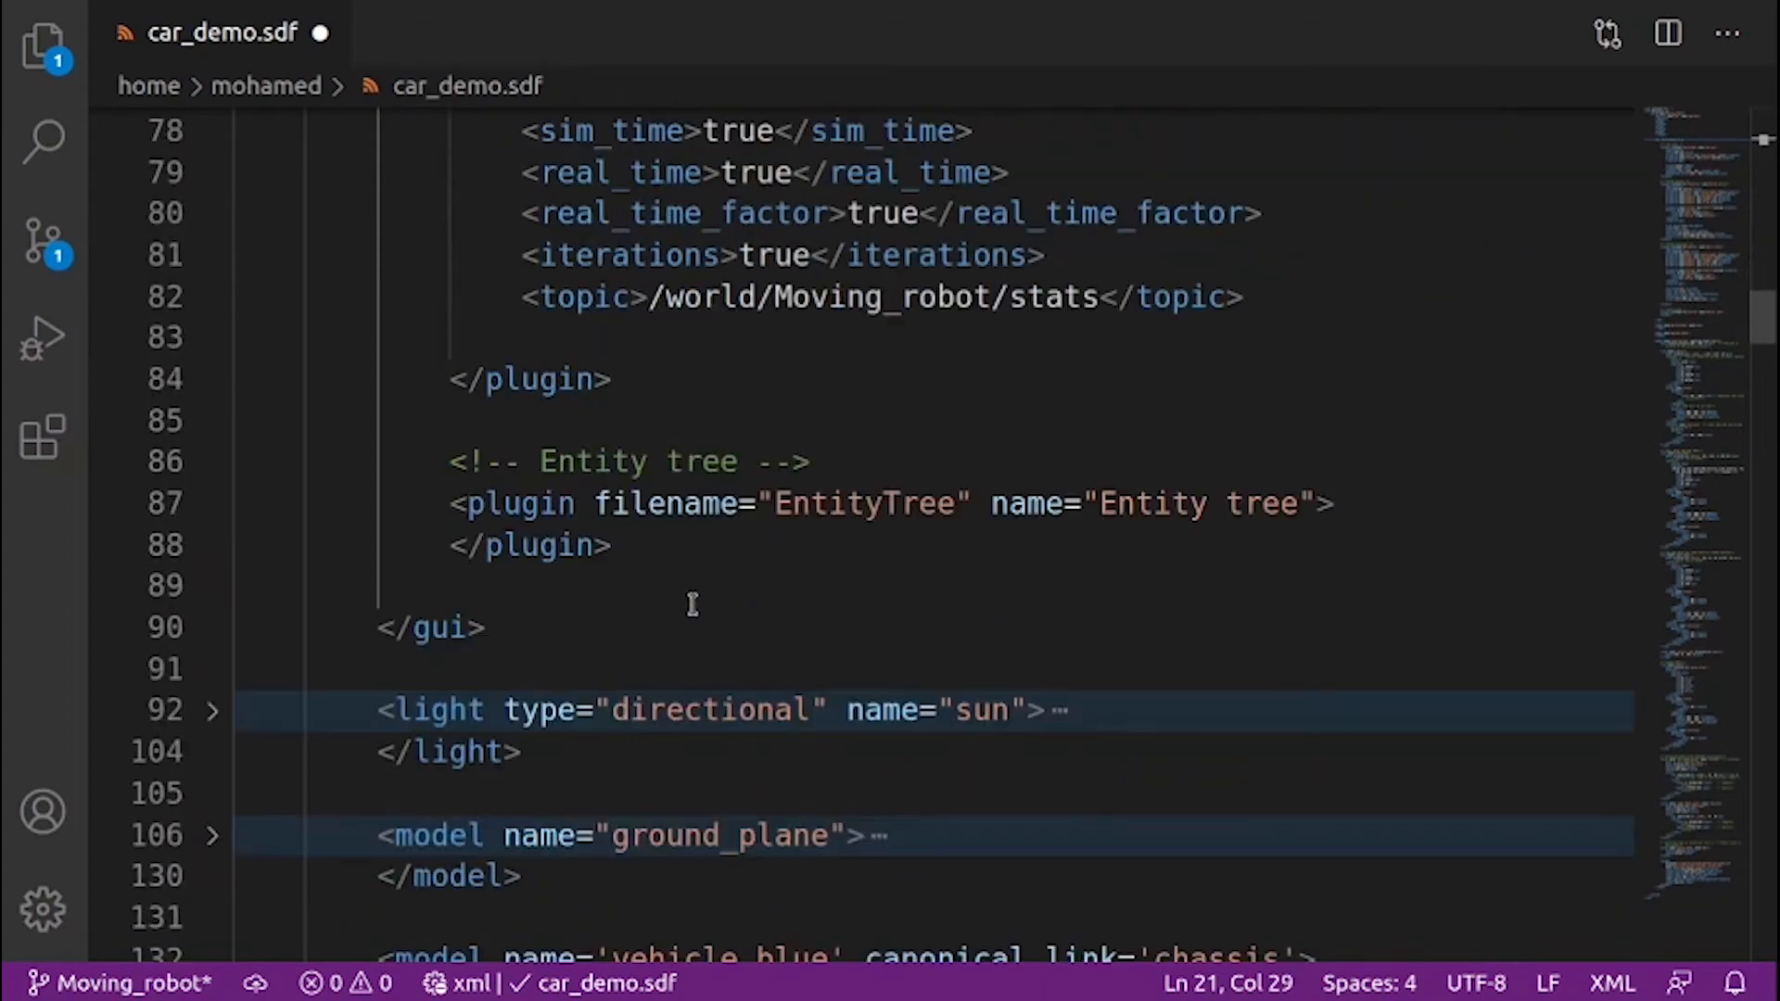
key(Enter)
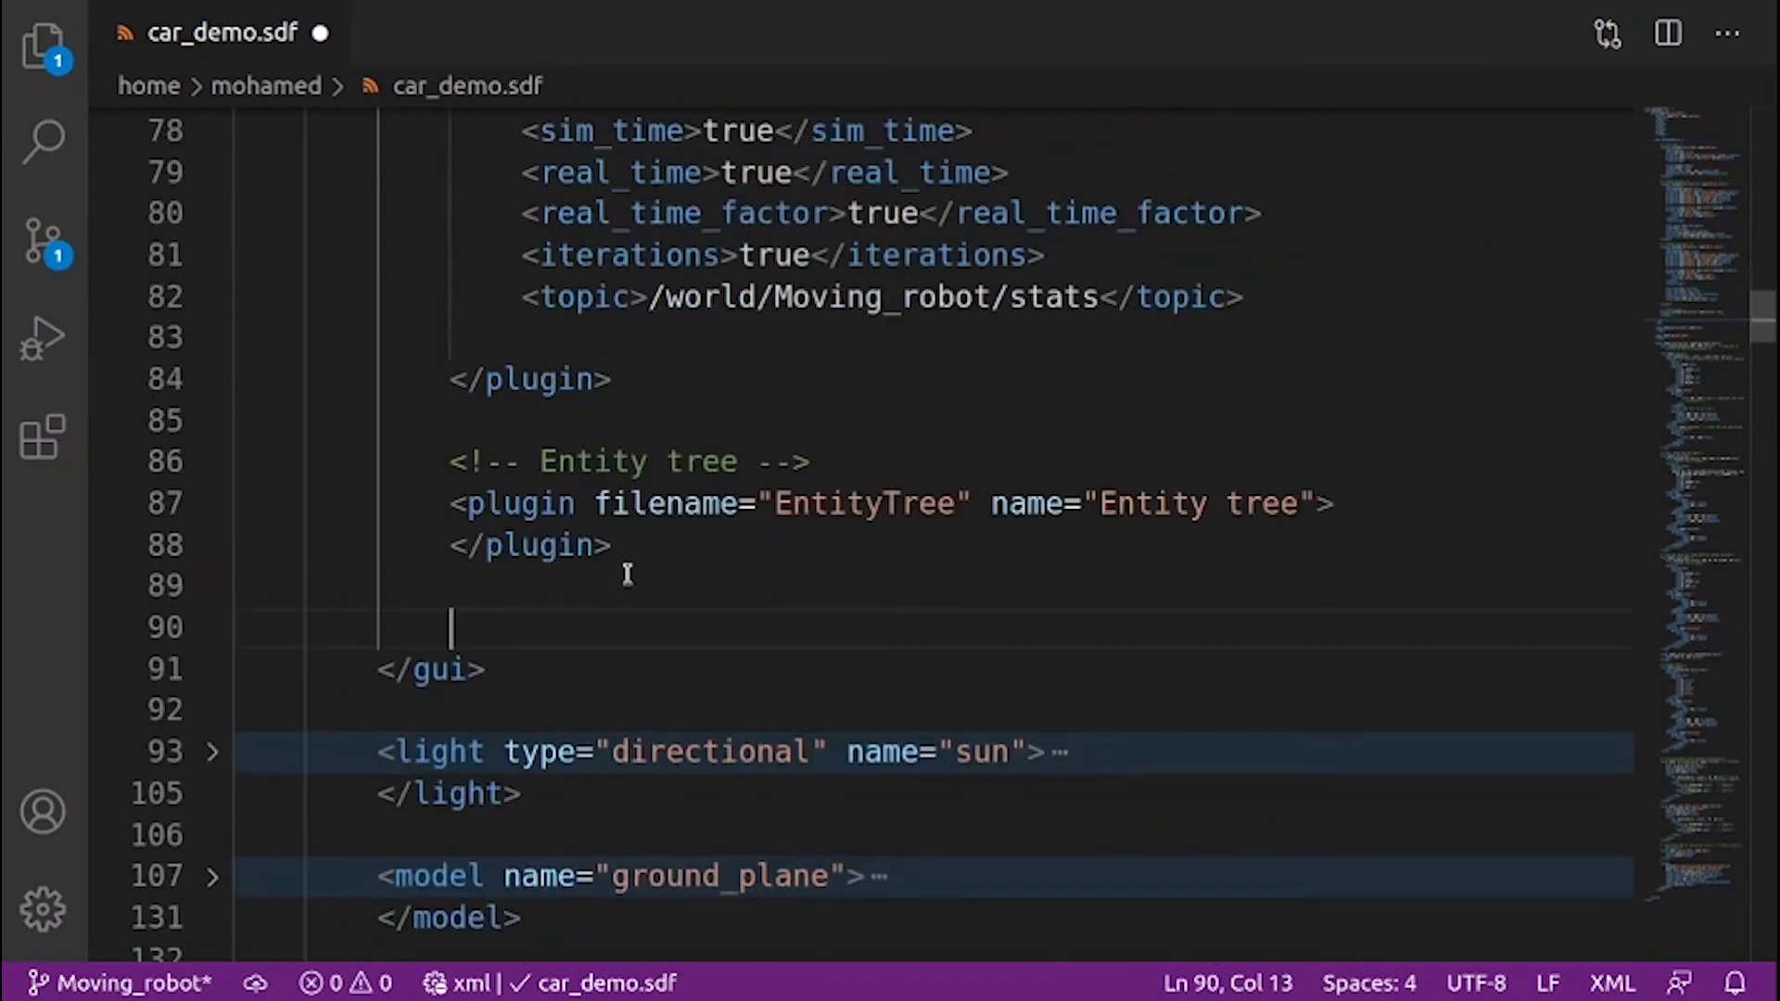
text(<p)
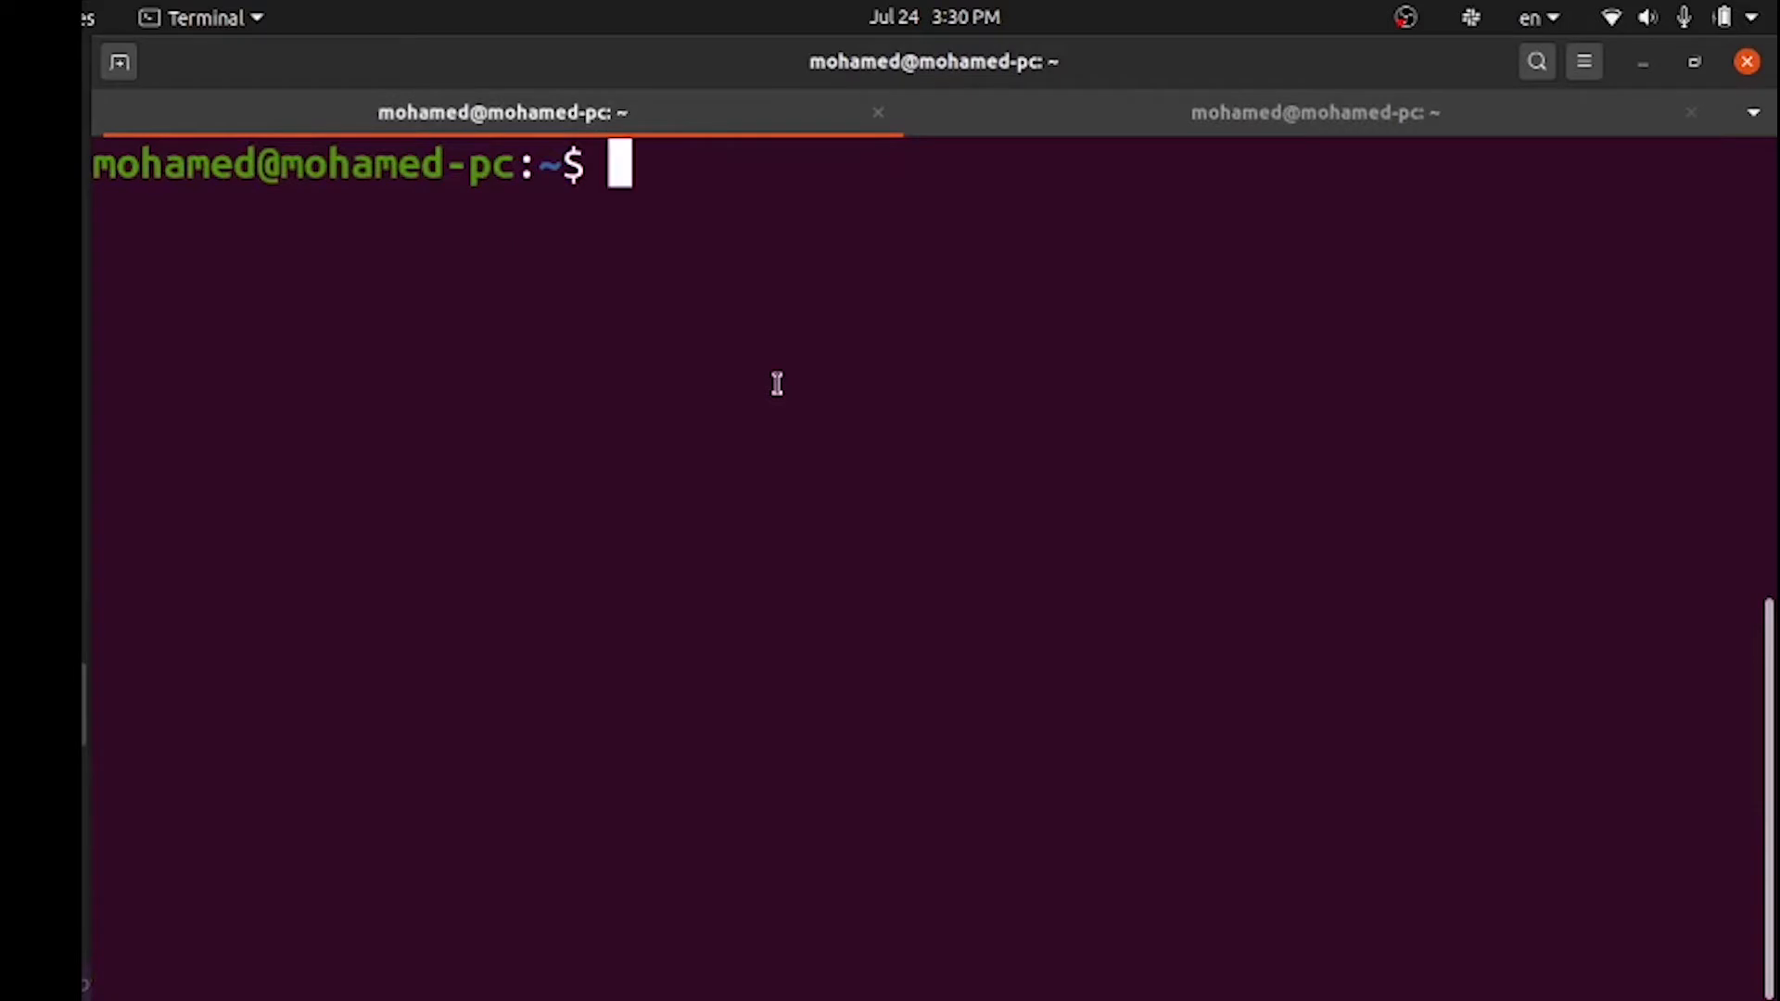
Run ign gazebo car_demo.sdf in the first terminal tab
text(i)
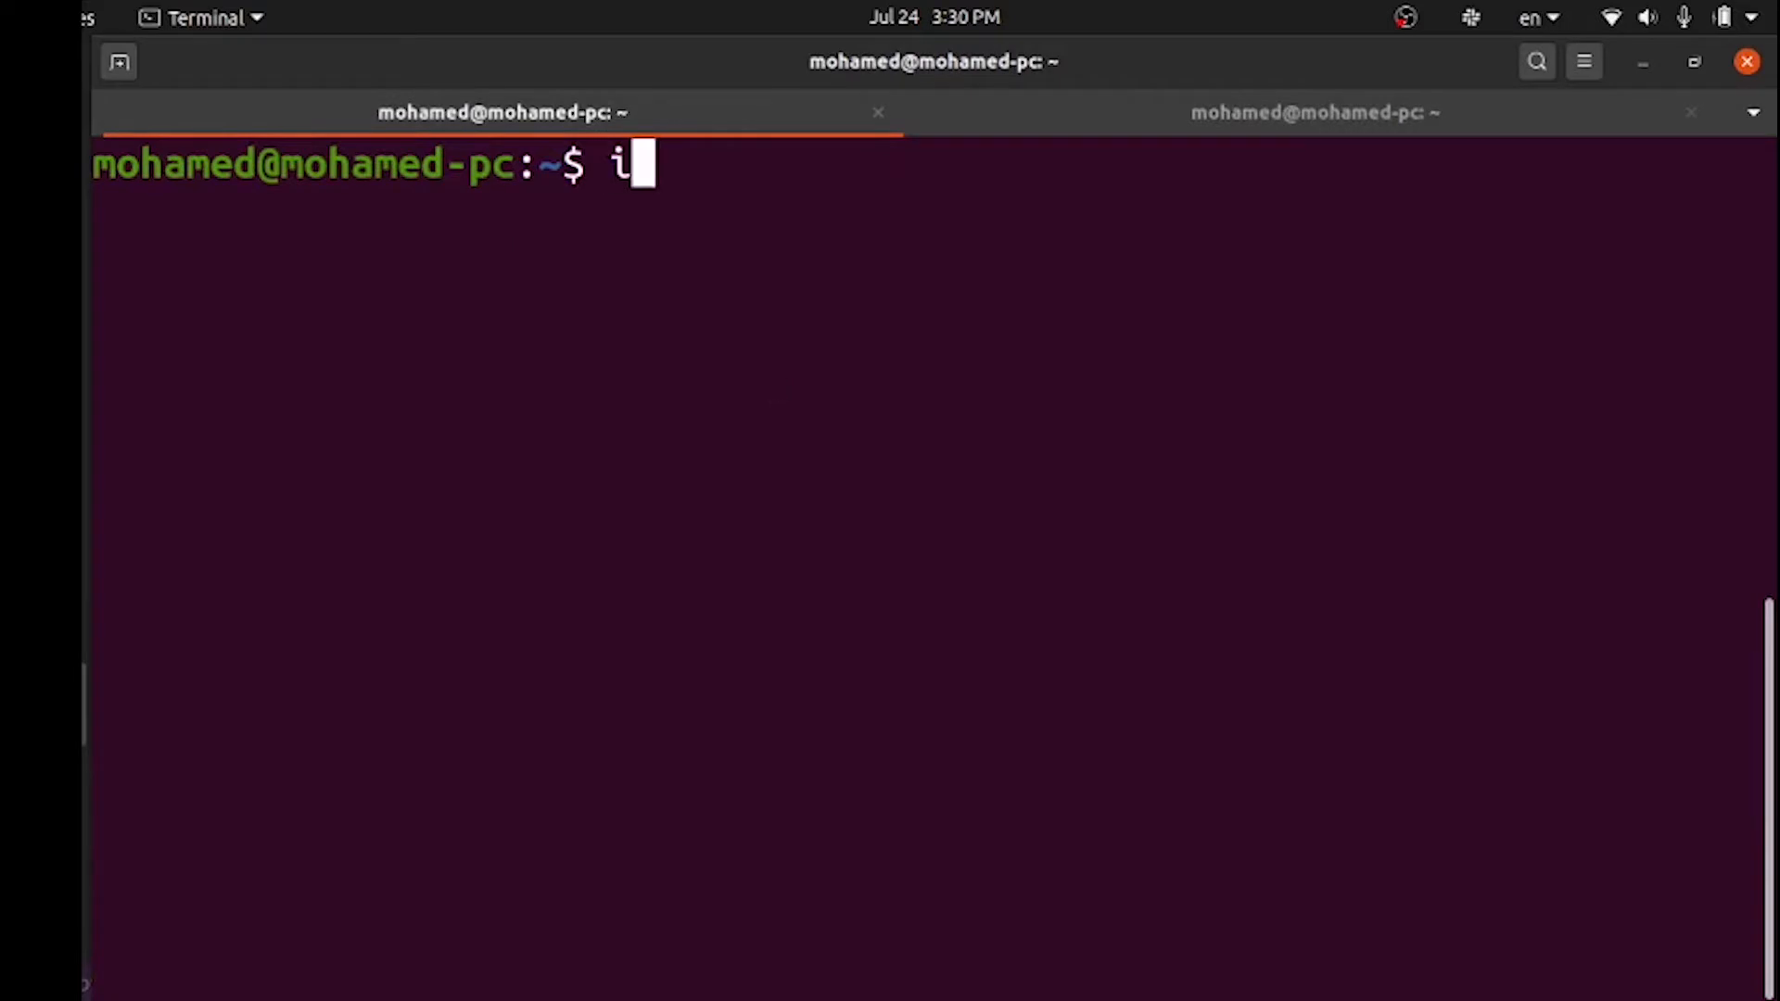
text(gn ga)
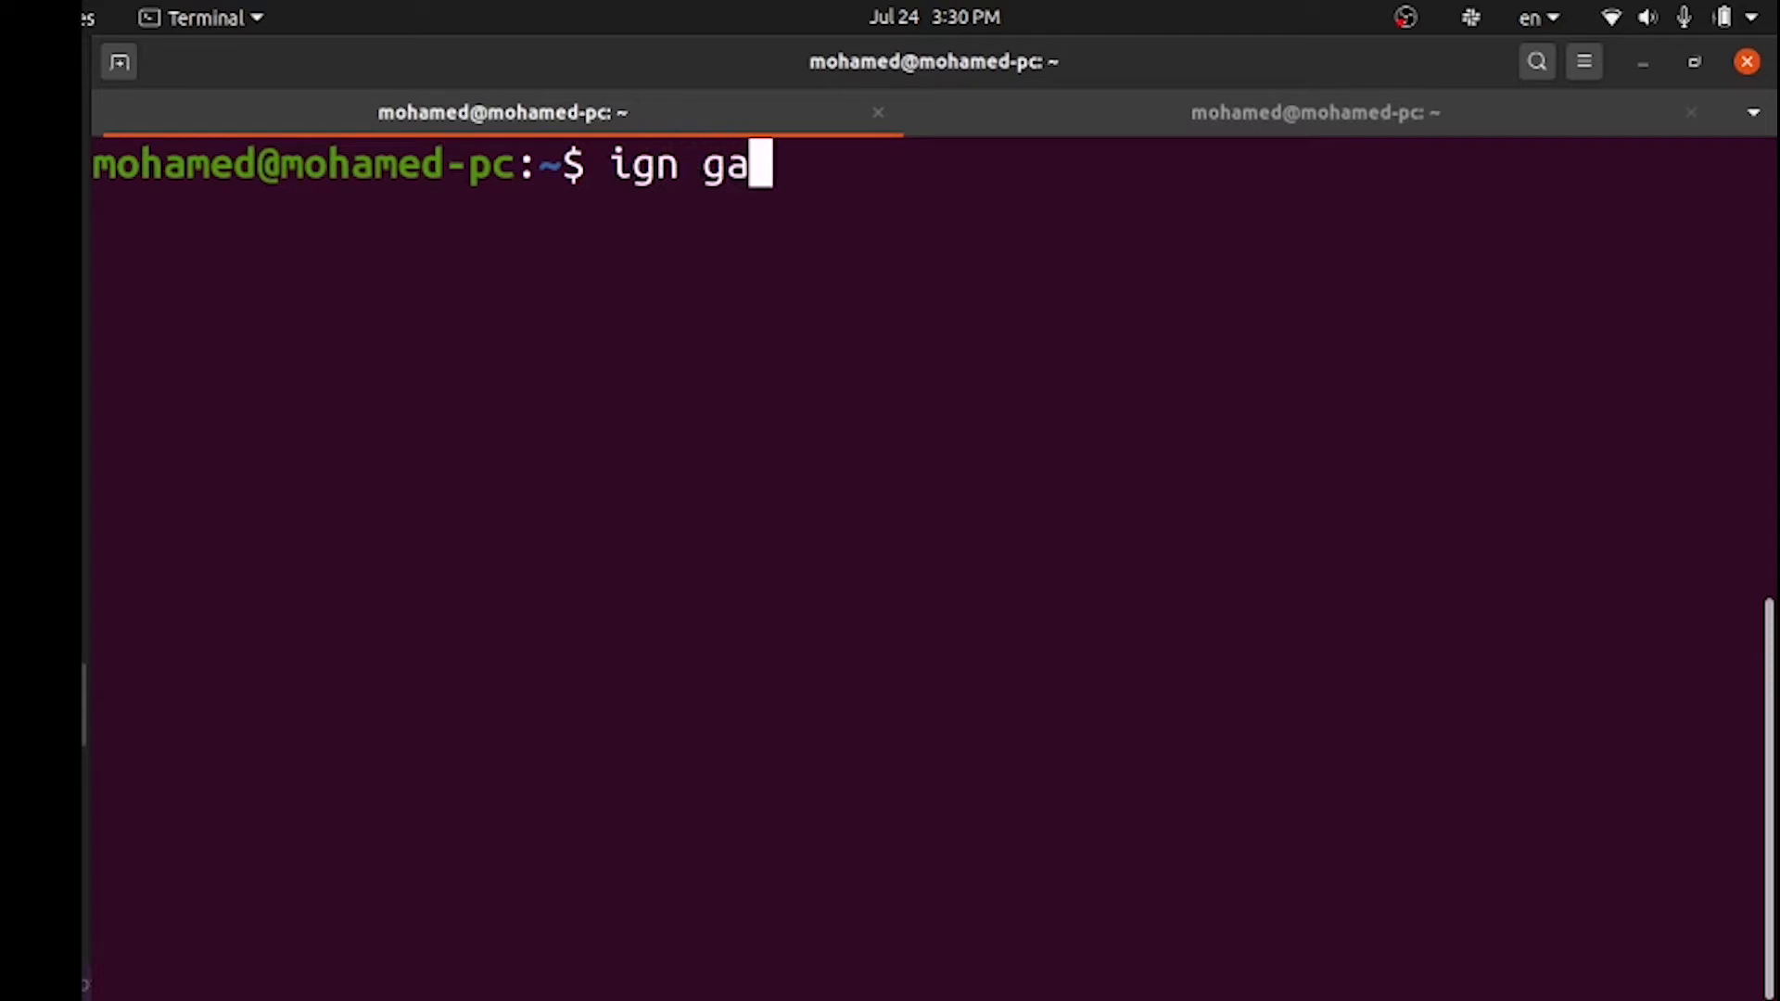
text(zebo car_demo.sdf)
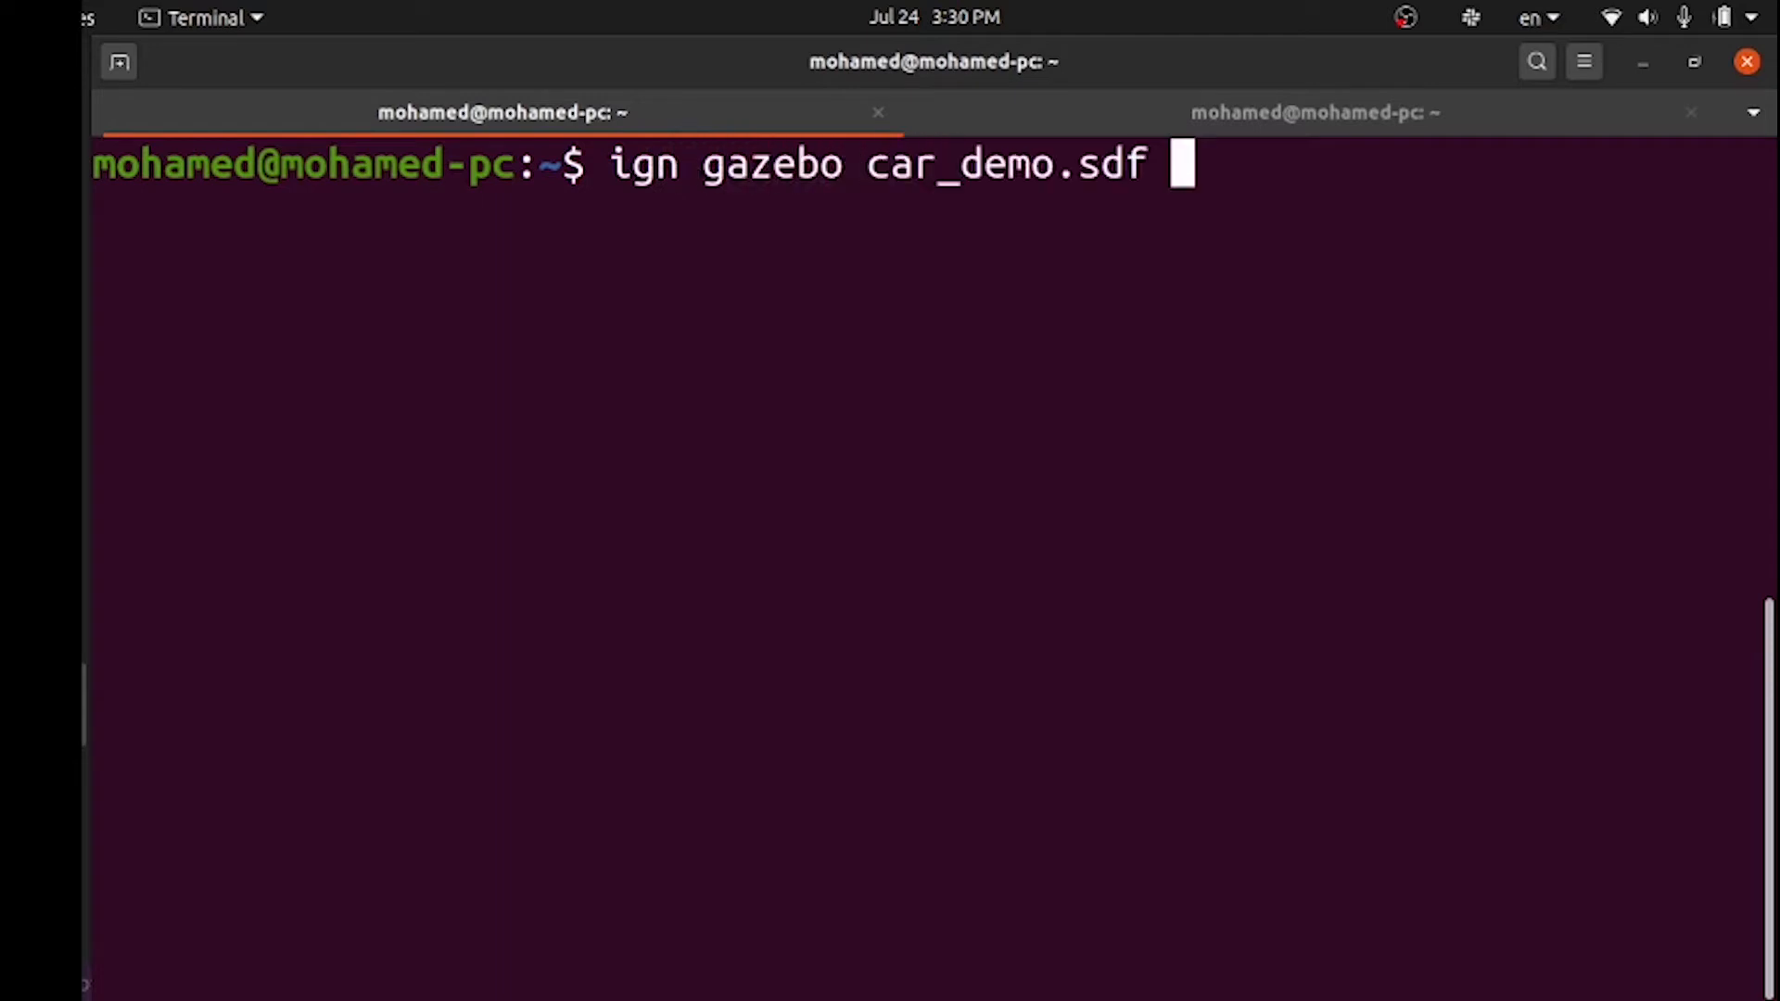
key(Return)
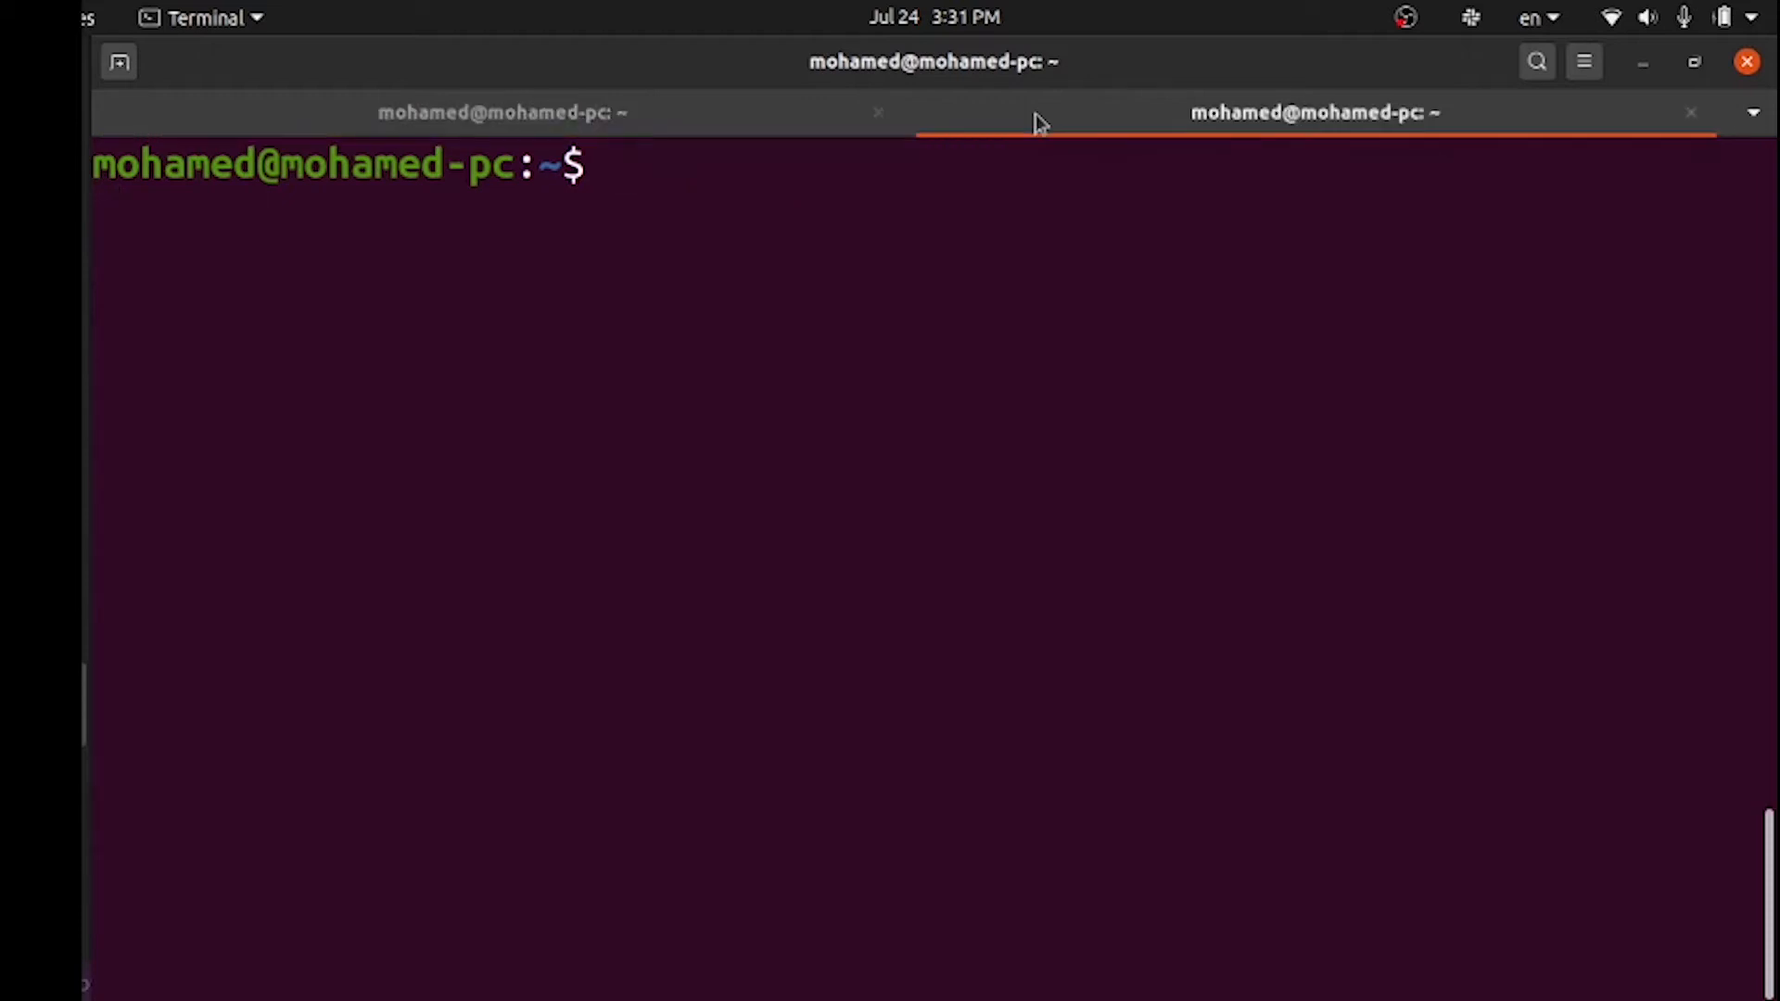
Run ign topic -e -t "/keyboard/keypress" to echo keypress messages
text(ign topi)
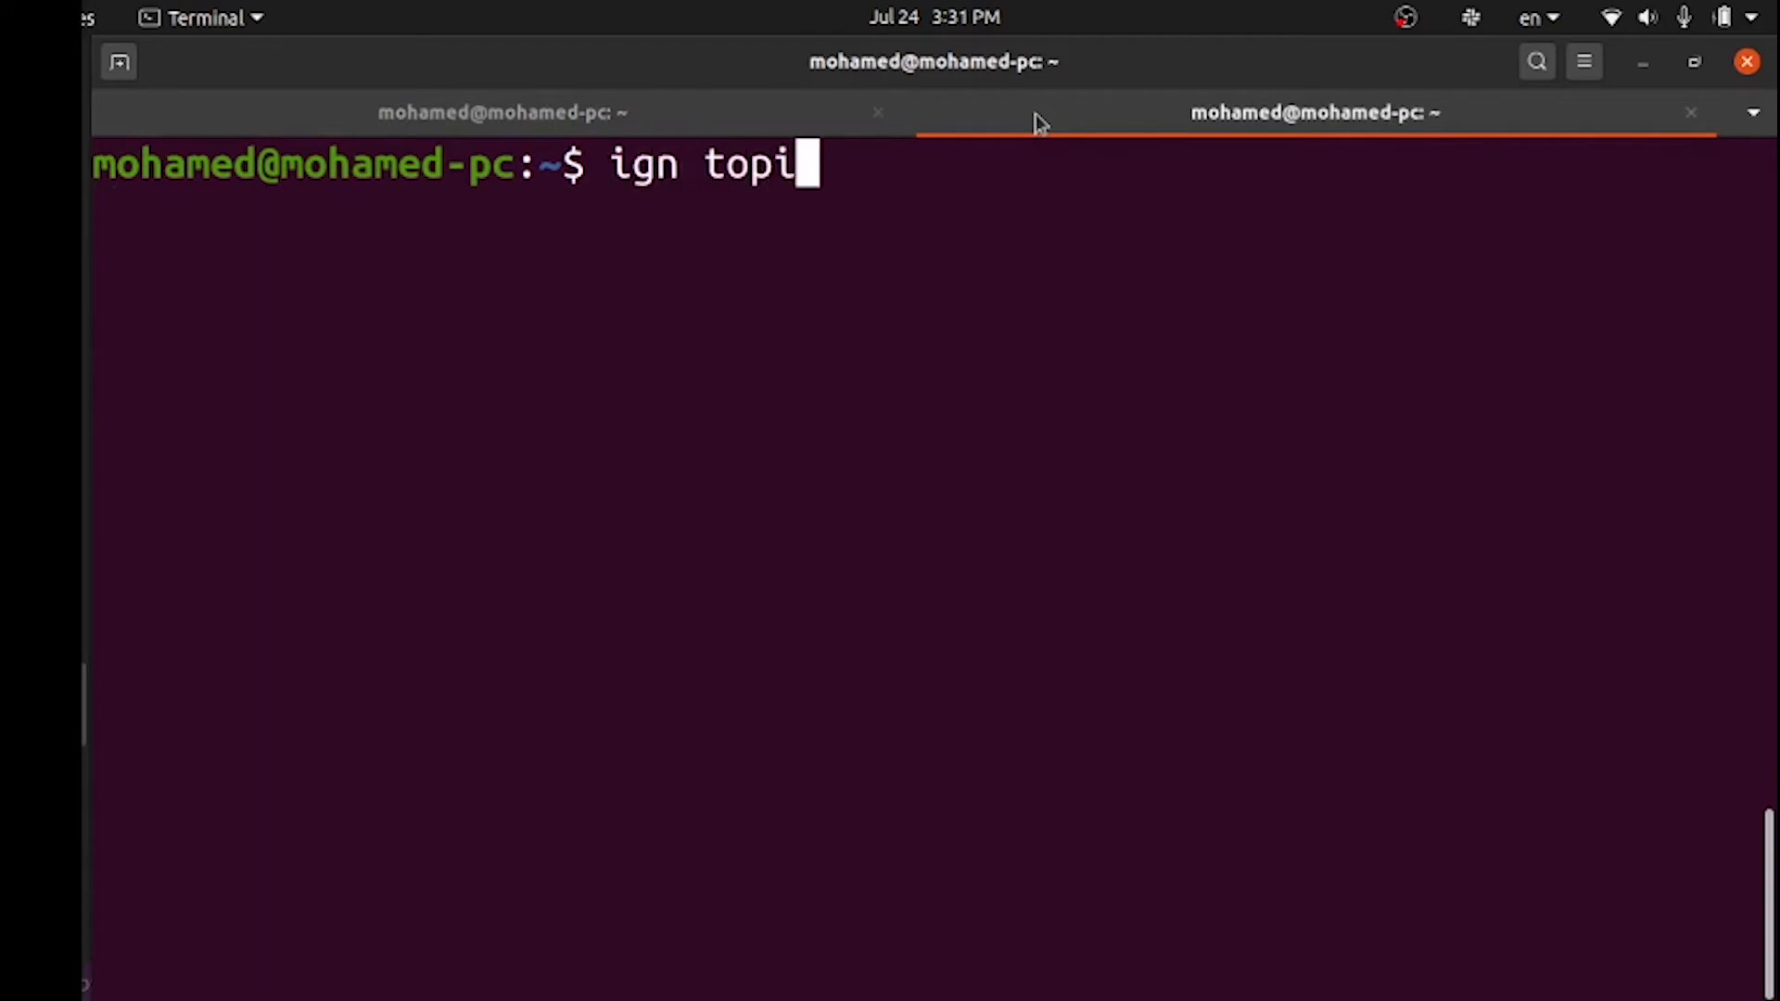
text(c)
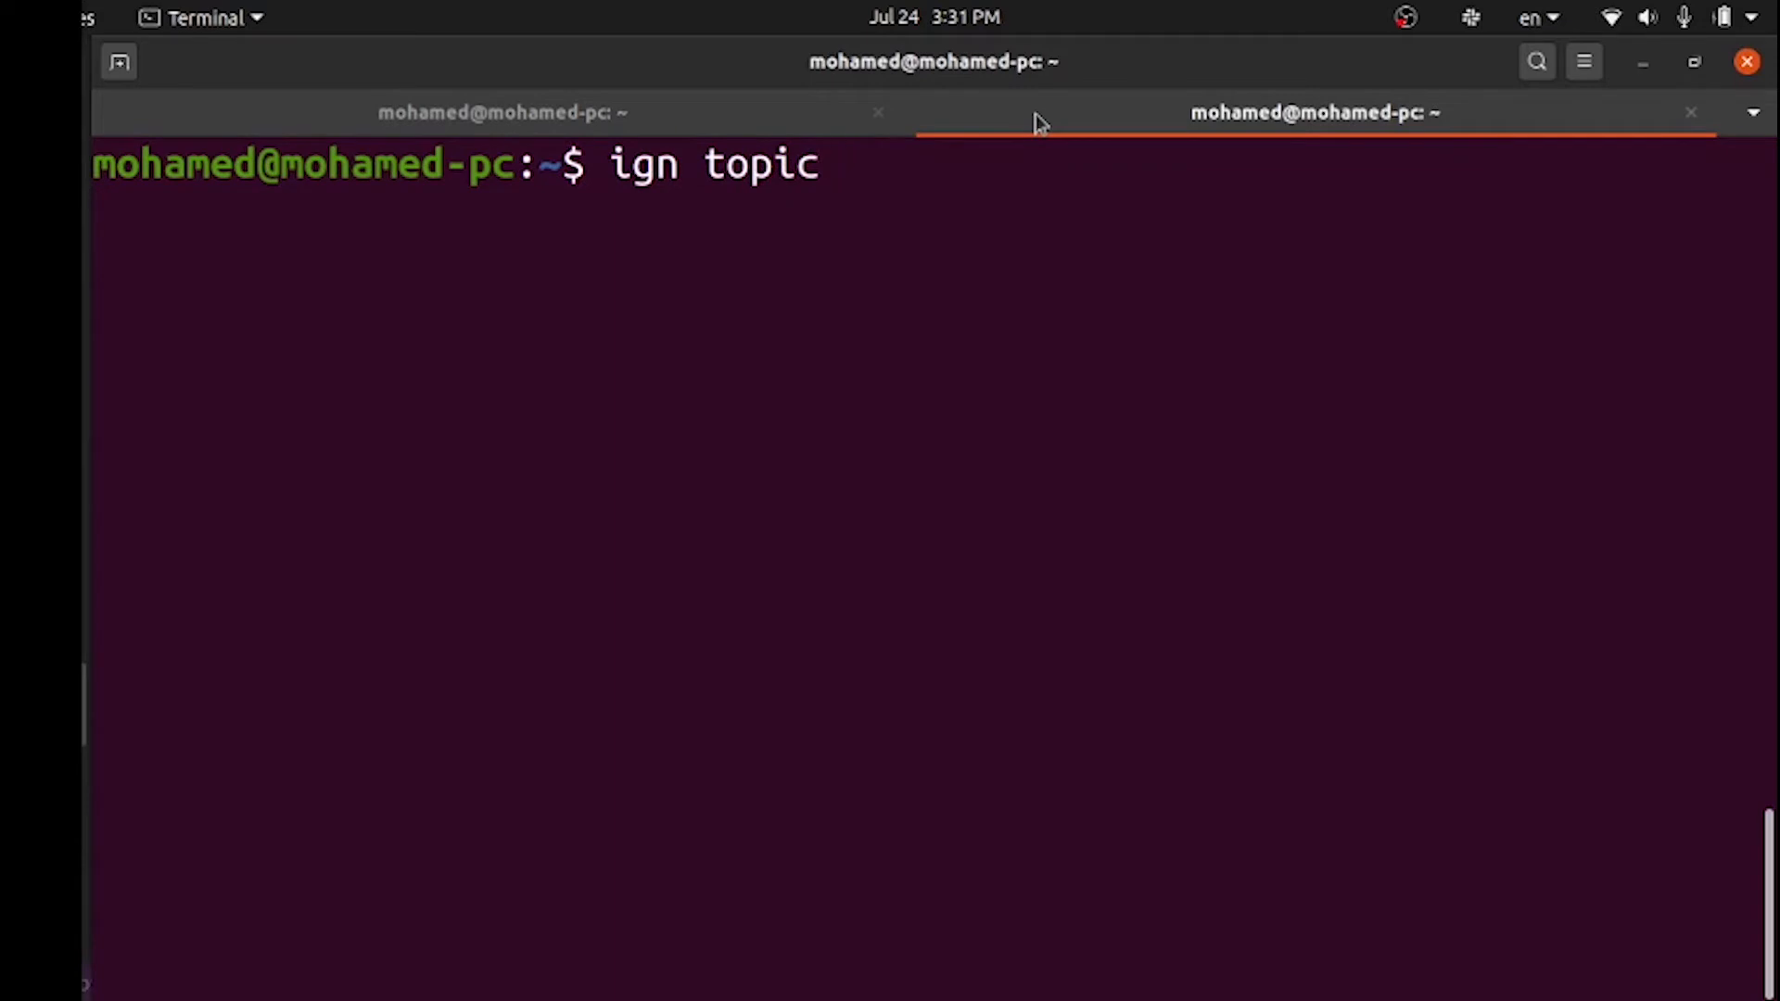
text(-e)
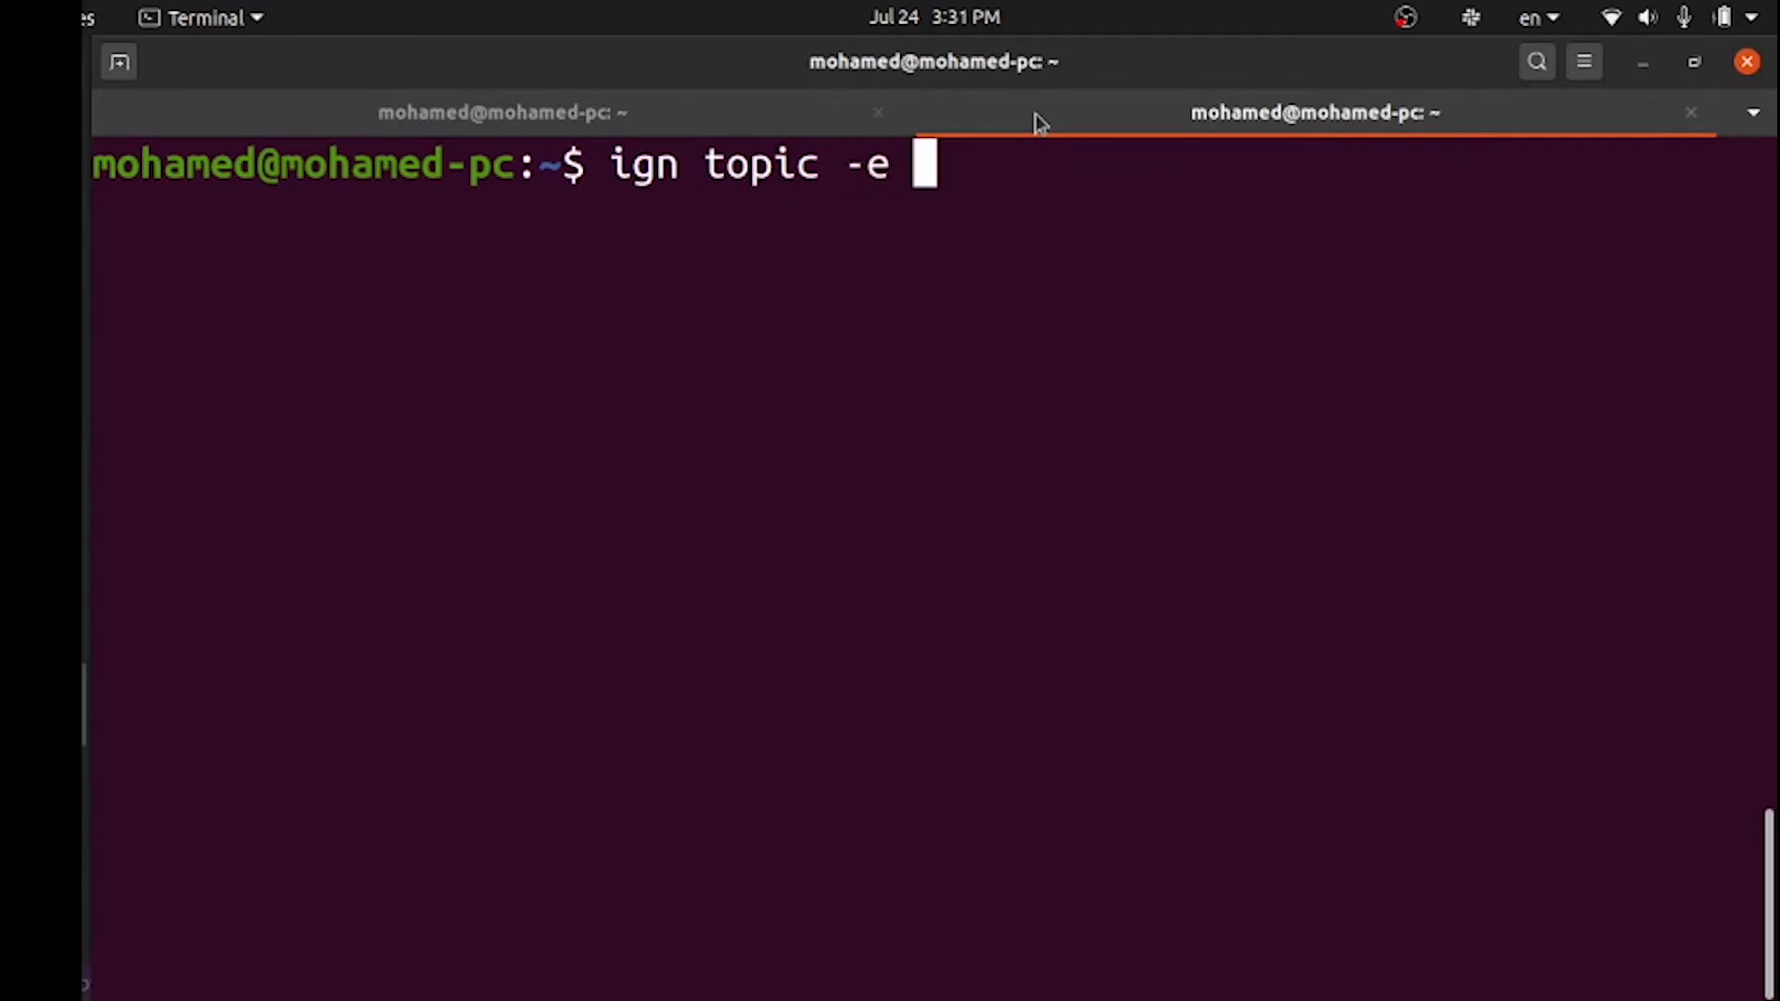
text(-t)
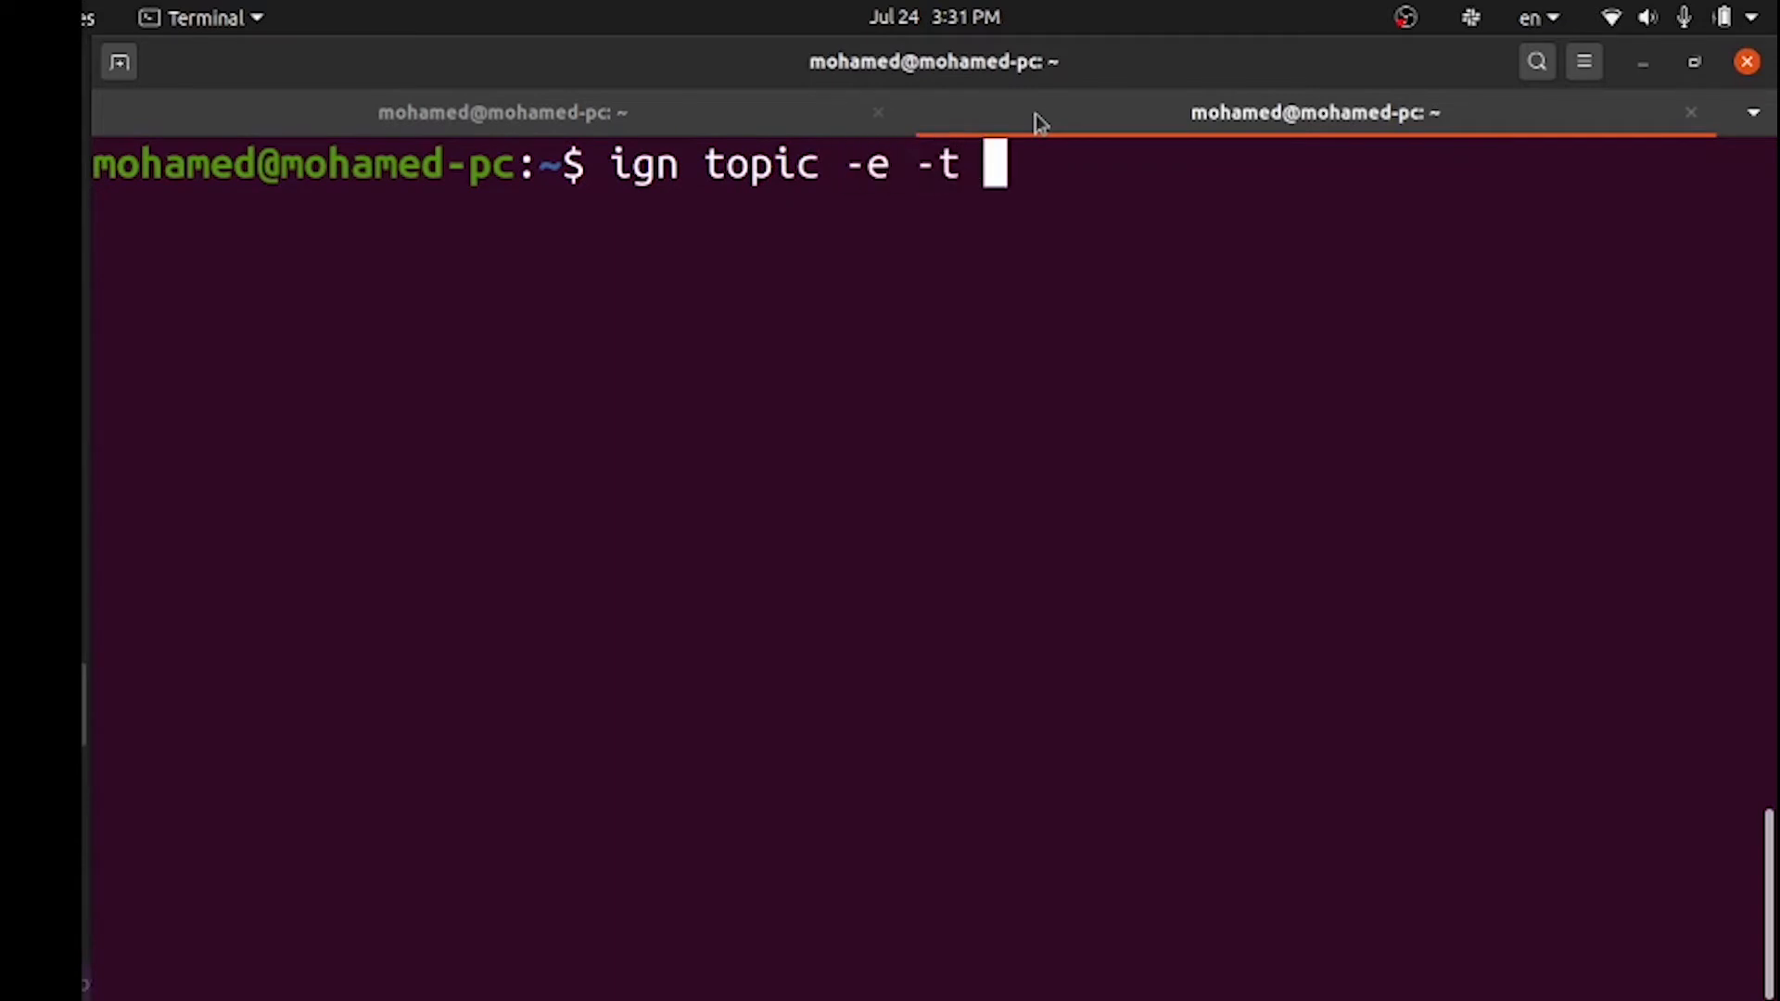
text("/)
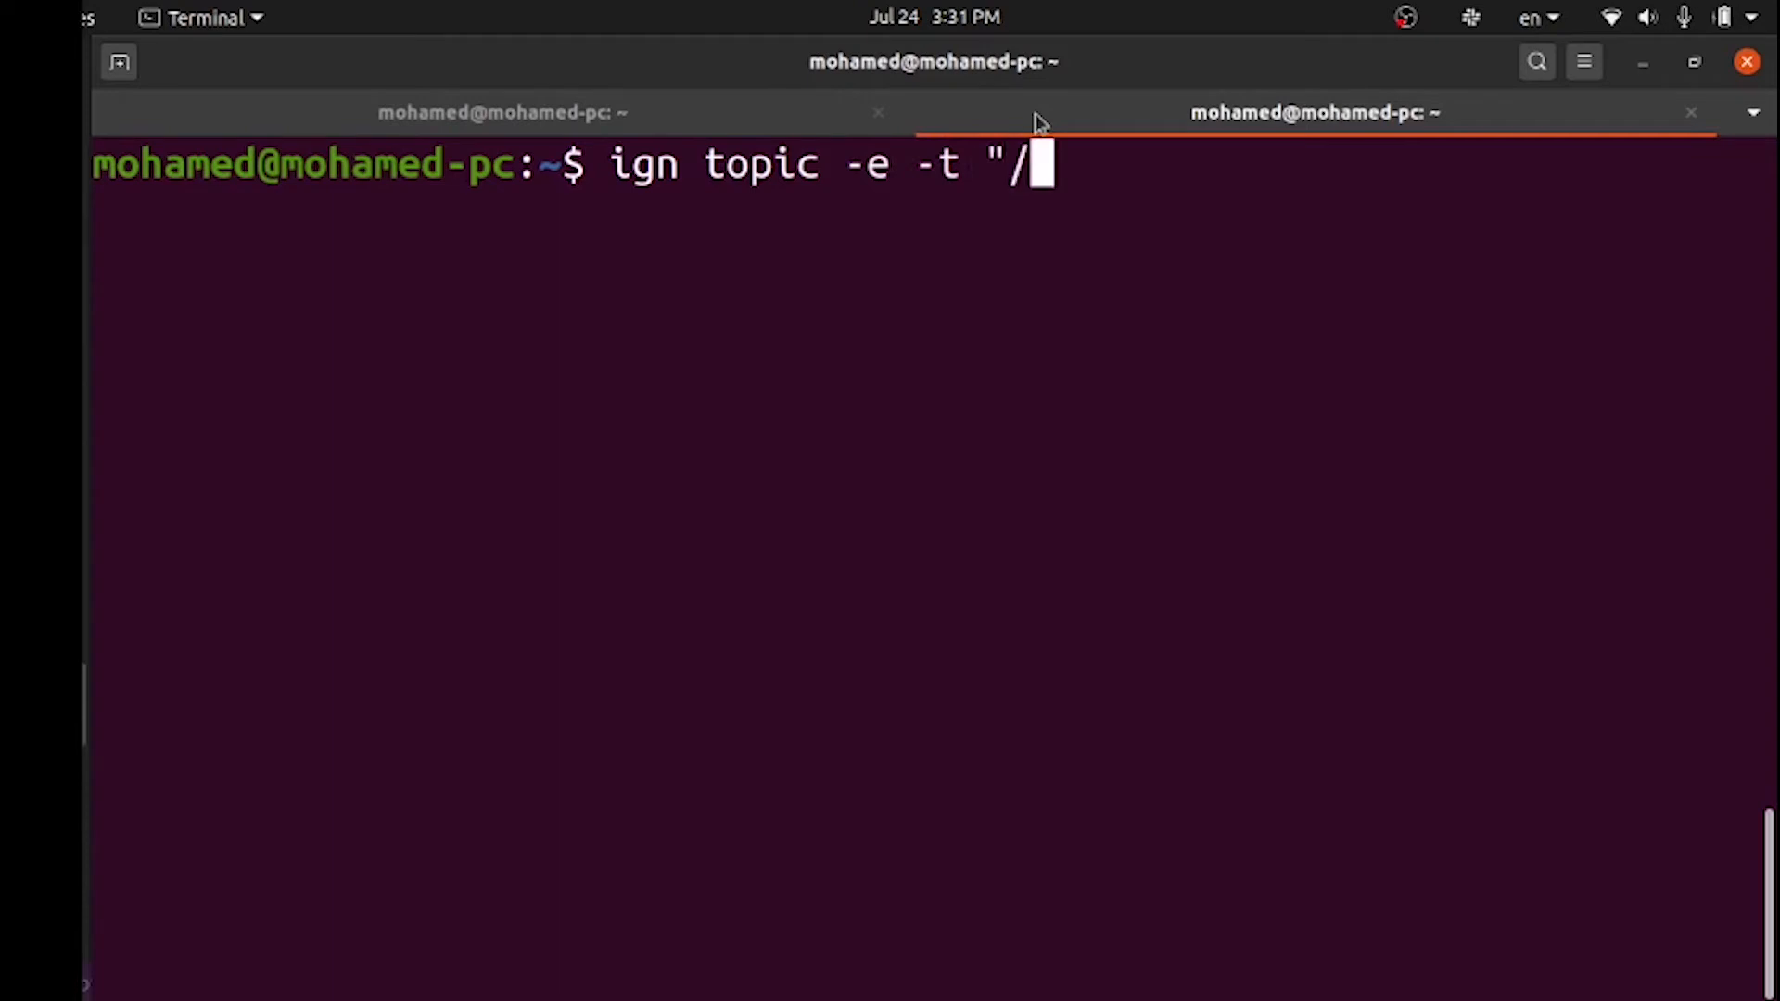
text(keyboar)
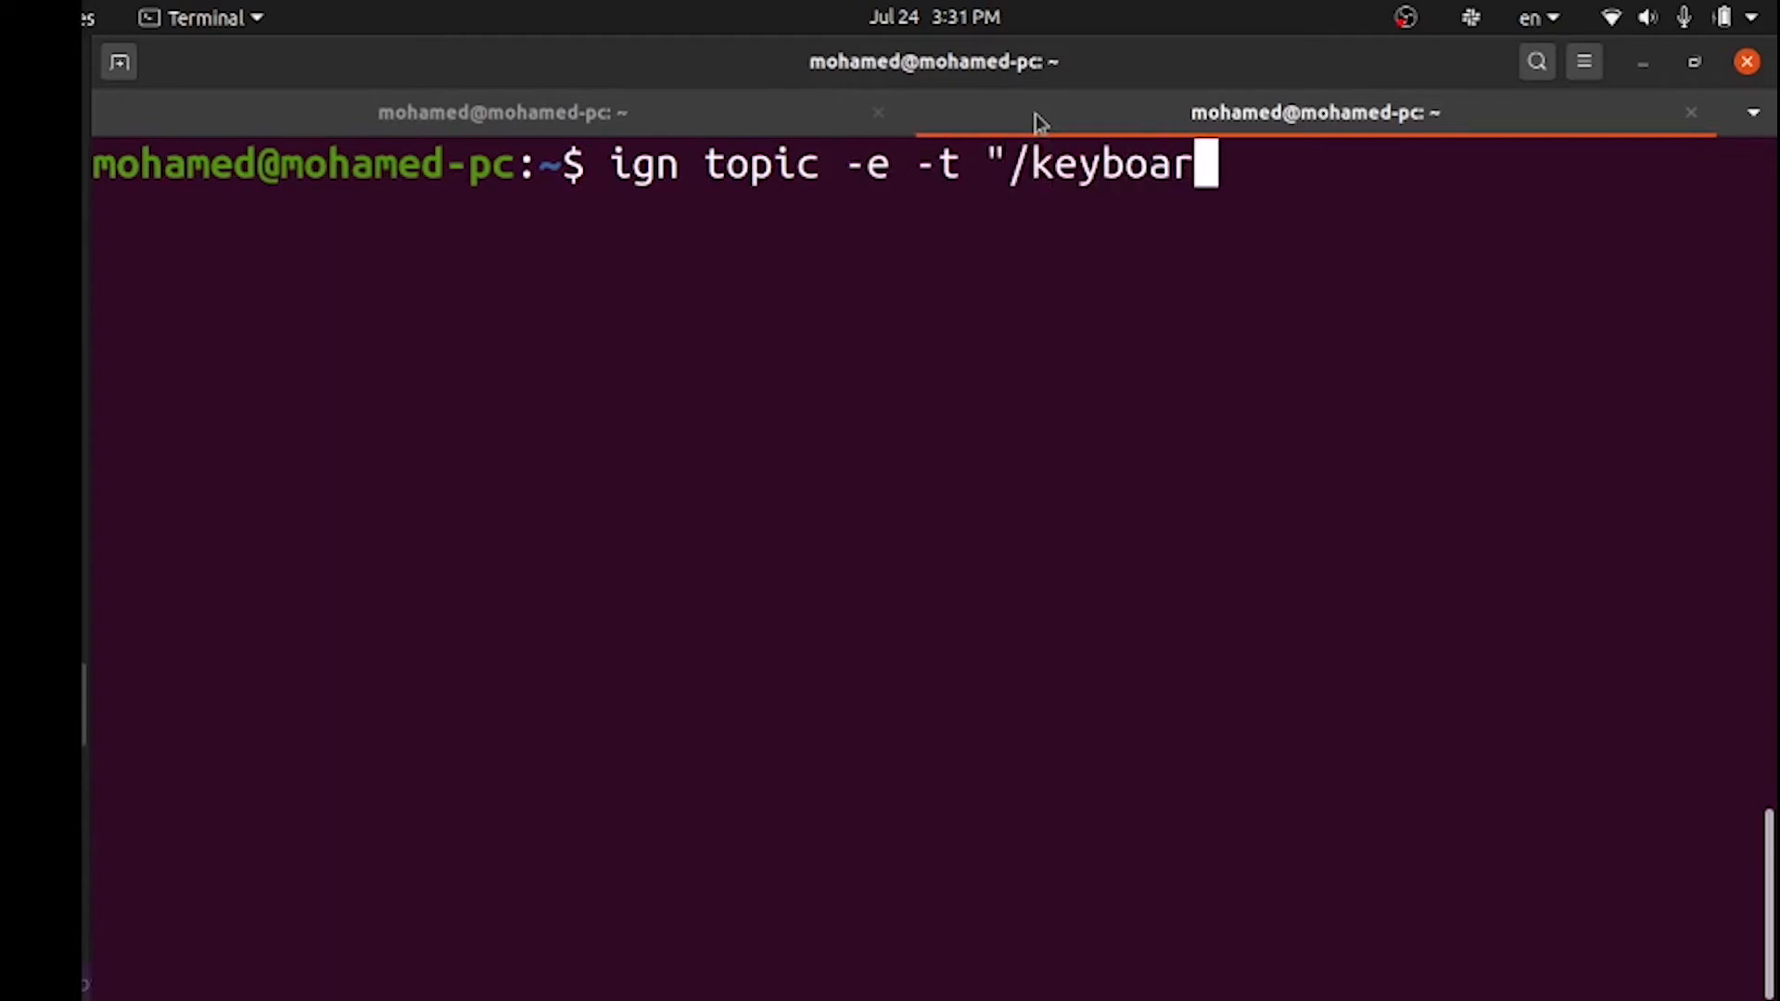
text(/ke)
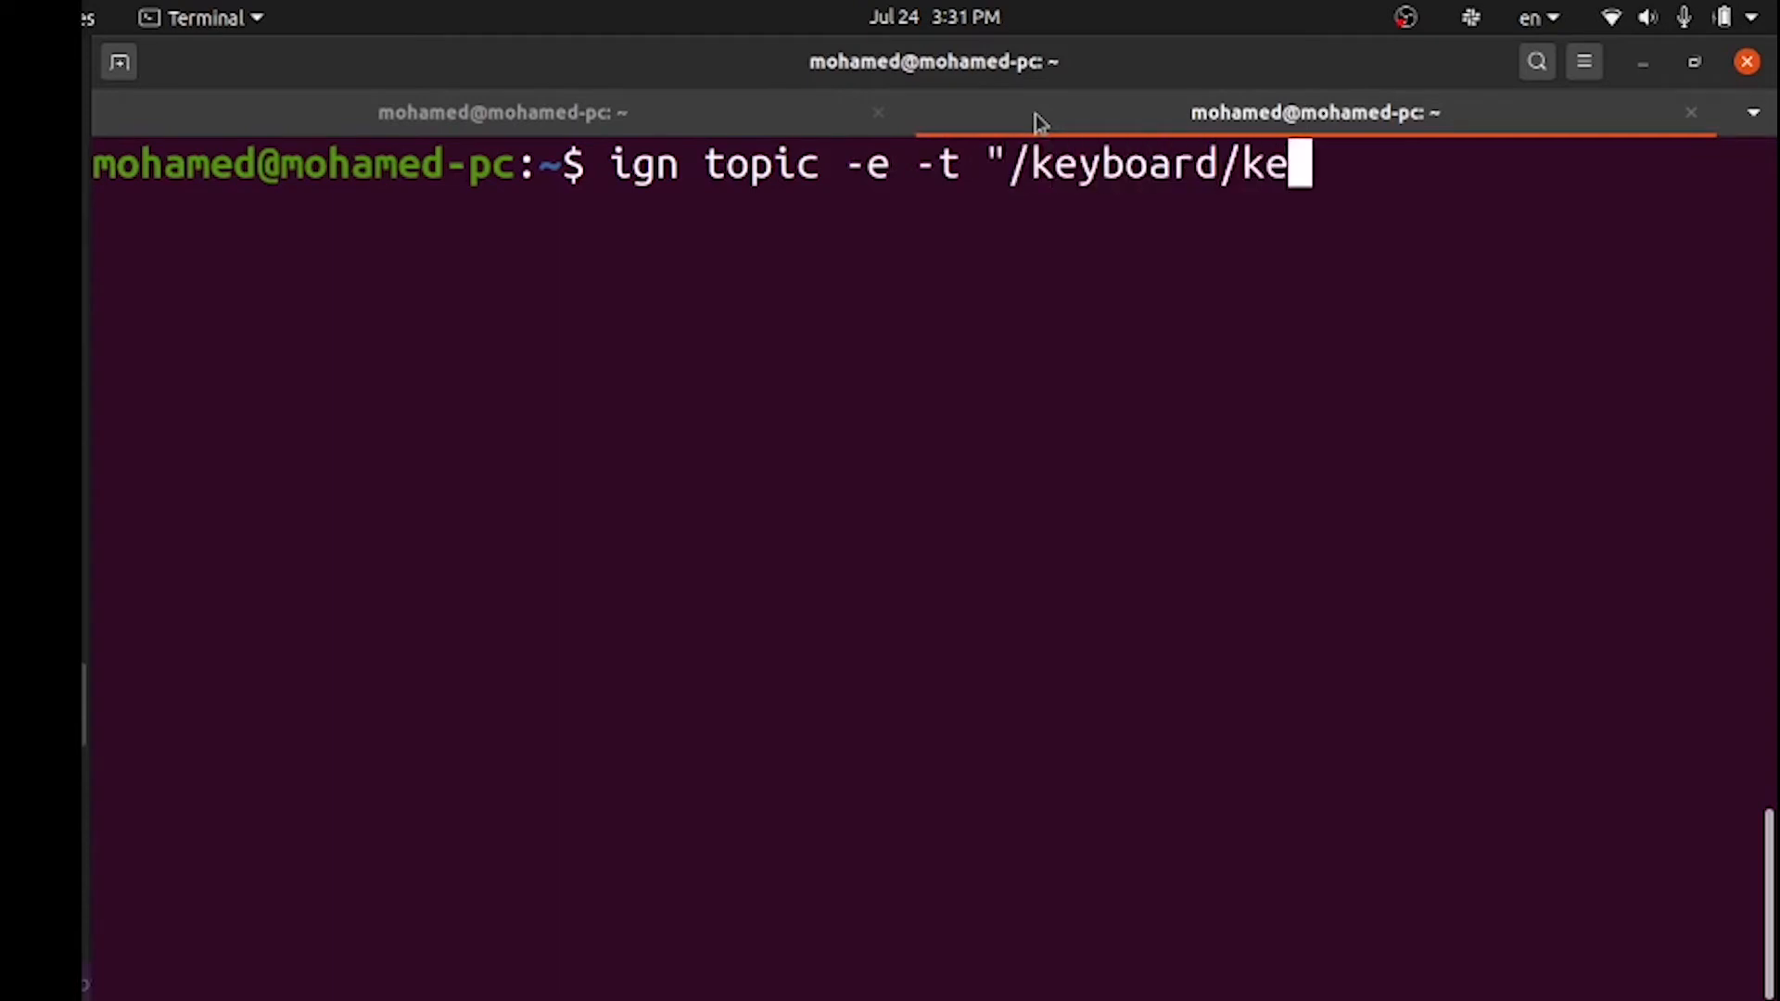
text(ypress)
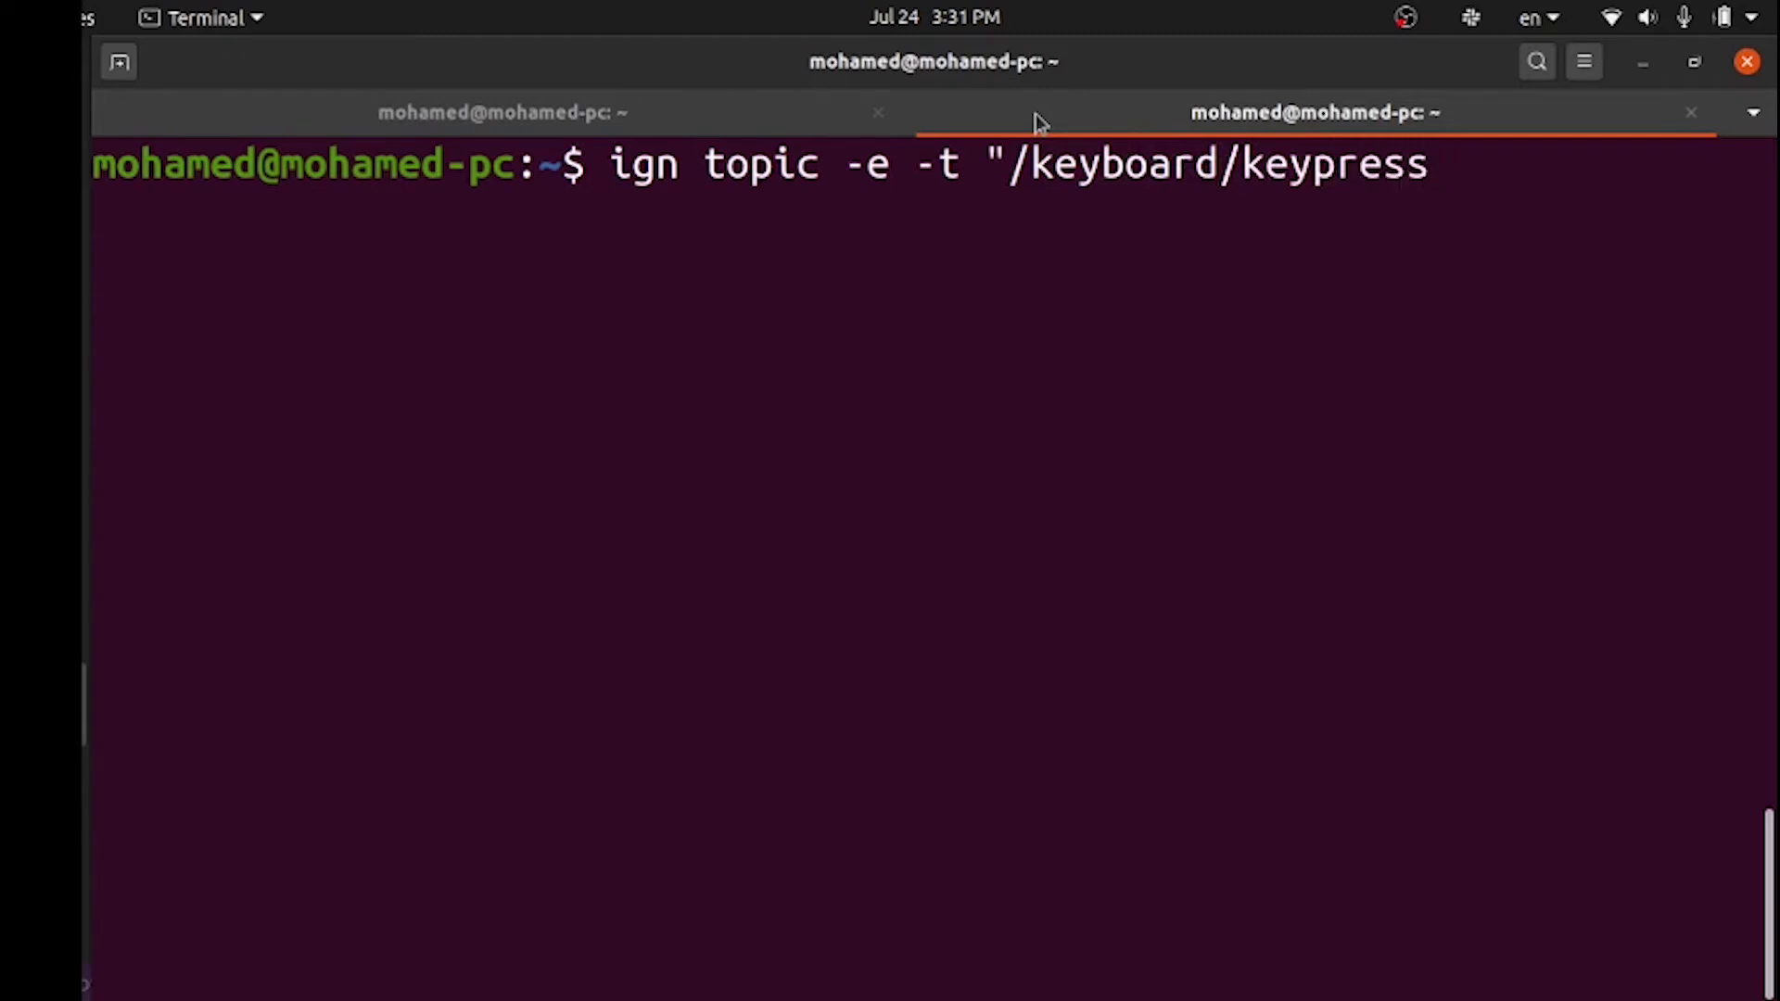
text(")
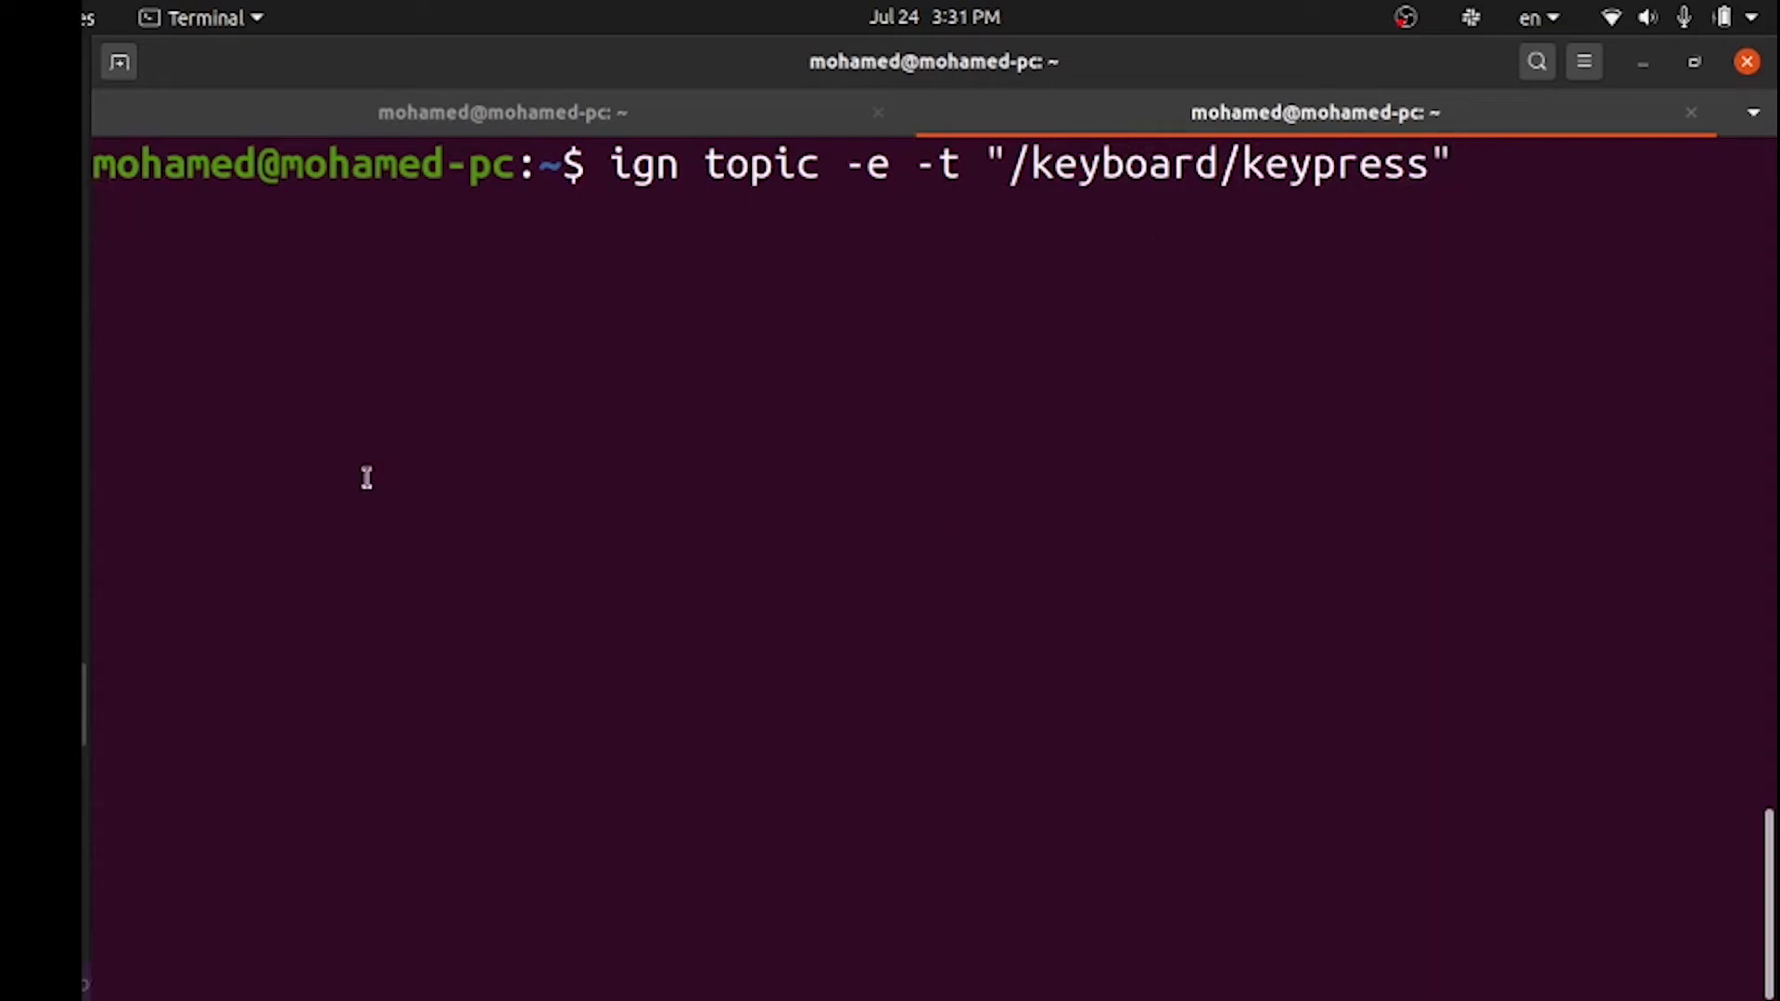
key(Return)
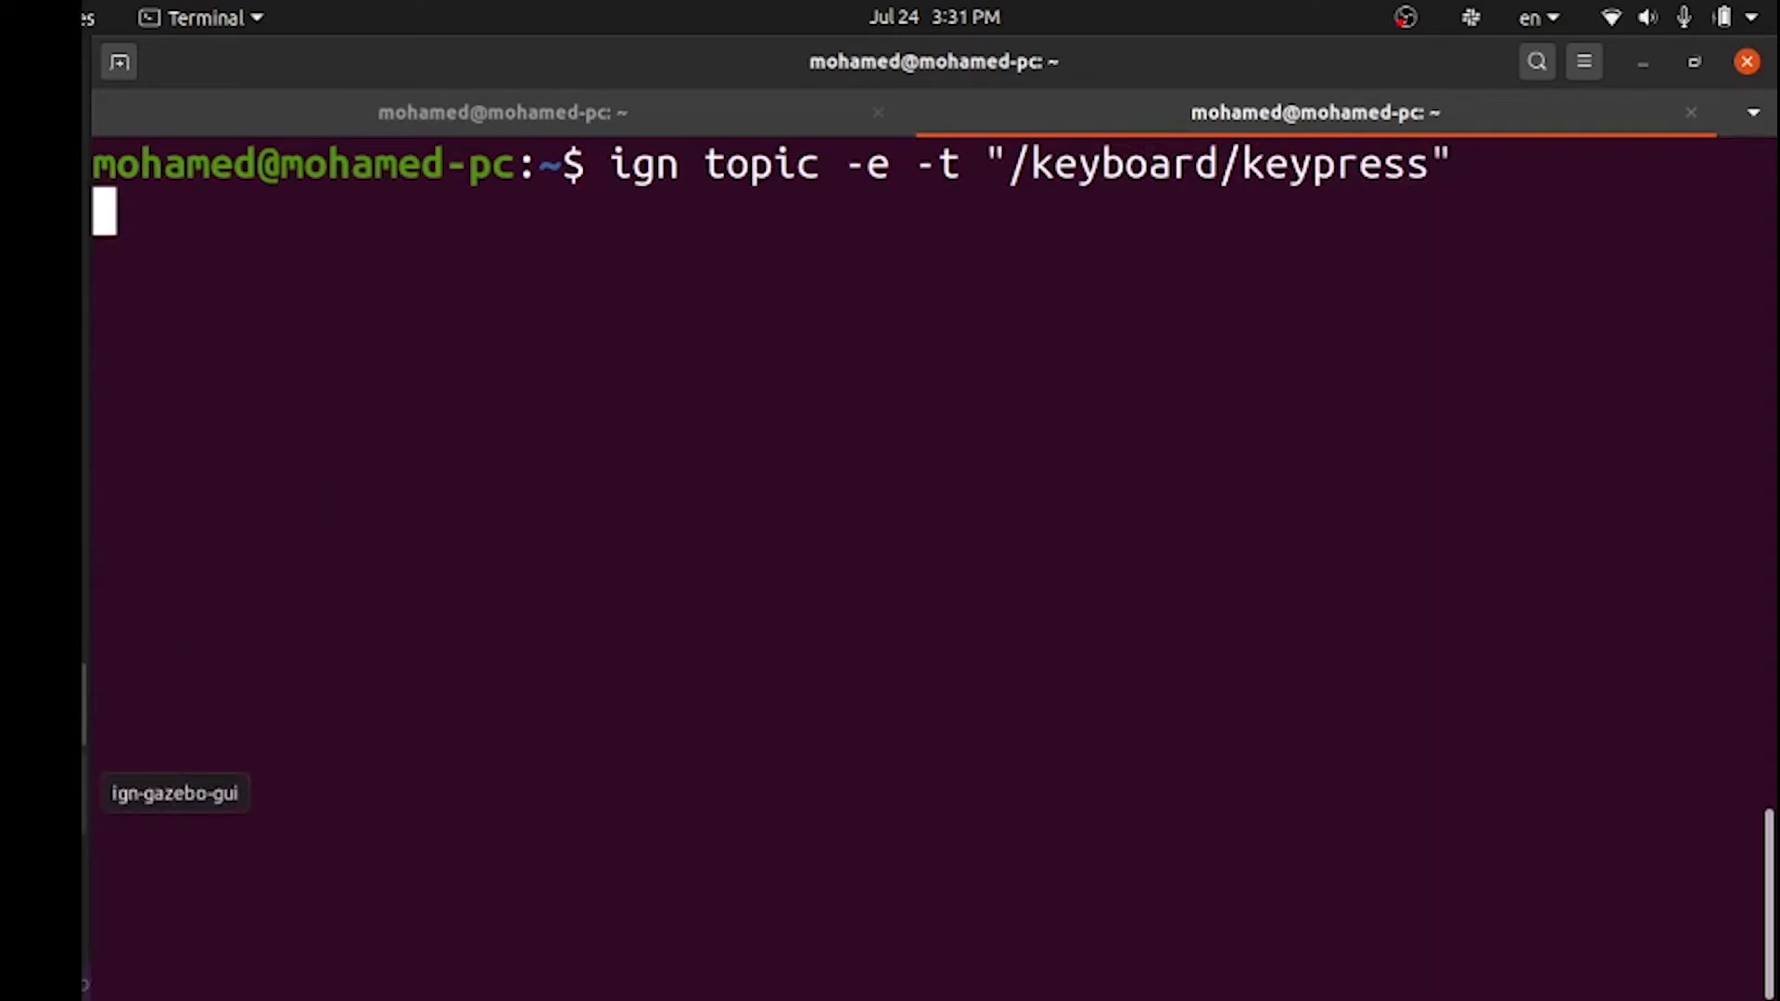
Switch to the Gazebo window from the dock and click into the scene
click(175, 791)
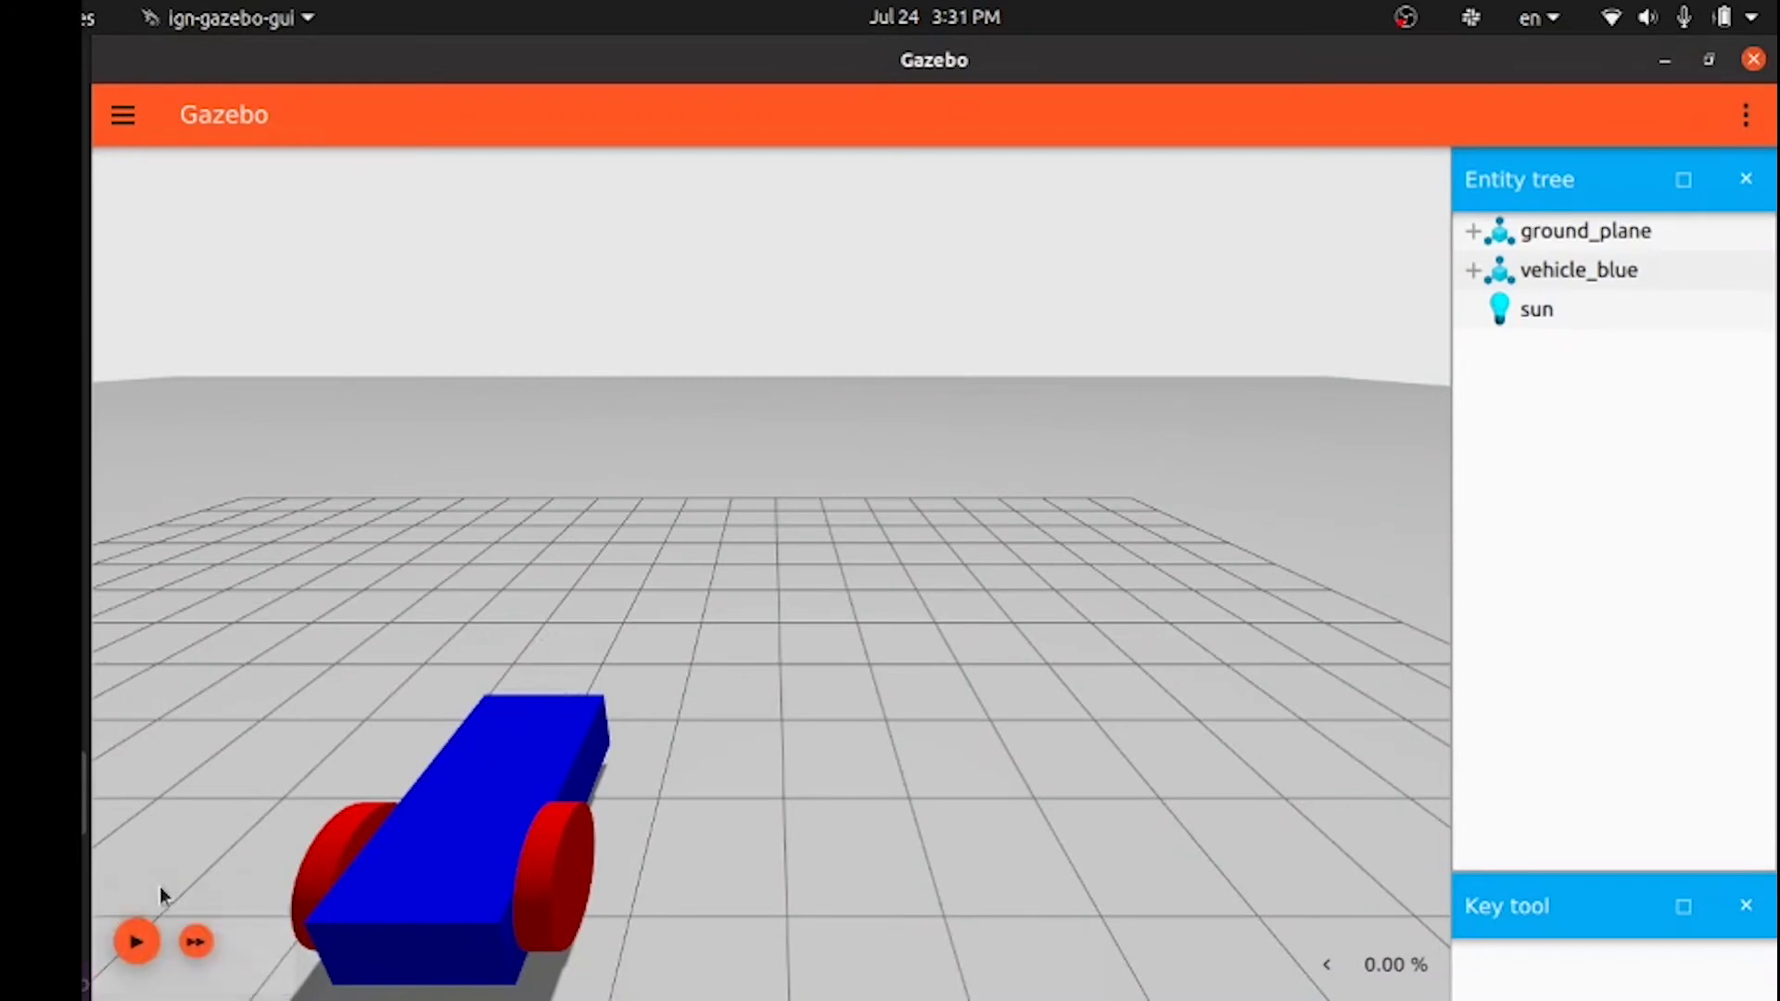
click(136, 942)
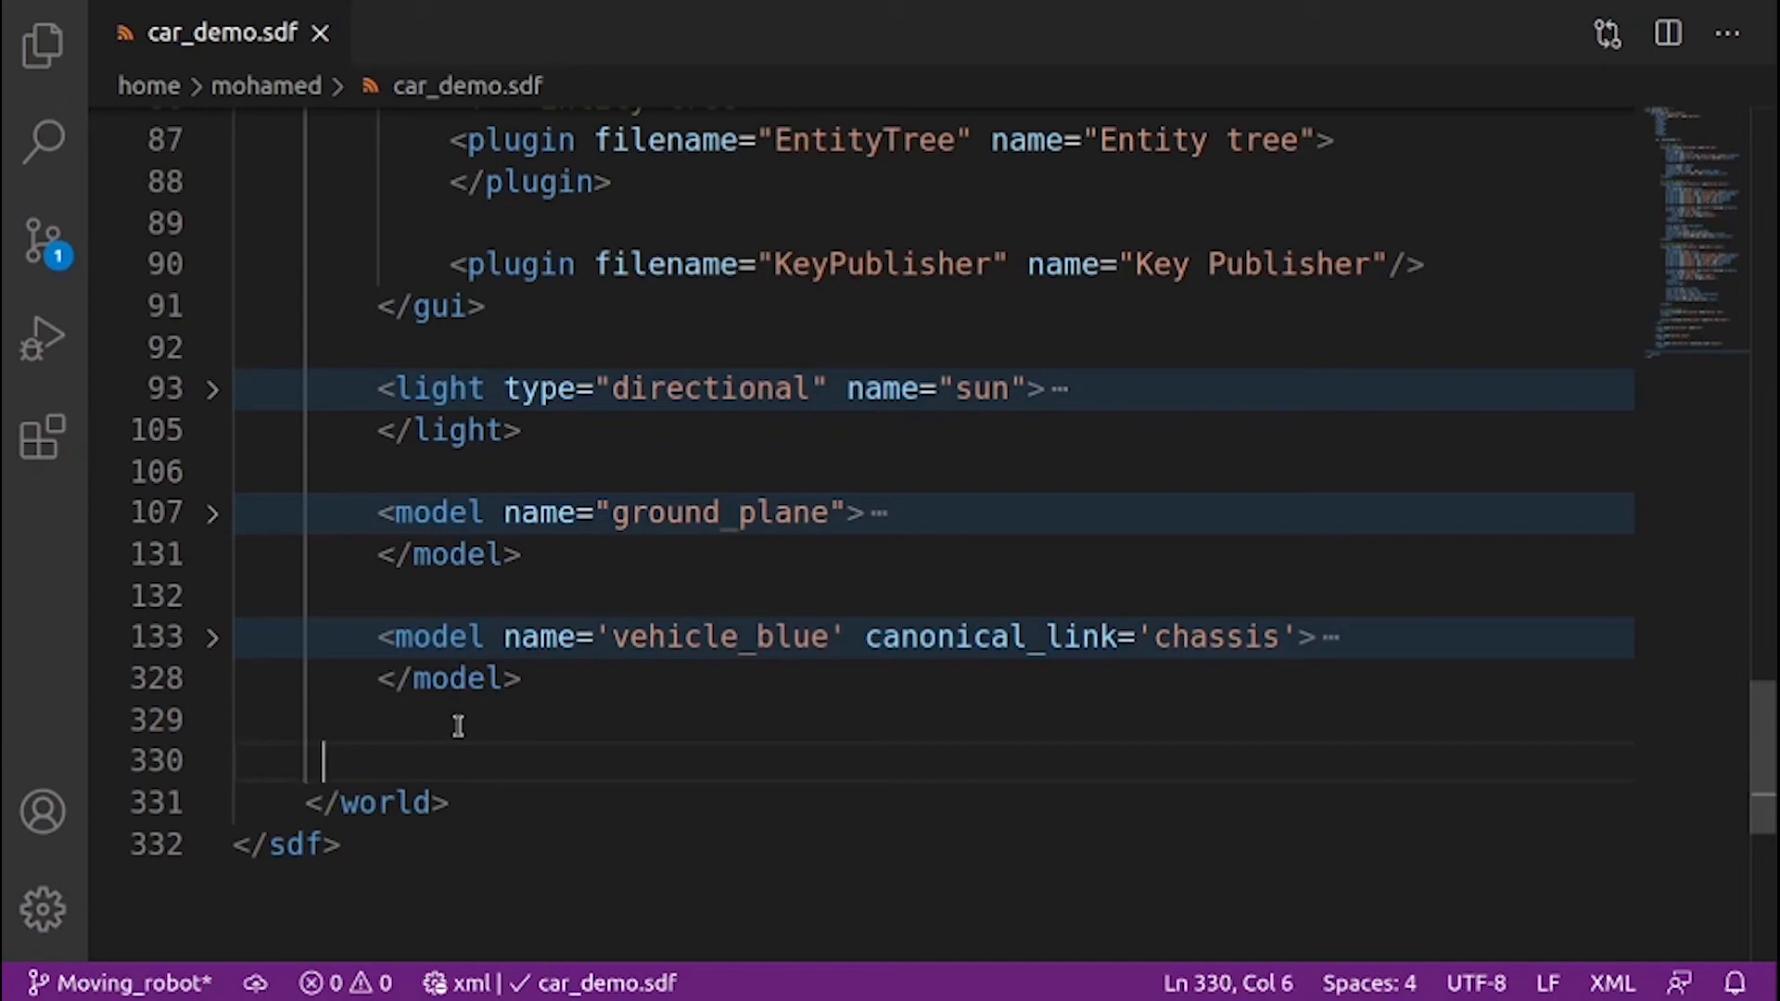
Start a TriggeredPublisher plugin mapping keypress 16777235 to a /cmd_vel Twist of linear x 0.5
text(<)
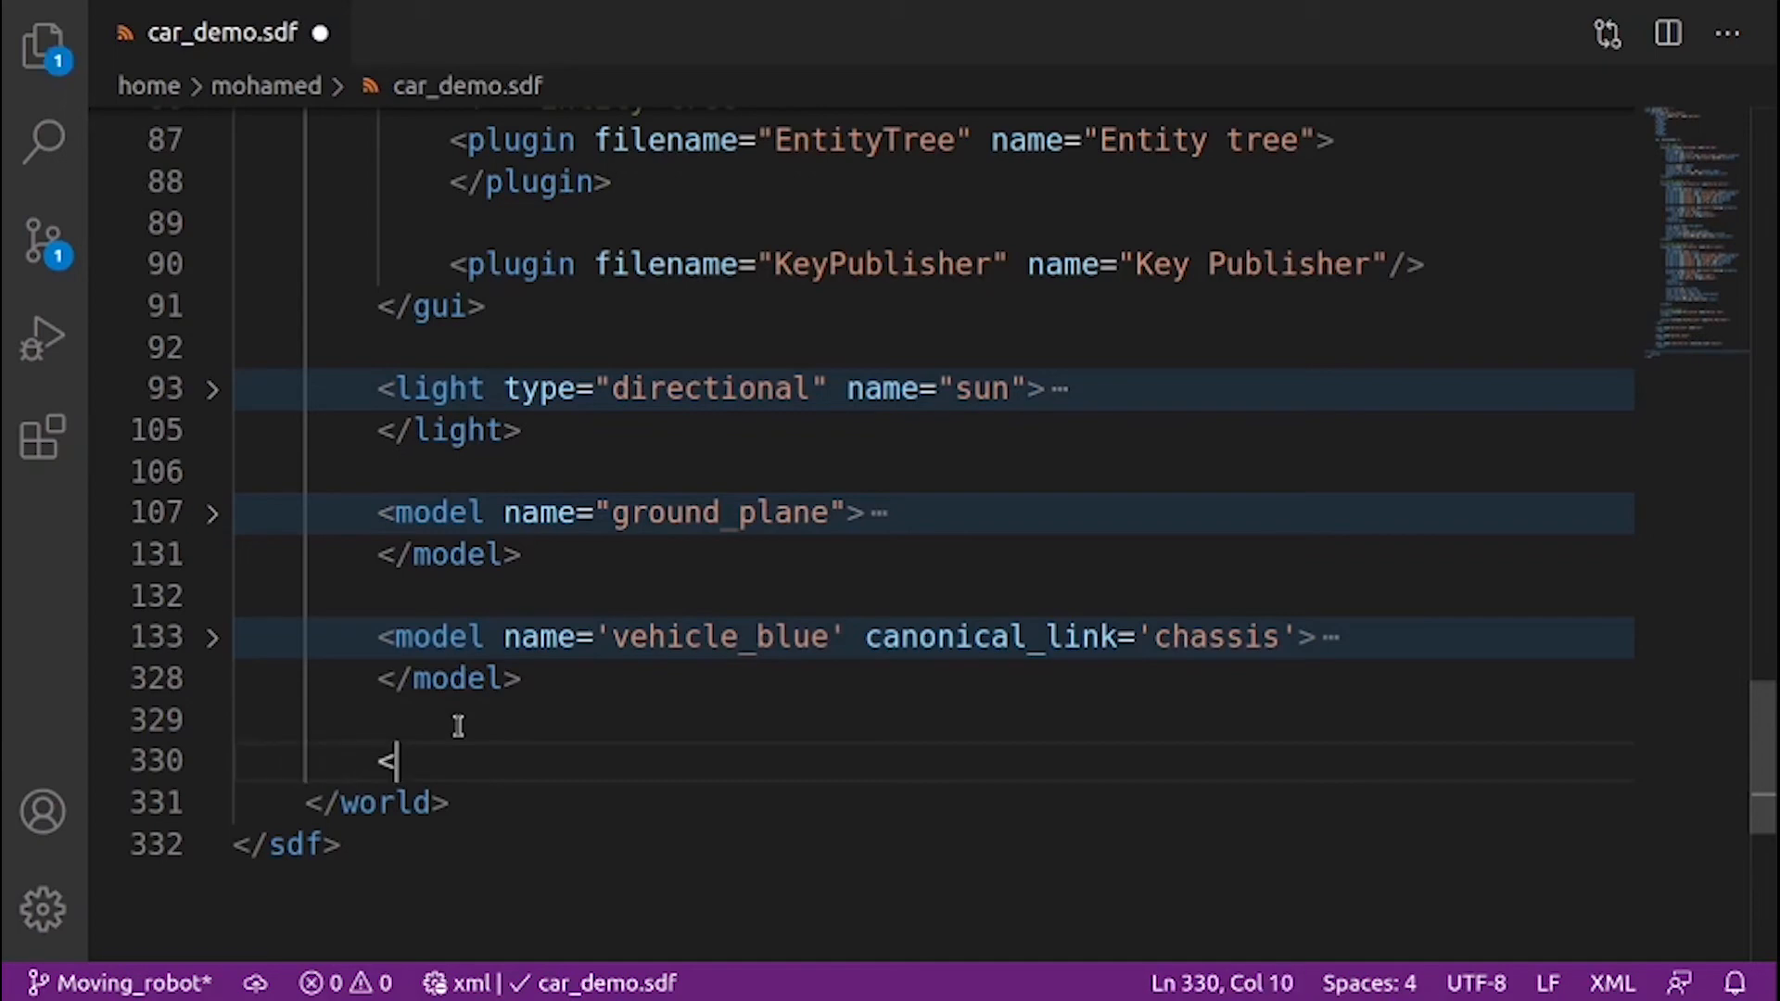
text(plugin filename="libignition-gazebo-triggered-publisher-system.so)
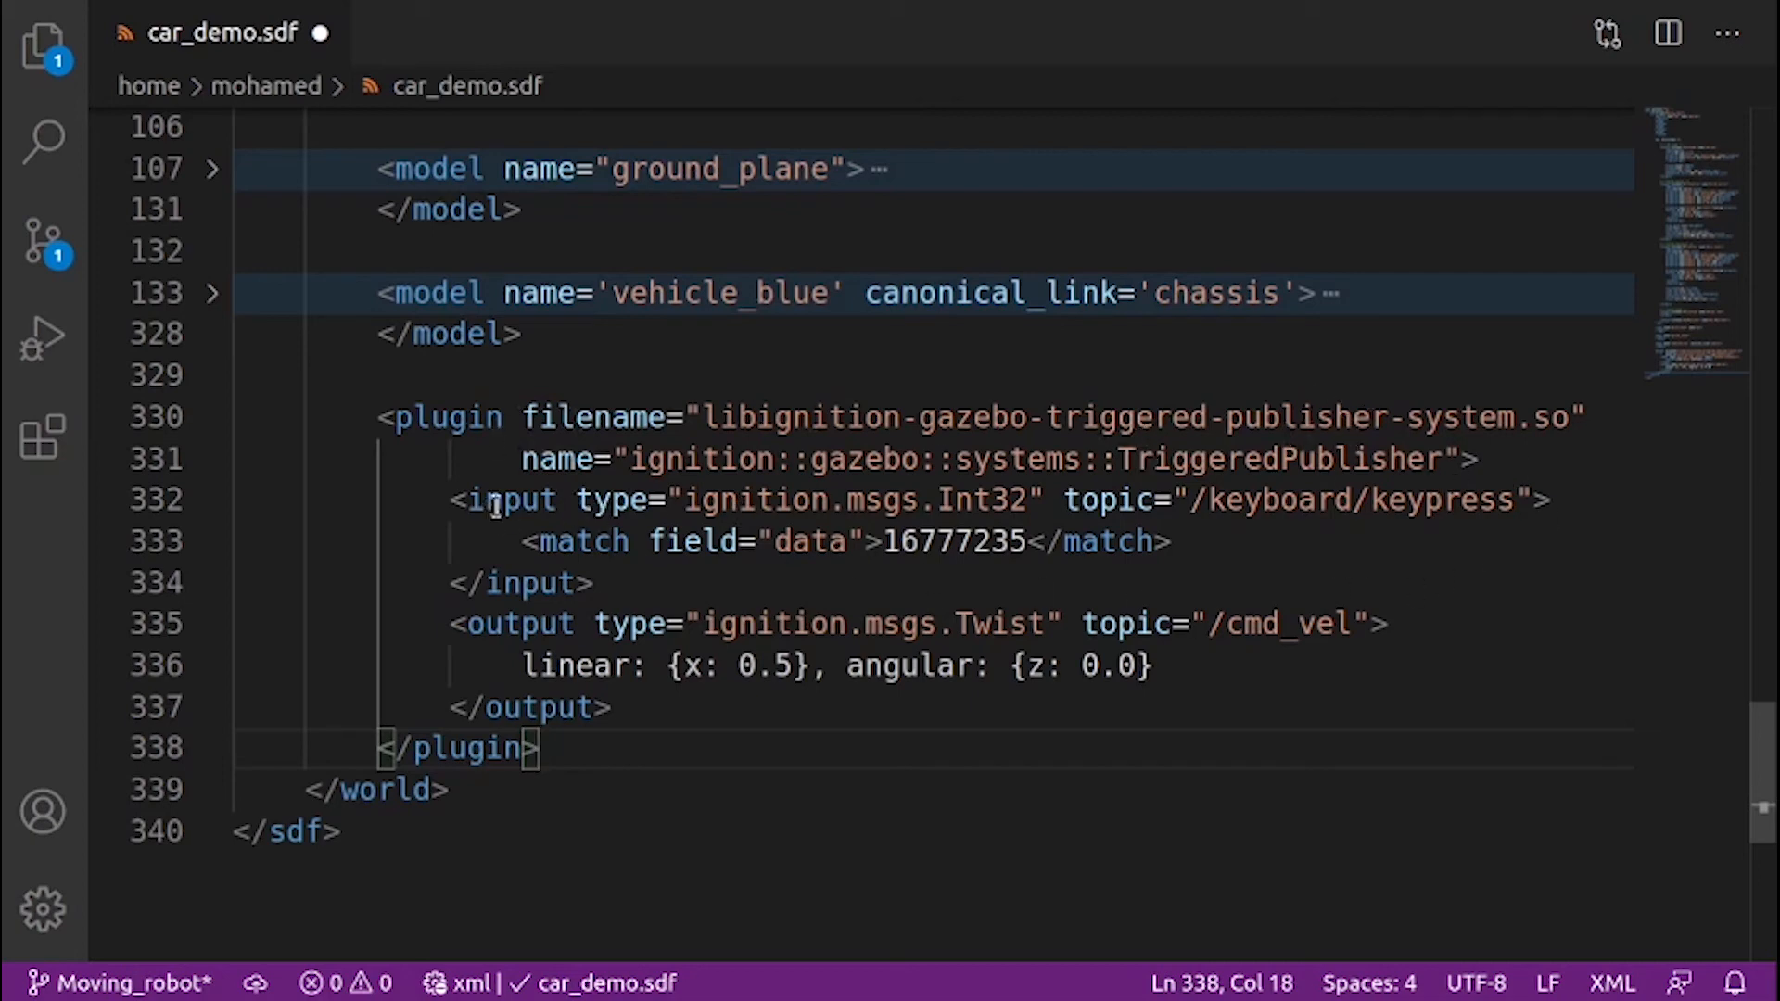
mouse_move(1247, 534)
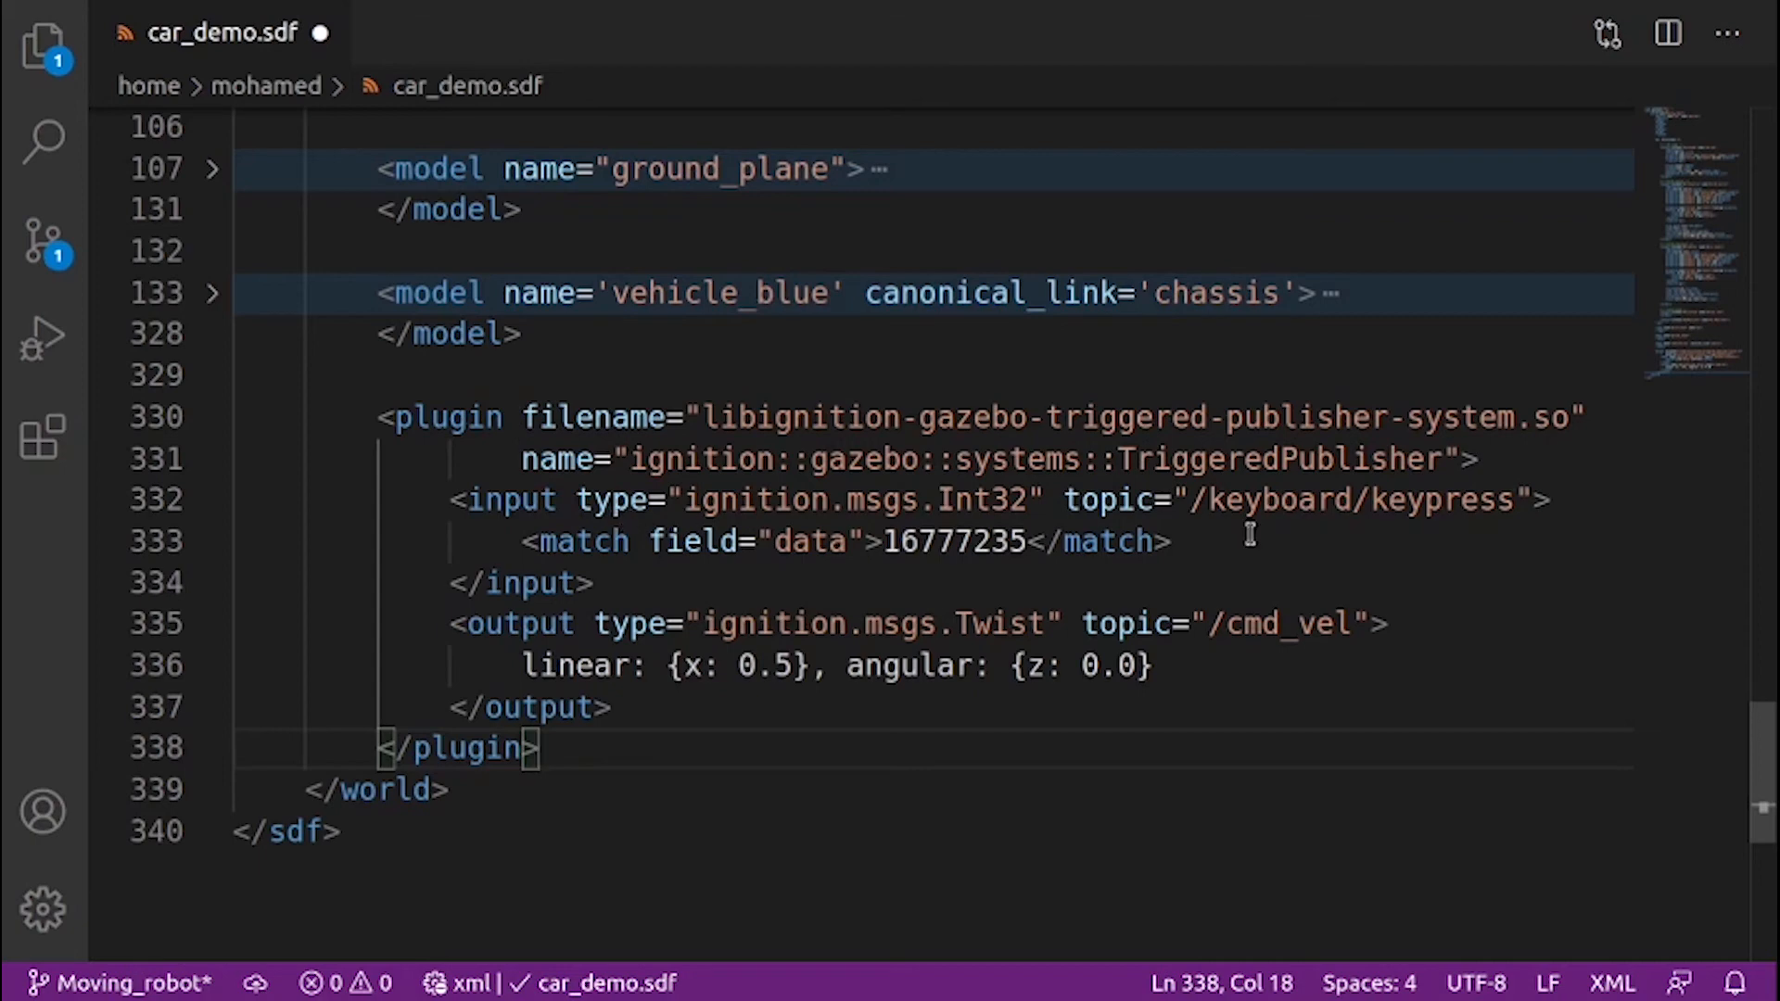
mouse_move(656, 512)
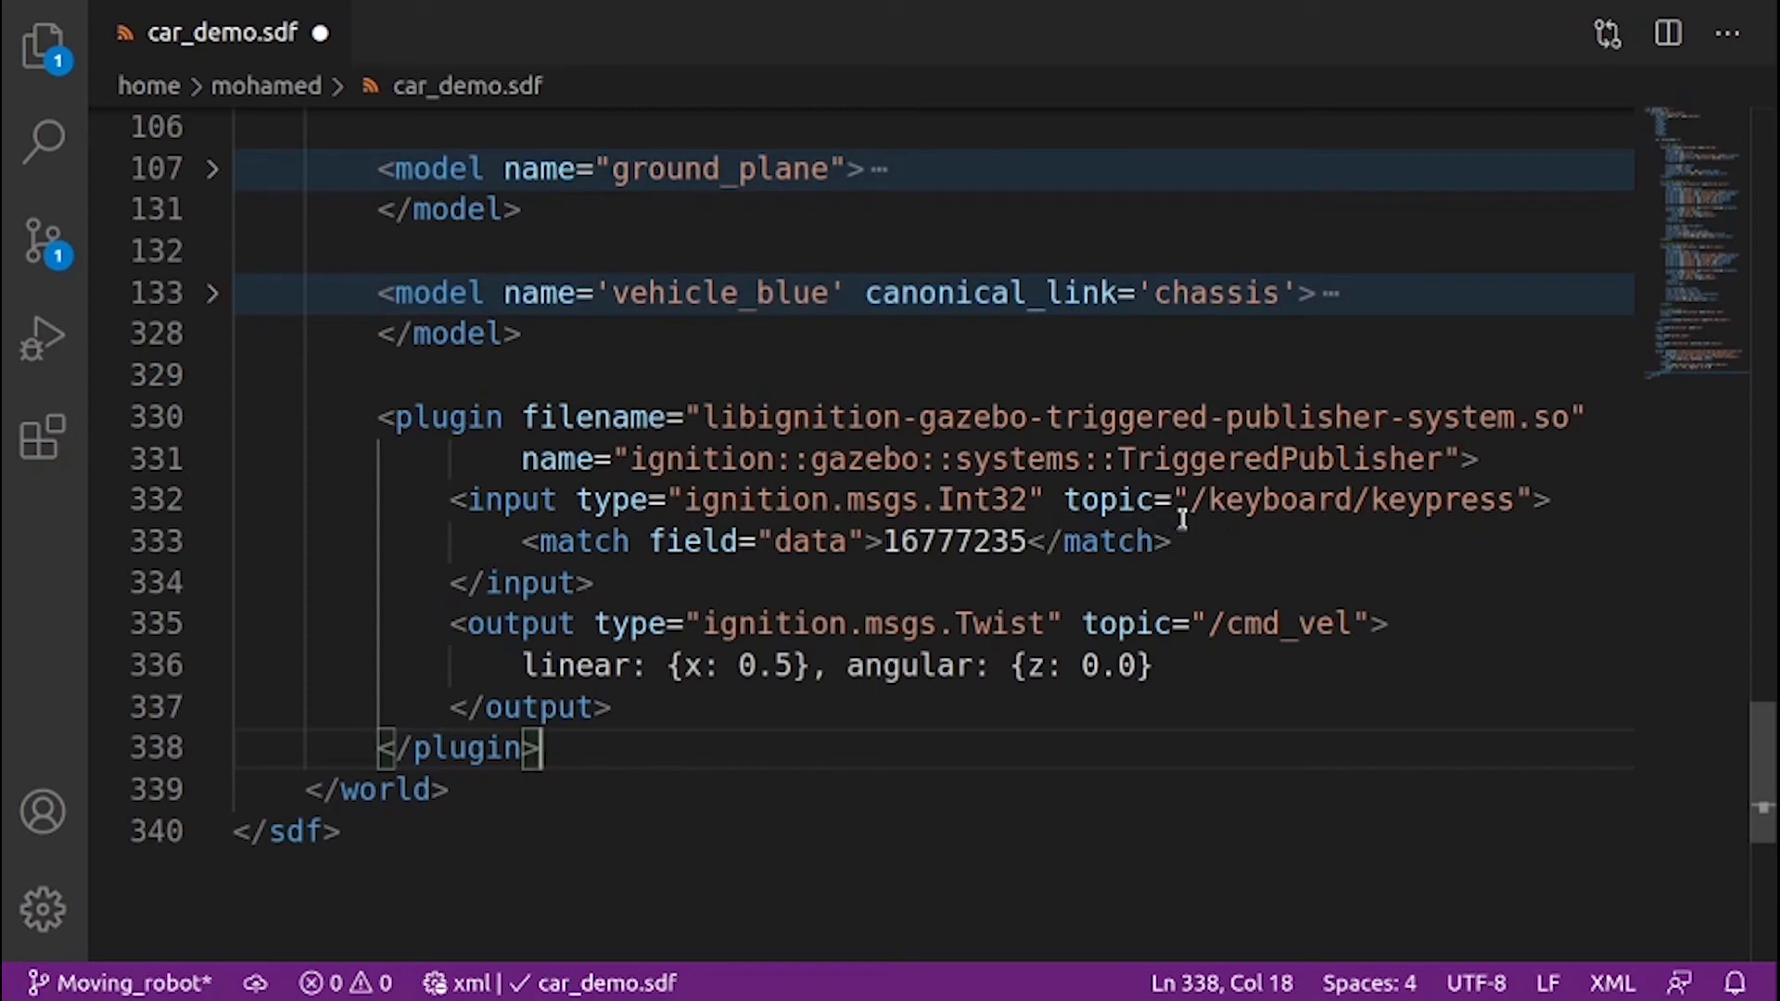
mouse_move(1300, 499)
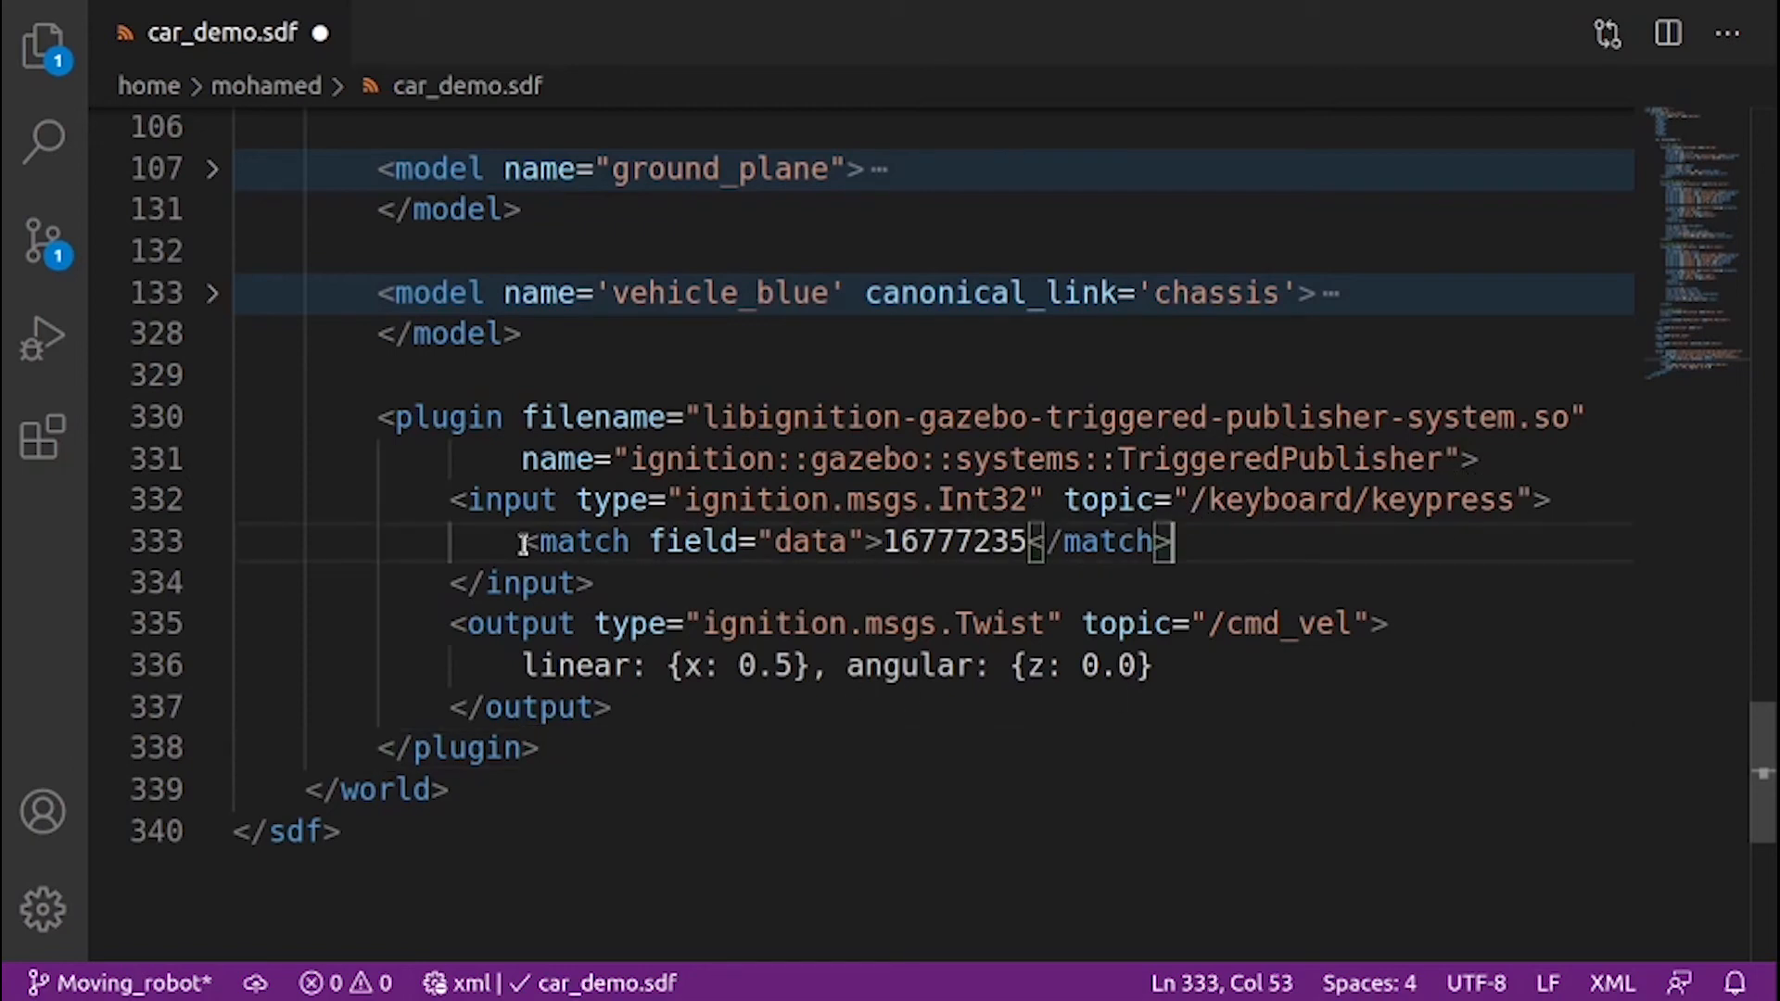
mouse_move(845, 541)
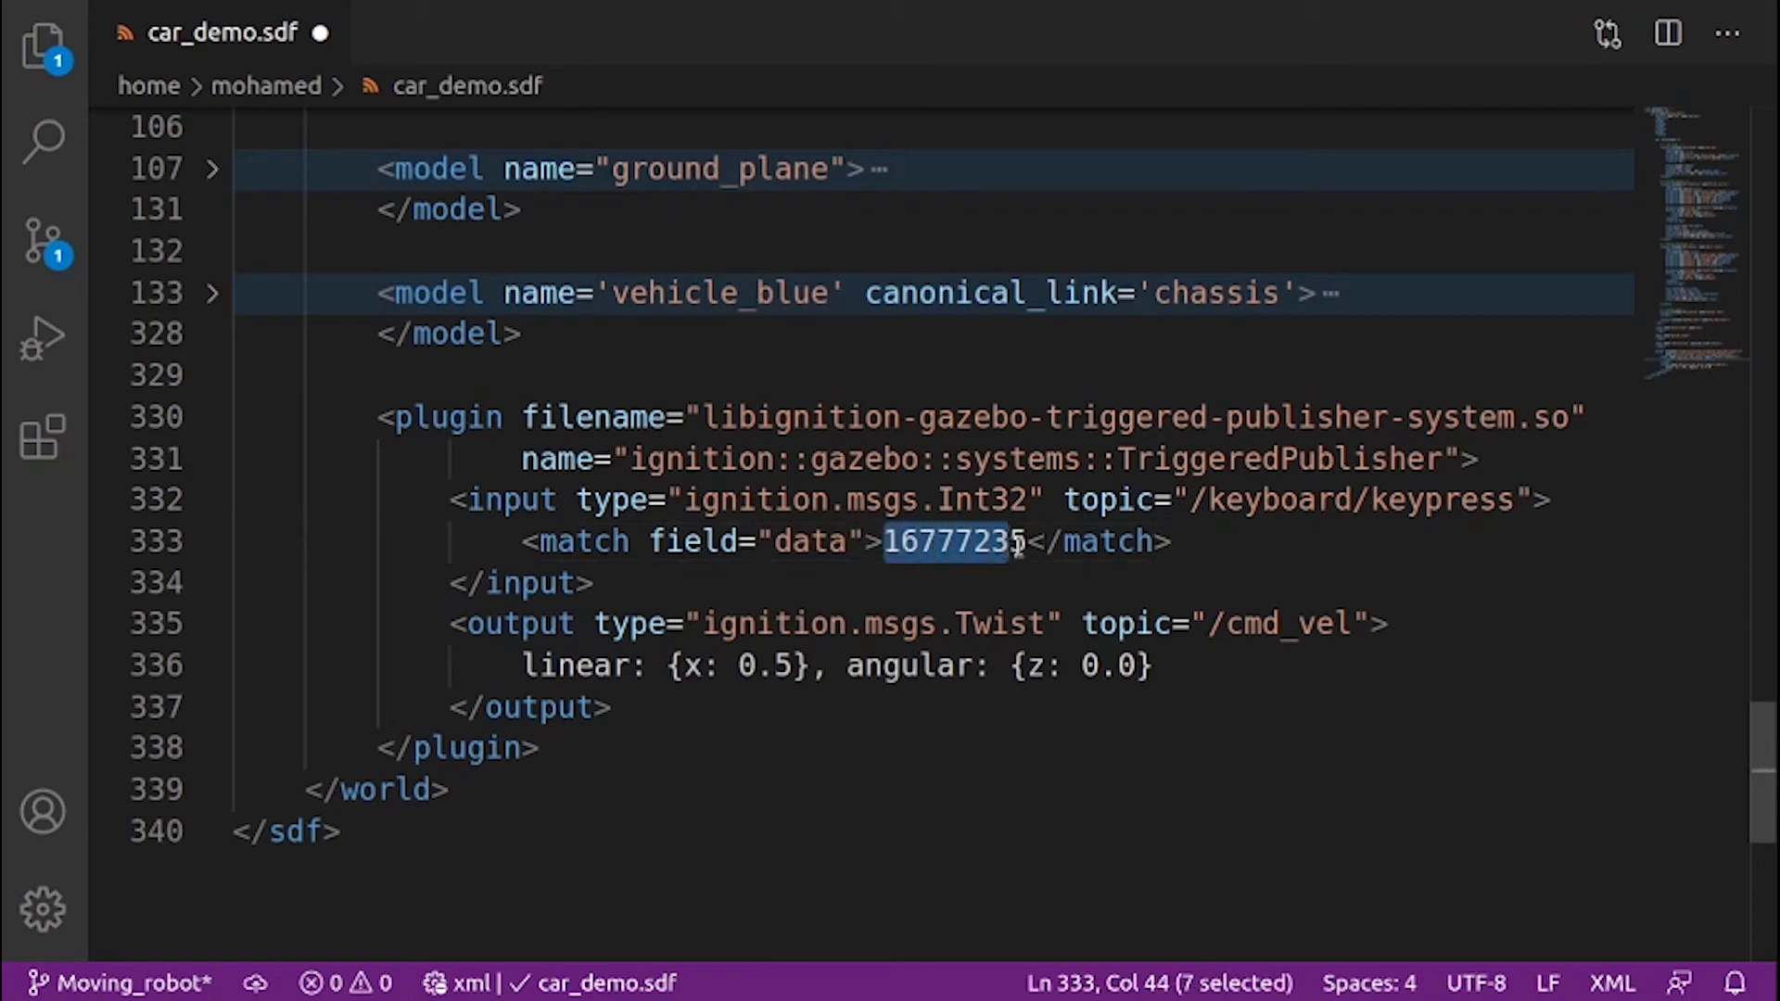
click(1176, 541)
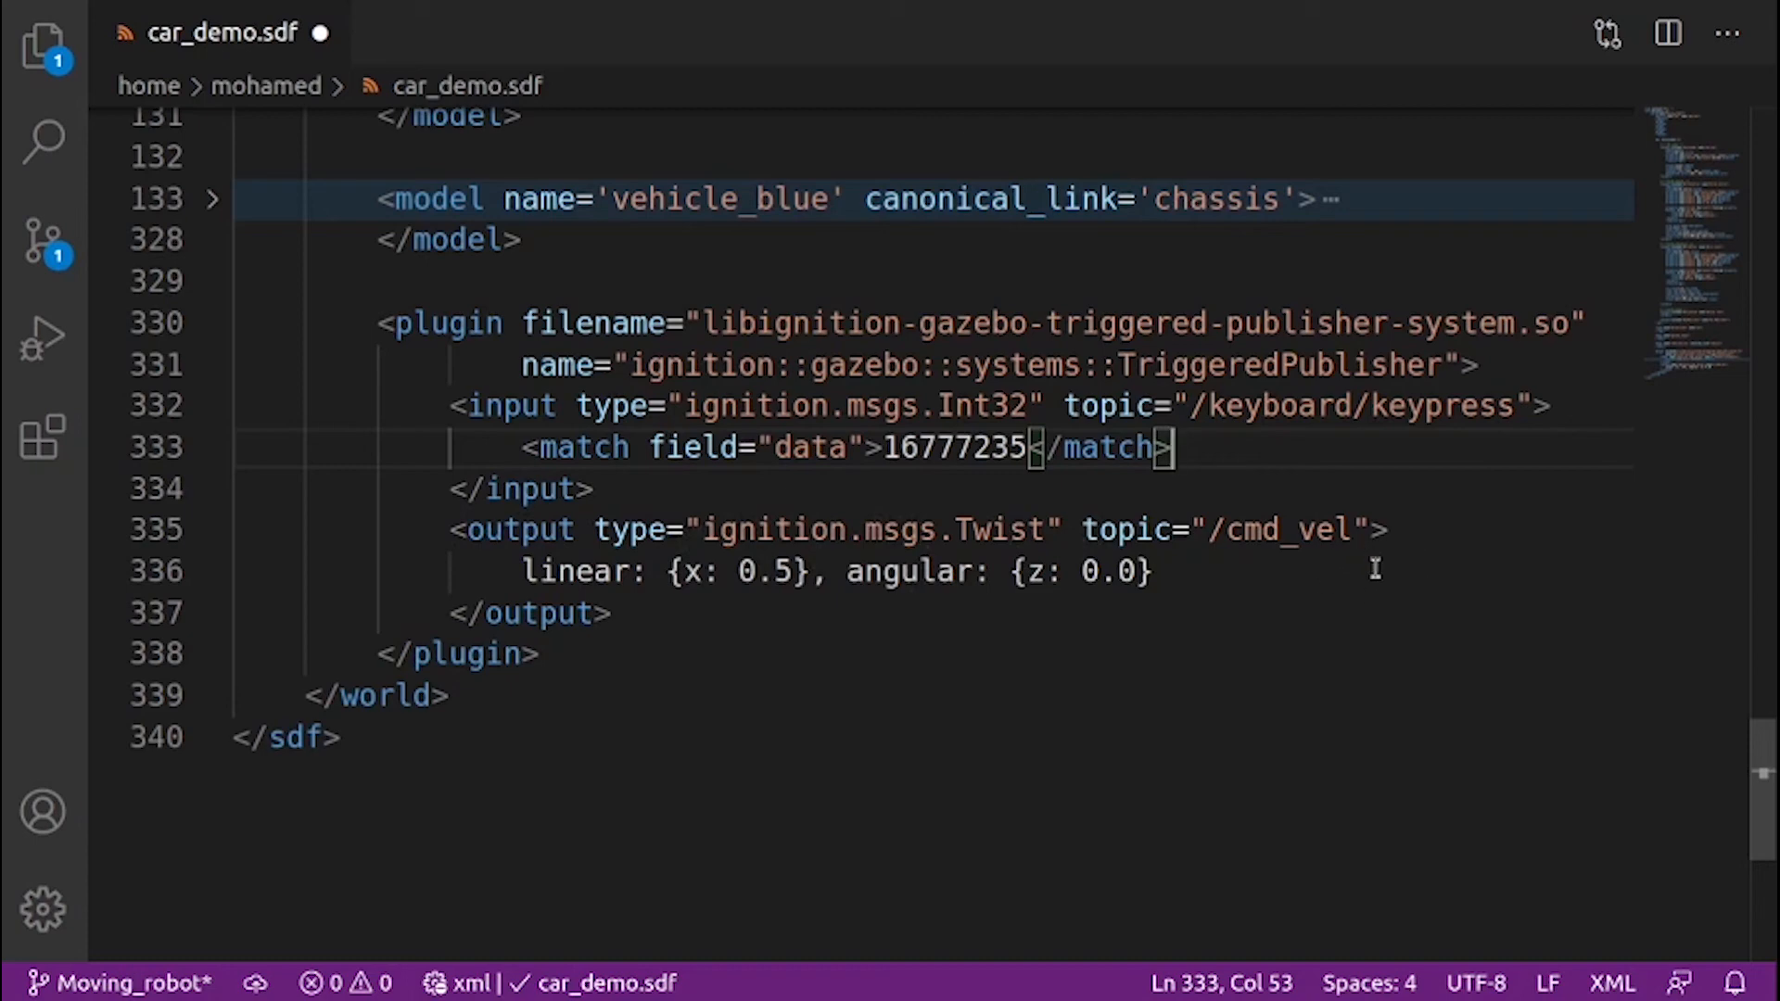
mouse_move(747, 595)
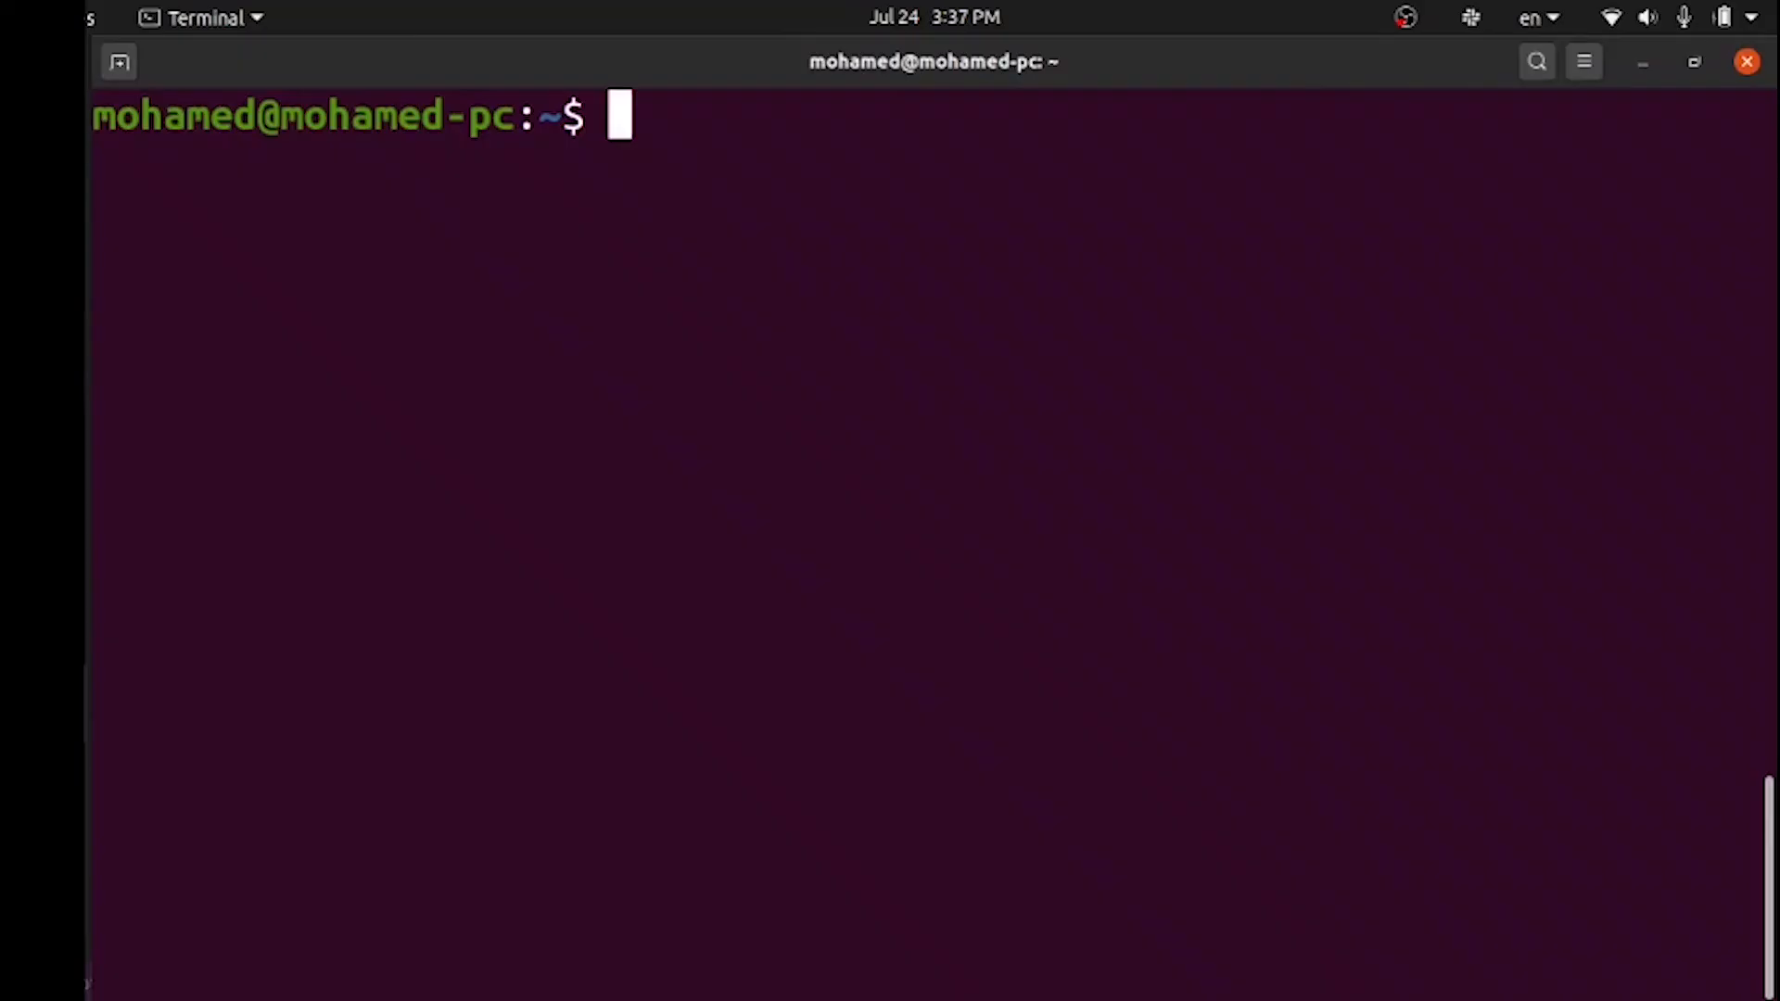
Run ign gazebo car_demo.sdf to load the world with vehicle_blue and the Key panel
text(ign)
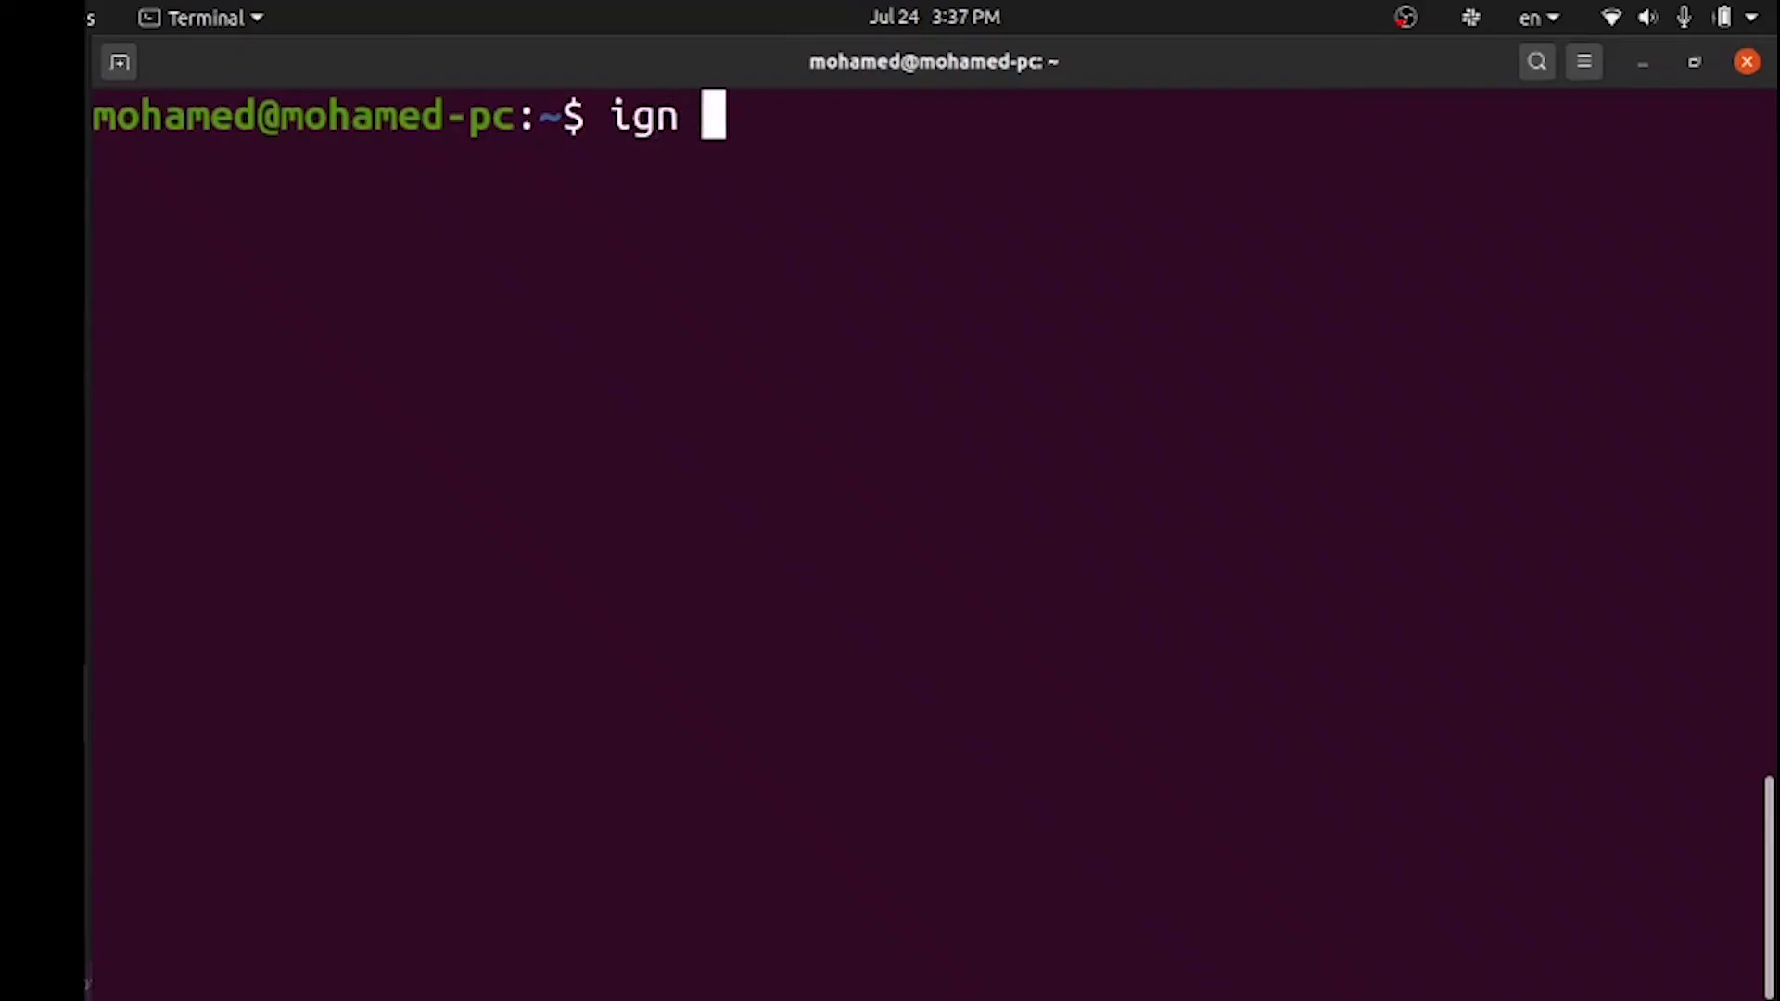
text(gazebo)
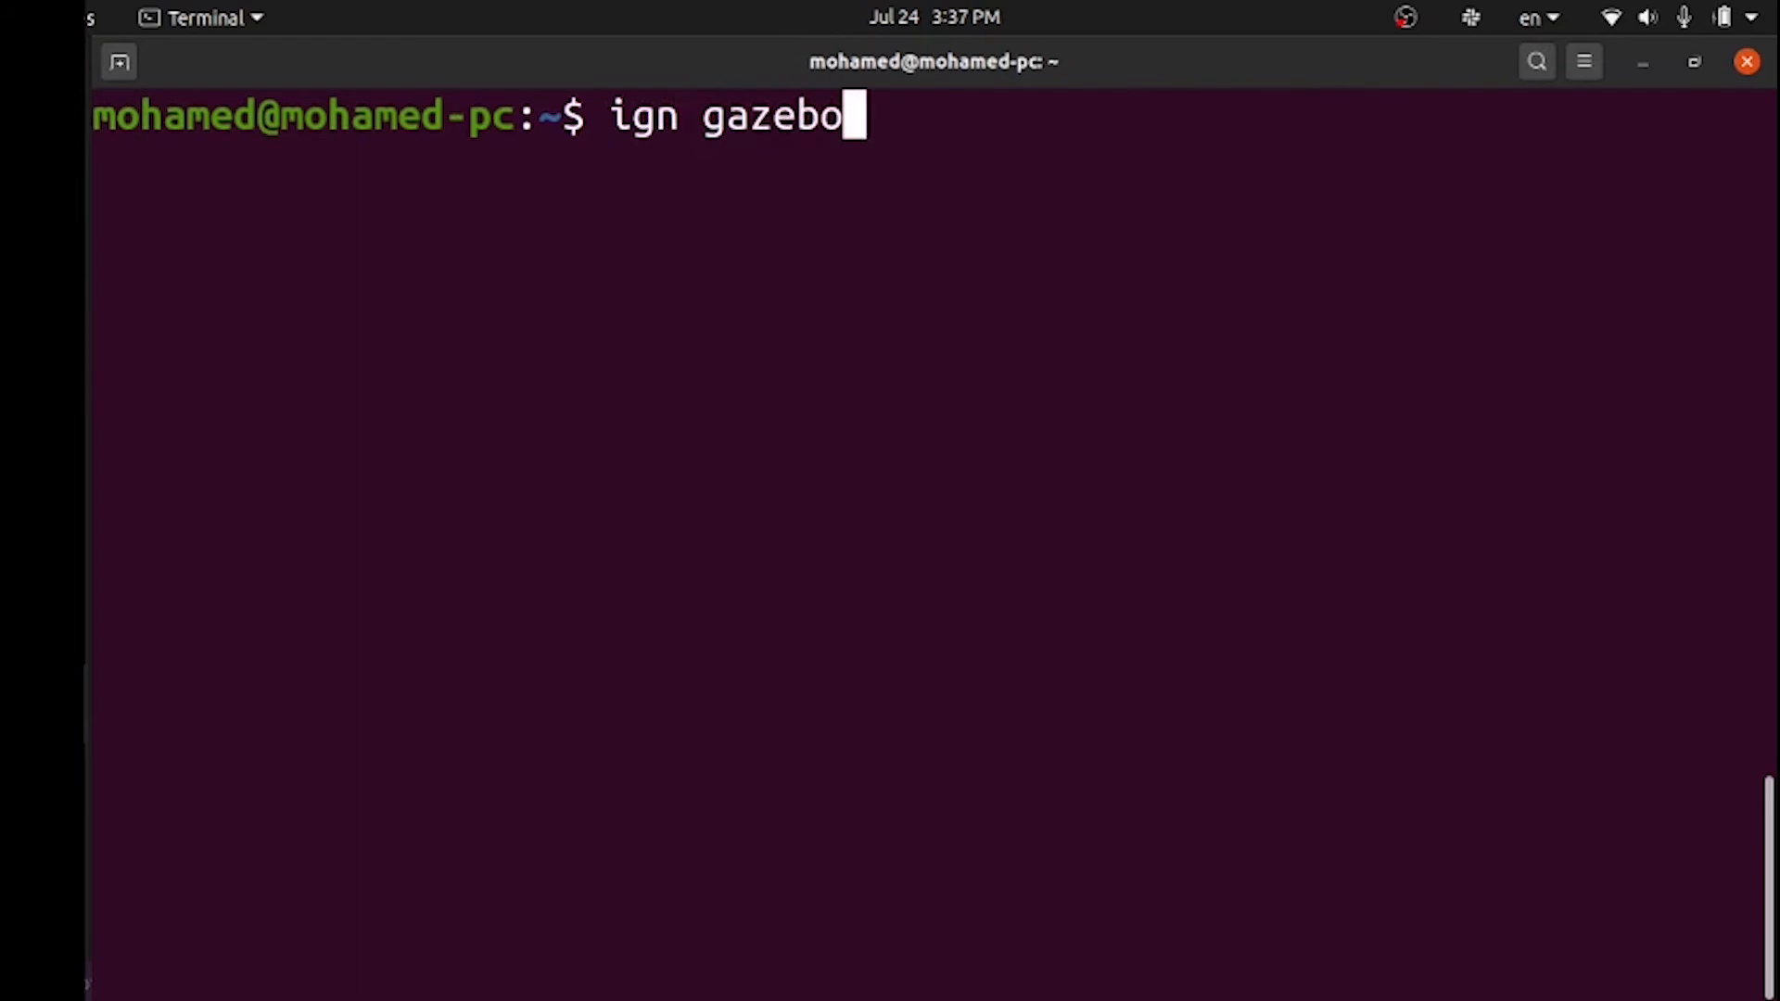
text(car_demo.sdf)
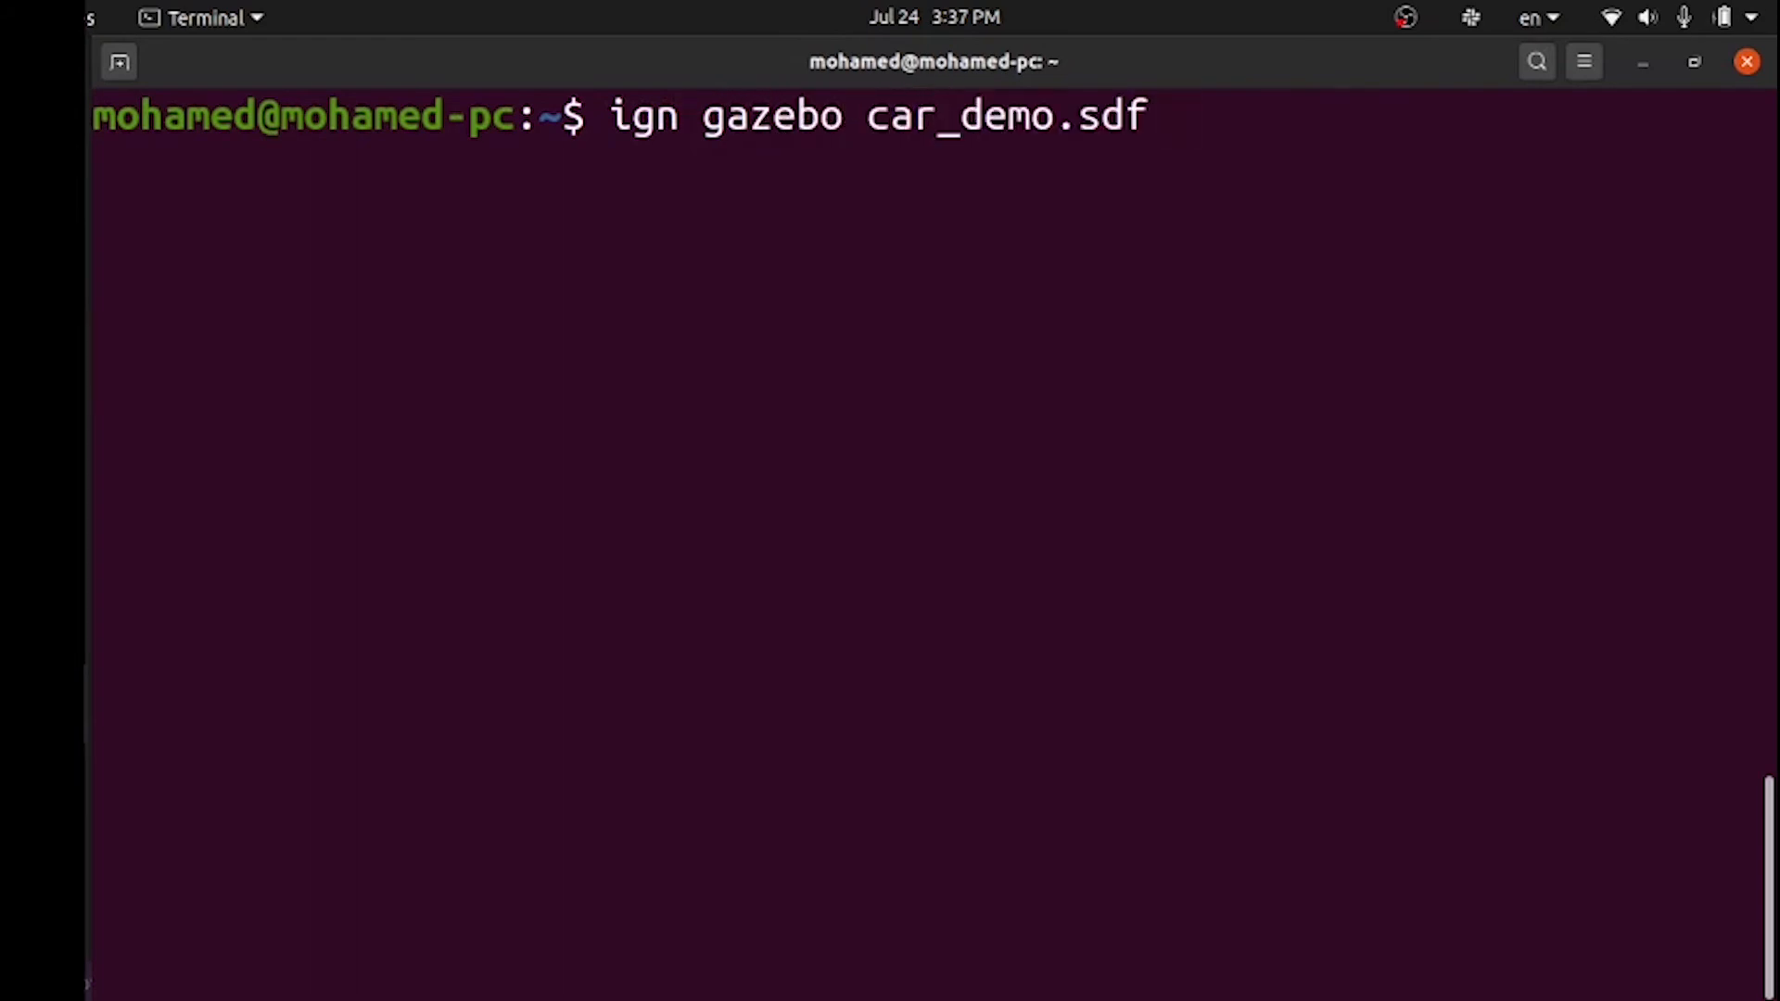
key(Return)
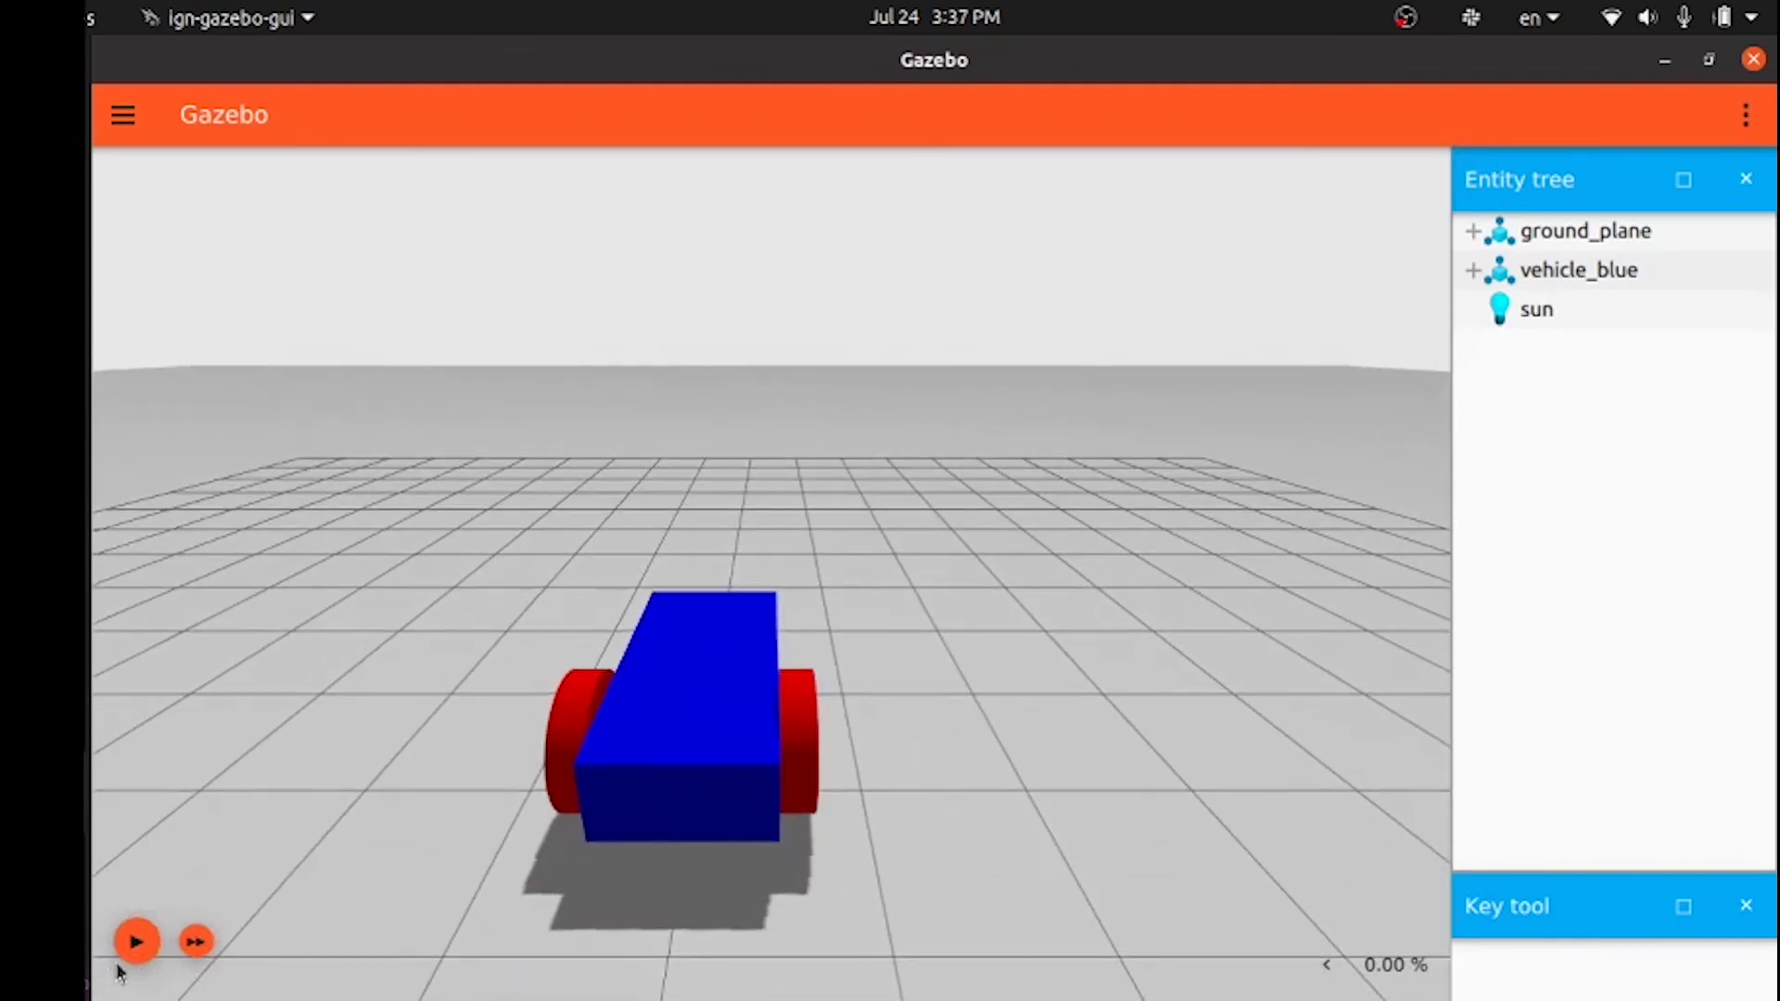
Start the simulation and drive vehicle_blue forward with the Up arrow
click(135, 942)
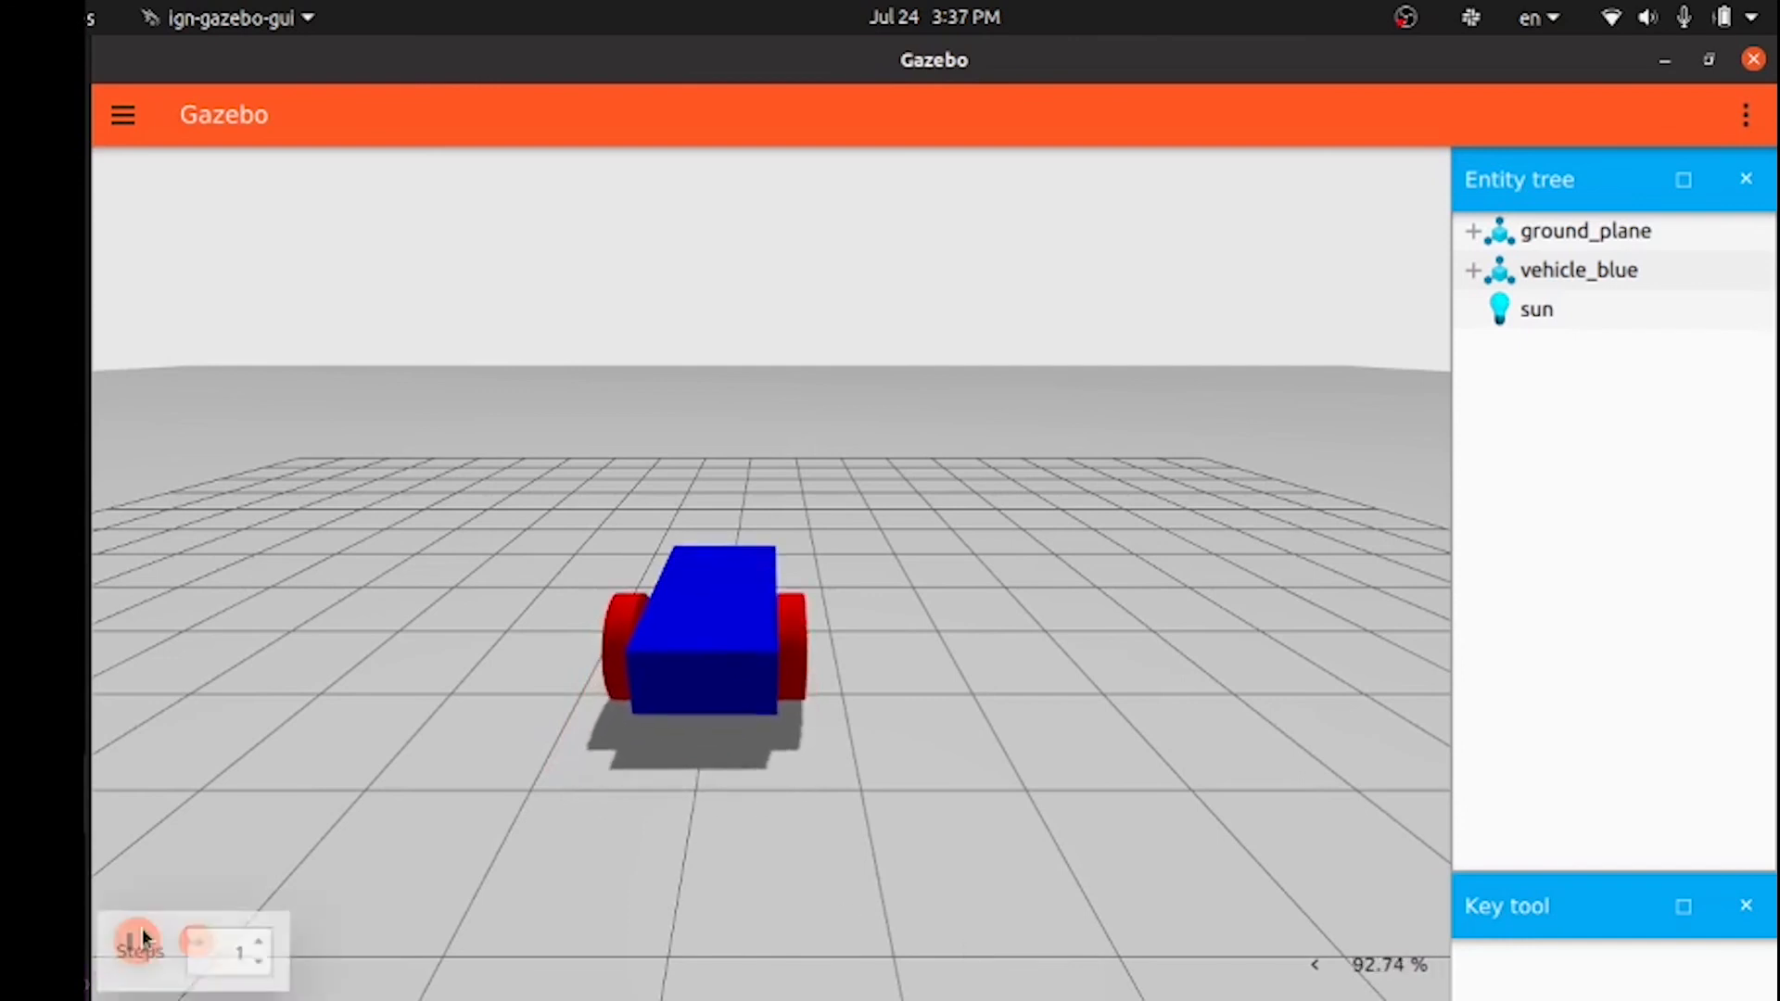
click(135, 942)
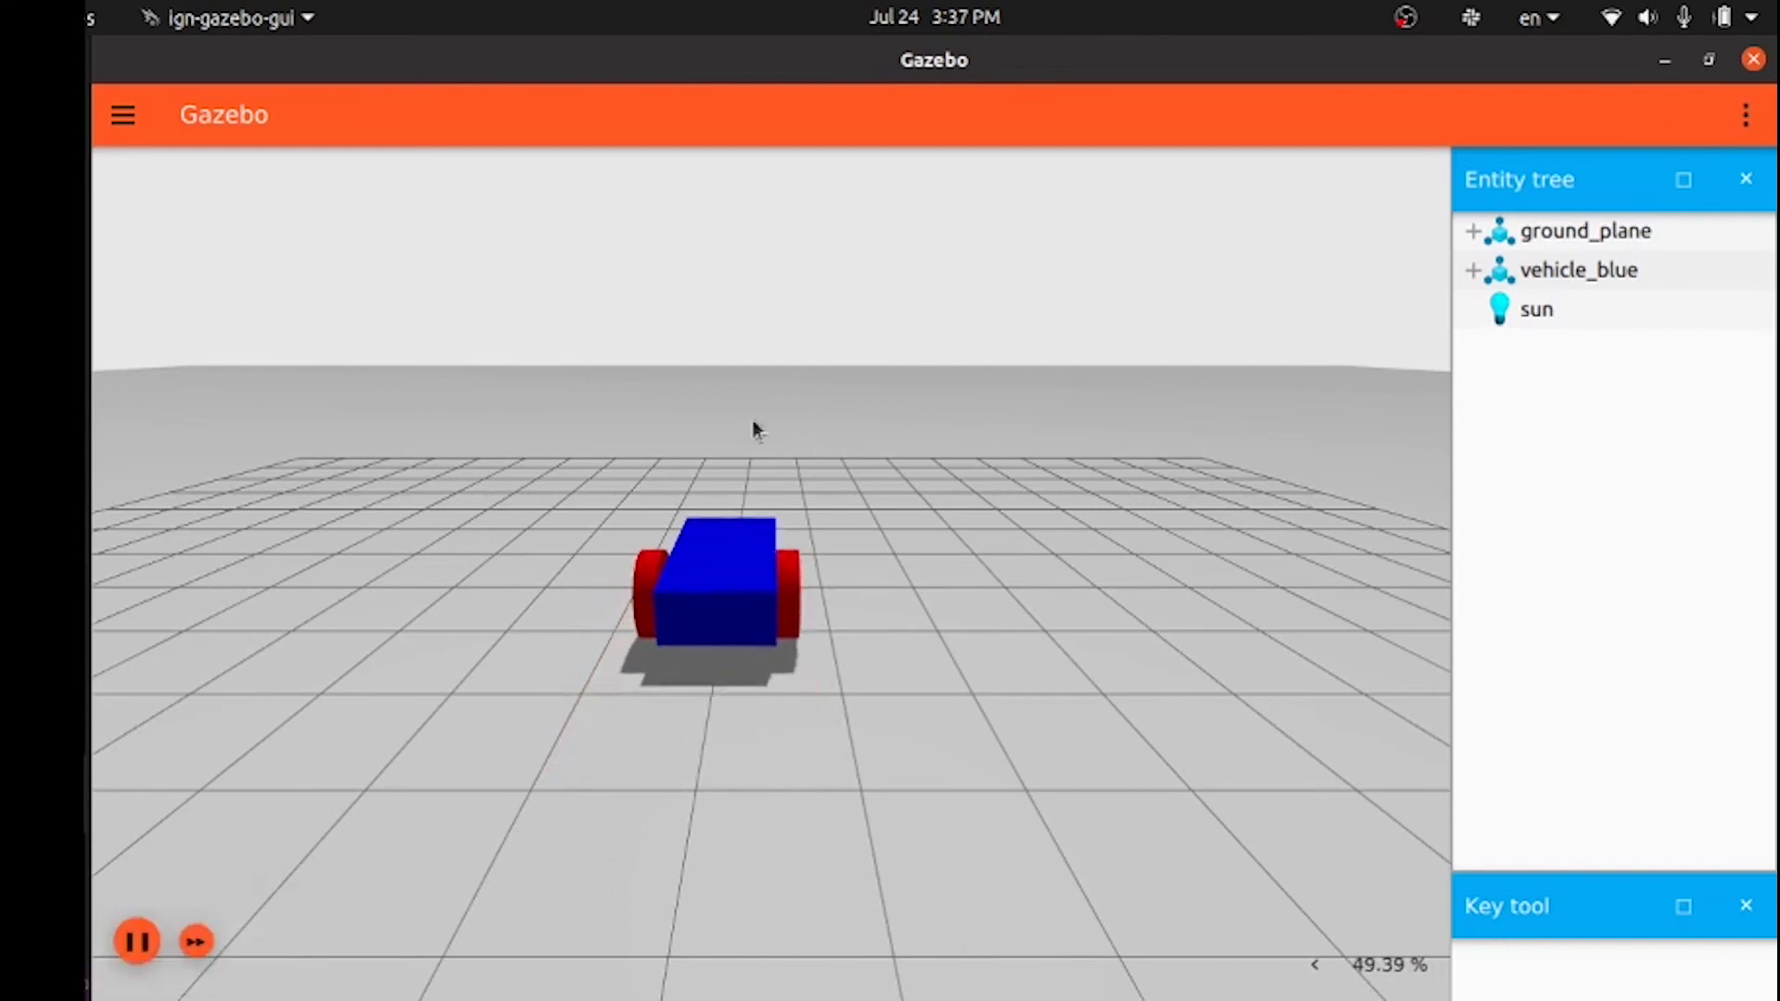
click(136, 942)
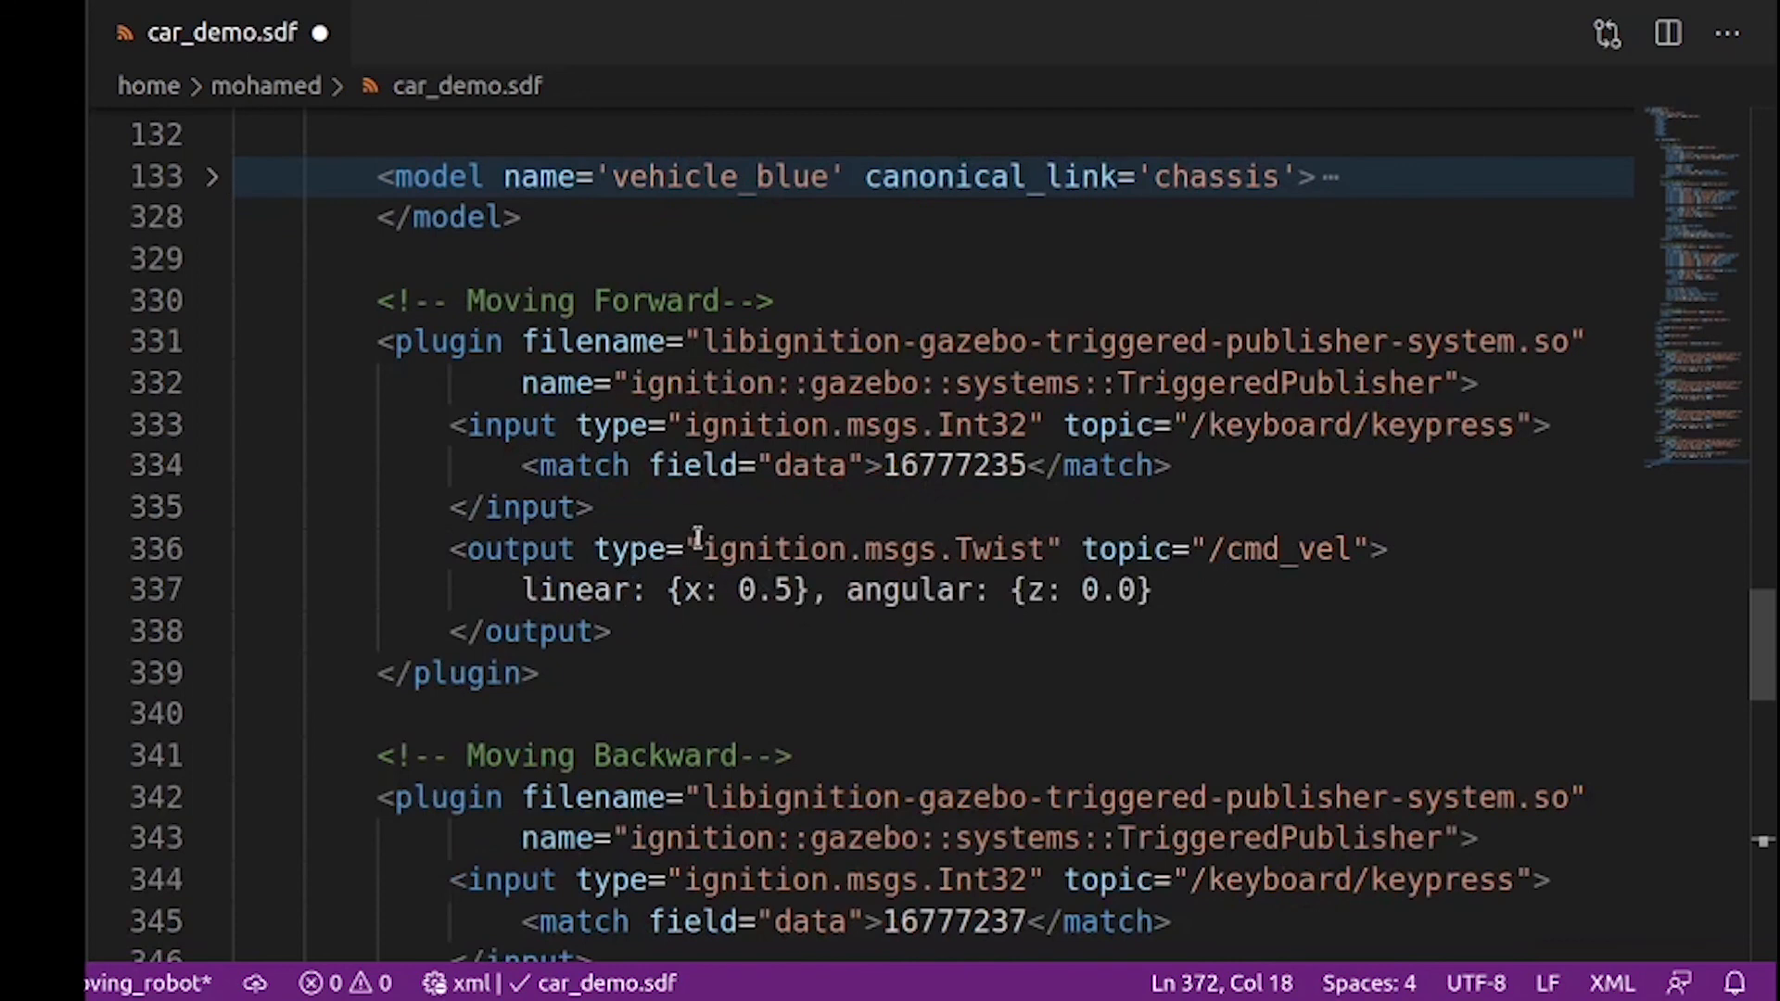
mouse_move(908, 625)
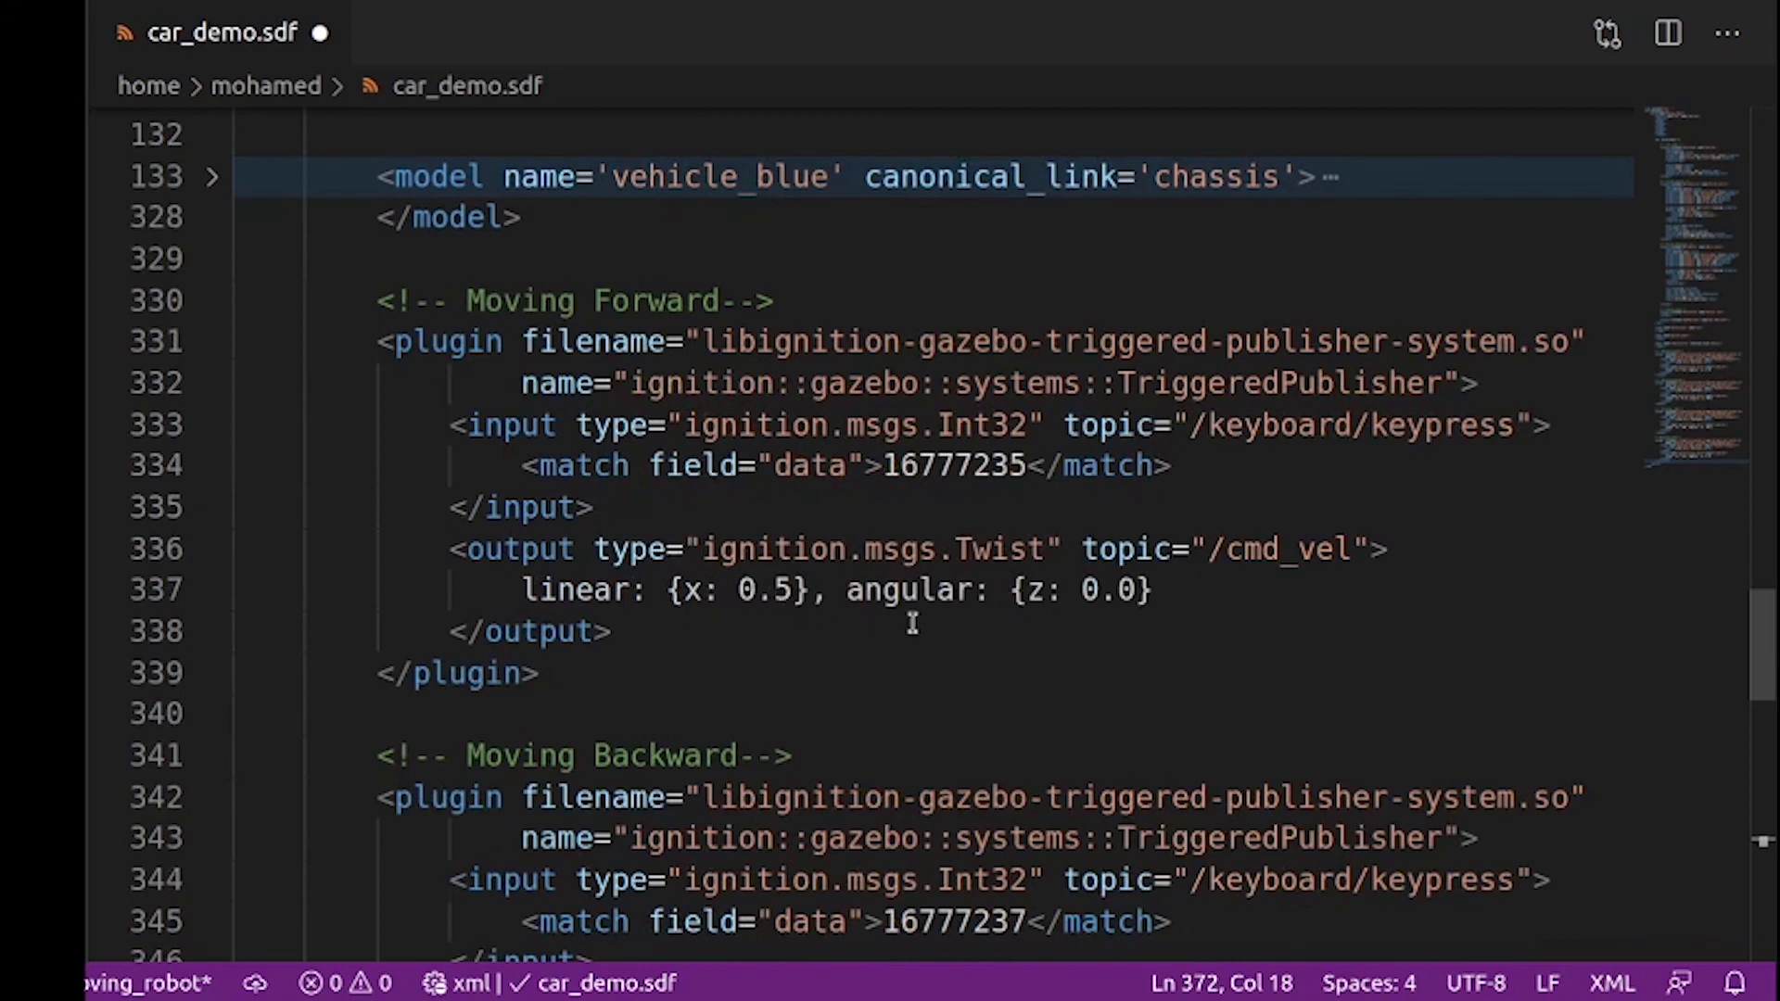
mouse_move(1123, 608)
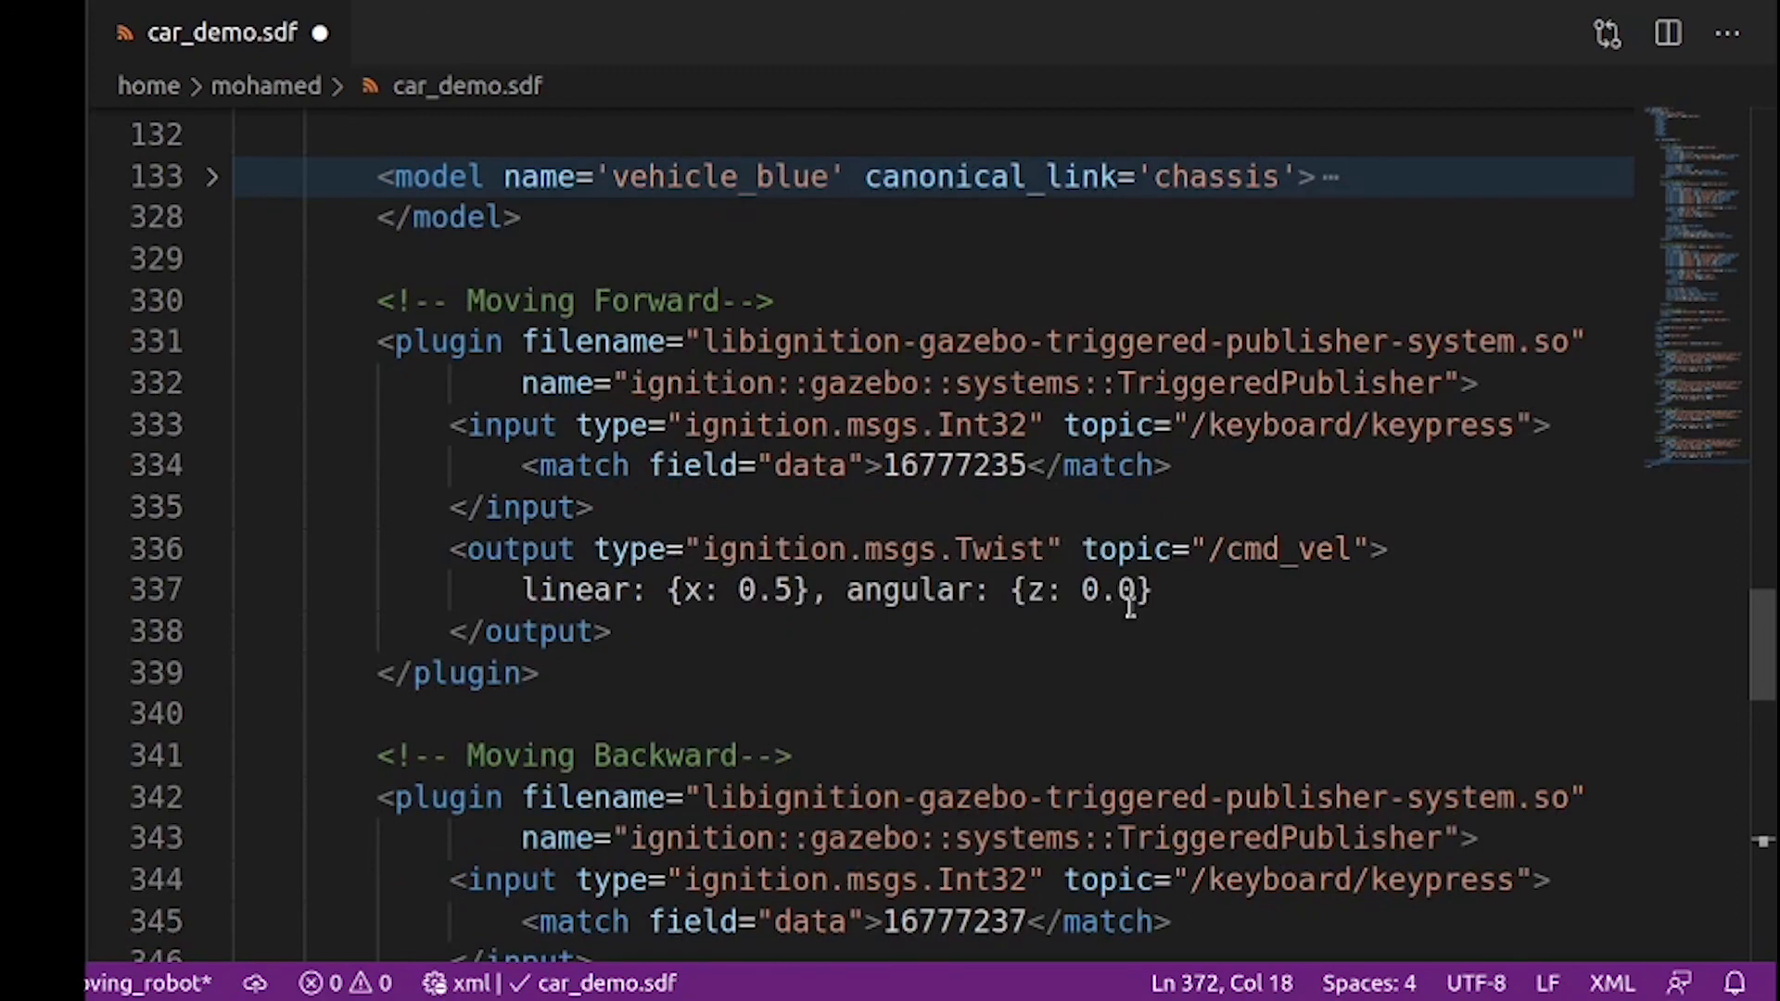
Review the Moving Backward, Rotating right and Rotating left TriggeredPublisher blocks (16777237, 16777236)
scroll(down, 3)
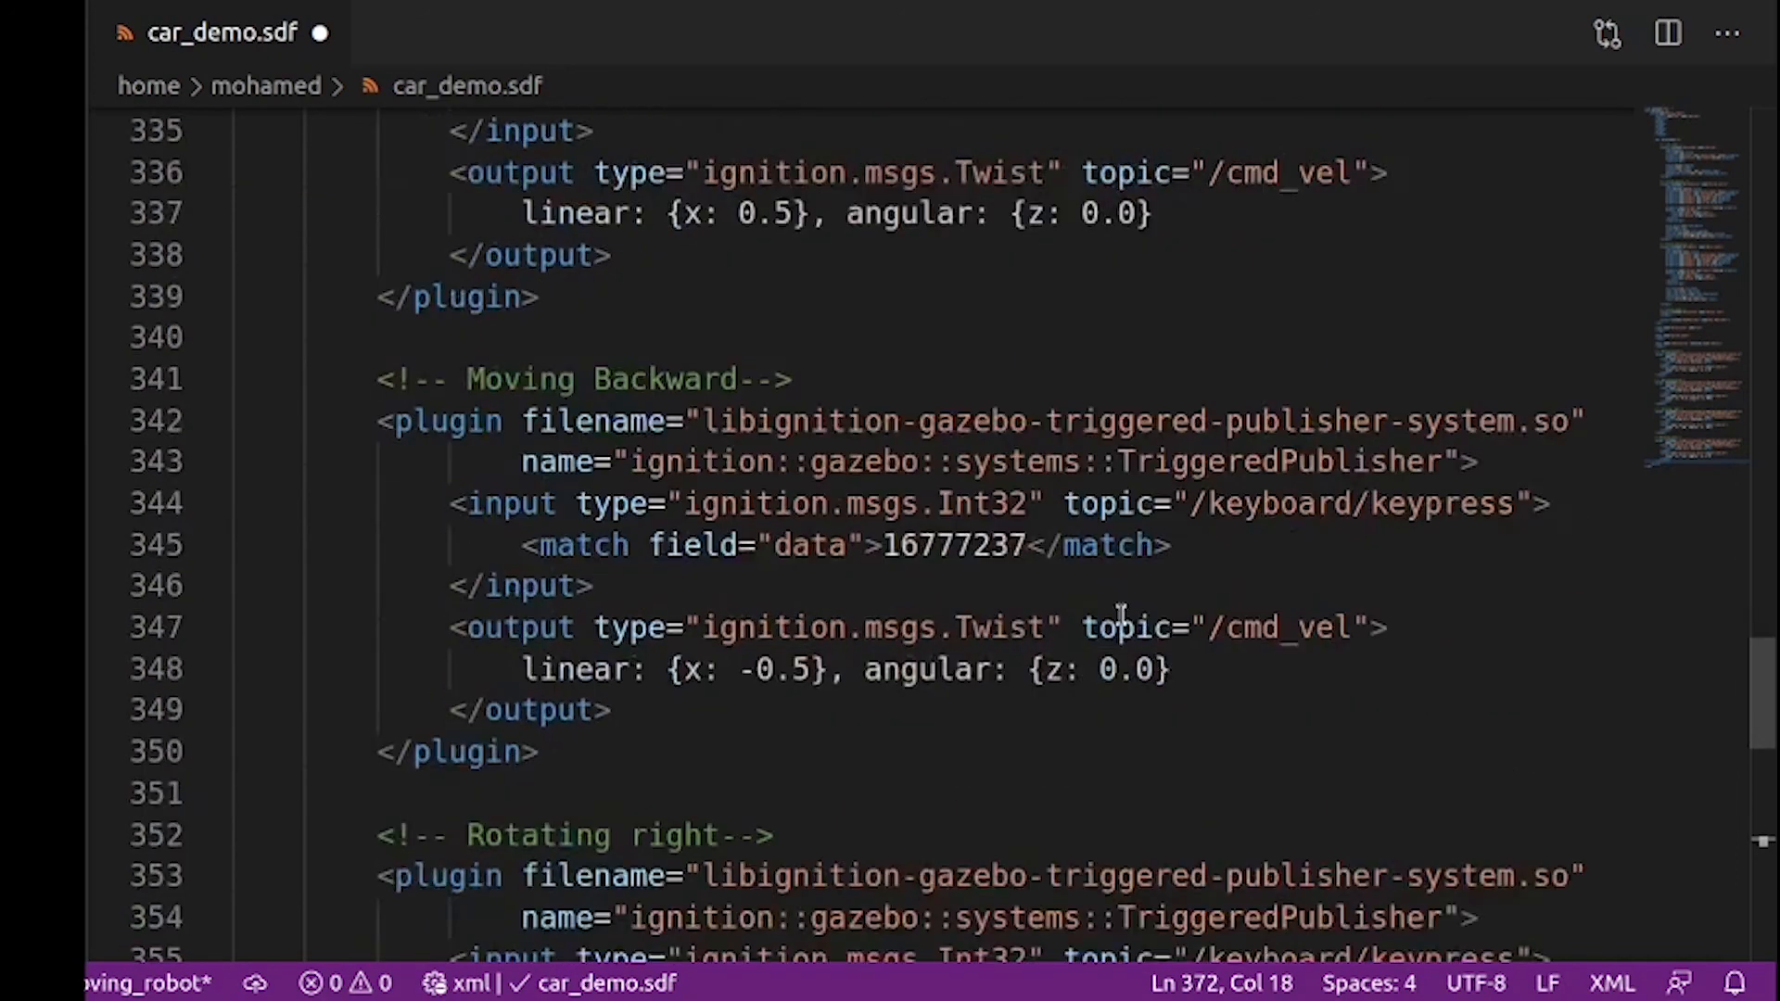
scroll(down, 3)
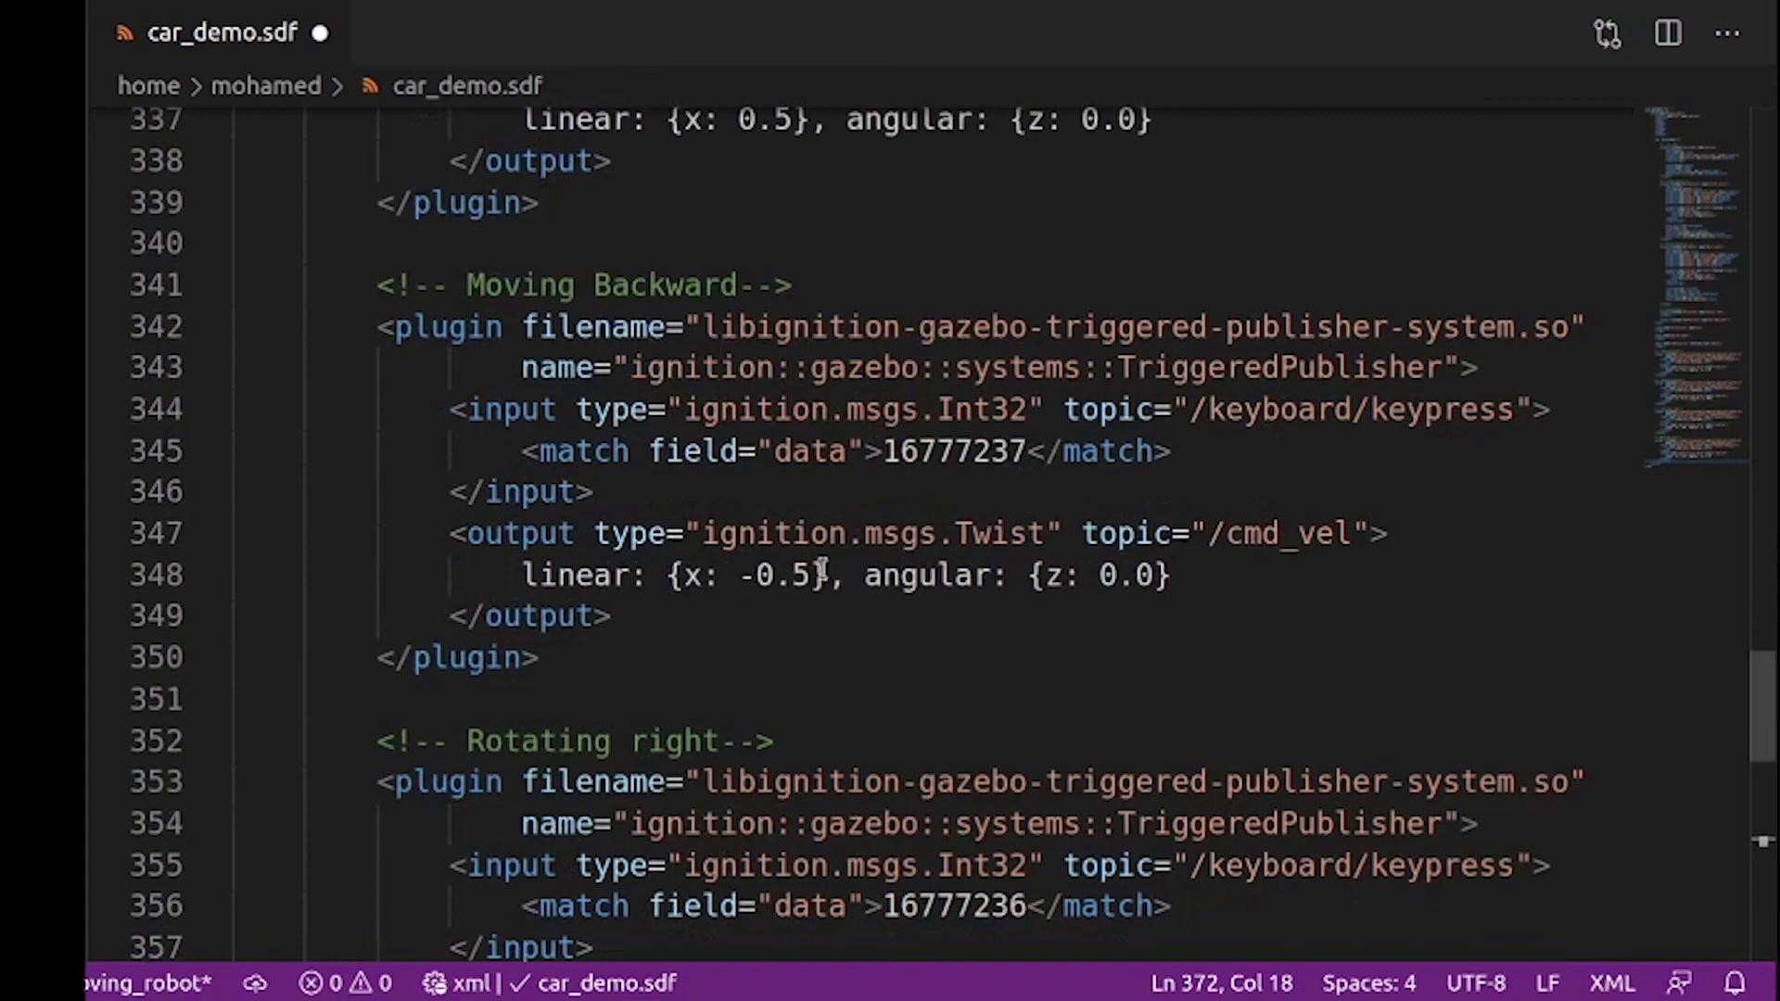
scroll(down, 3)
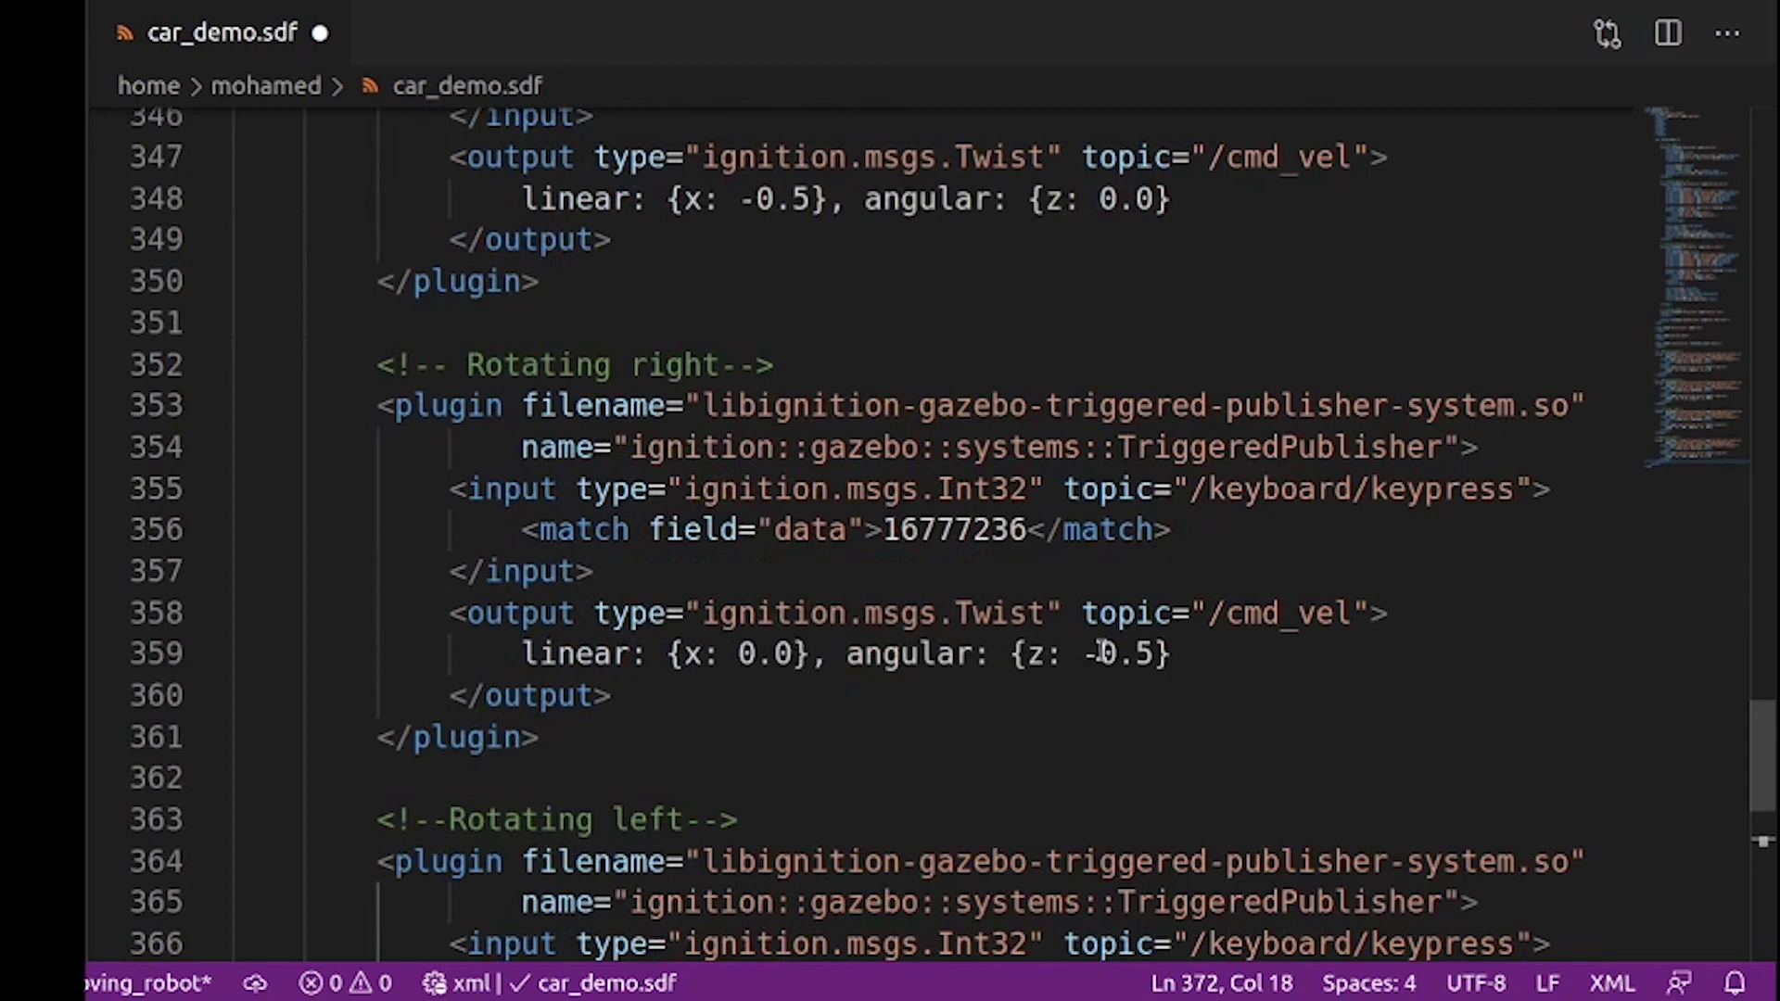
mouse_move(1181, 680)
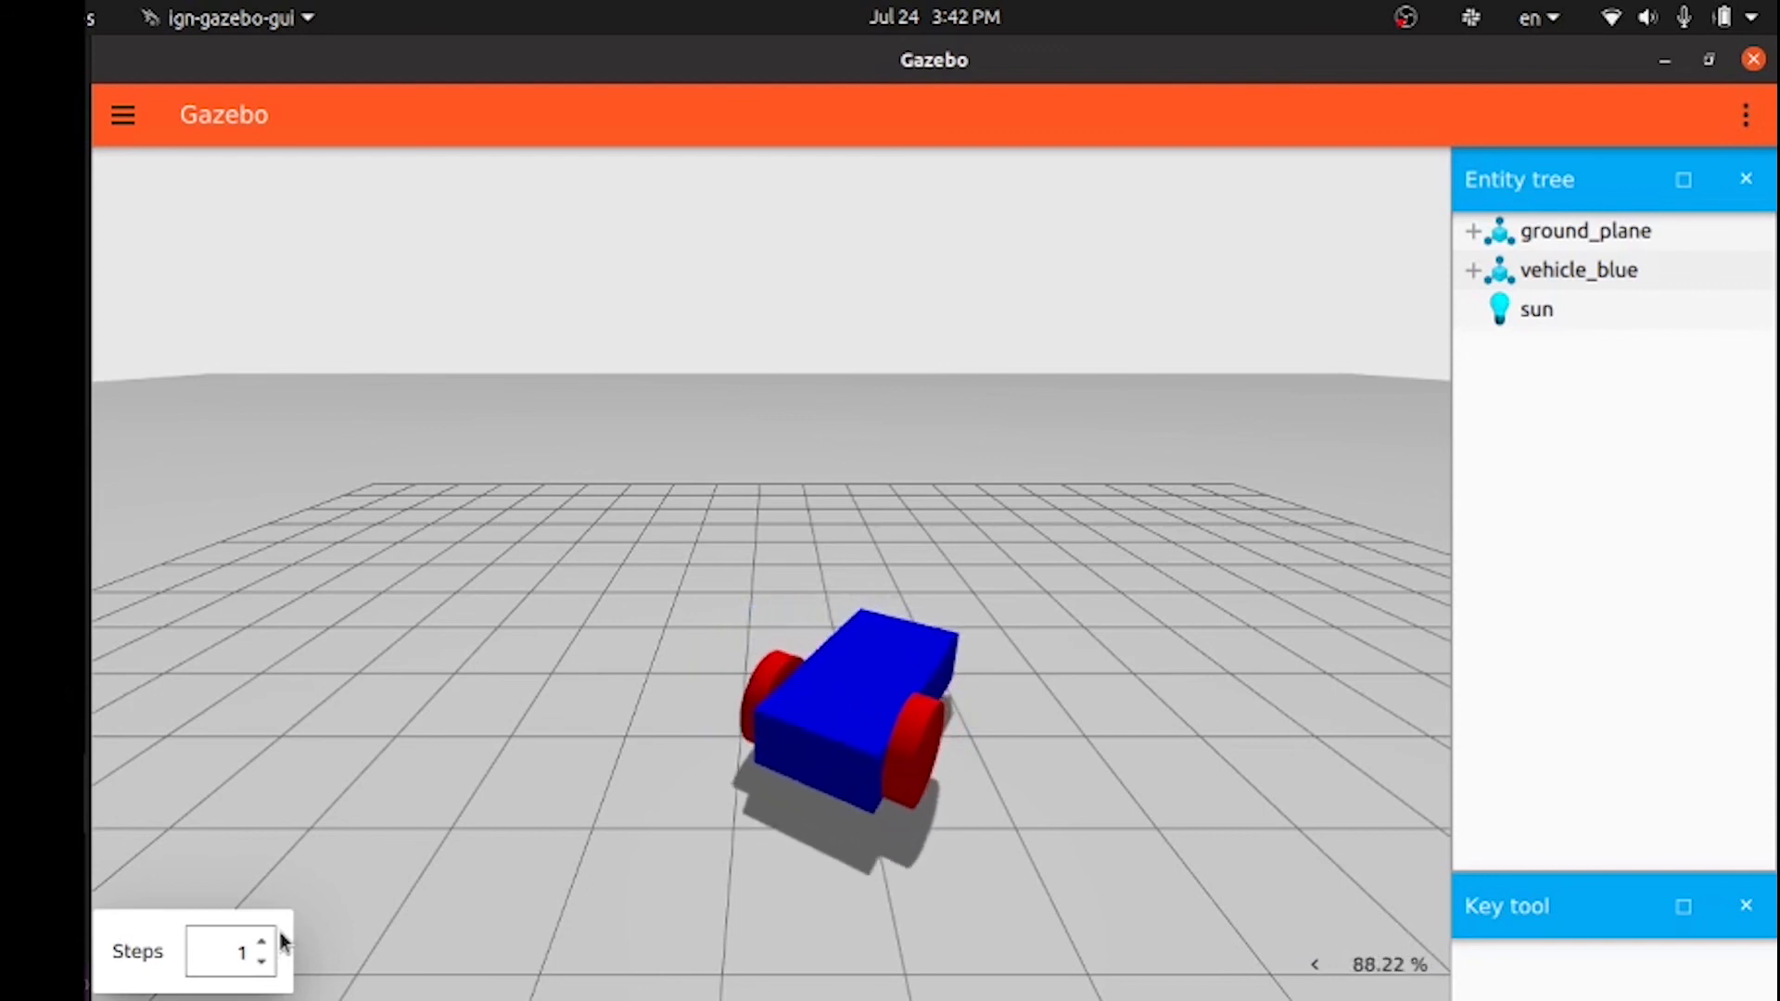
Rotate vehicle_blue with the arrow keys, then pause the simulation
click(135, 941)
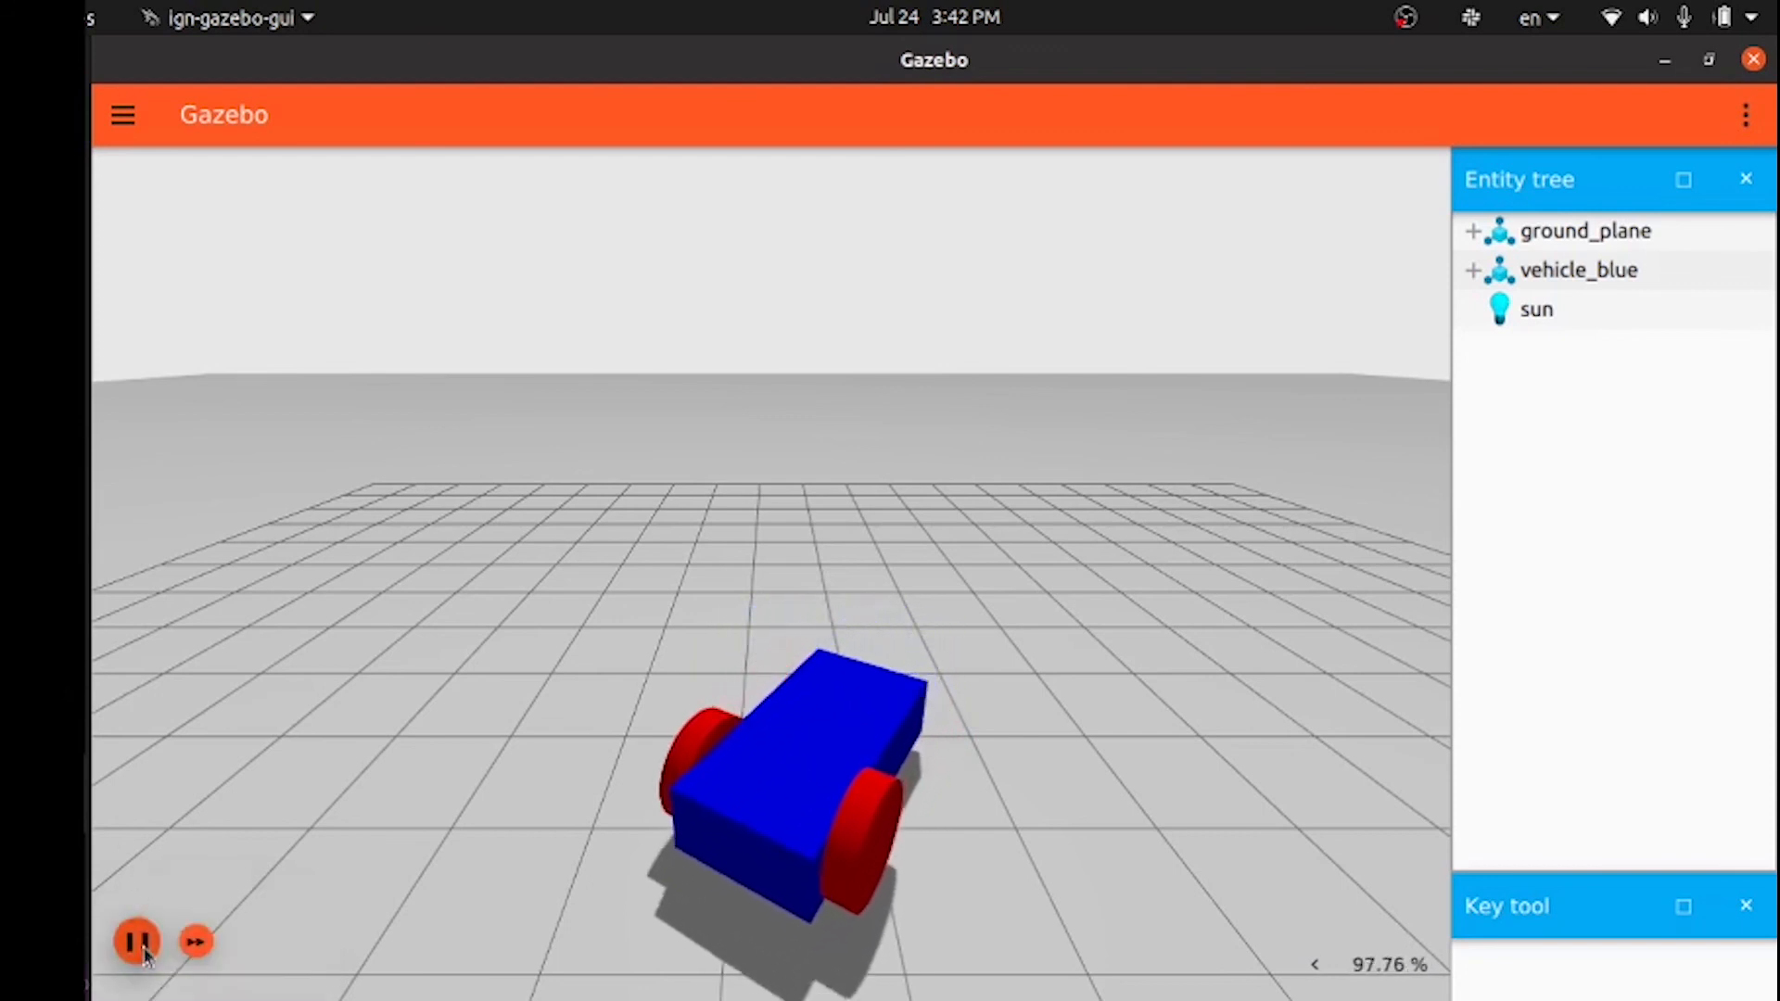
click(135, 941)
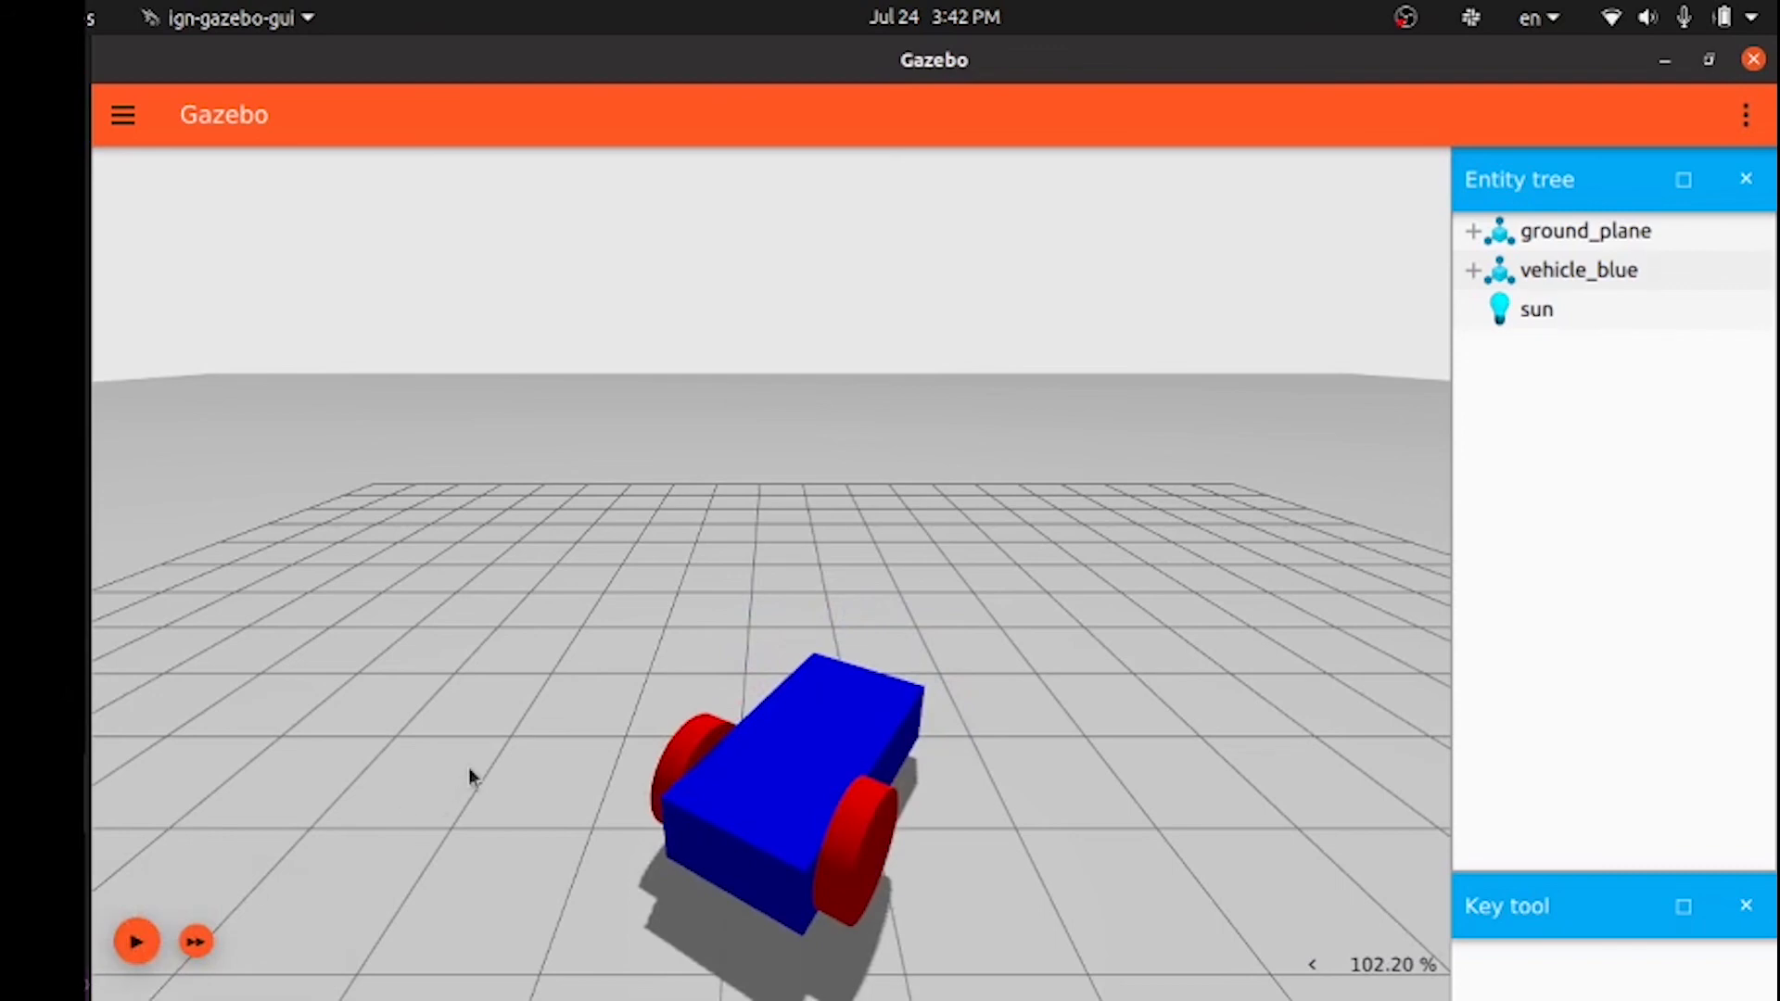